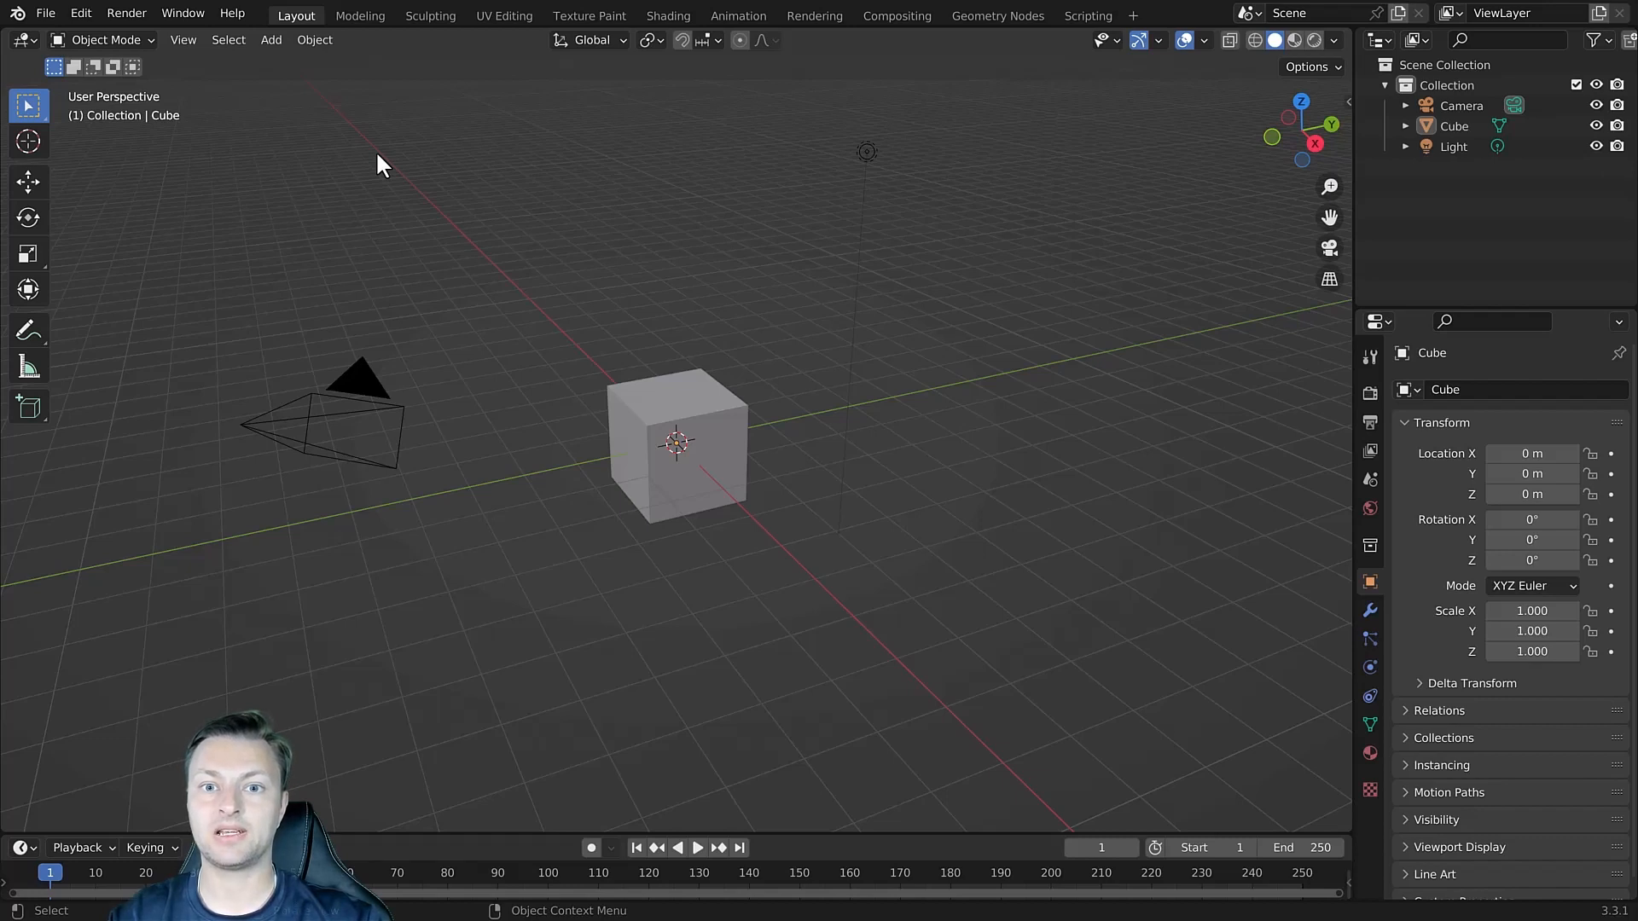
mouse_move(374, 188)
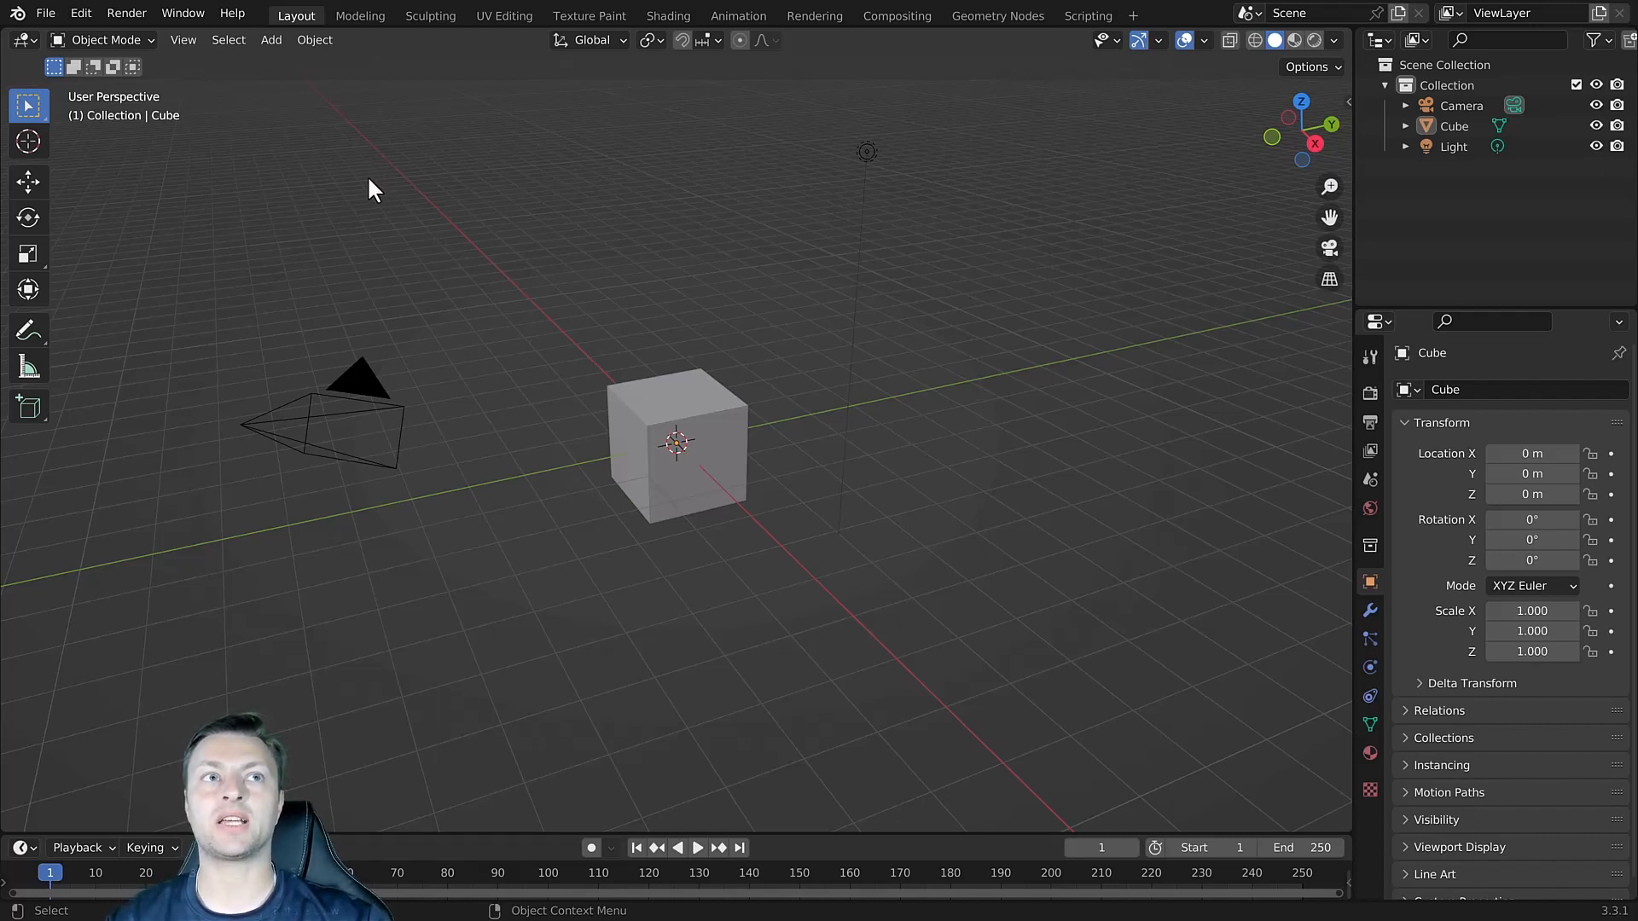
mouse_move(512, 287)
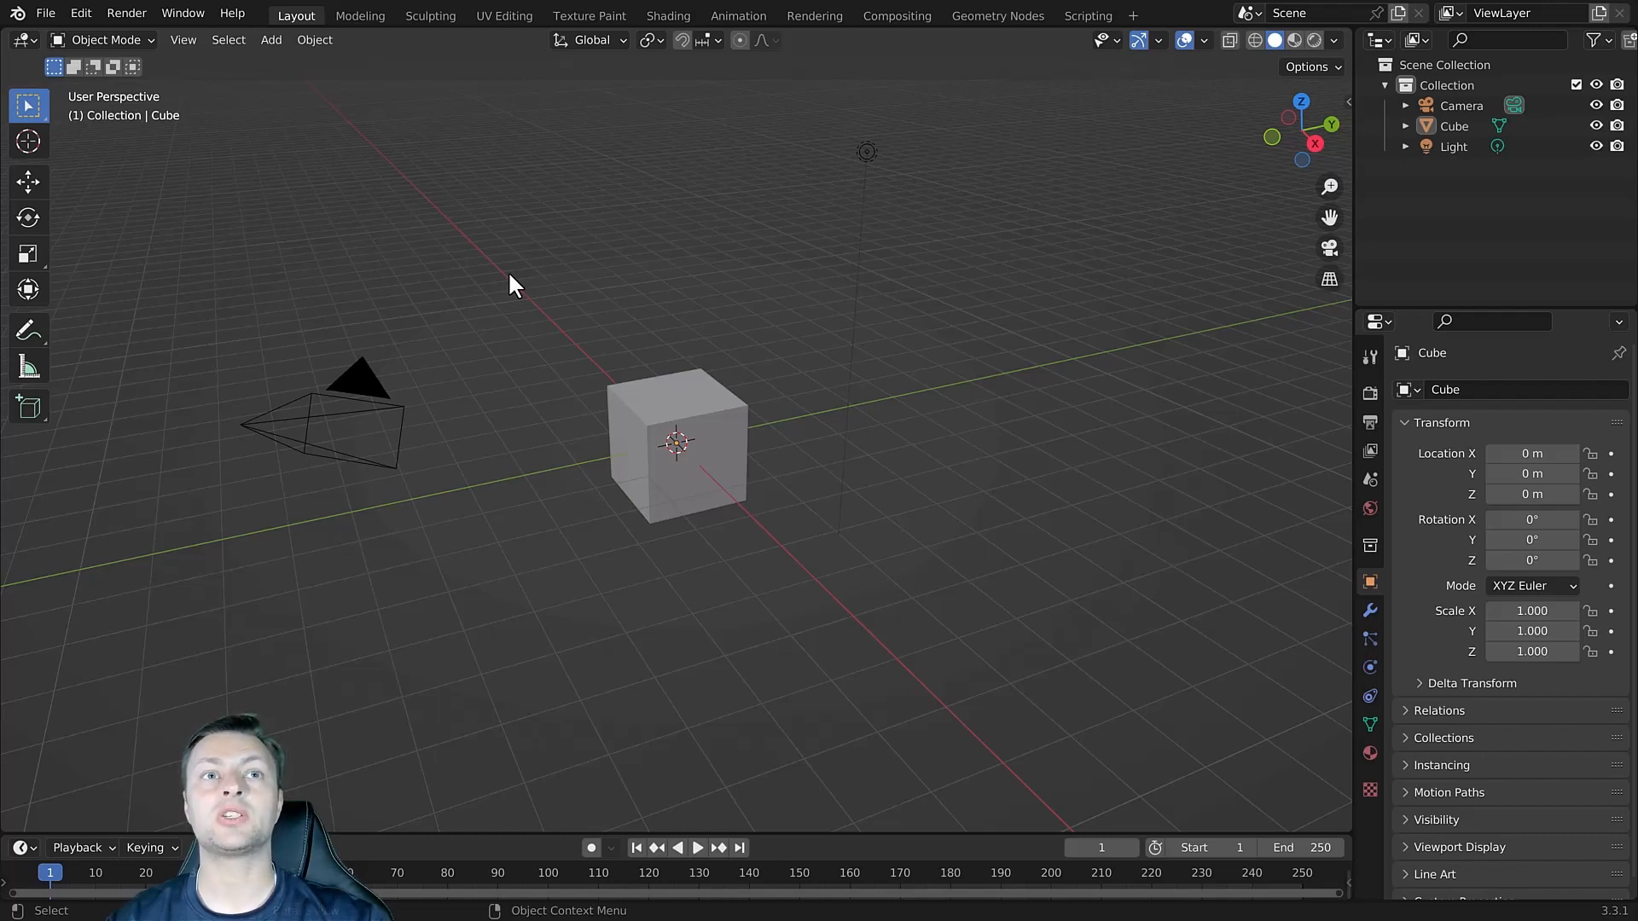
Select the cube in the 3D viewport.
click(626, 468)
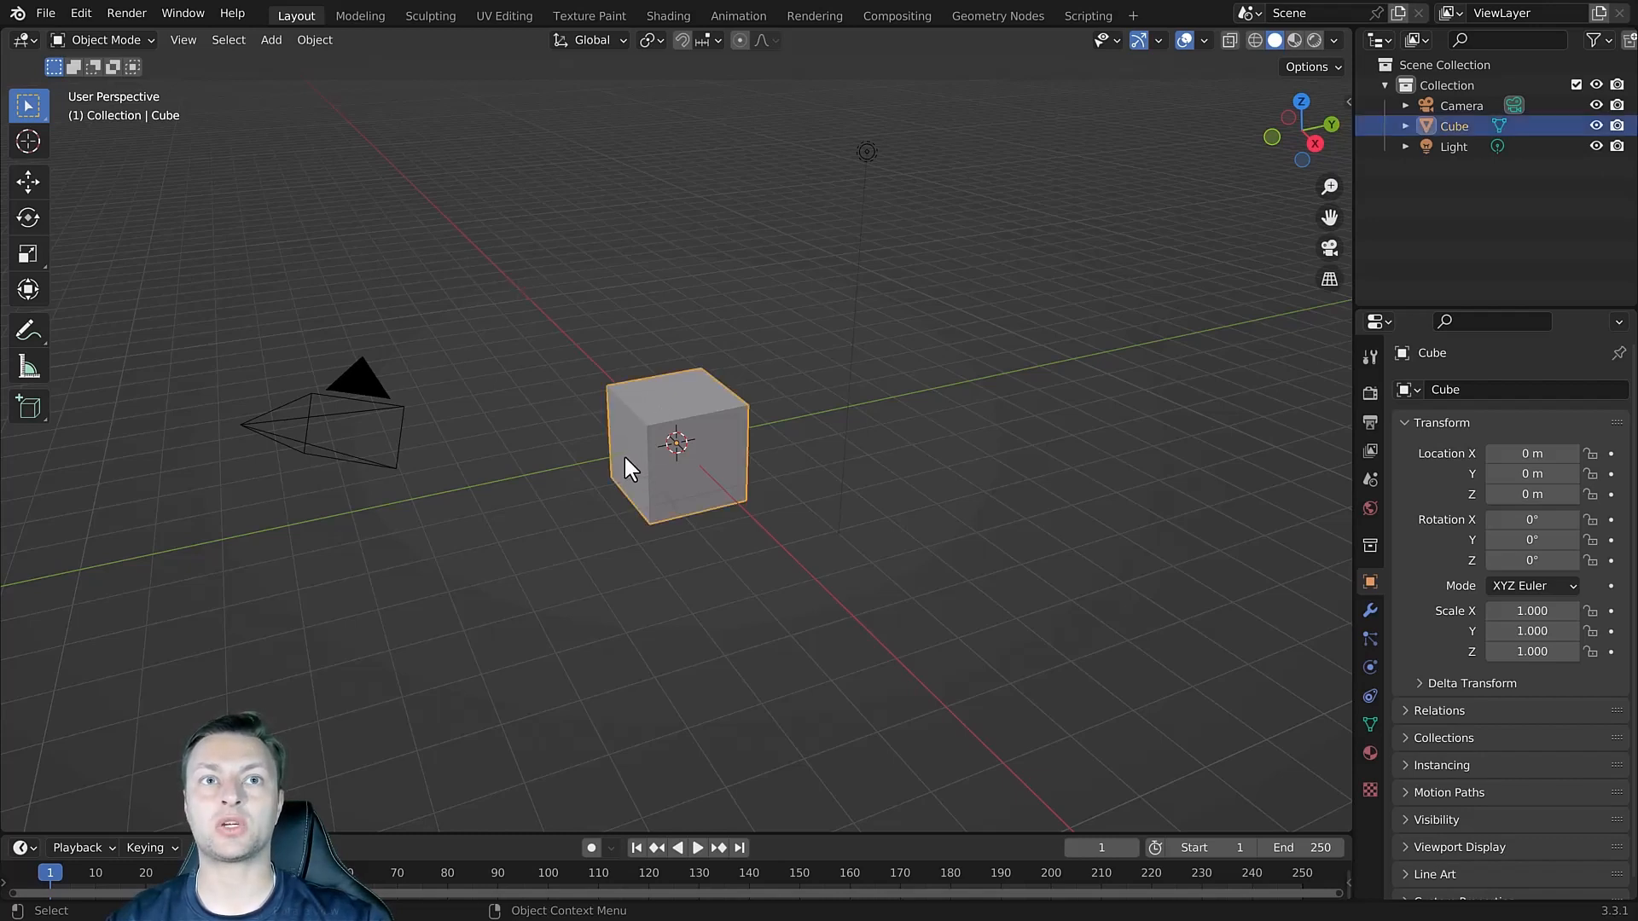
mouse_move(541, 379)
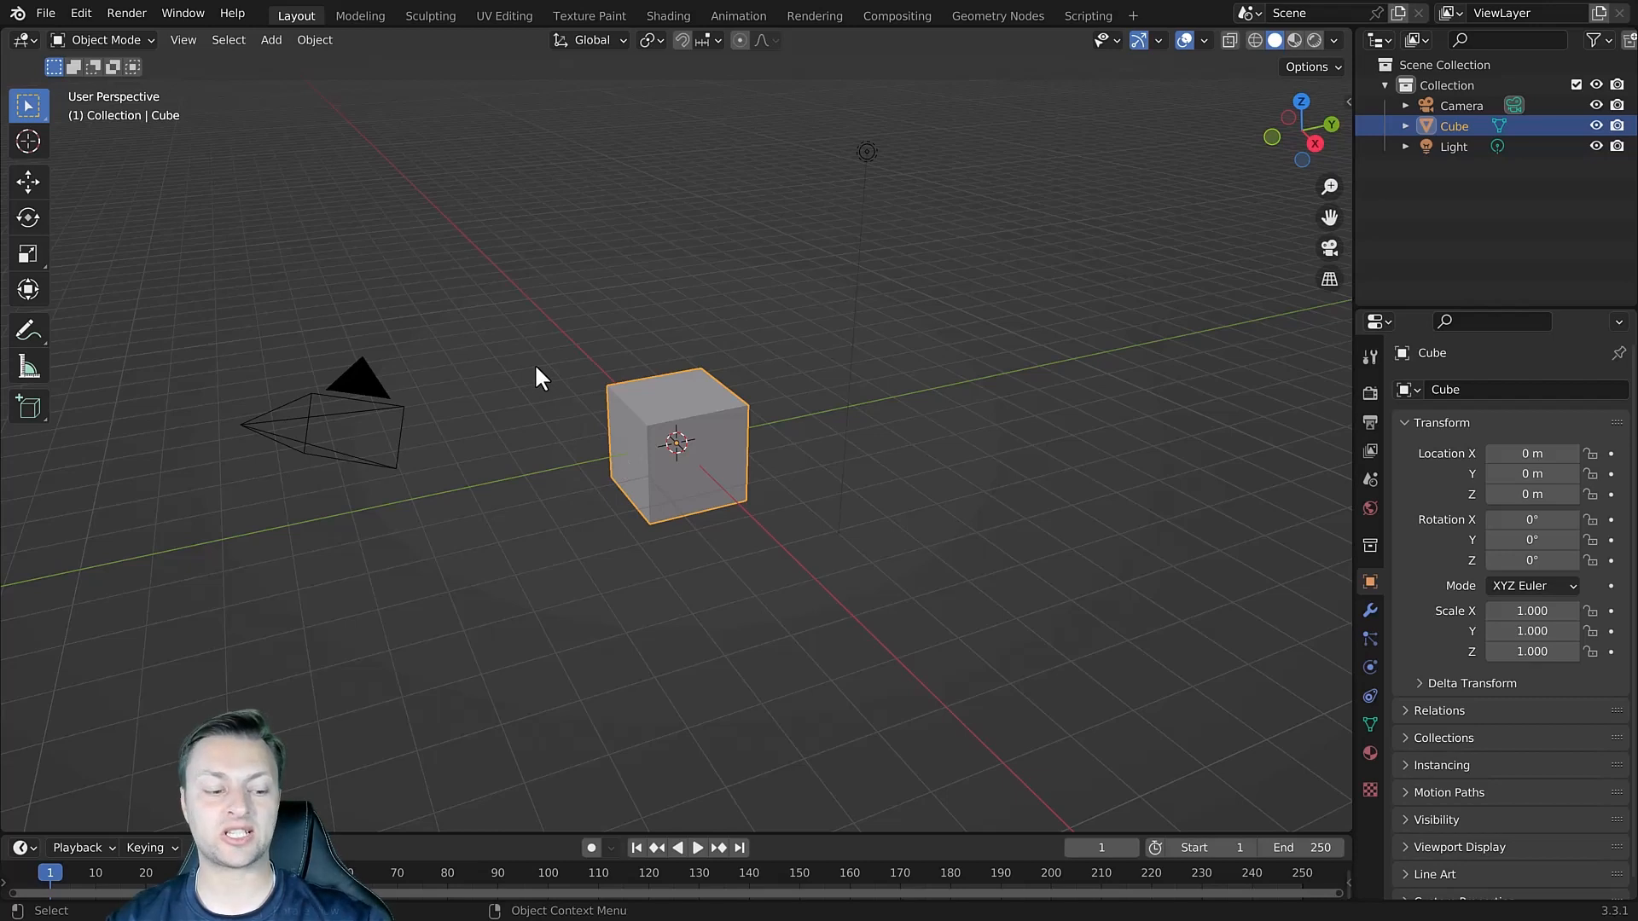
Enter Edit Mode on the cube with face select mode and nothing selected.
key(Tab)
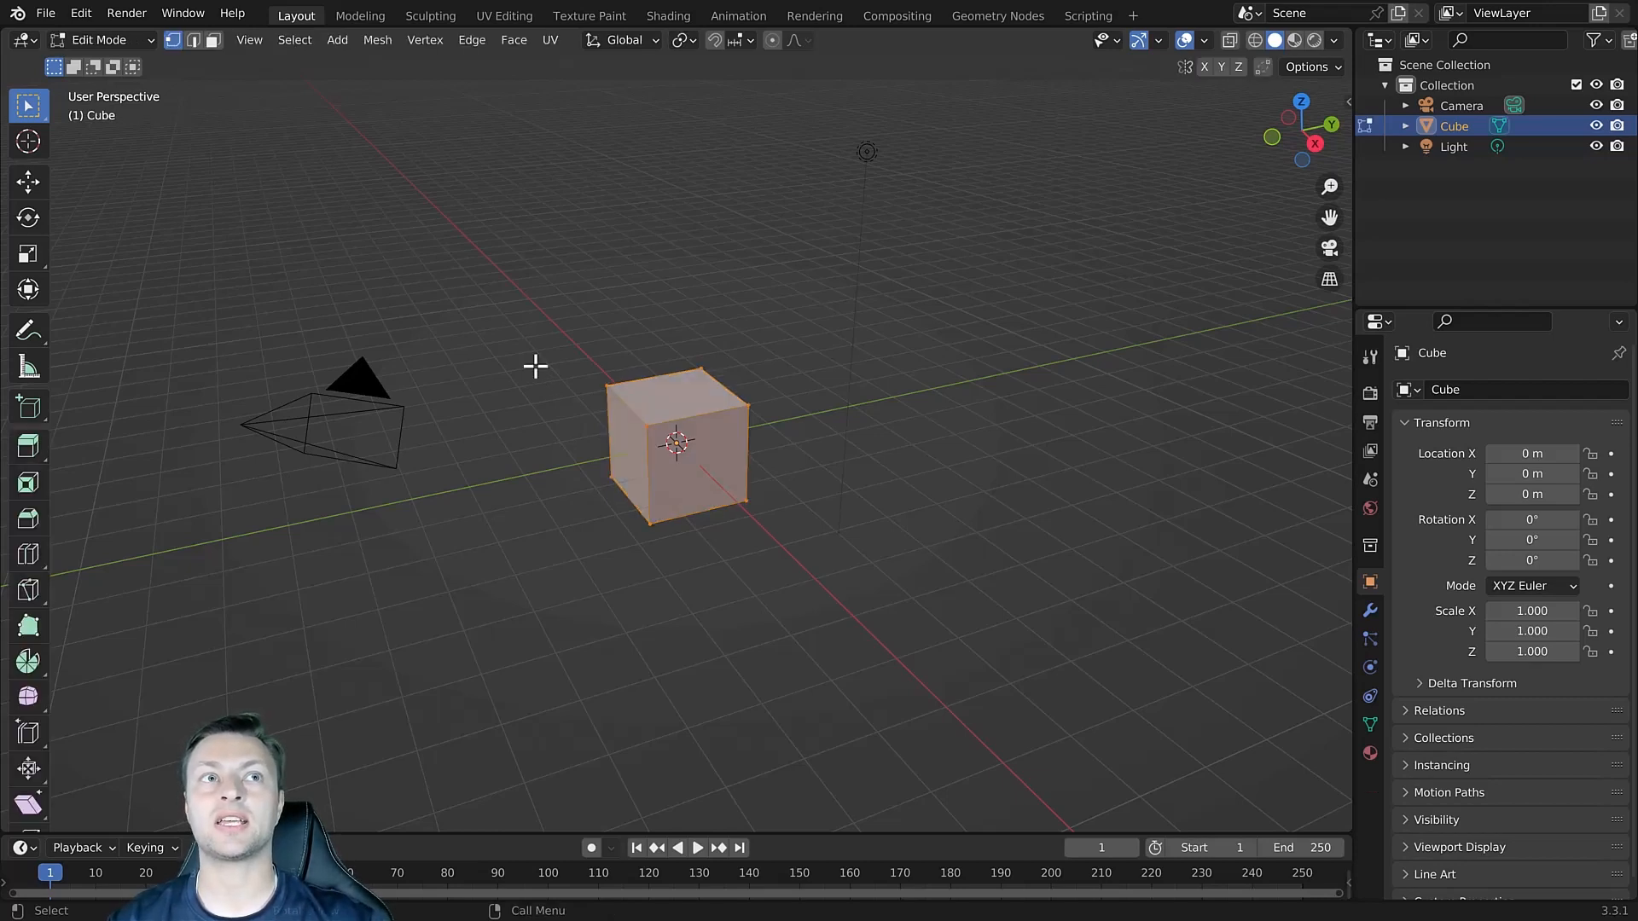
mouse_move(215, 40)
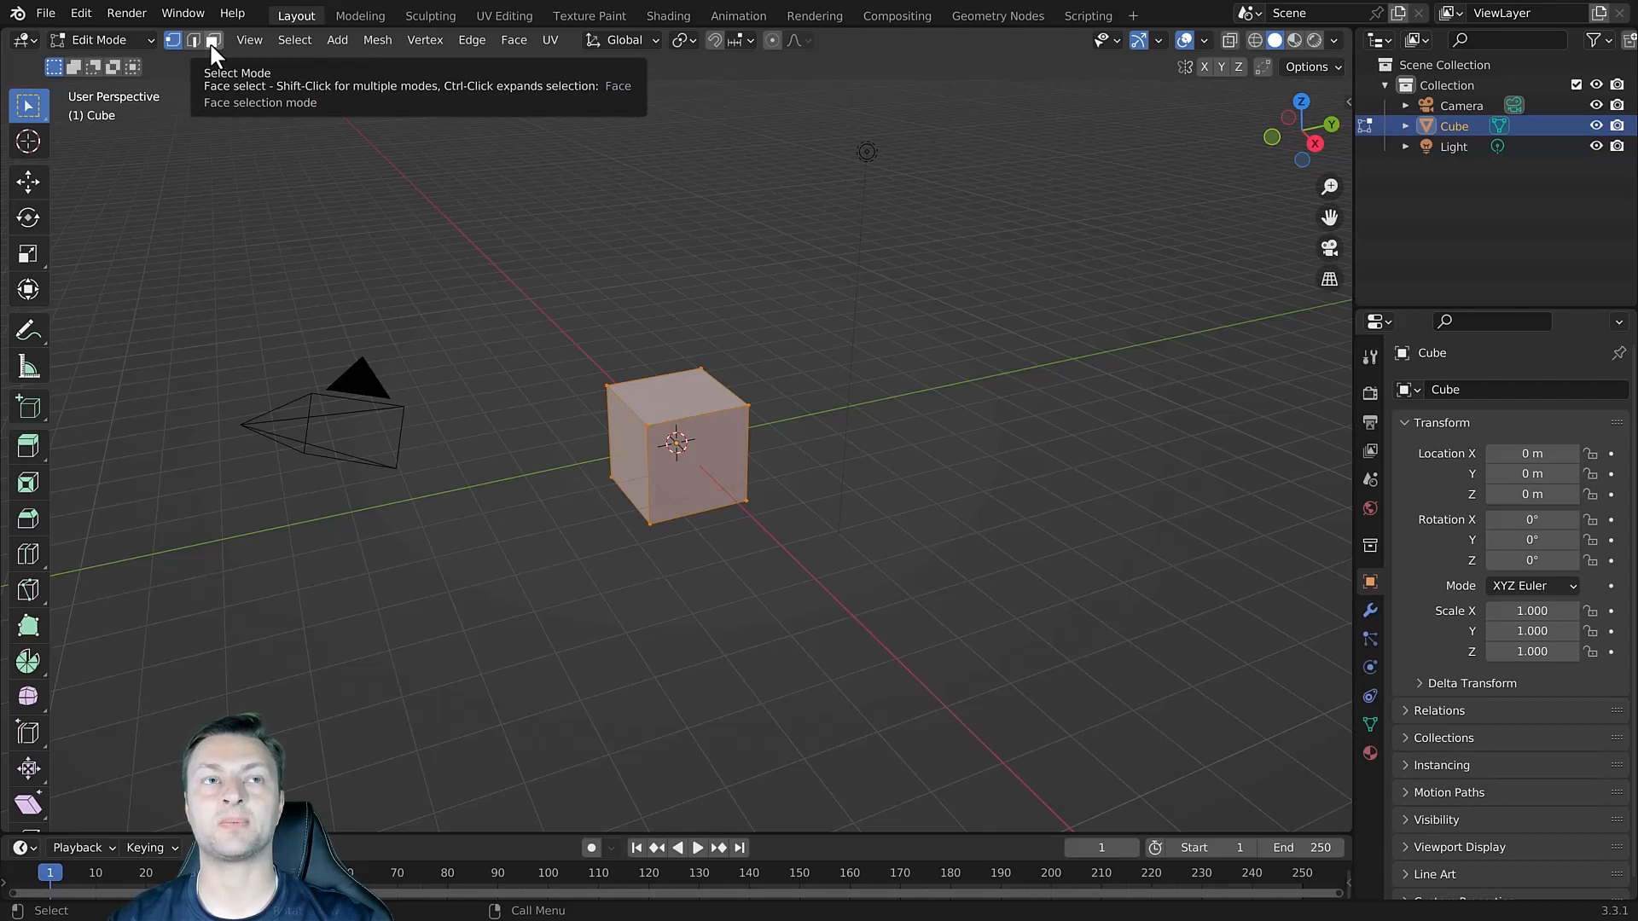
click(213, 39)
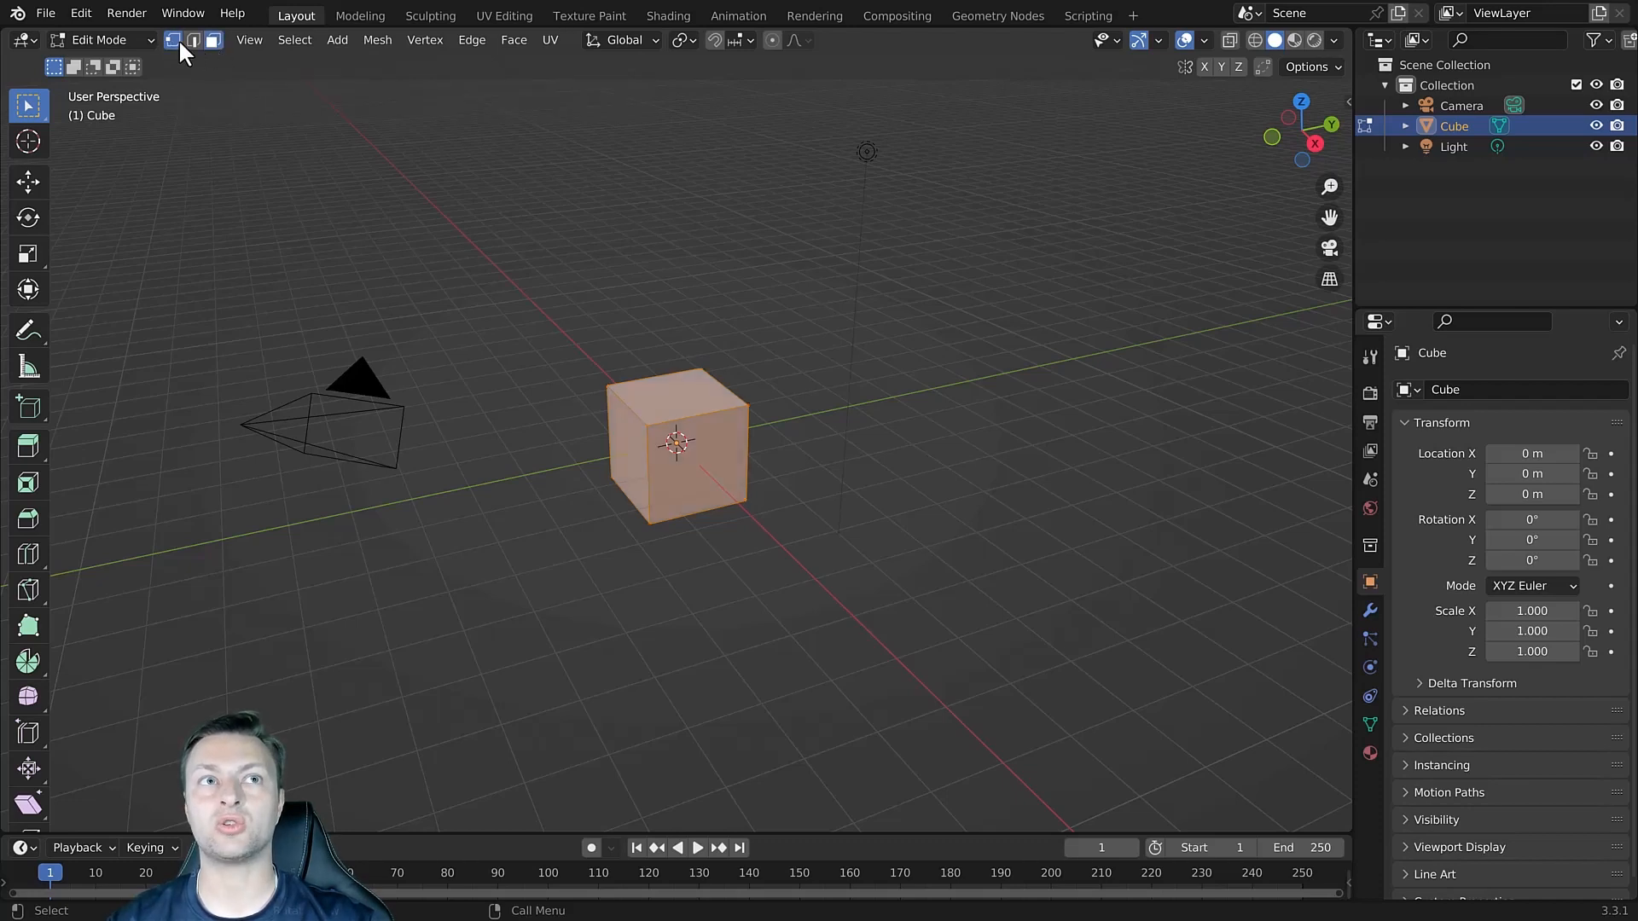
click(192, 39)
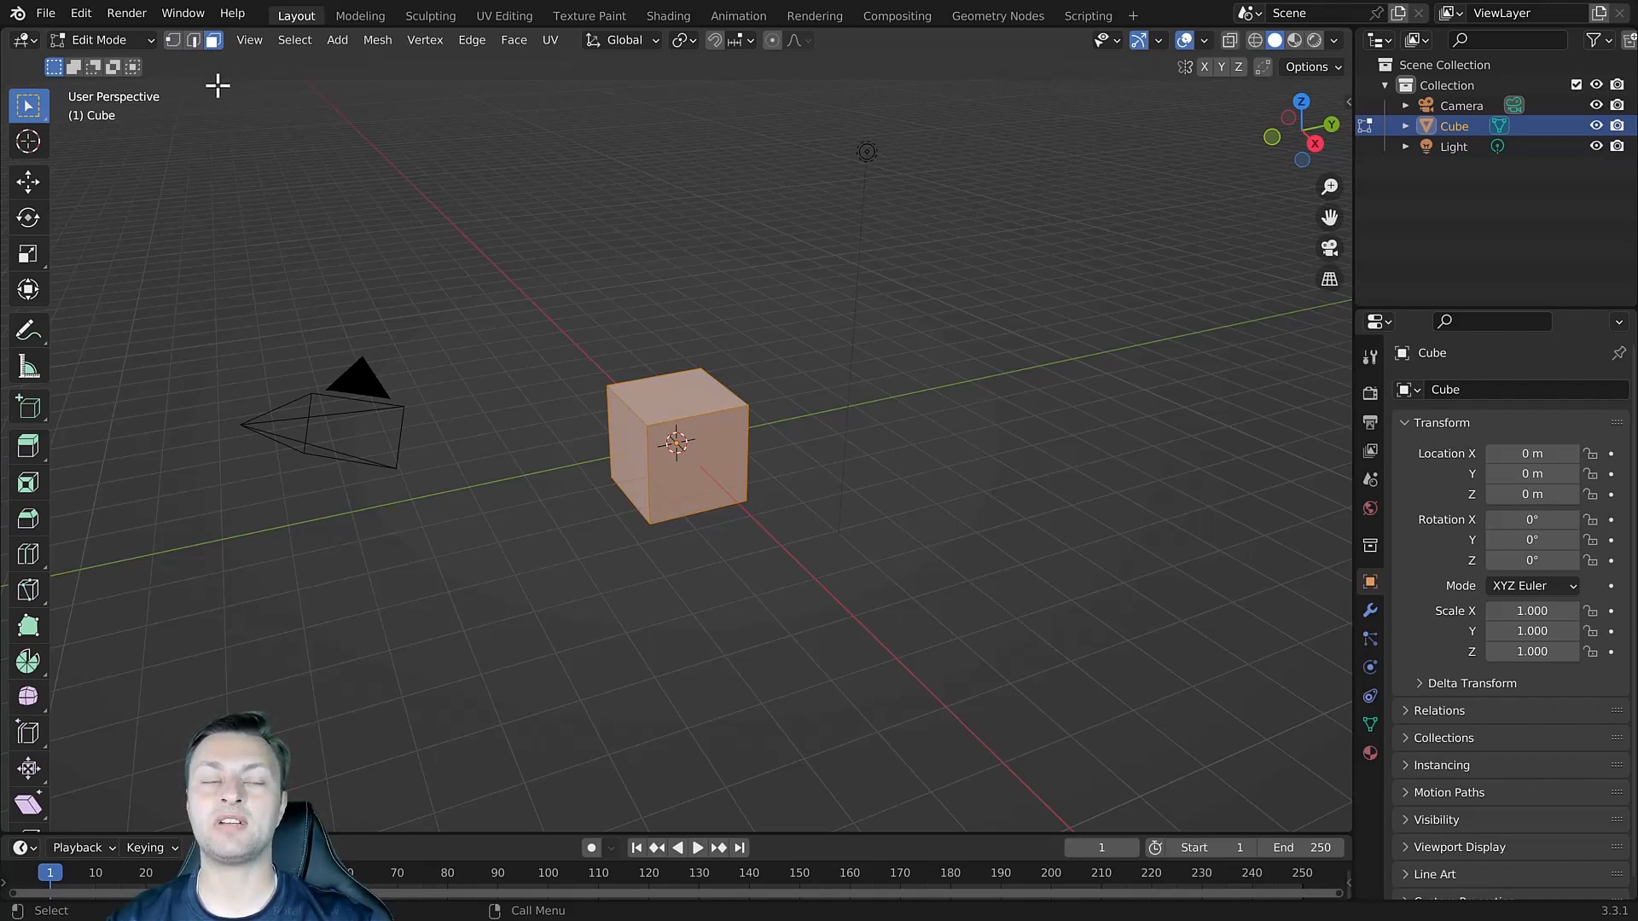
mouse_move(213, 39)
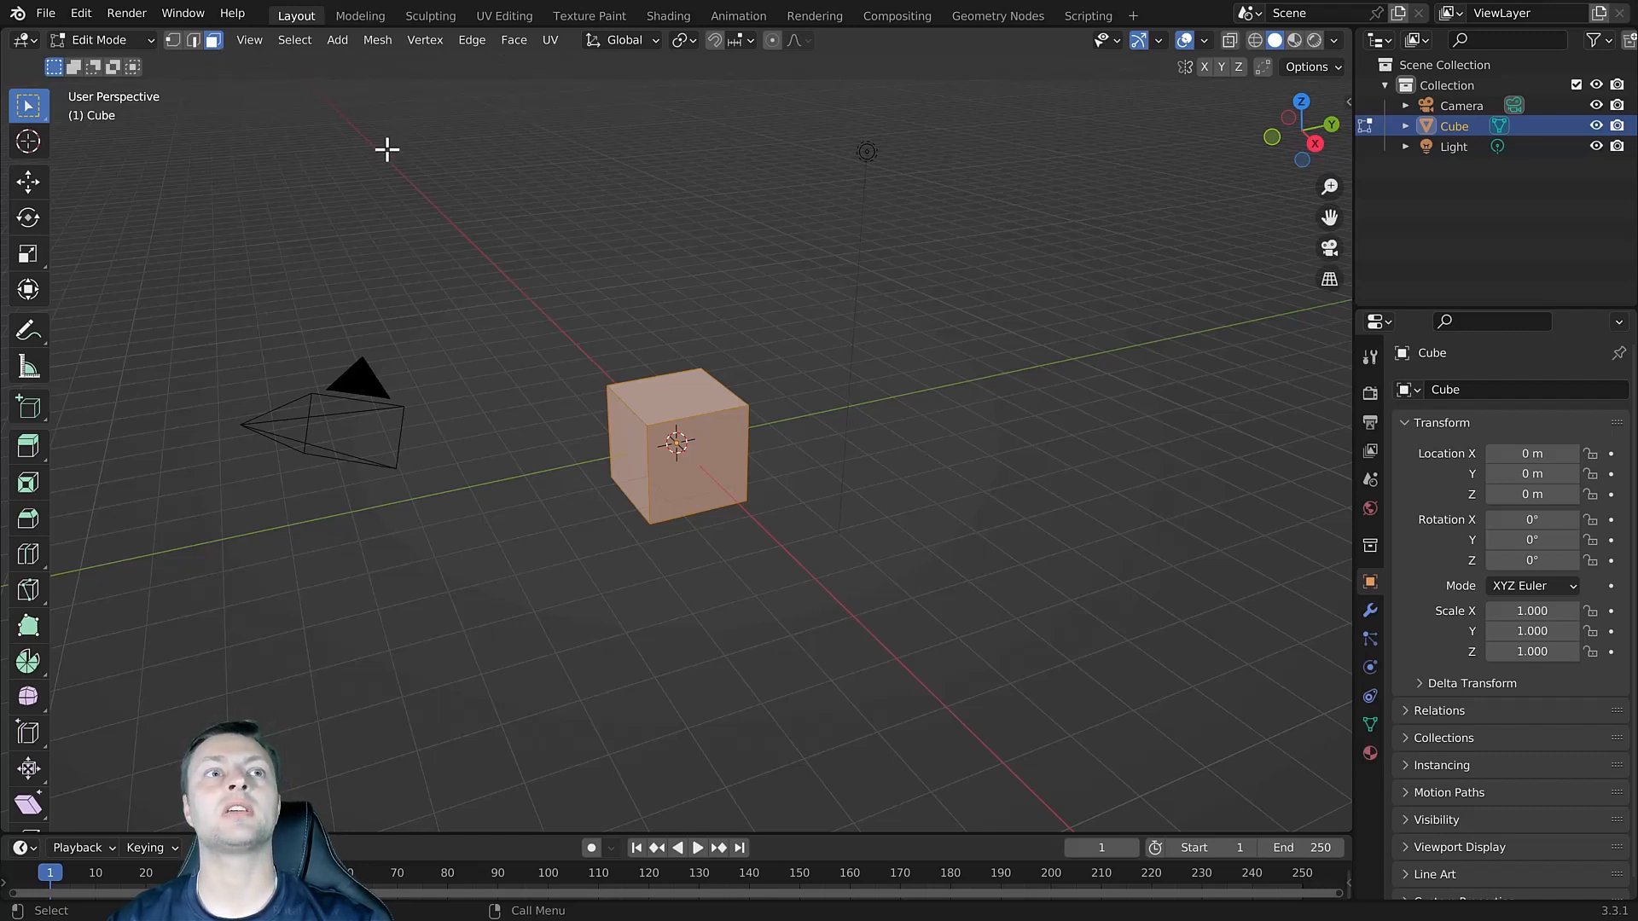
mouse_move(110, 397)
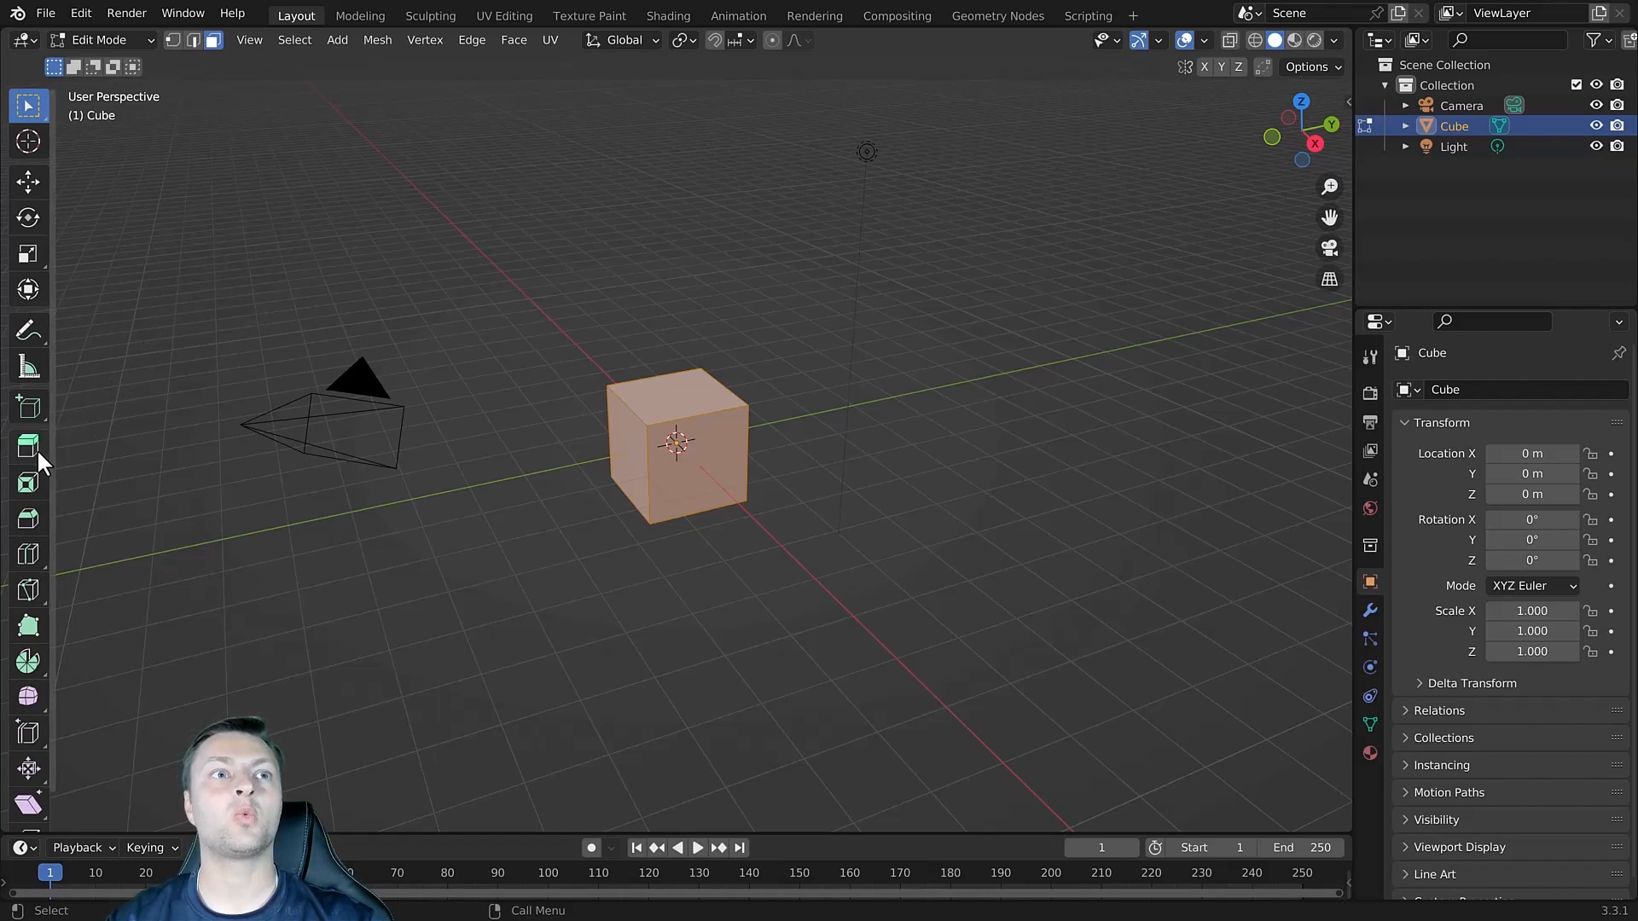
mouse_move(29, 443)
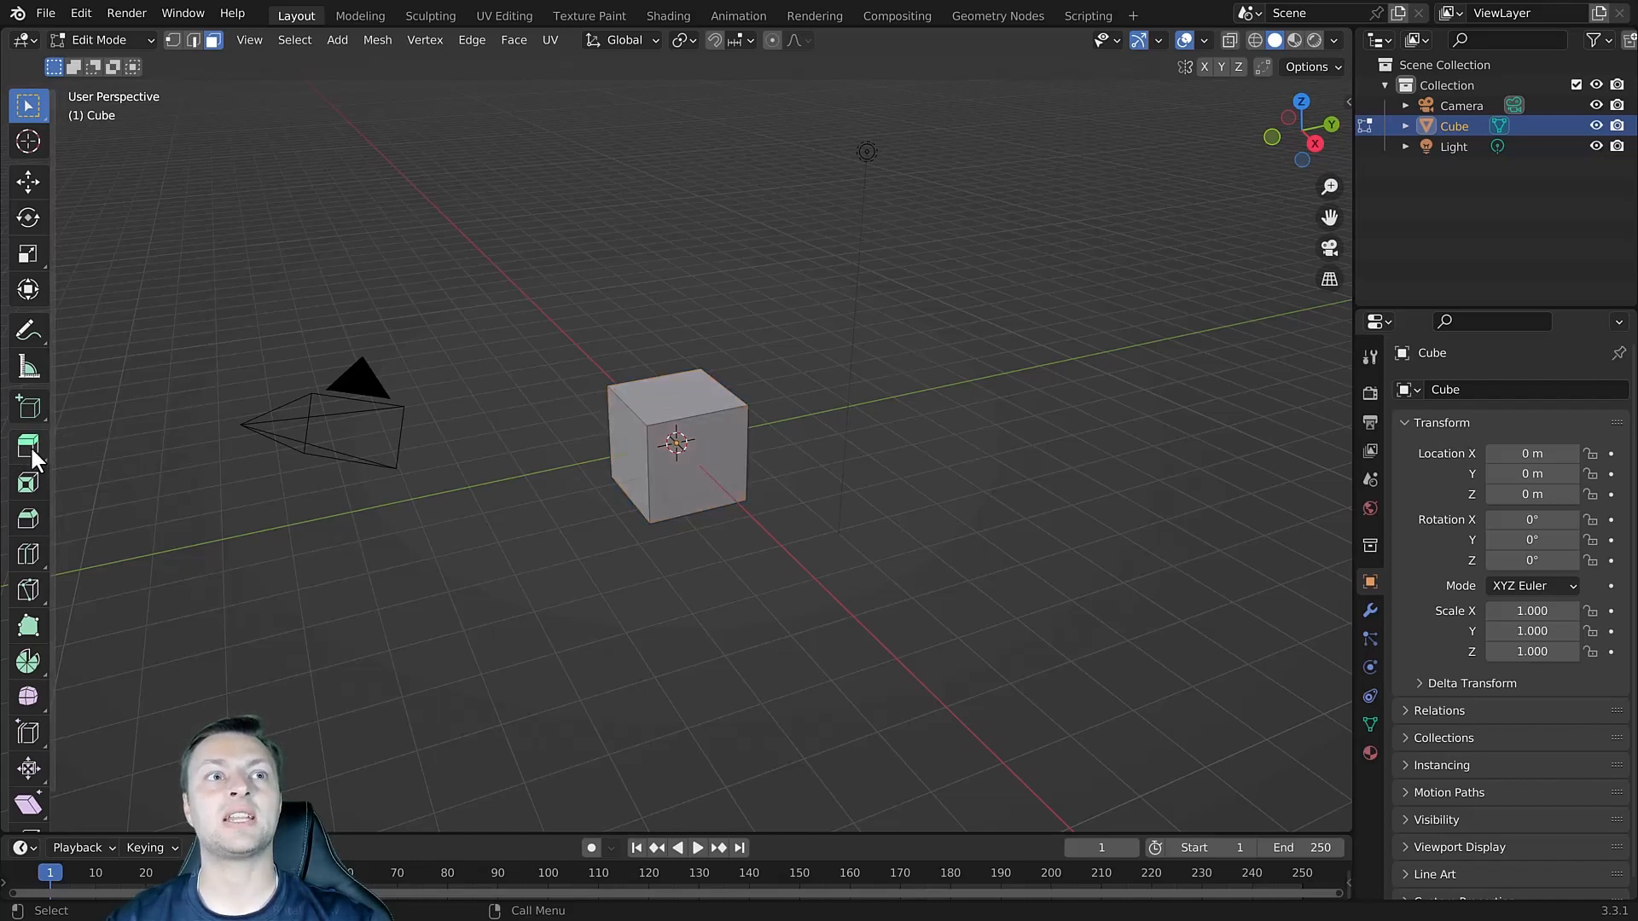
Extrude Region: pull the top face up into a block and a side face outward.
click(30, 445)
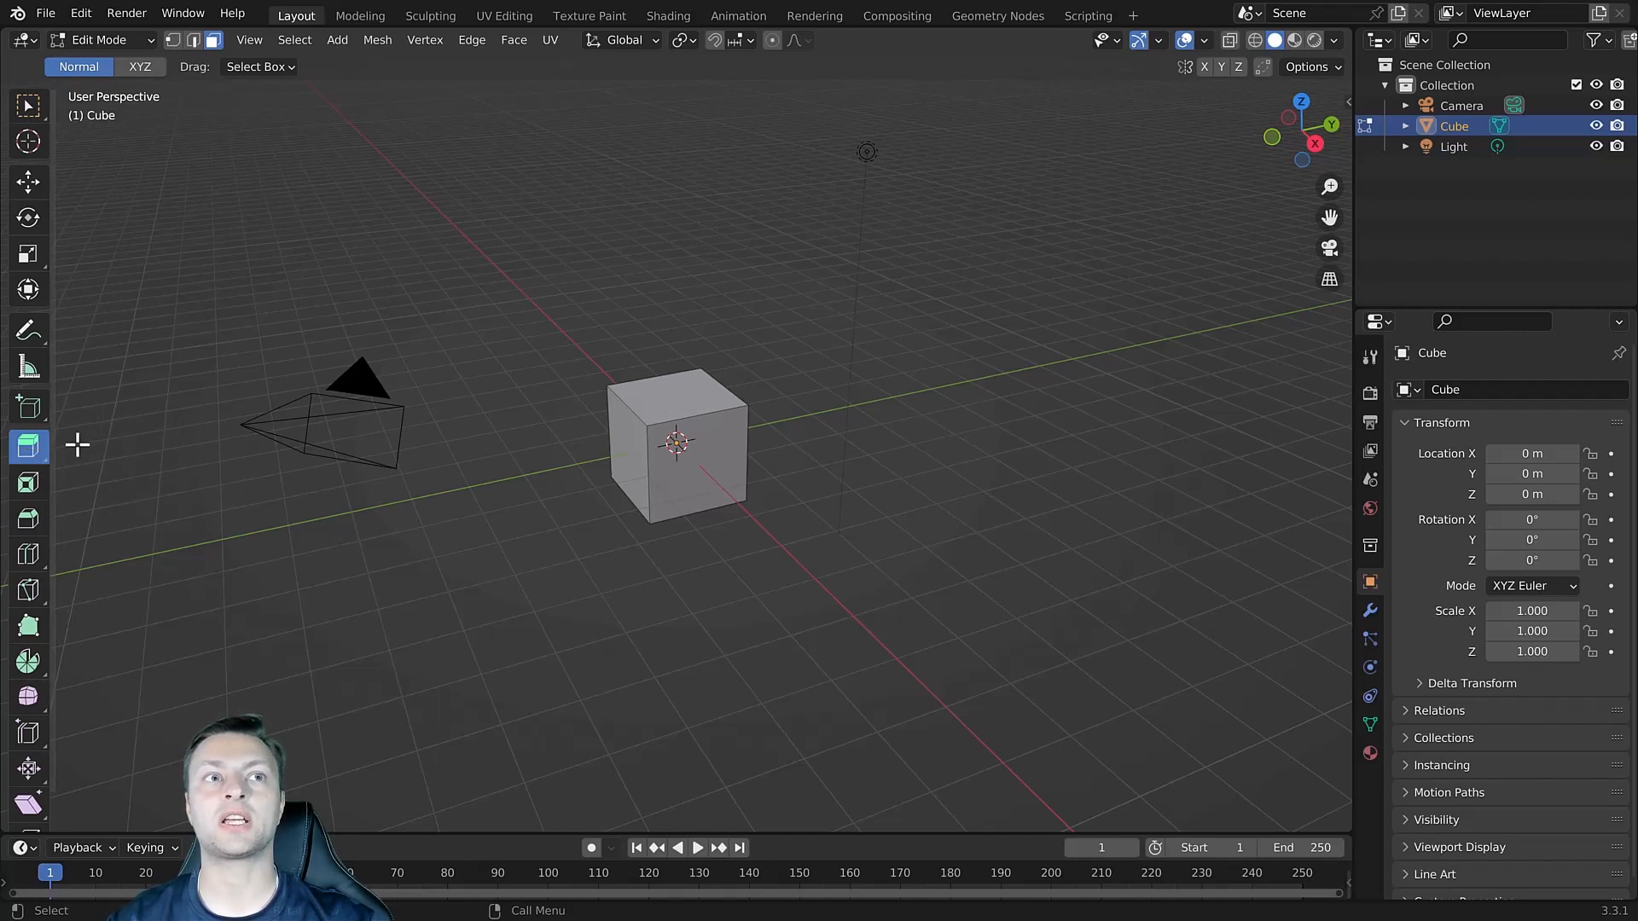
mouse_move(680, 398)
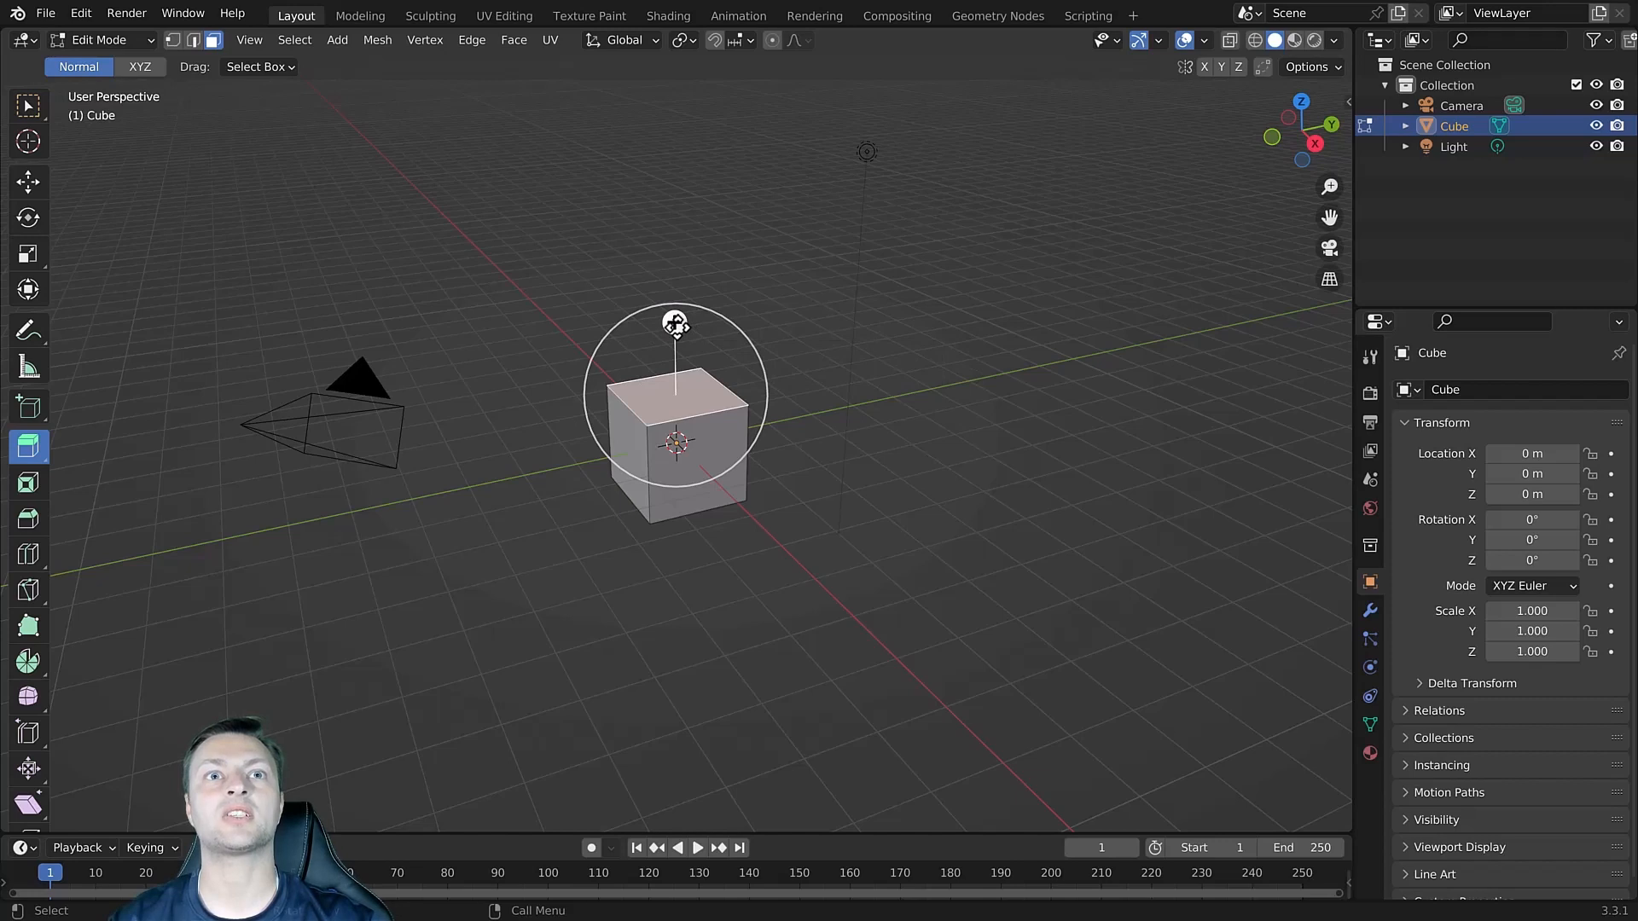
drag(676, 324, 694, 188)
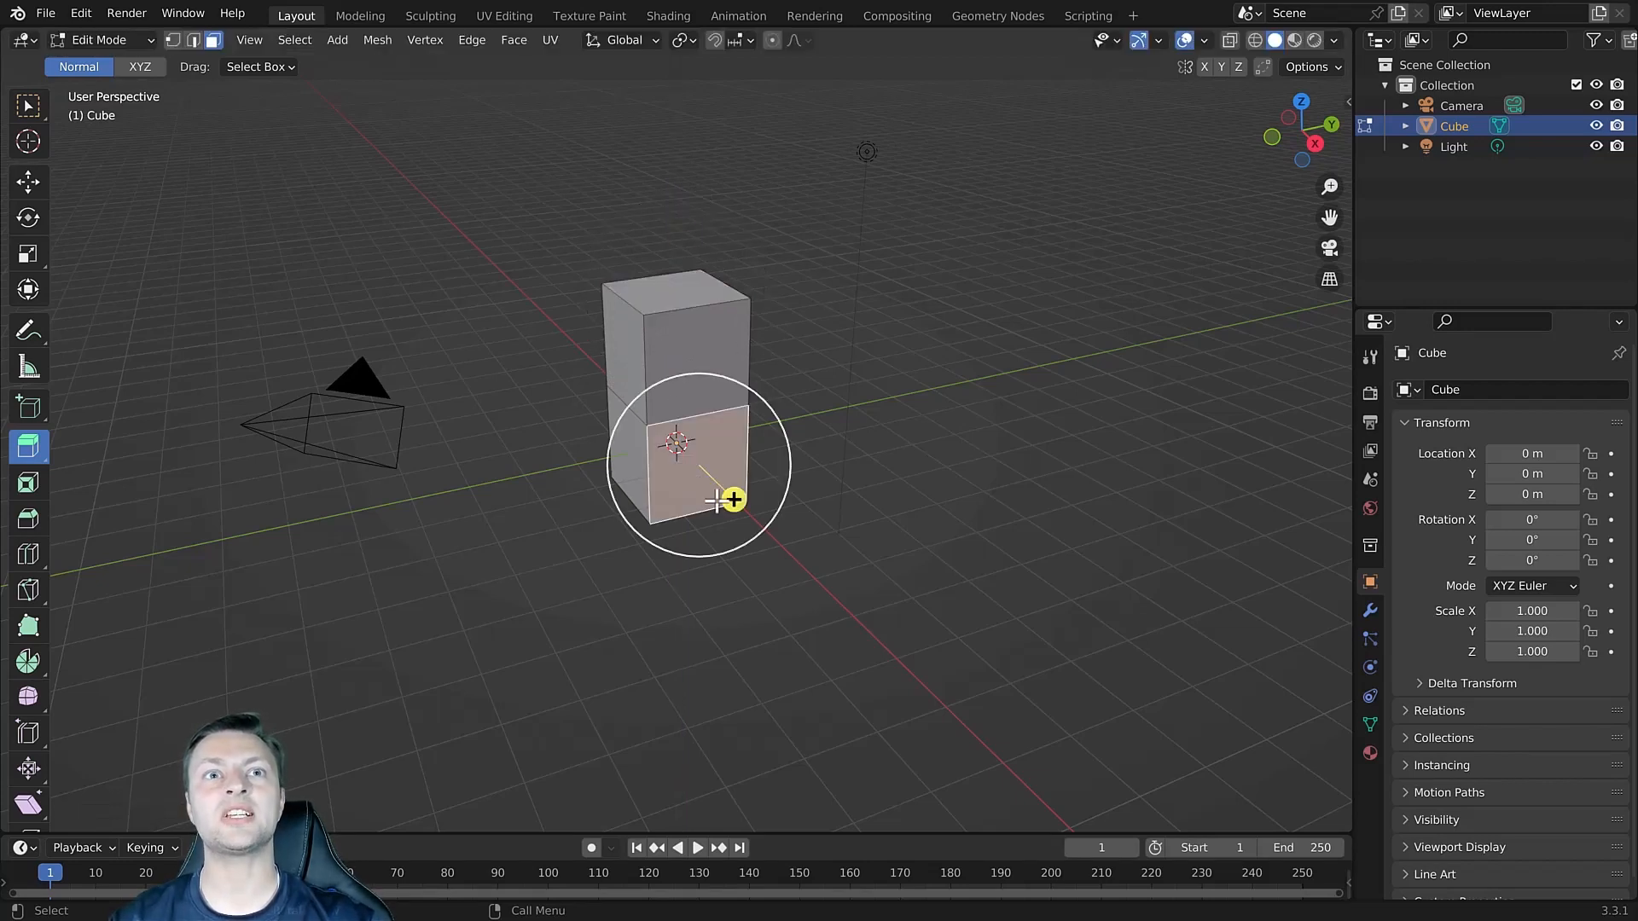
drag(733, 499, 817, 580)
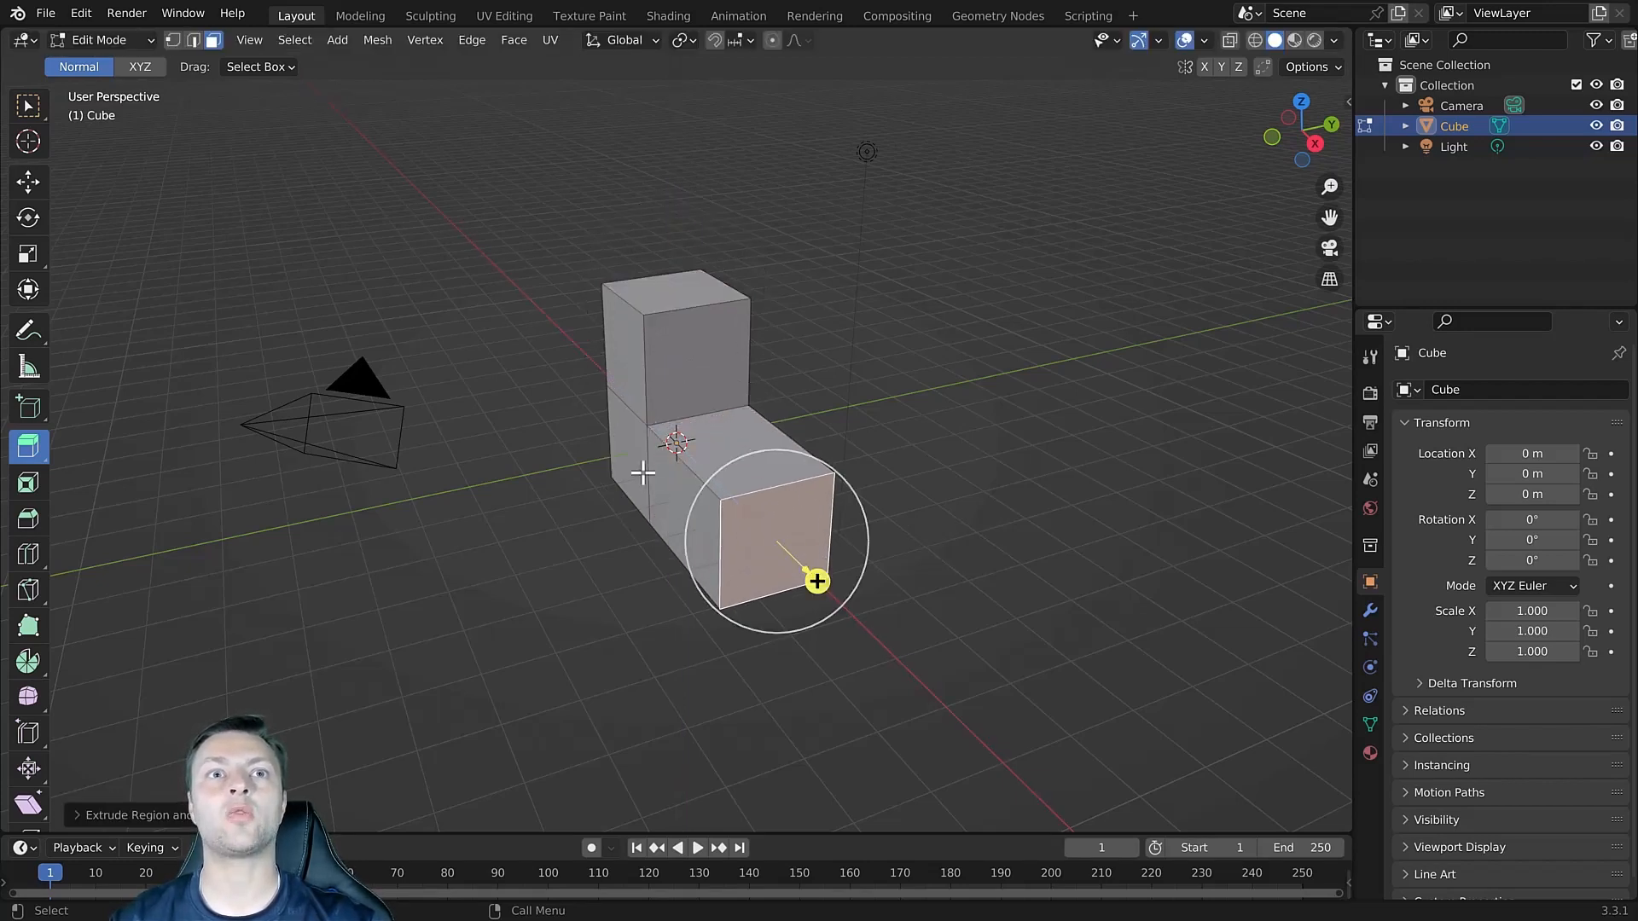
drag(815, 580, 386, 491)
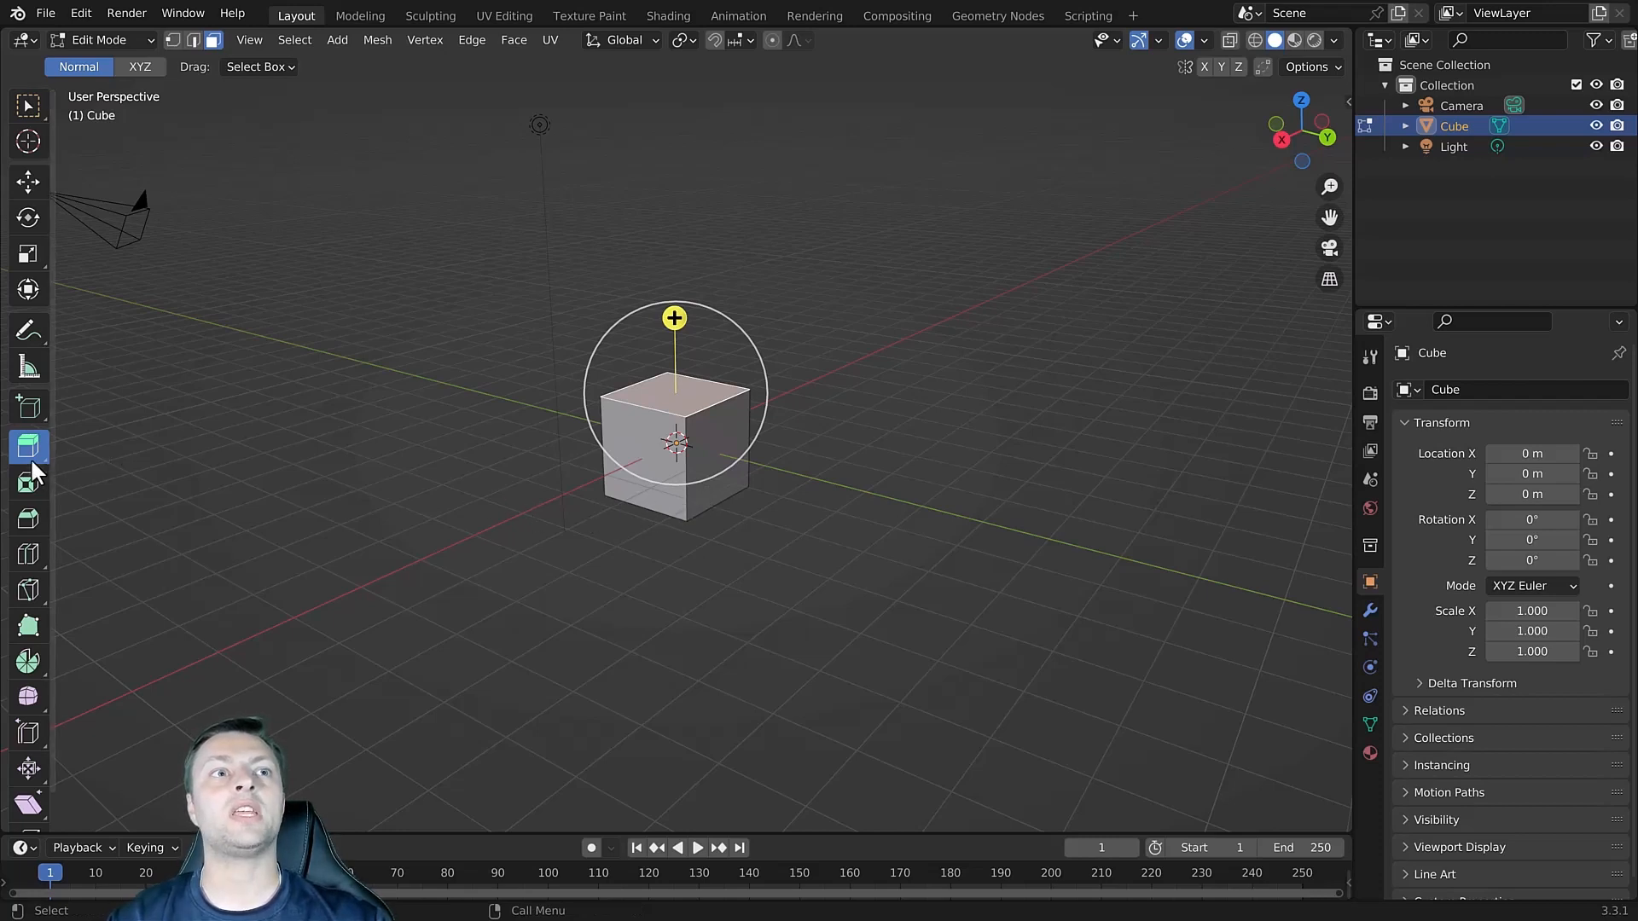
mouse_move(29, 443)
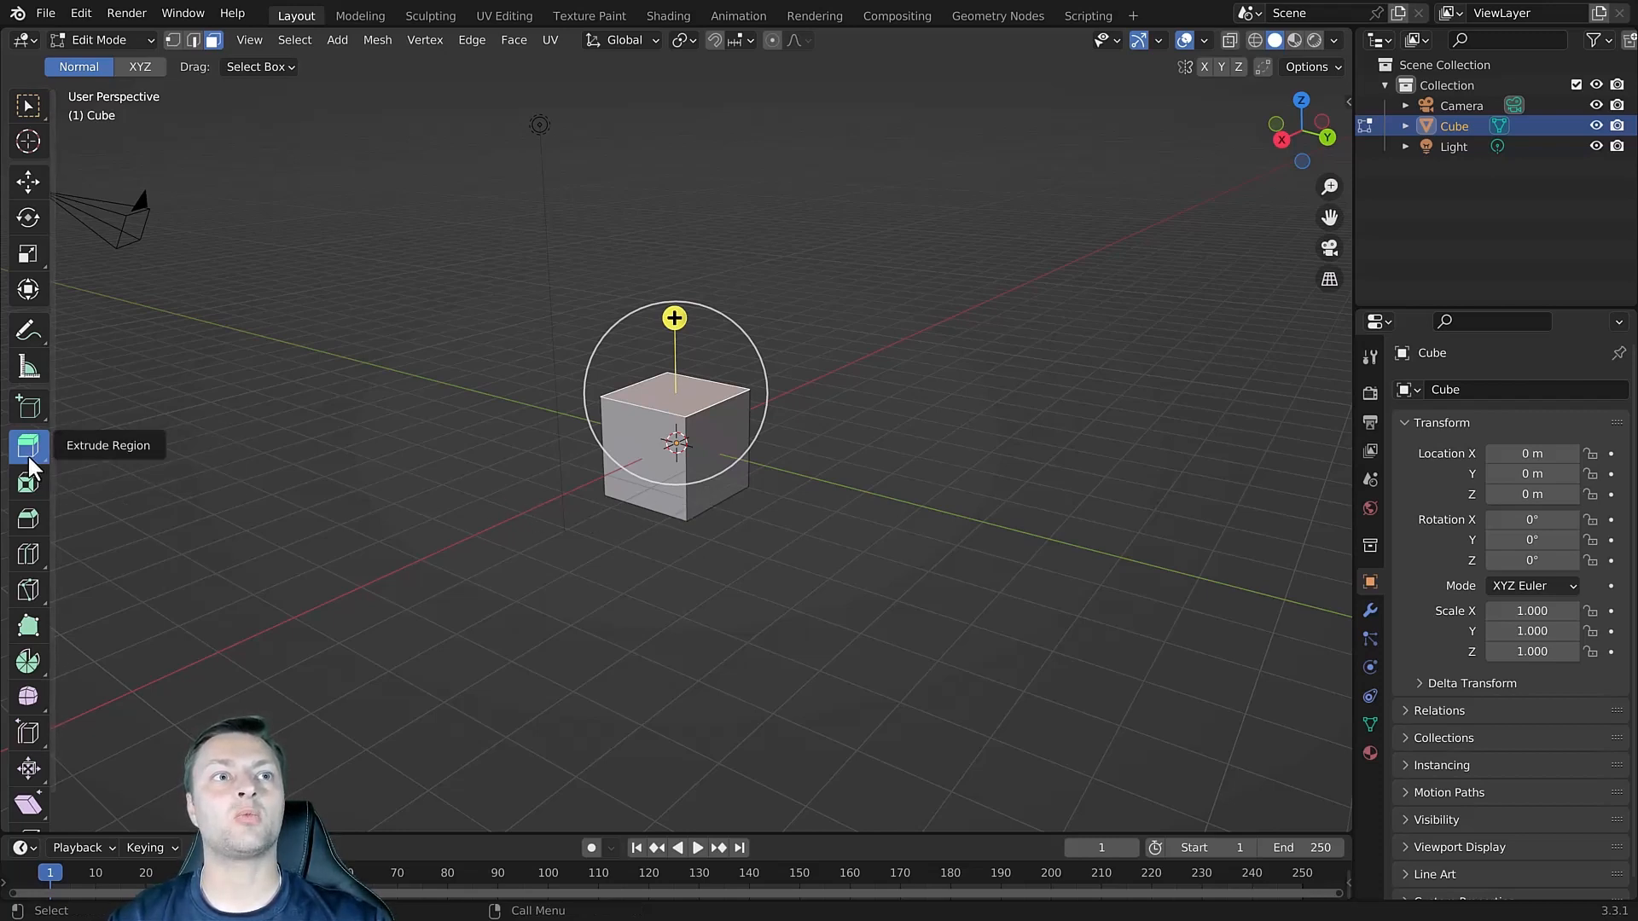
click(29, 445)
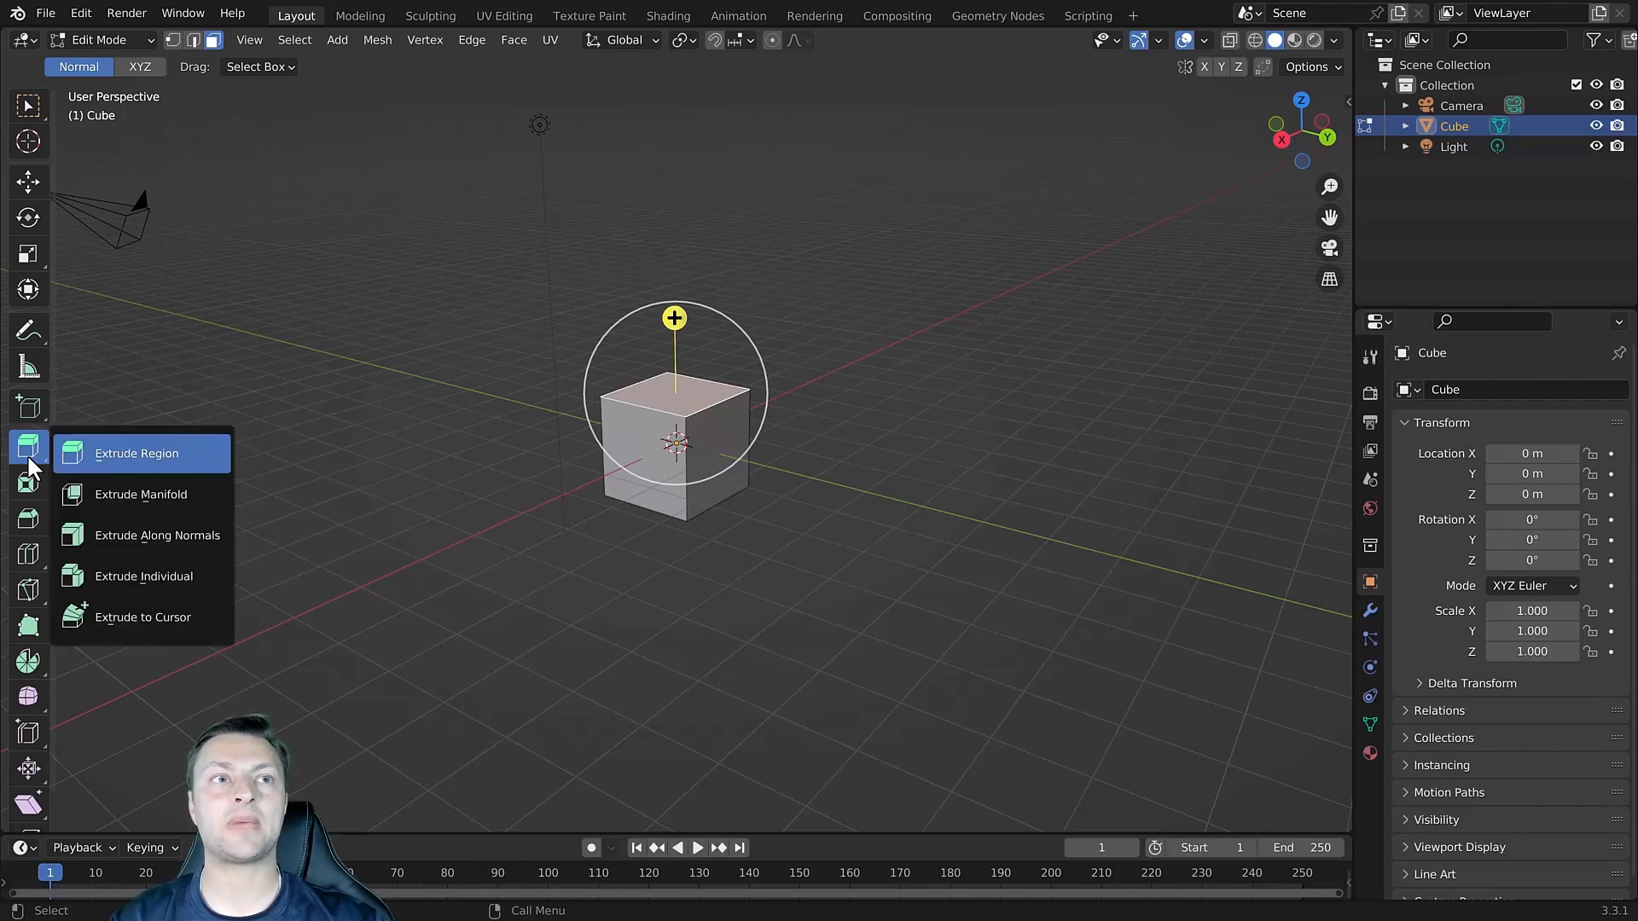
mouse_move(147, 495)
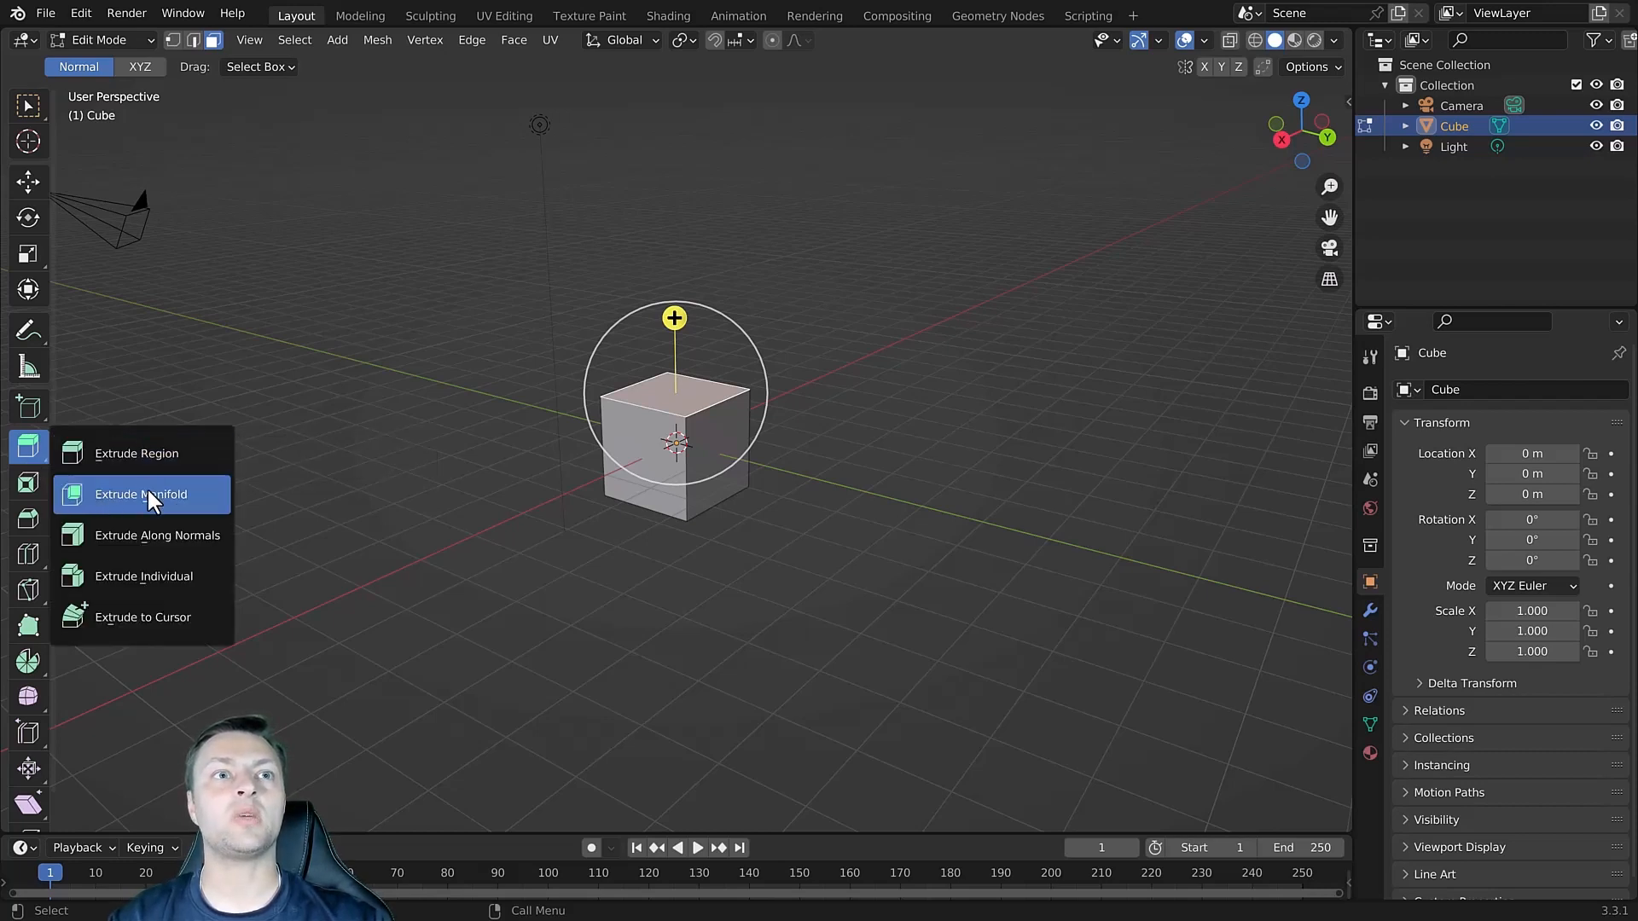
mouse_move(159, 575)
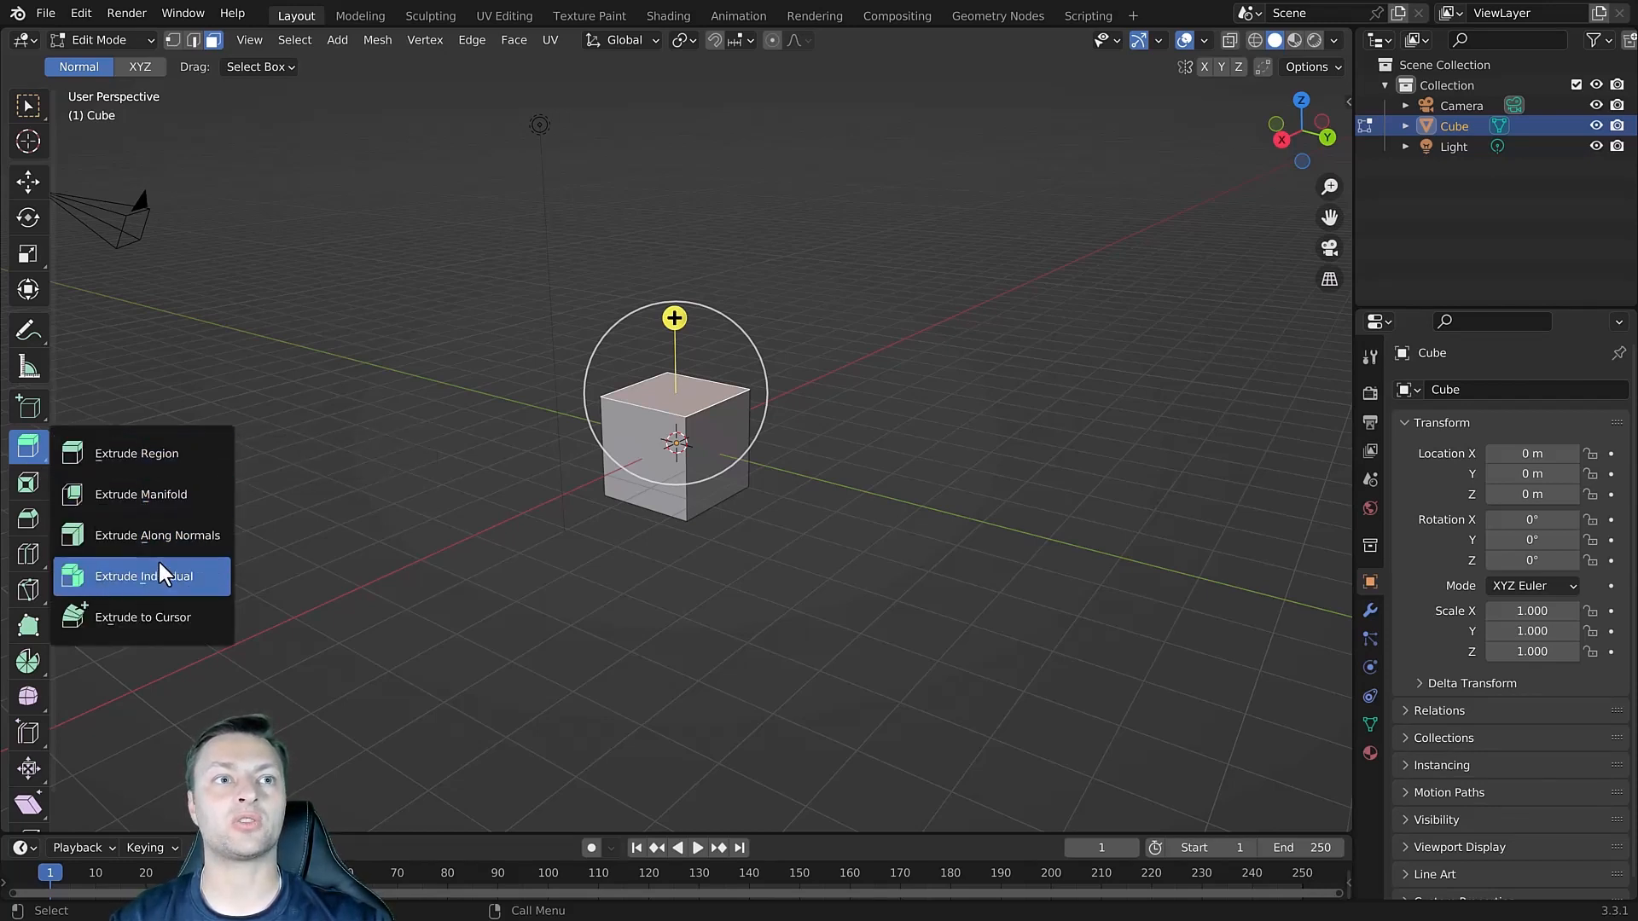
mouse_move(172, 534)
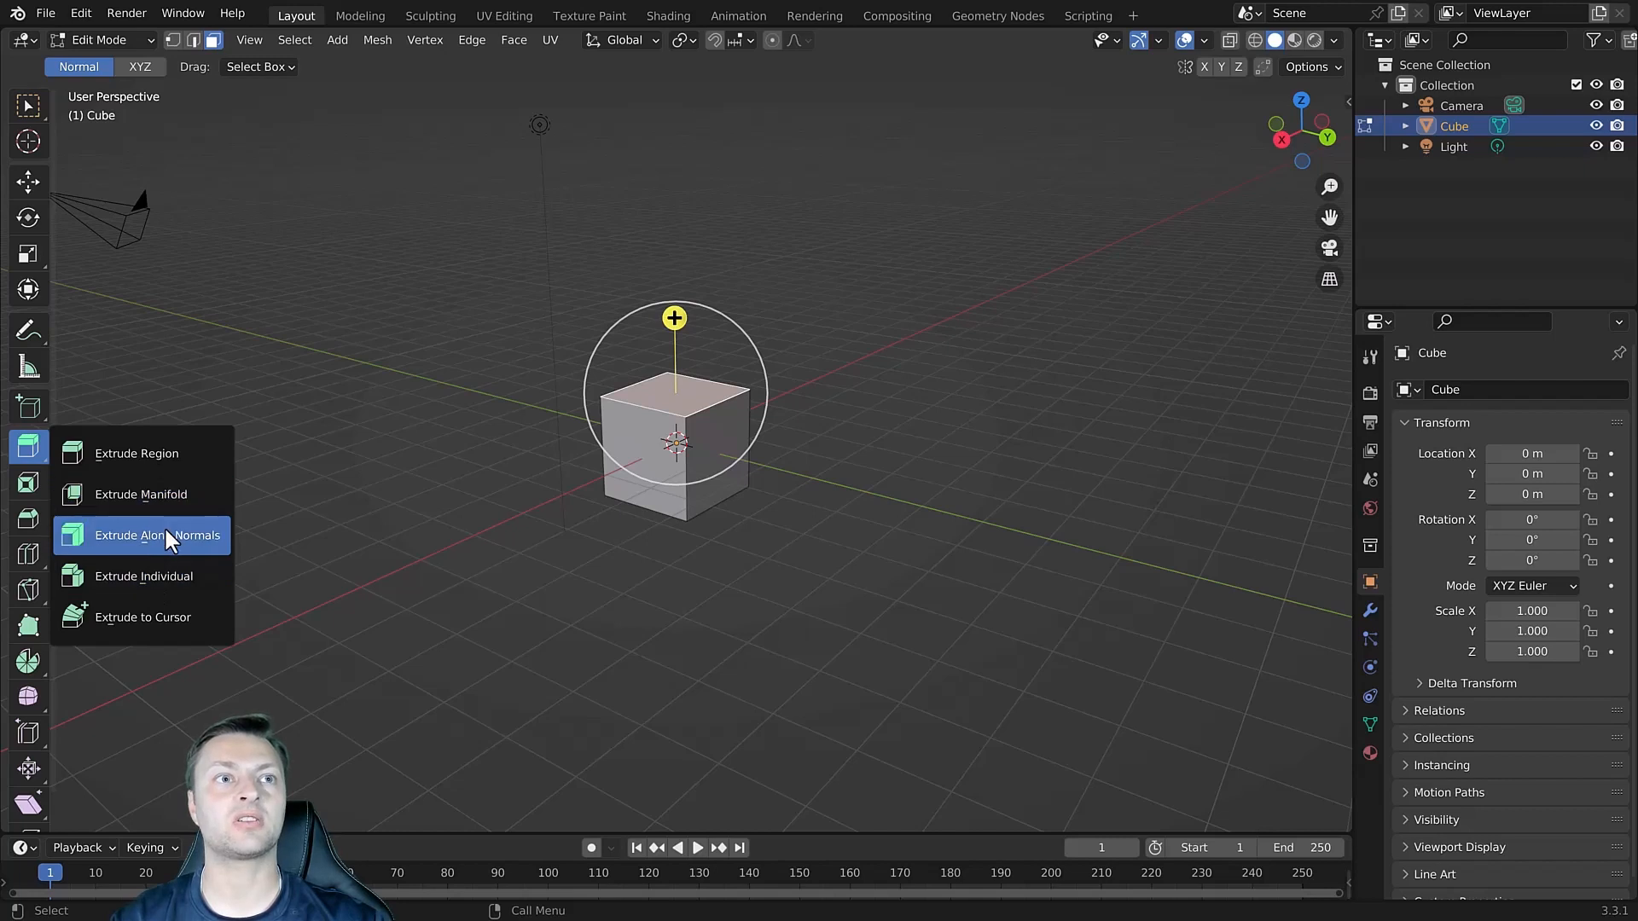
mouse_move(162, 512)
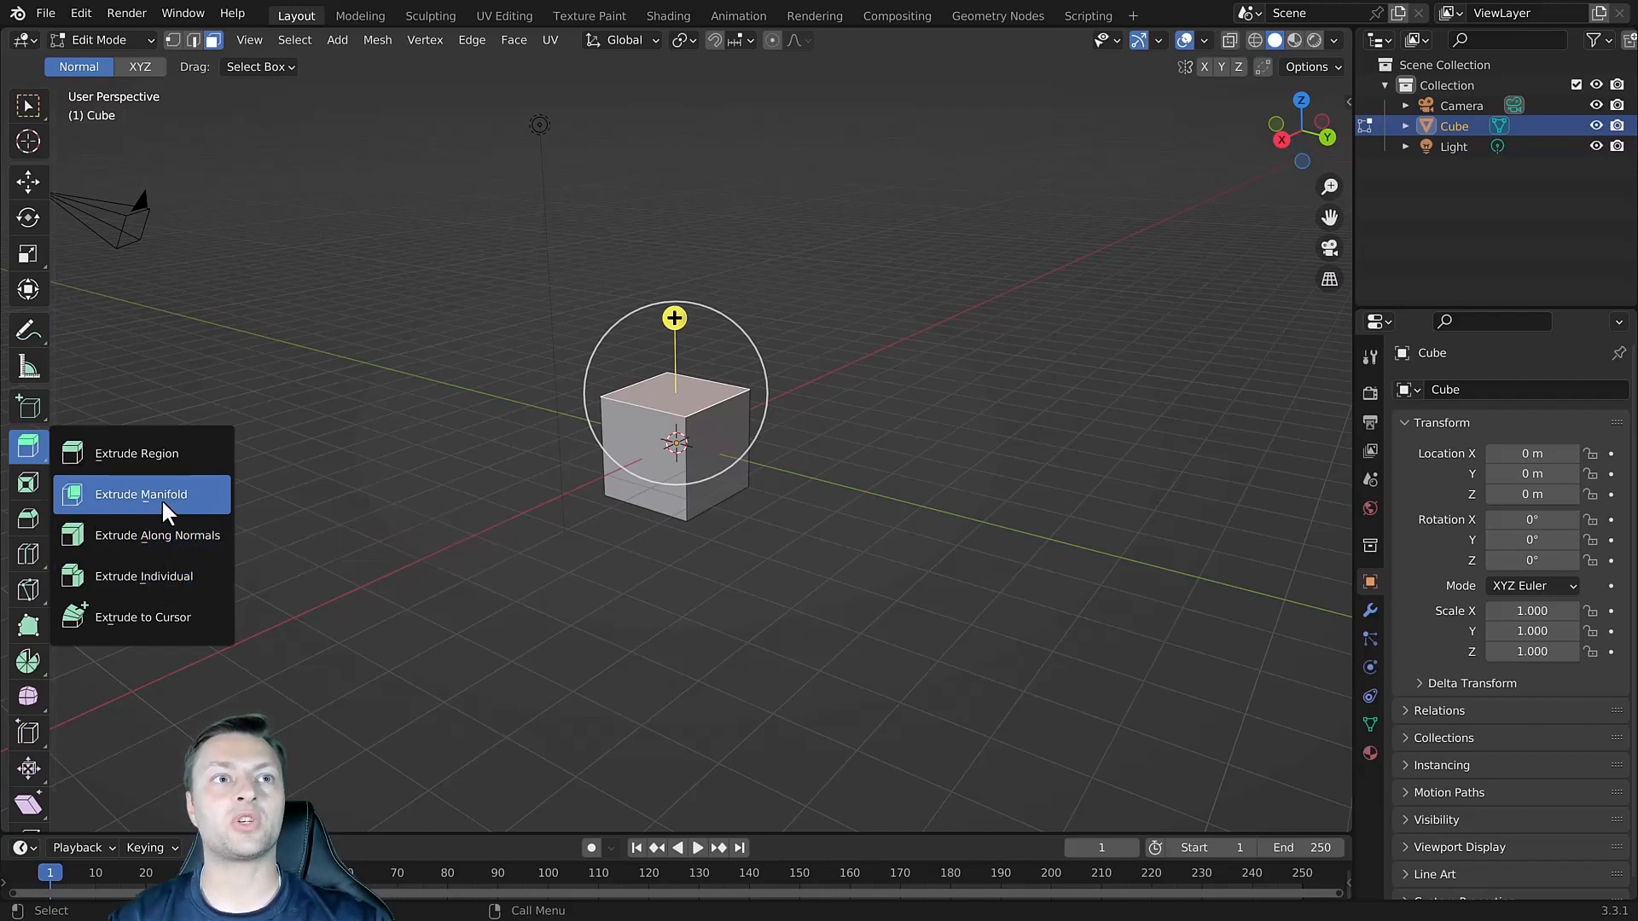
mouse_move(182, 507)
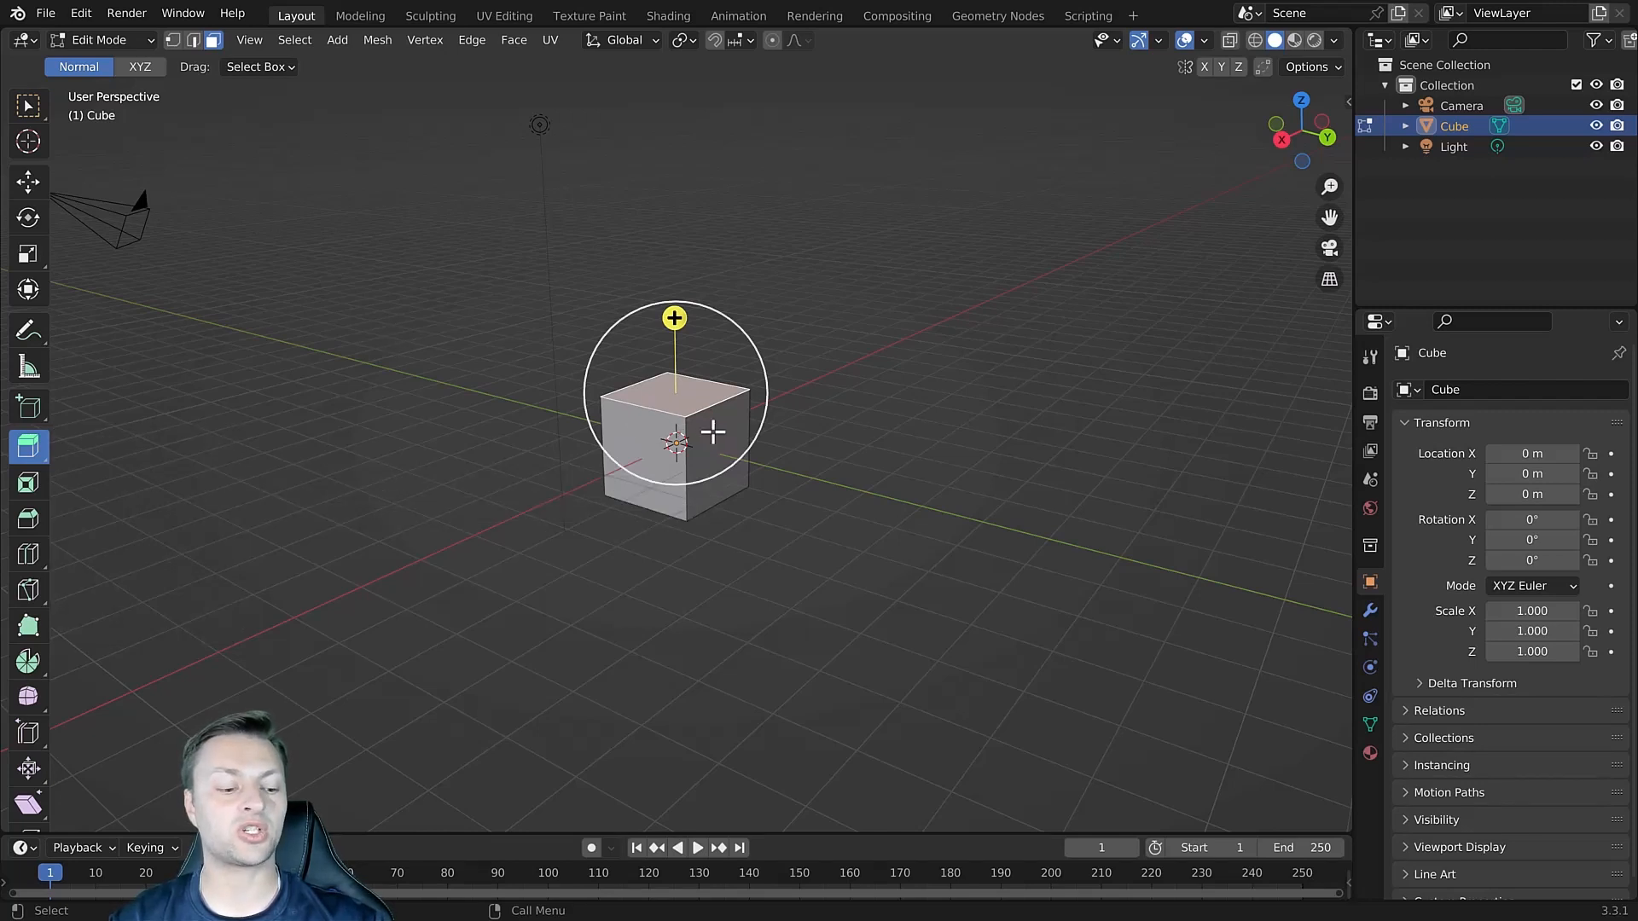
Subdivide the cube's faces with 2 cuts into a three-by-three grid per side.
click(29, 104)
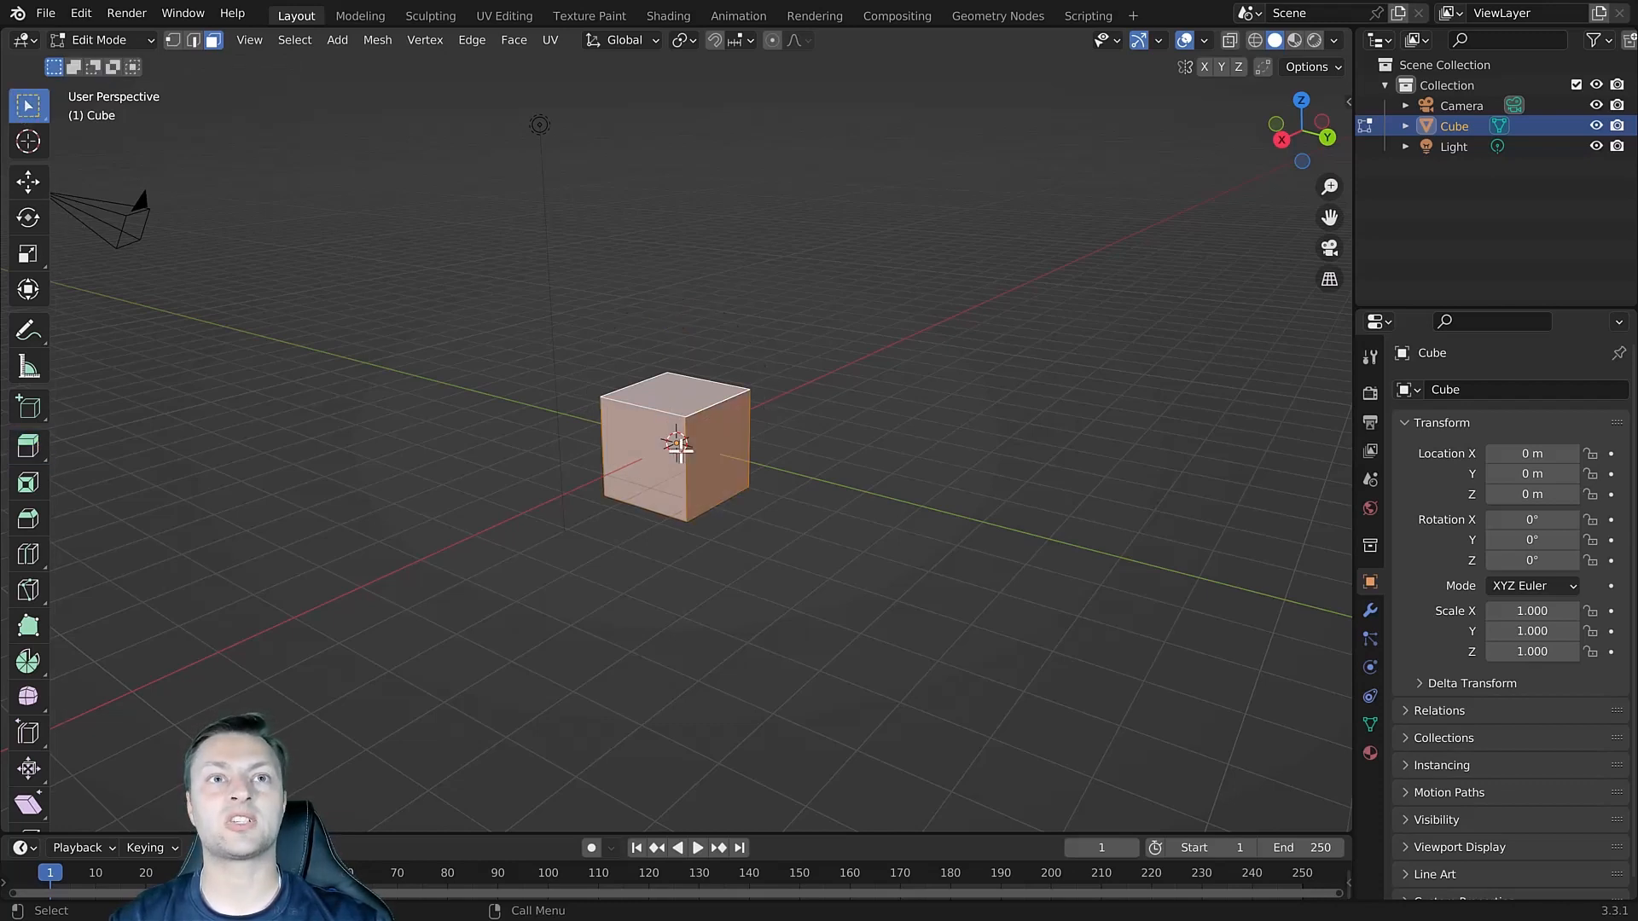
mouse_move(472, 371)
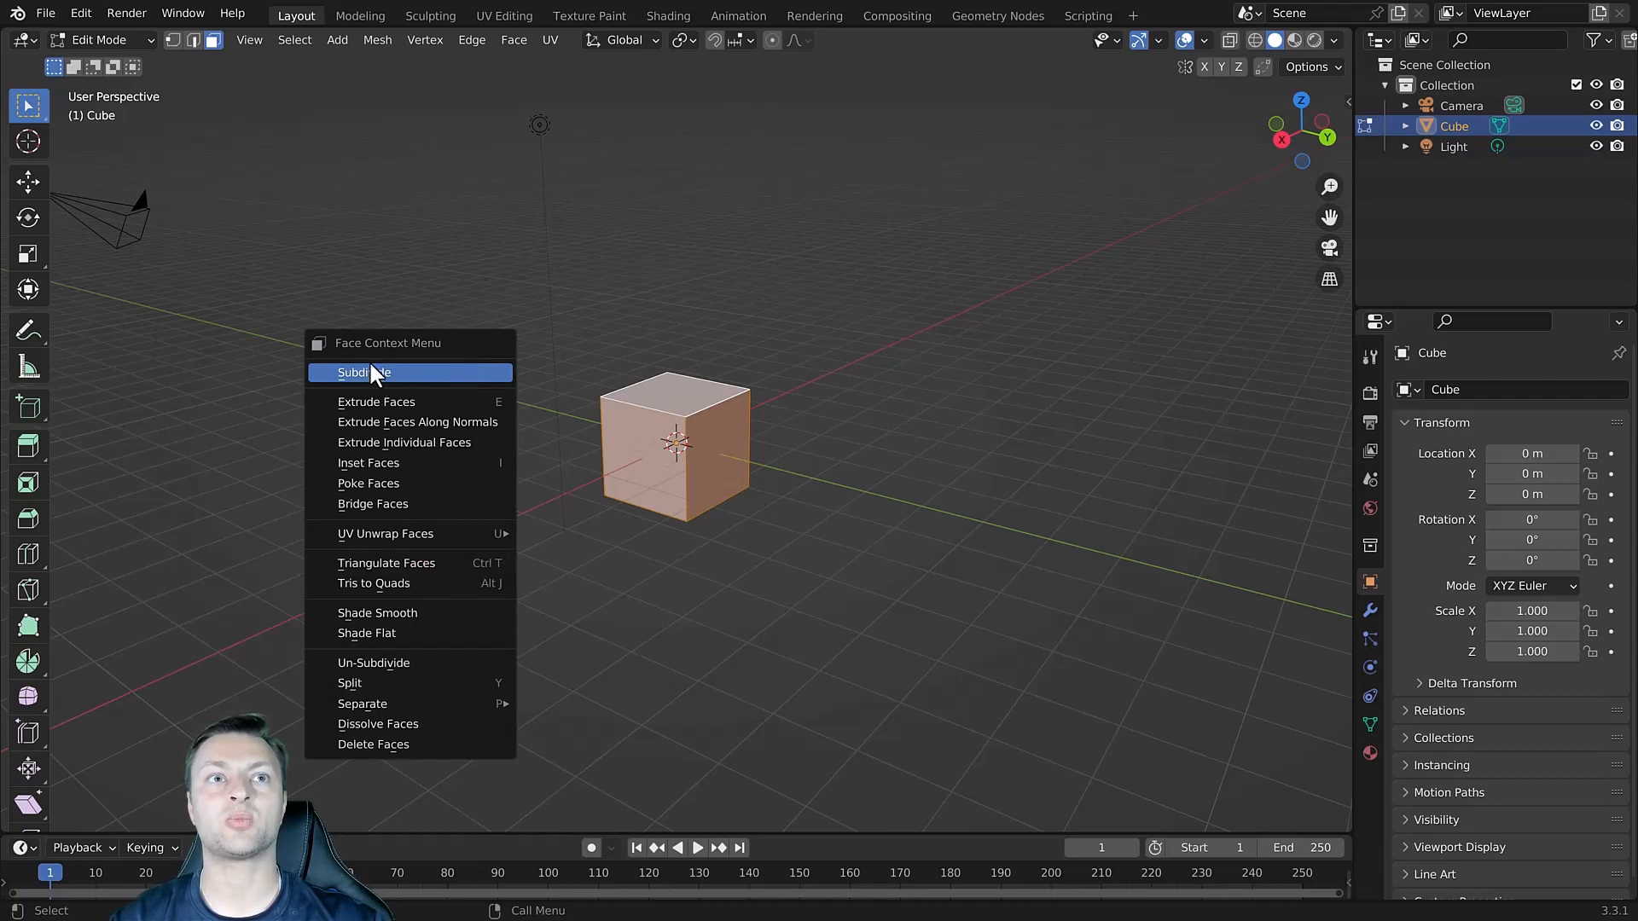
mouse_move(408, 375)
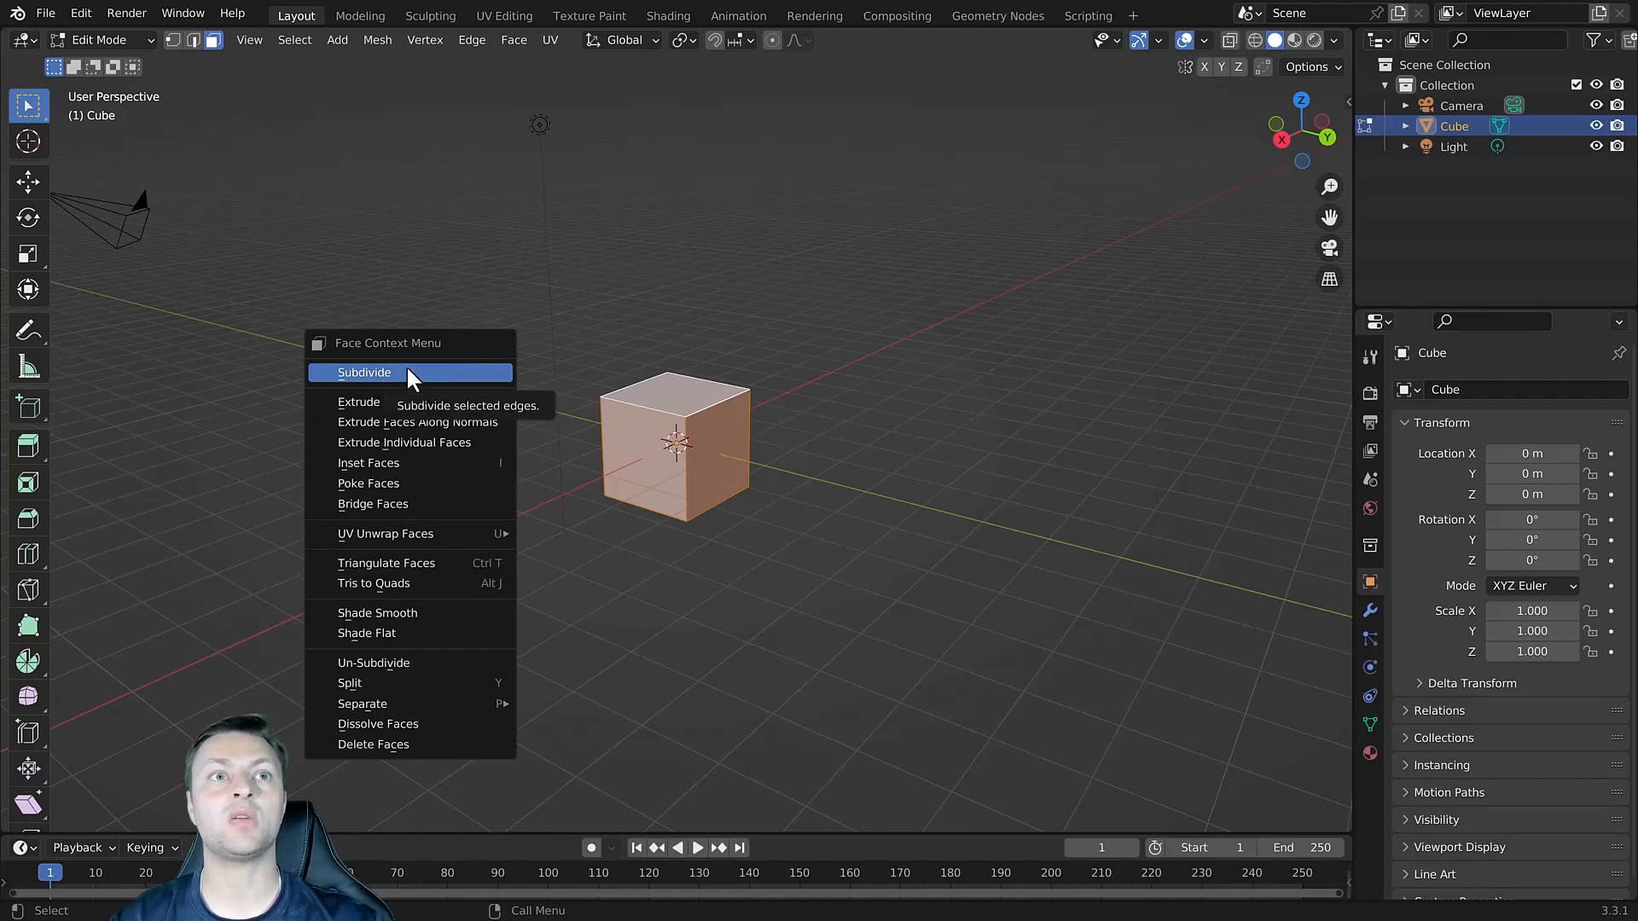
click(363, 374)
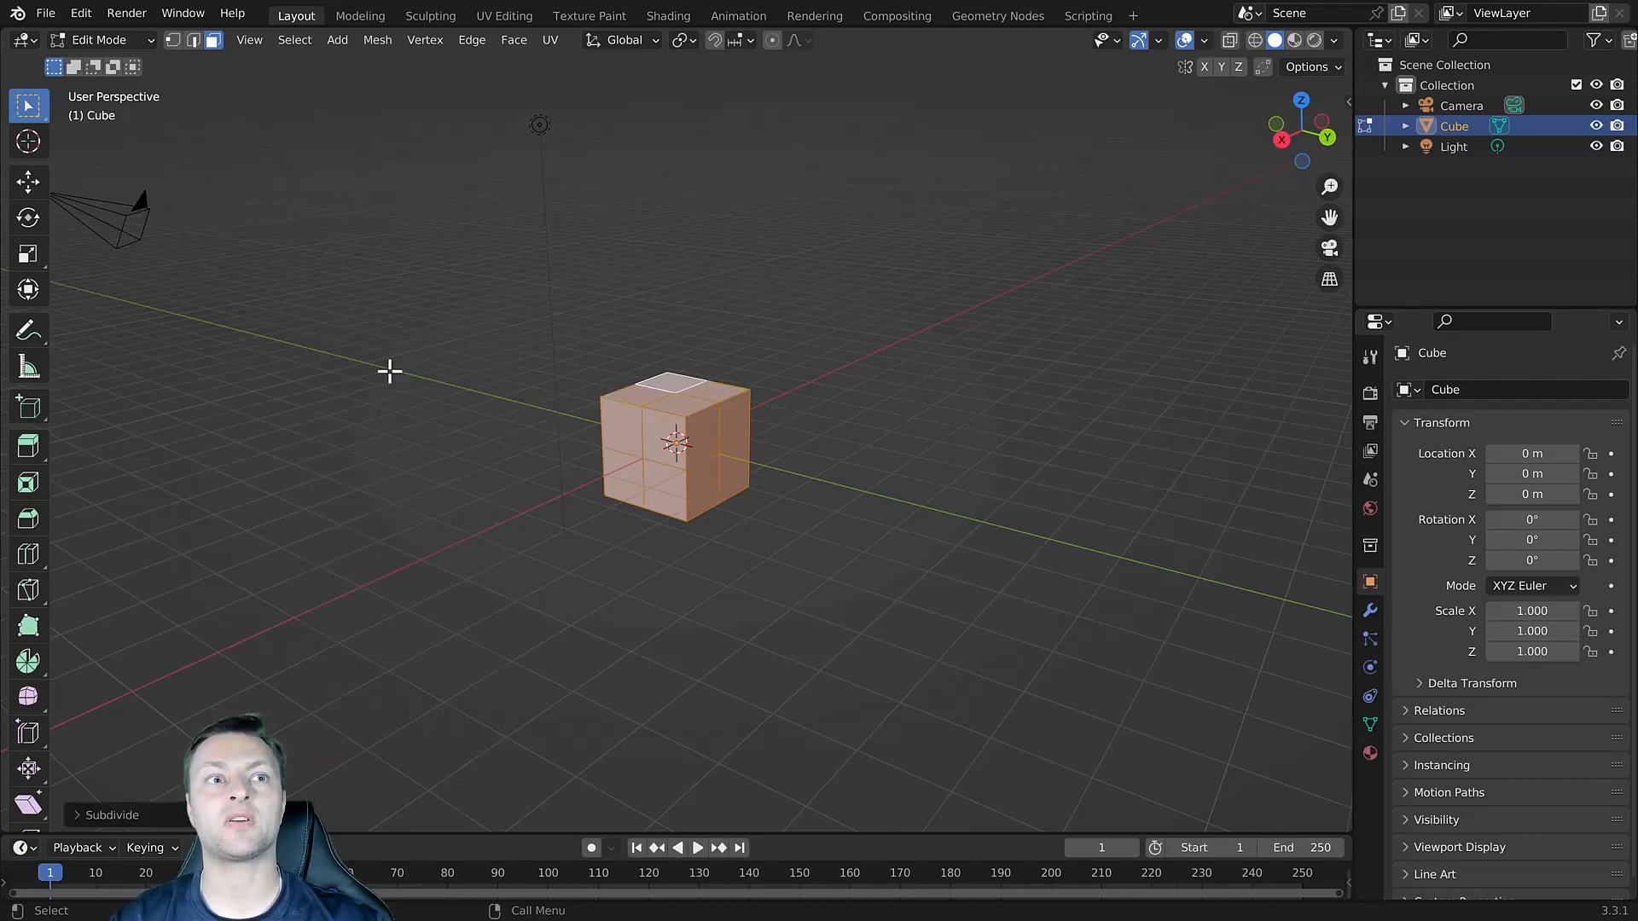
mouse_move(79, 831)
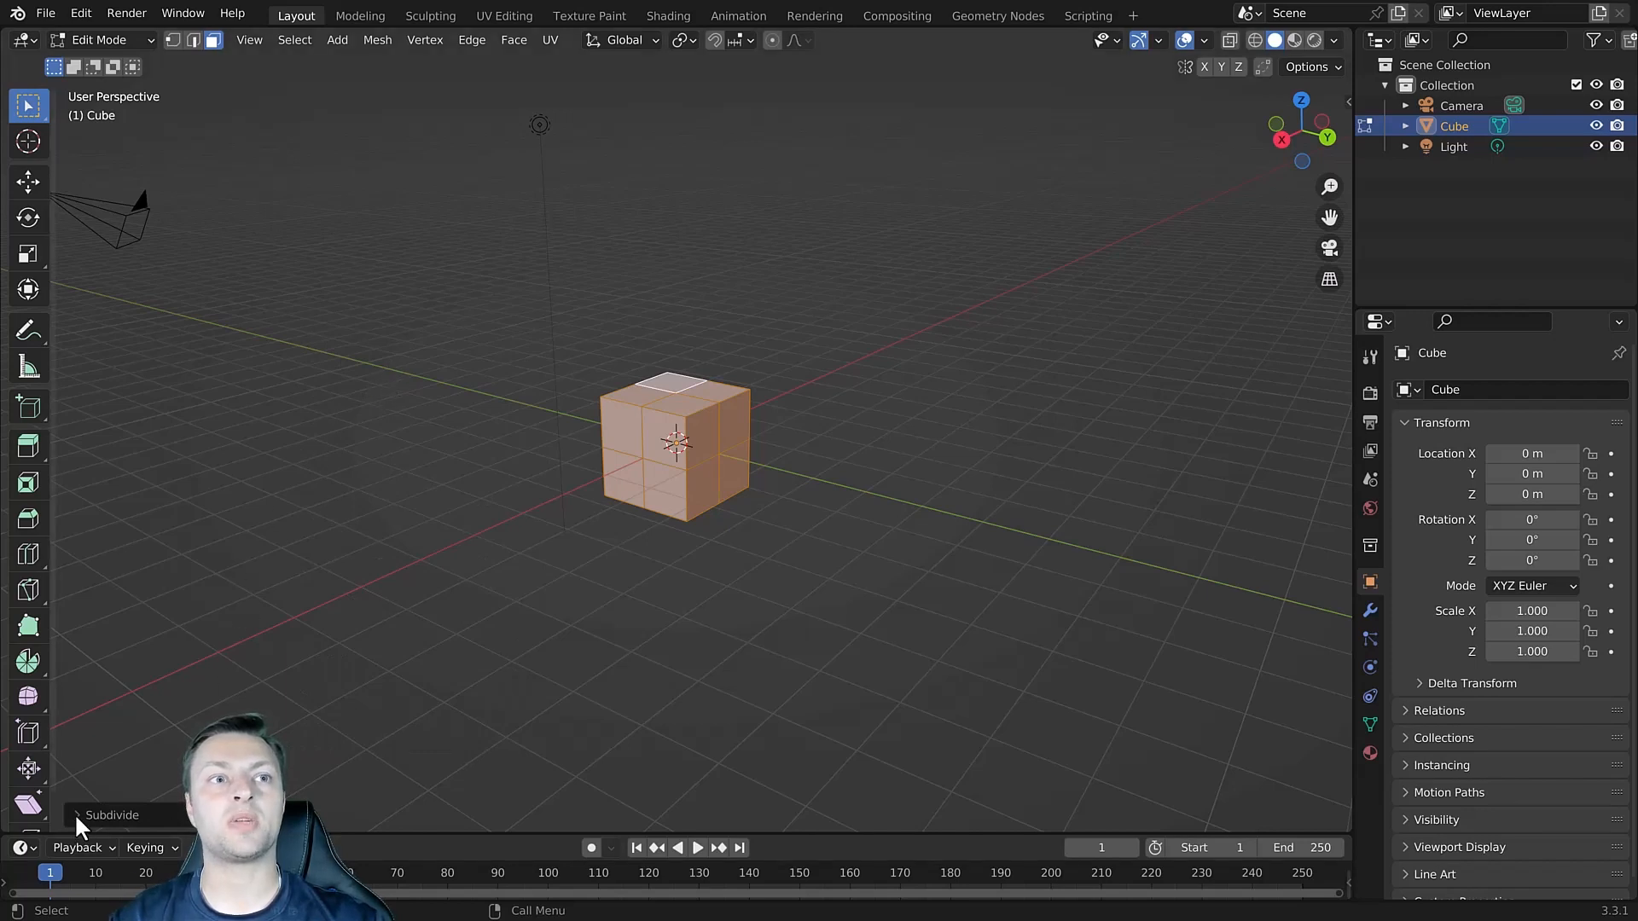
click(113, 816)
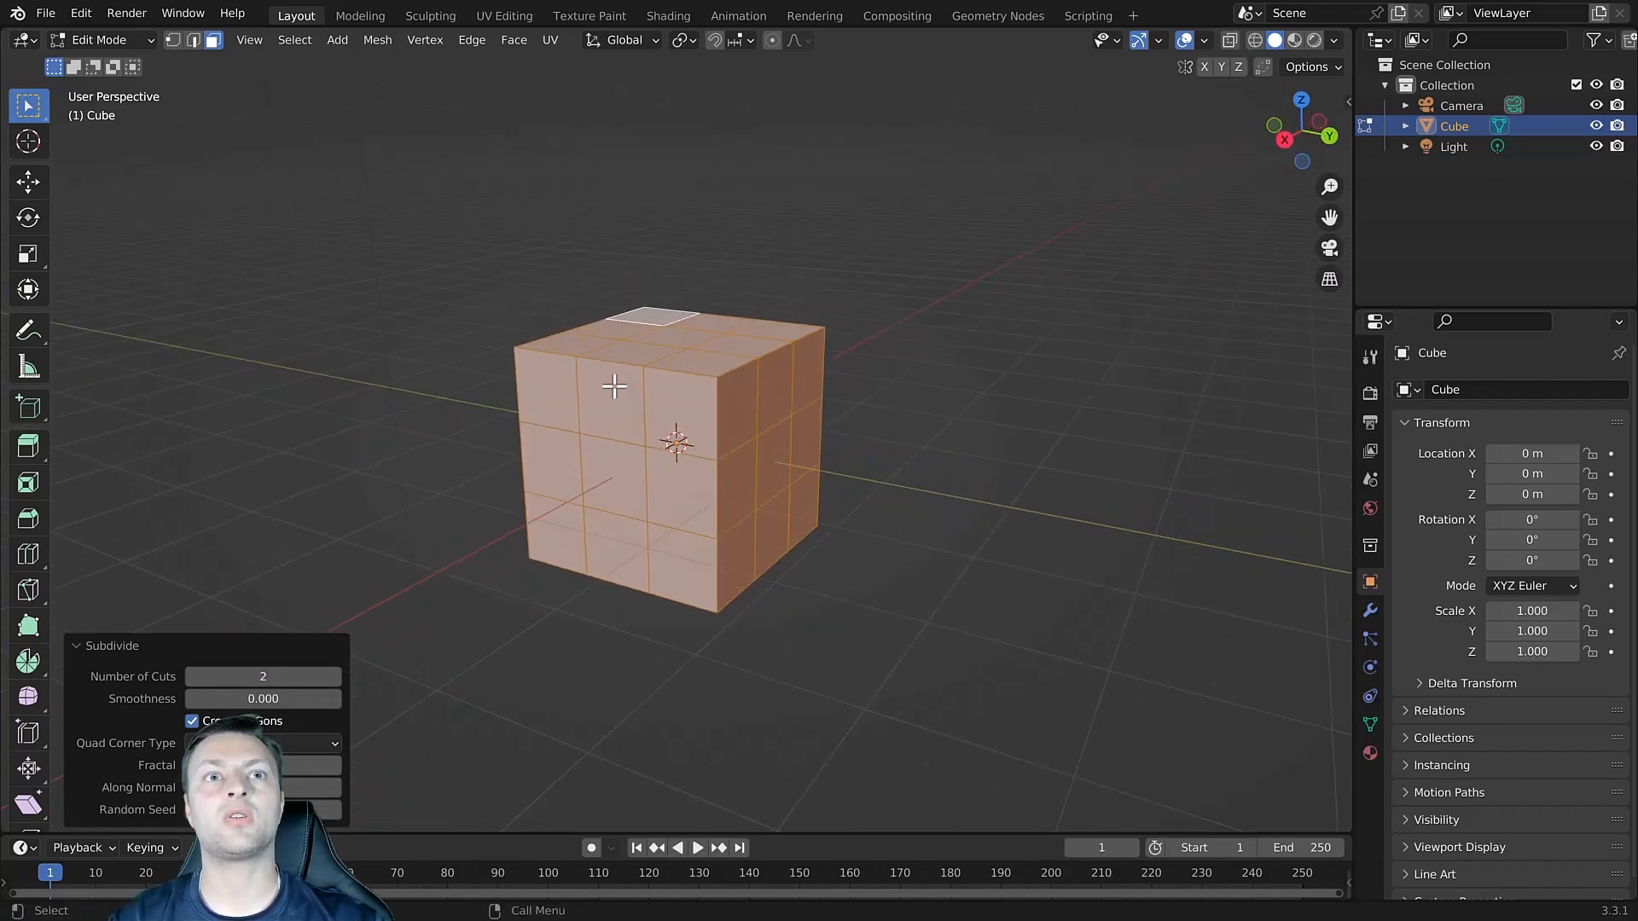
click(29, 443)
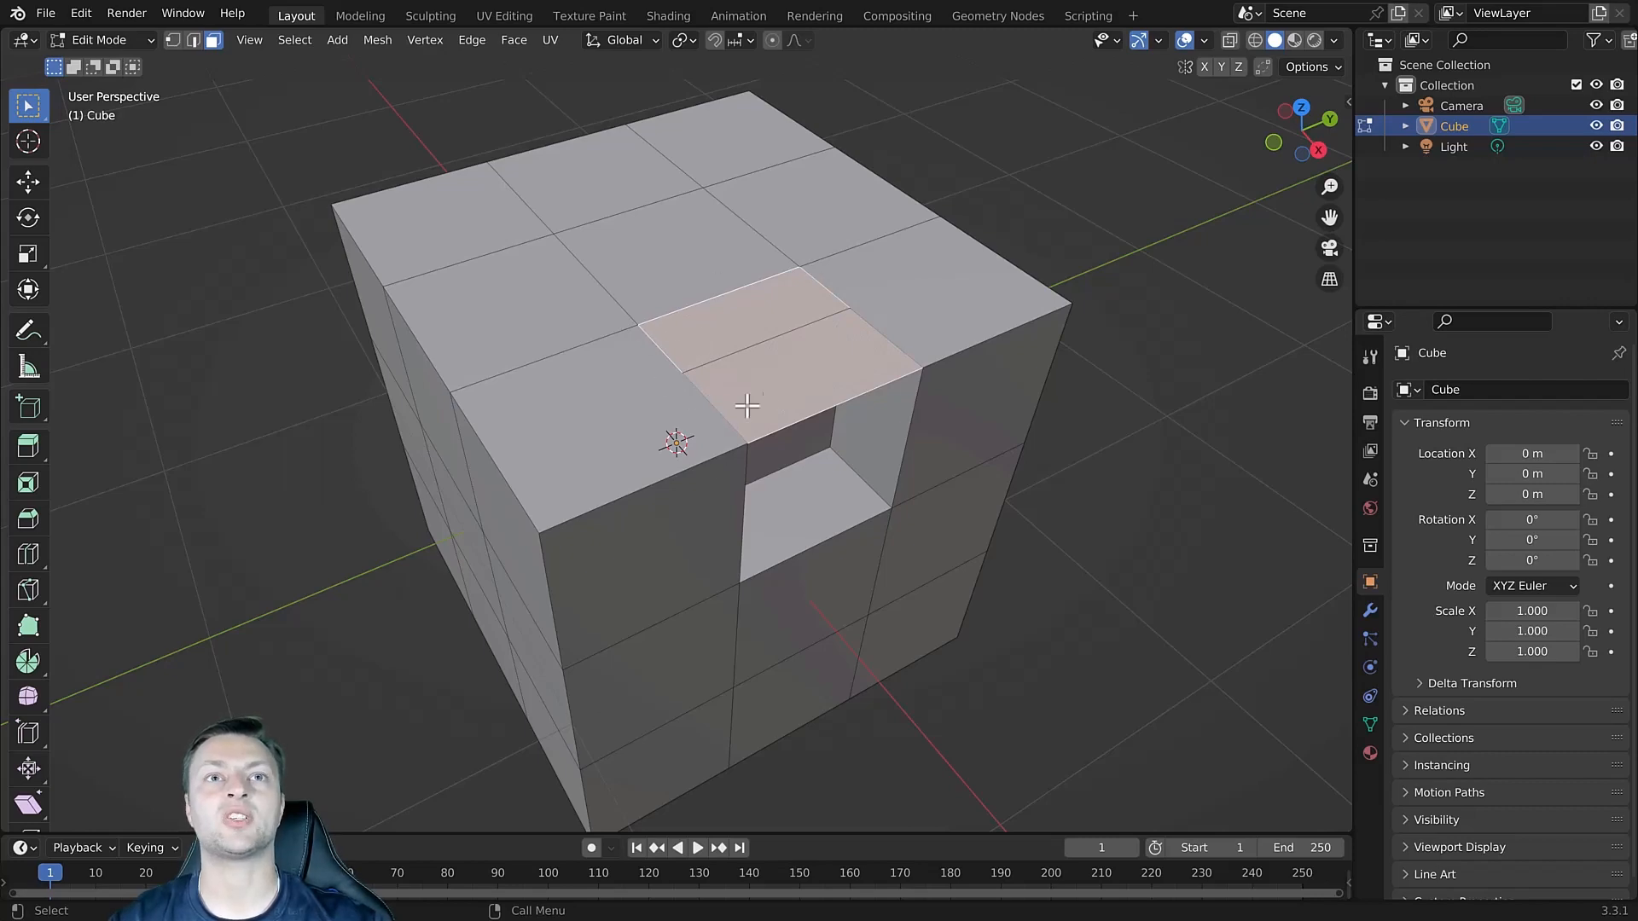
mouse_move(812, 406)
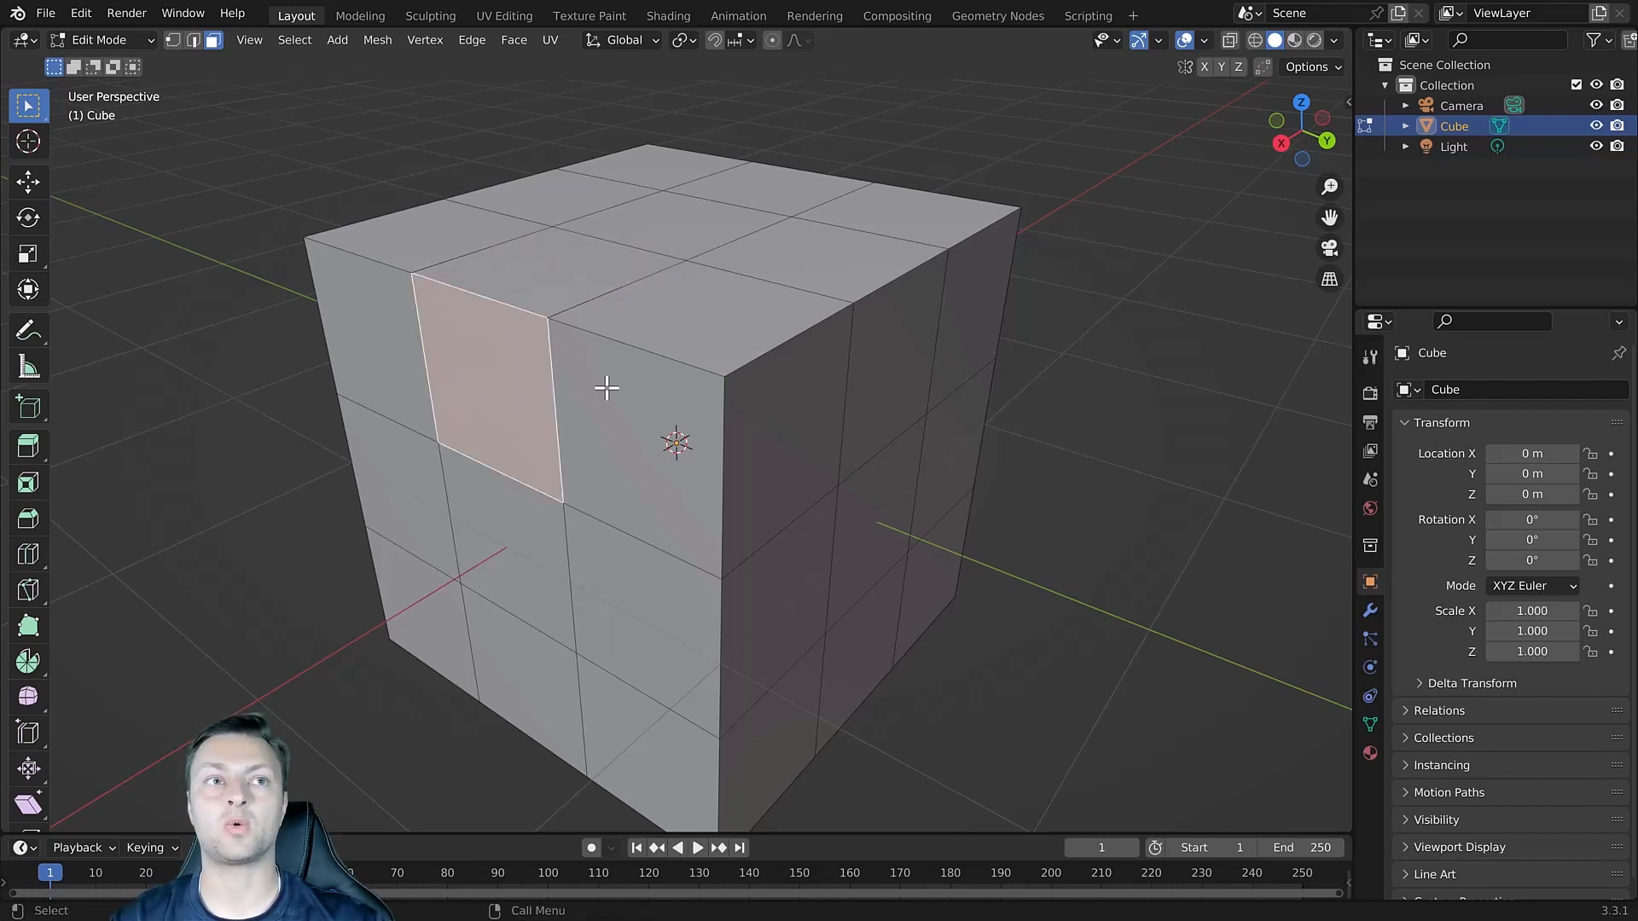
mouse_move(29, 448)
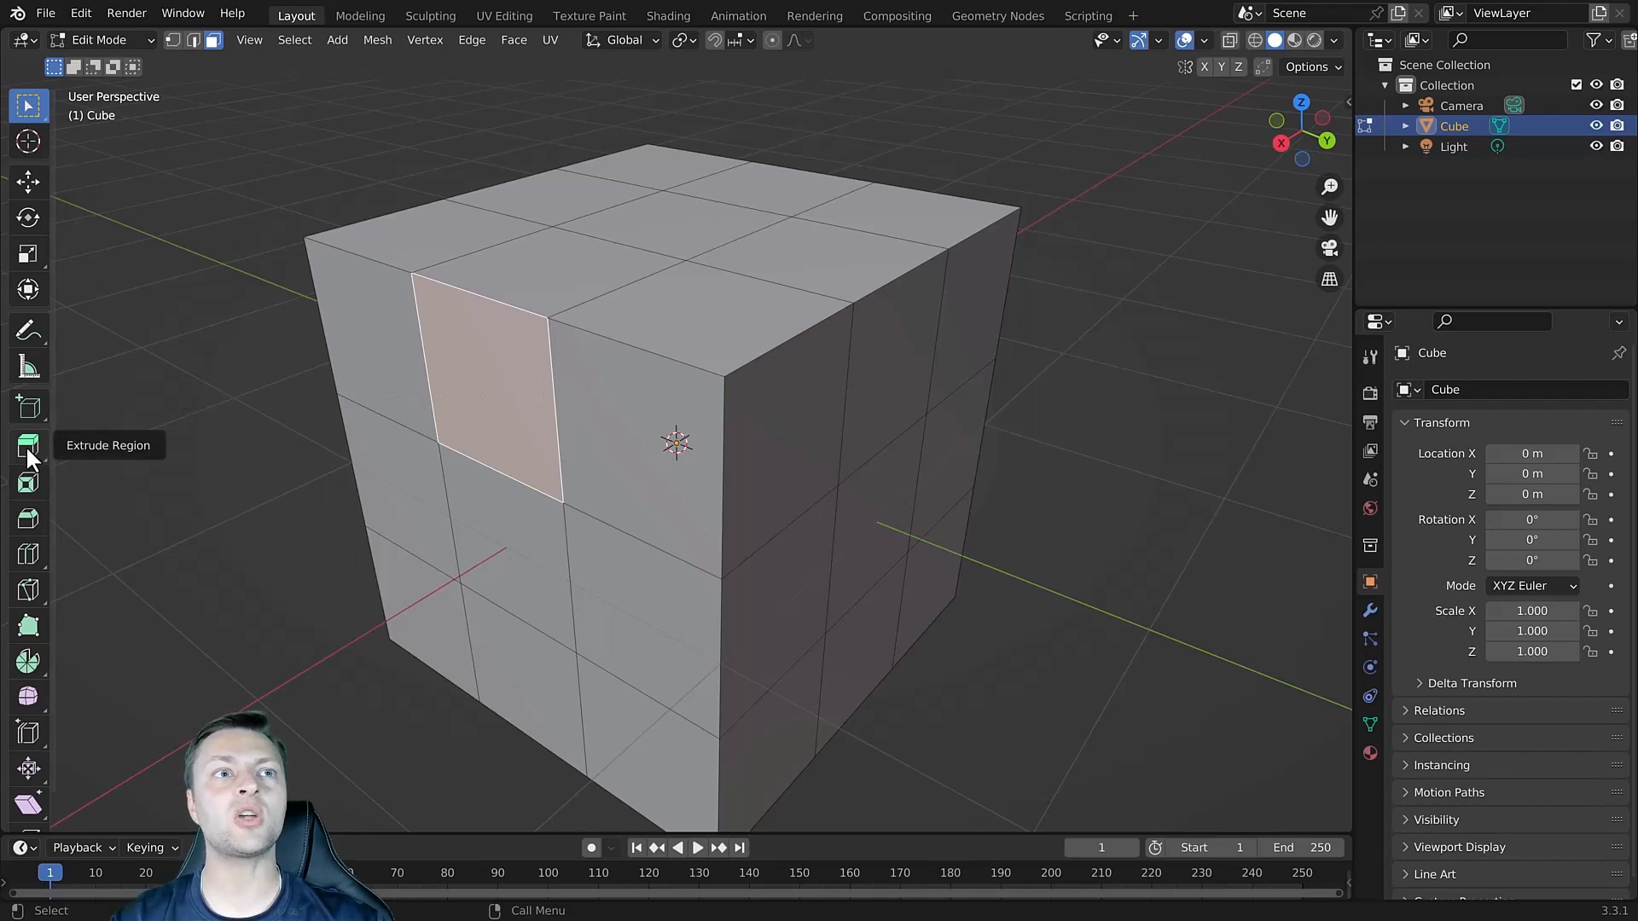
Extrude Manifold a grid face into the cube, leaving a recessed step, and pick a side section.
click(27, 442)
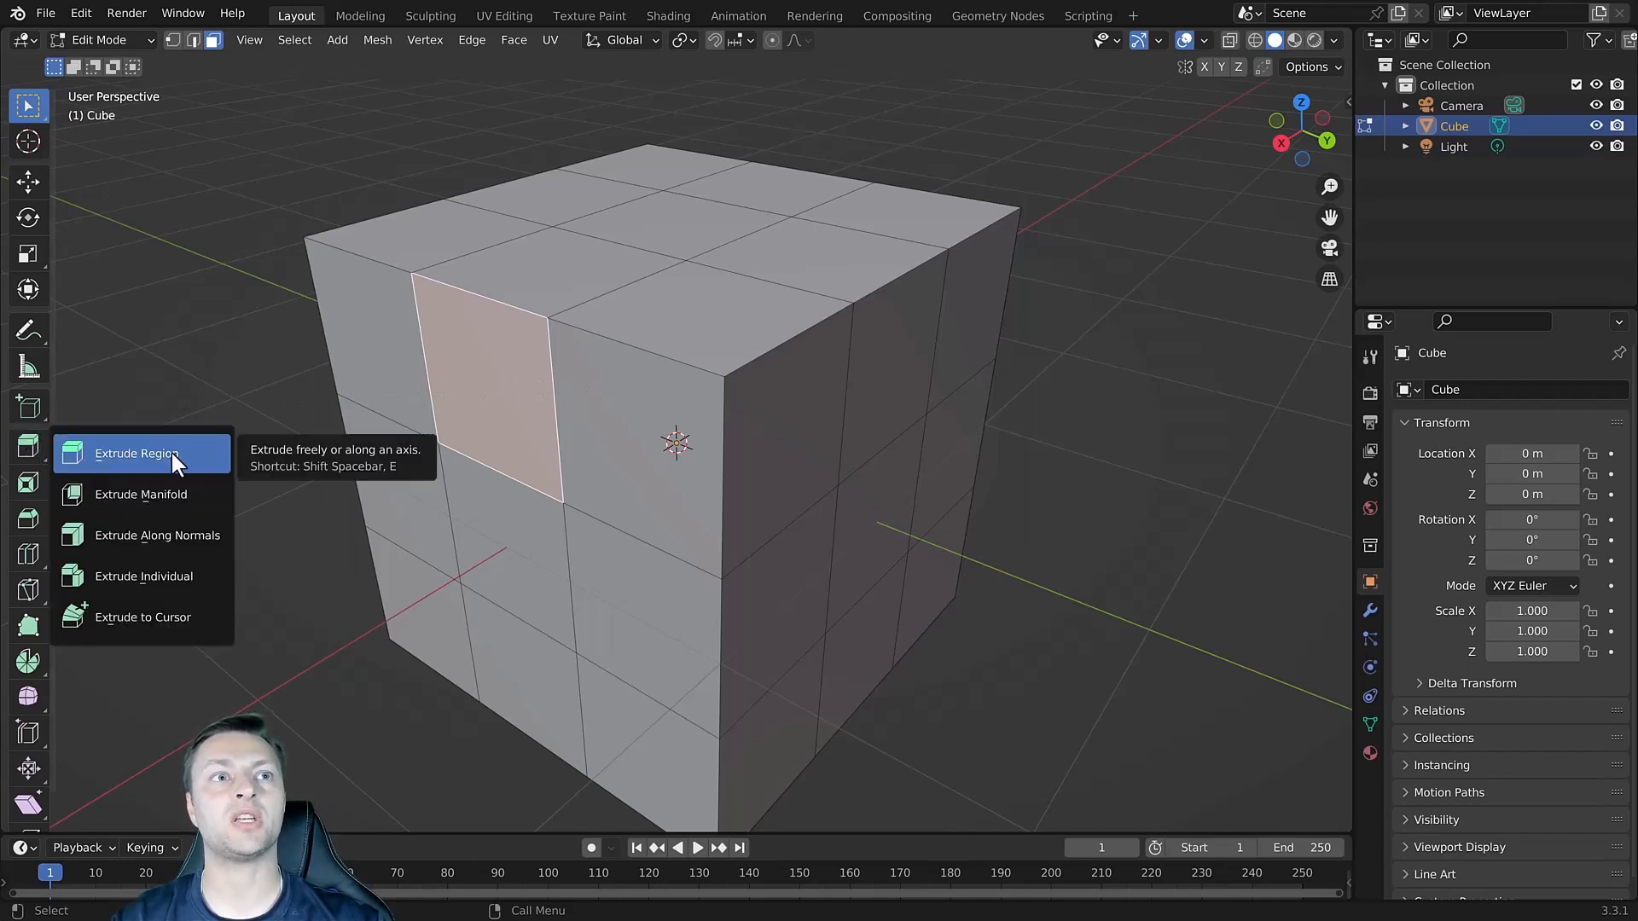
mouse_move(142, 494)
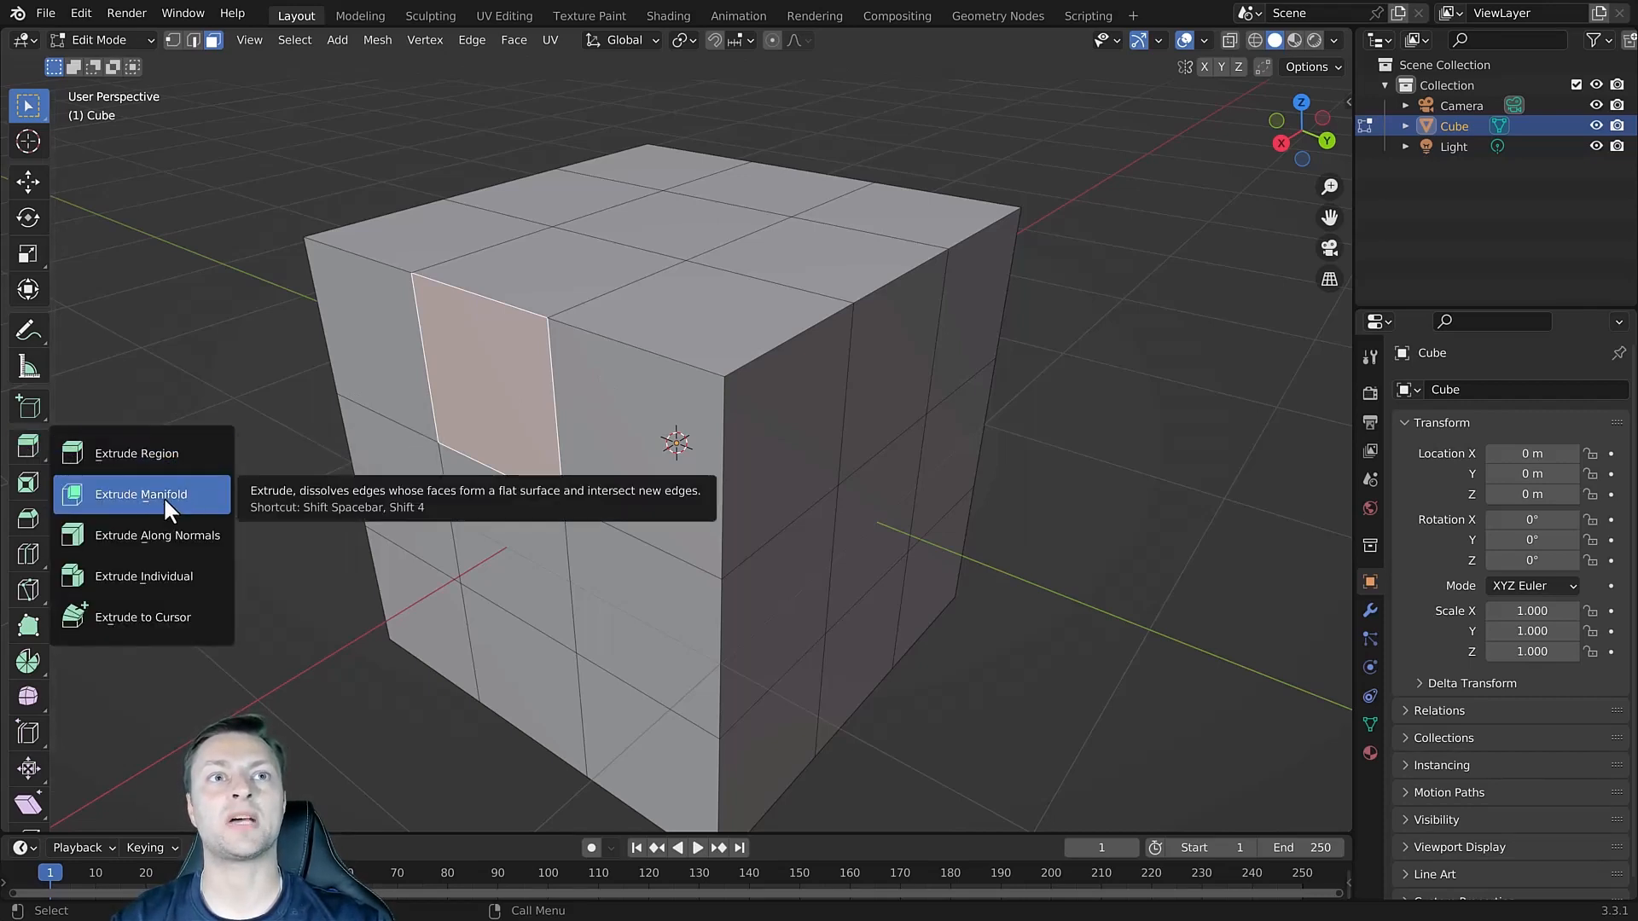
click(140, 495)
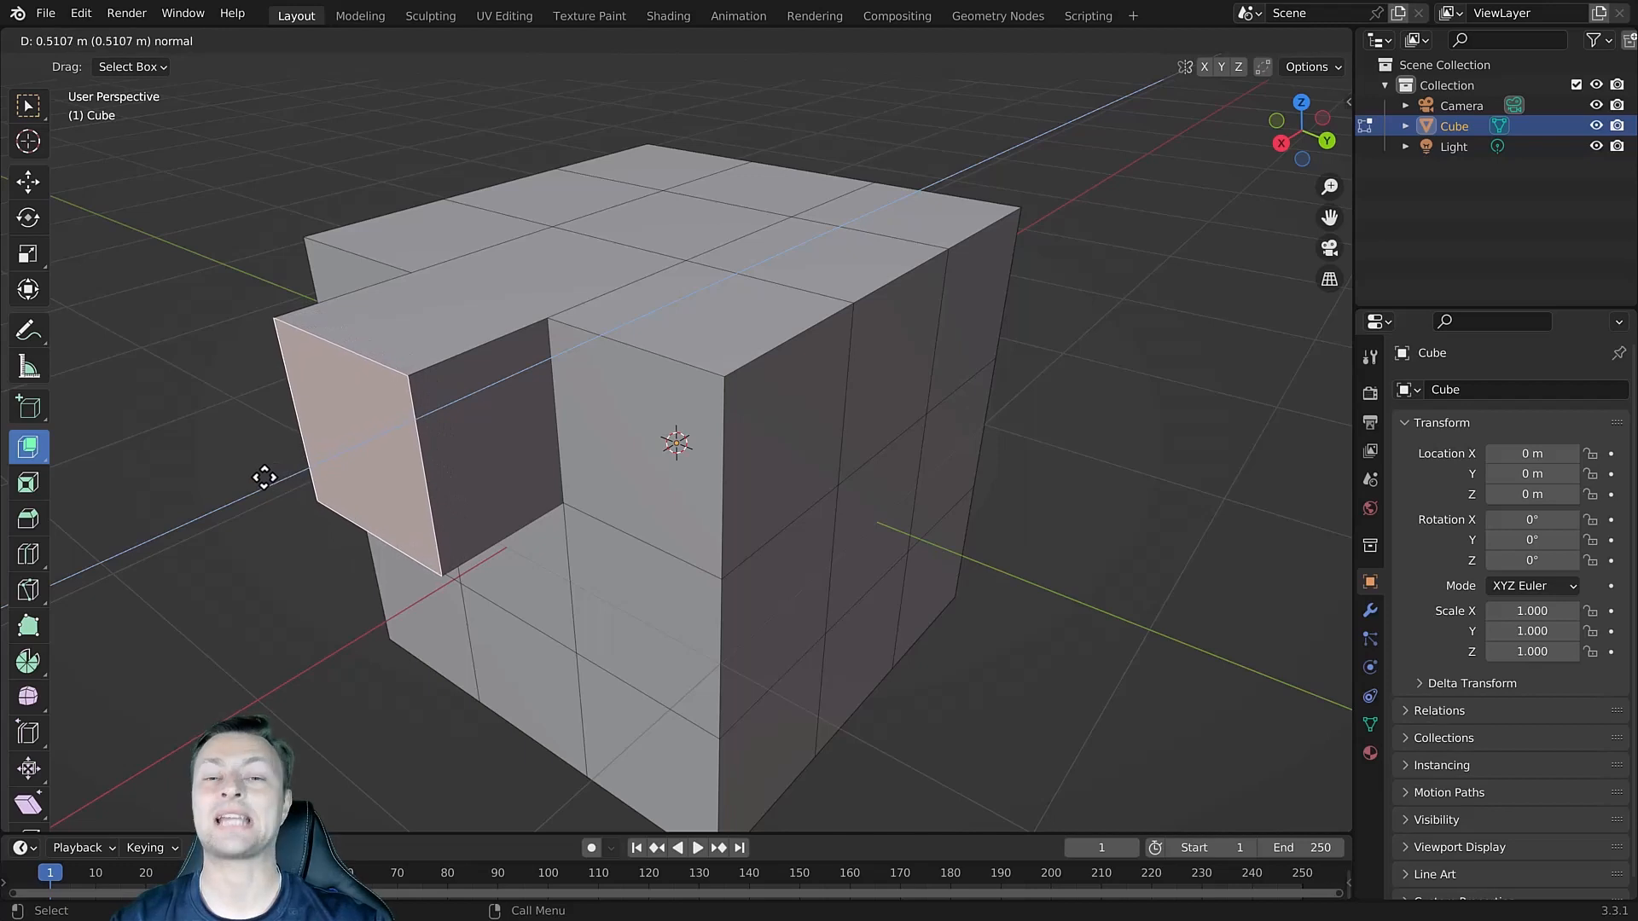
drag(265, 478, 292, 464)
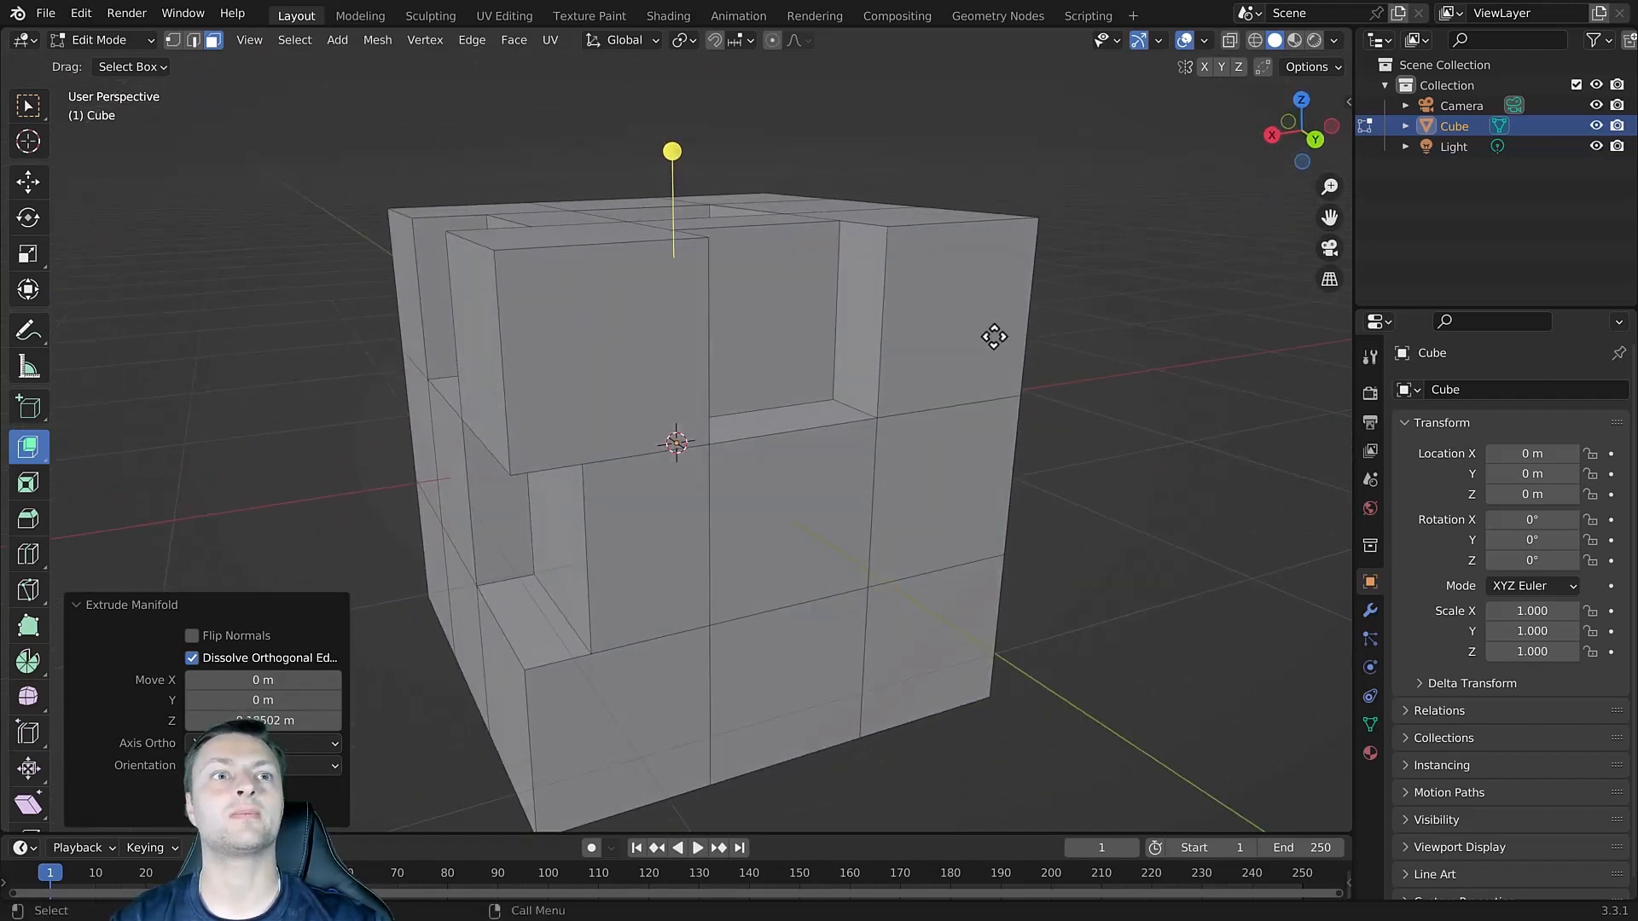
click(812, 338)
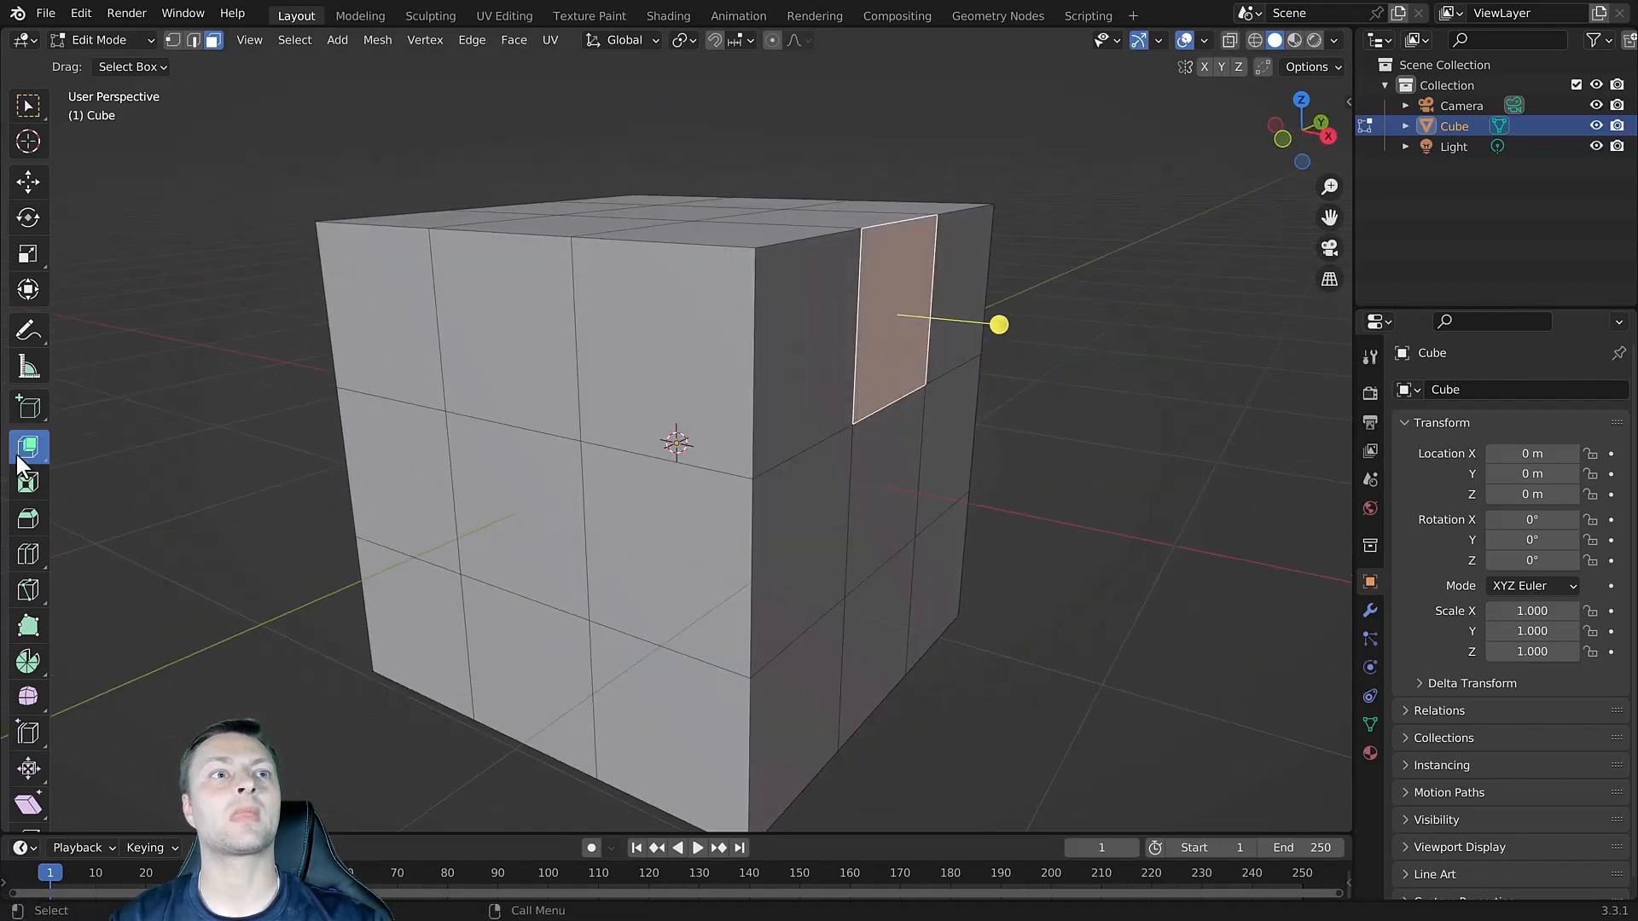
Extrude Region a loop-selected ring of side faces together into a raised rim.
click(29, 445)
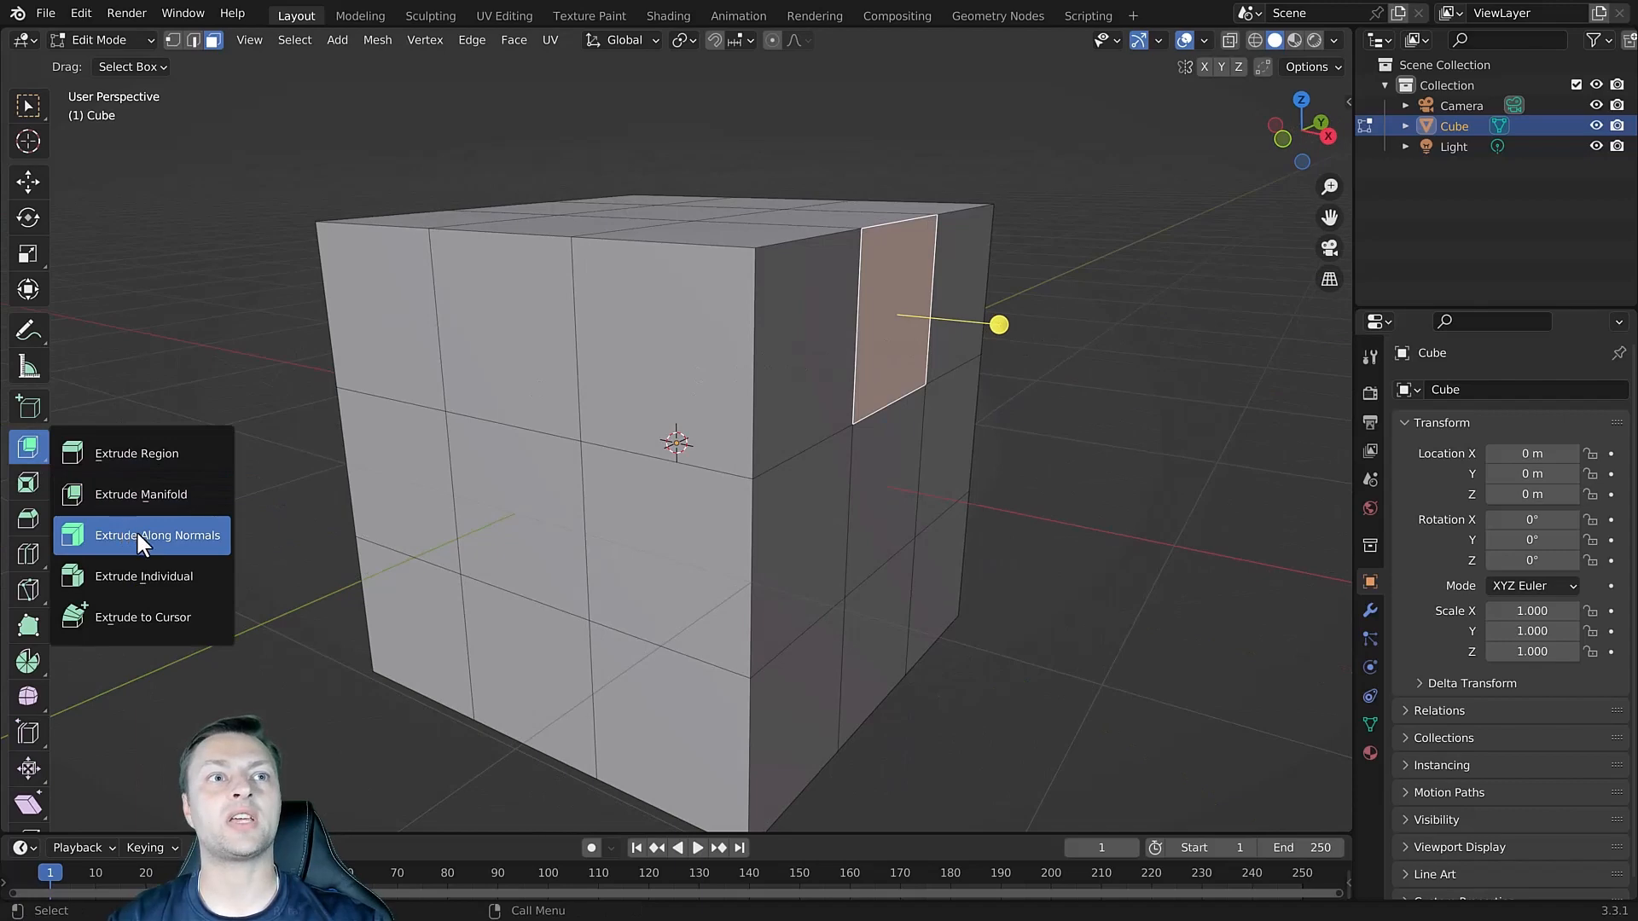
mouse_move(146, 542)
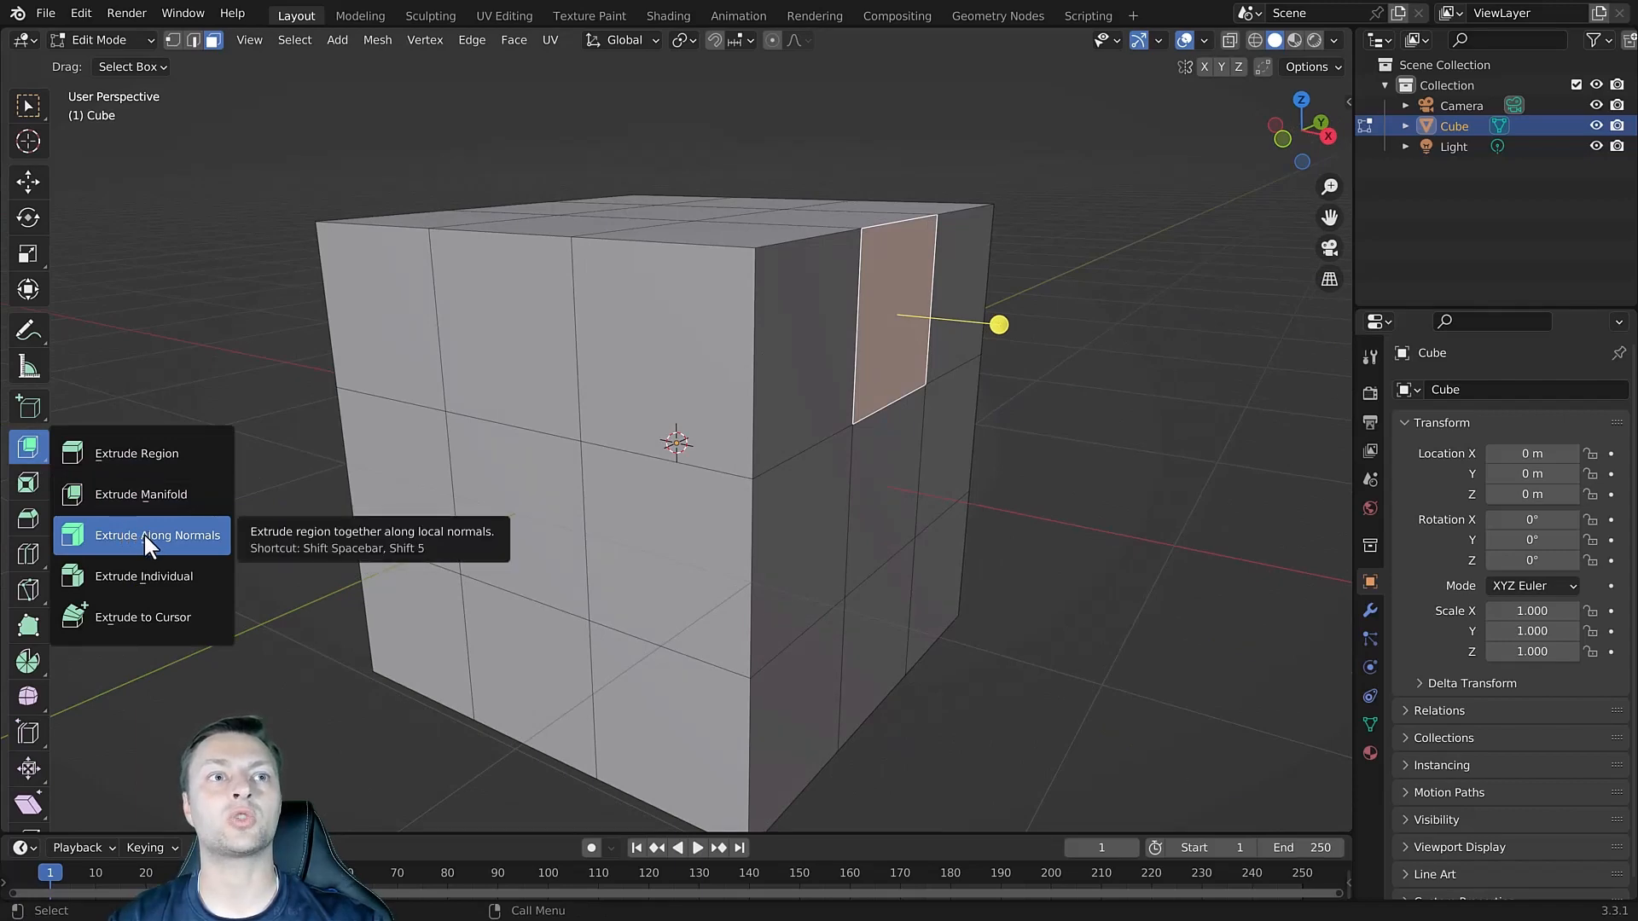
mouse_move(136, 452)
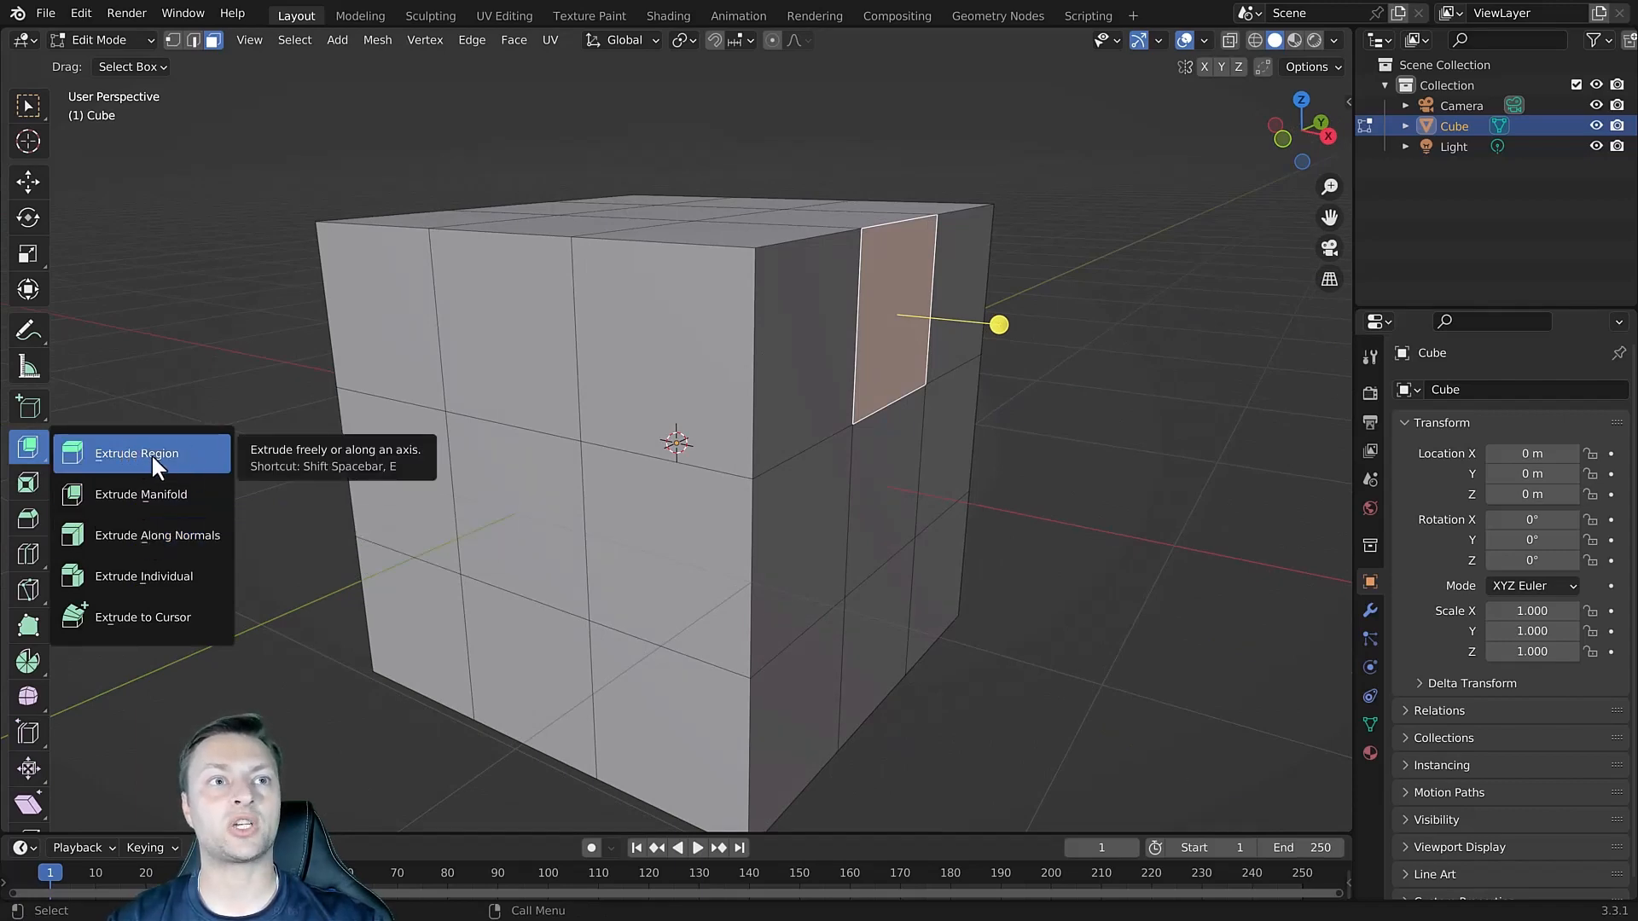
click(137, 452)
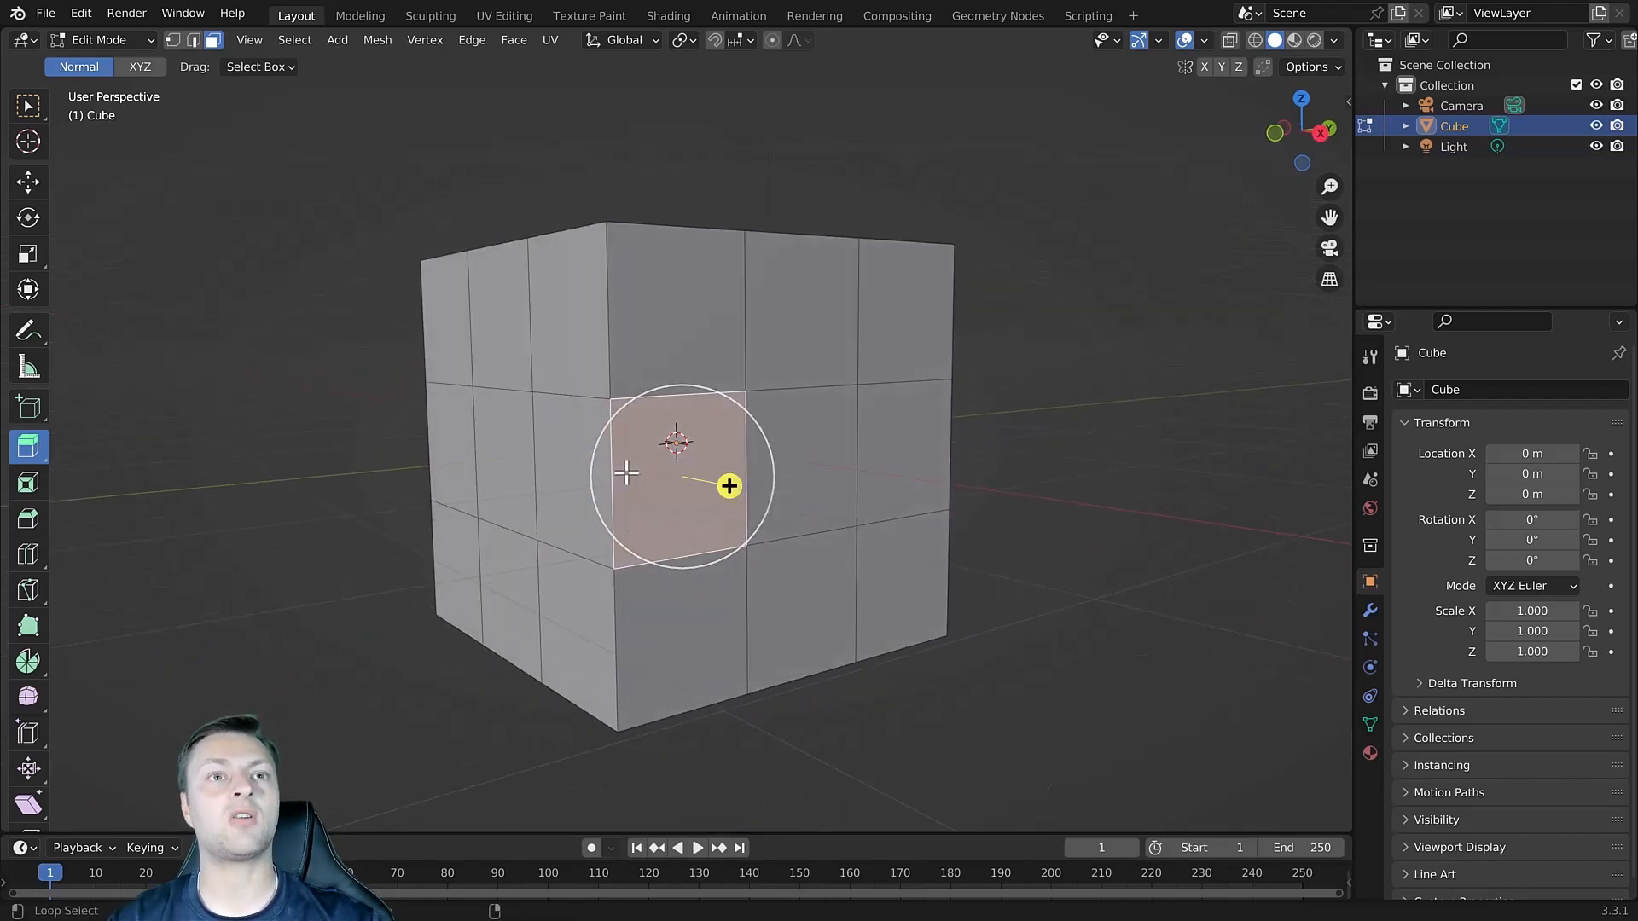
click(611, 471)
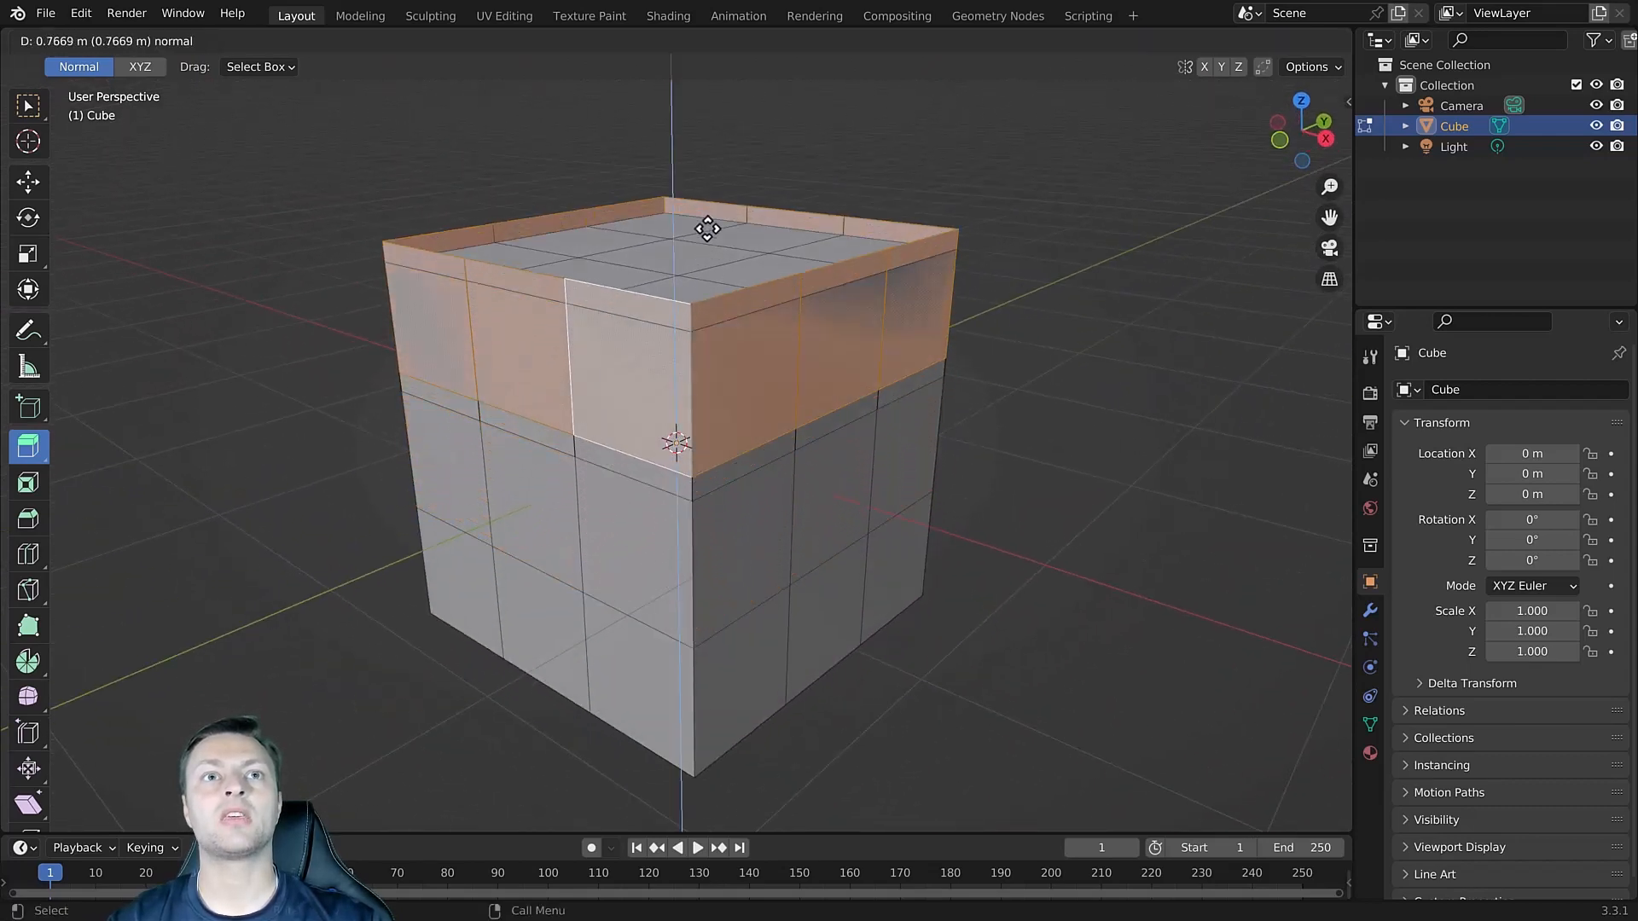
drag(706, 227, 759, 329)
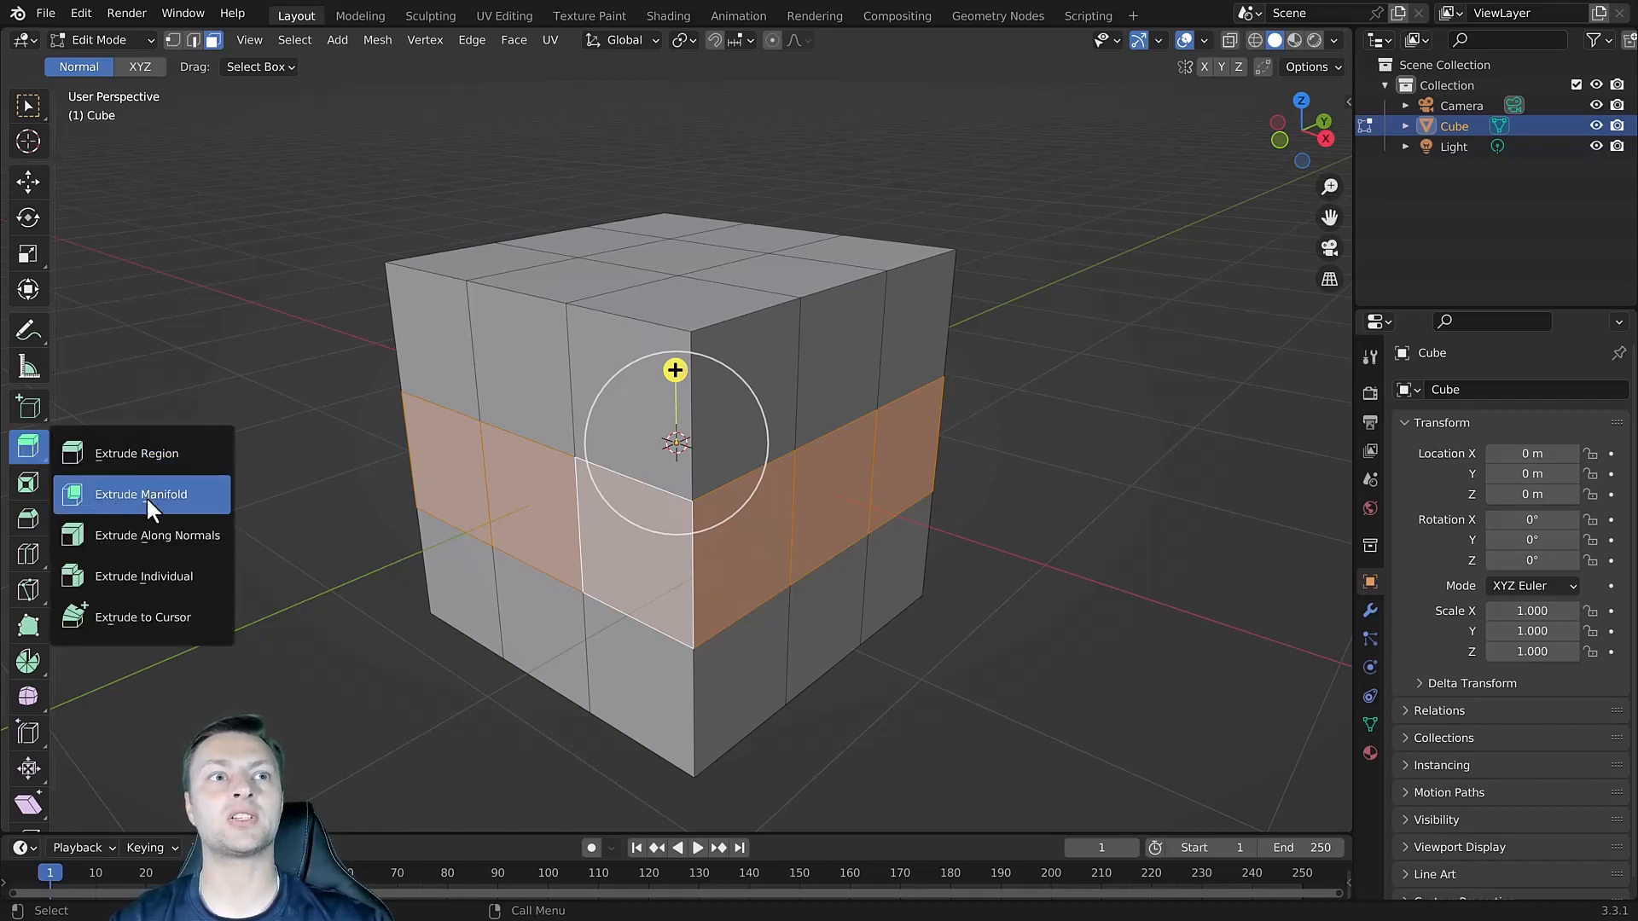
mouse_move(177, 542)
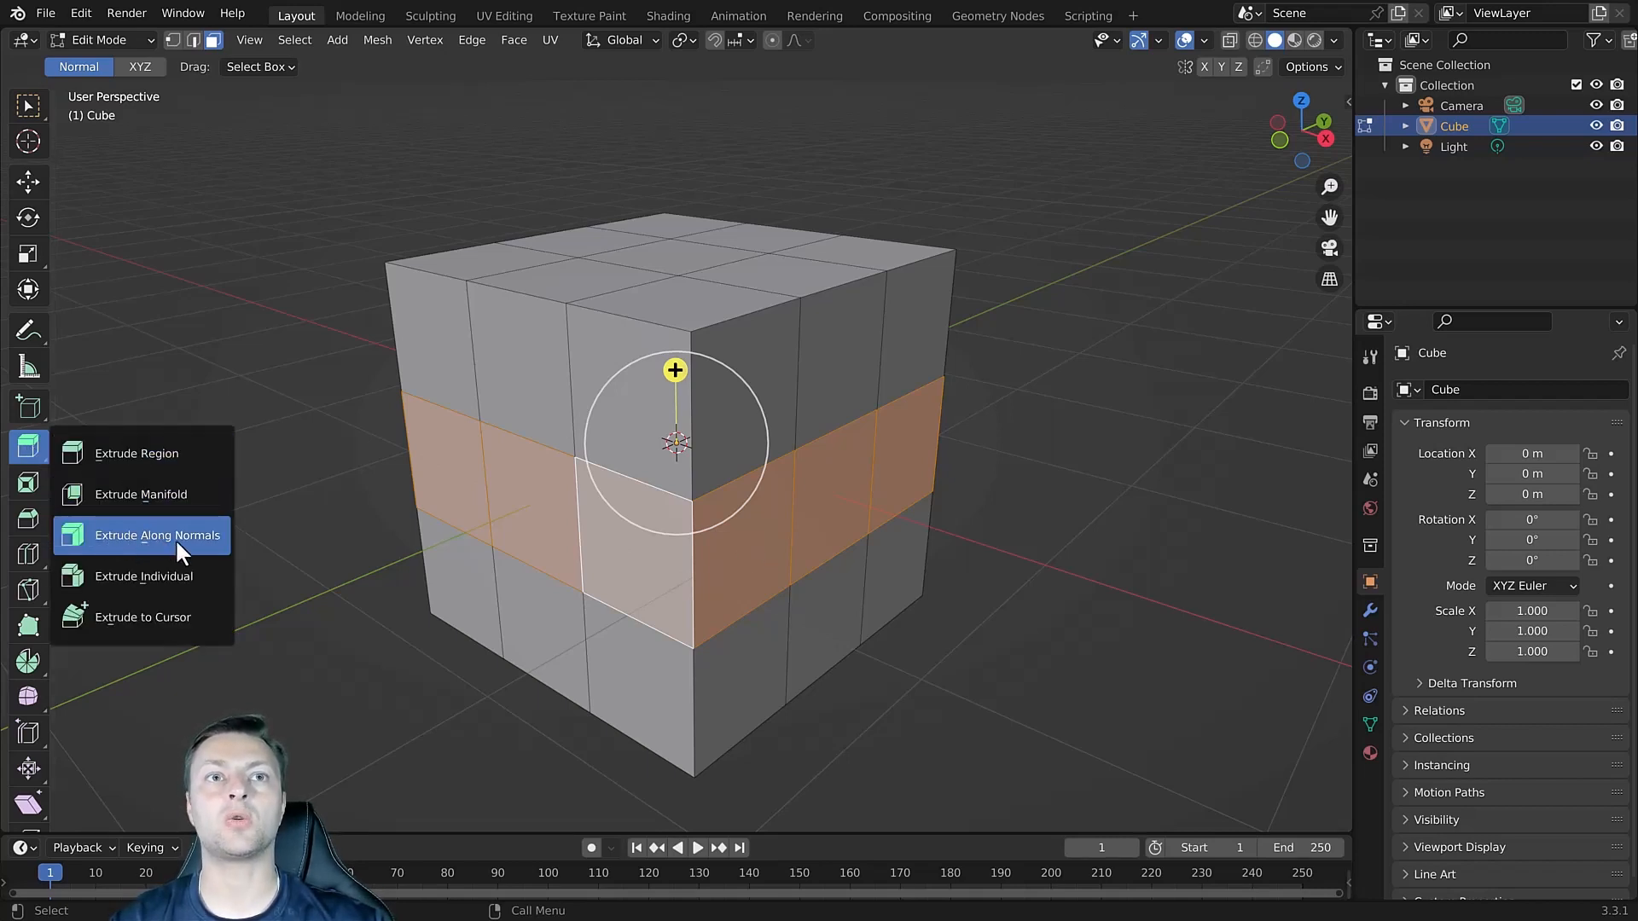
Extrude Along Normals the middle face ring outward into a bulging band.
click(157, 534)
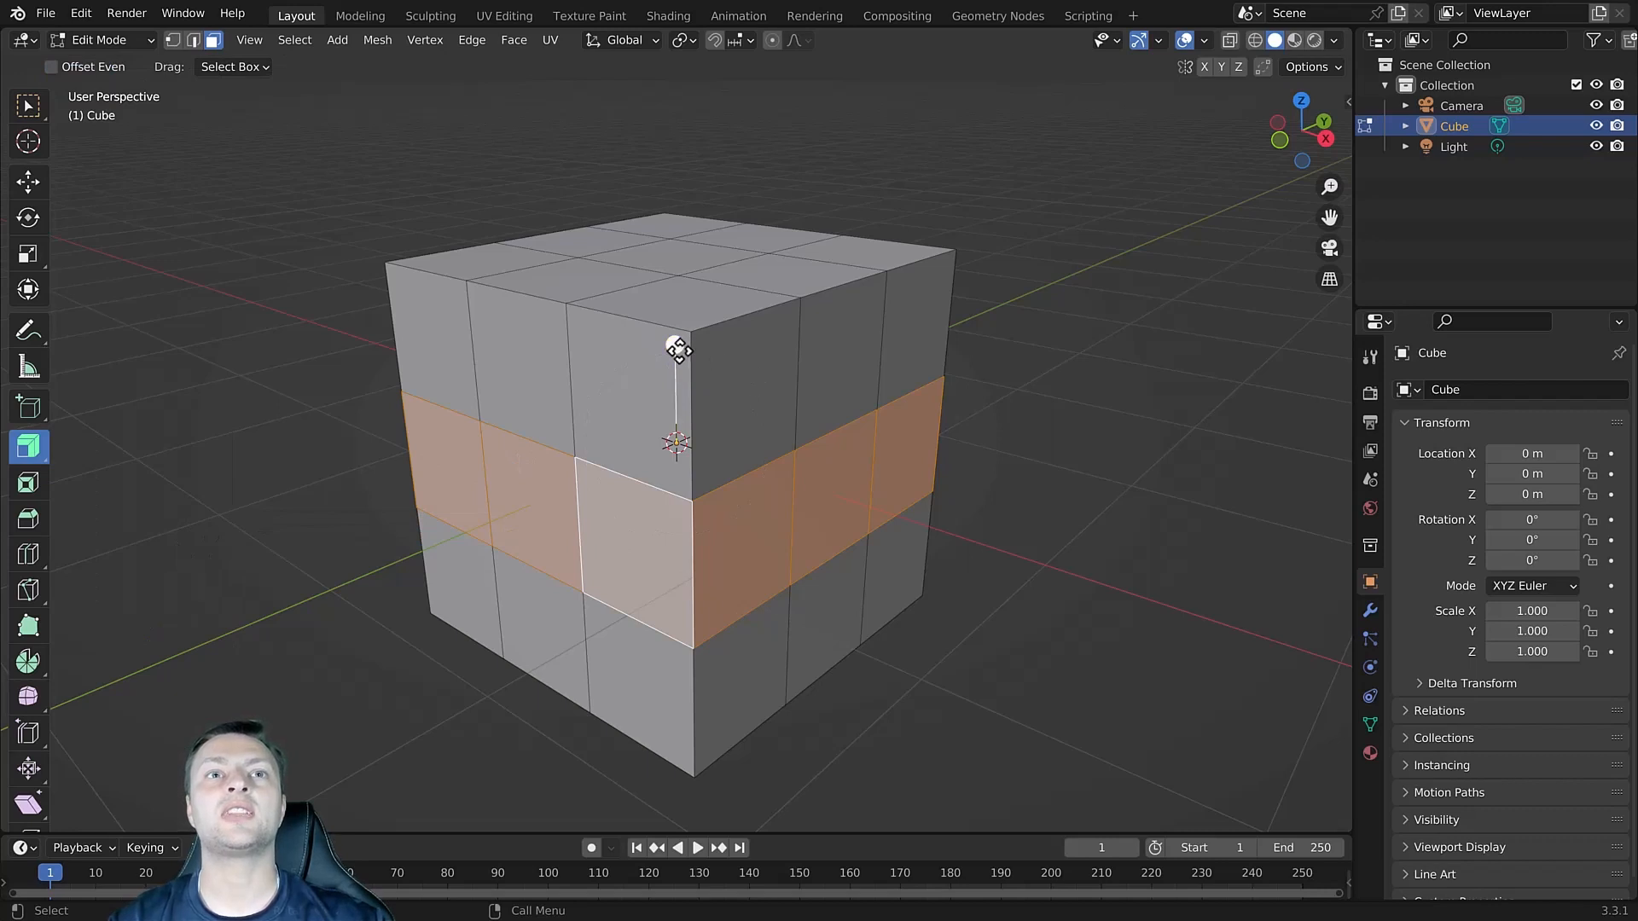
drag(677, 350, 694, 287)
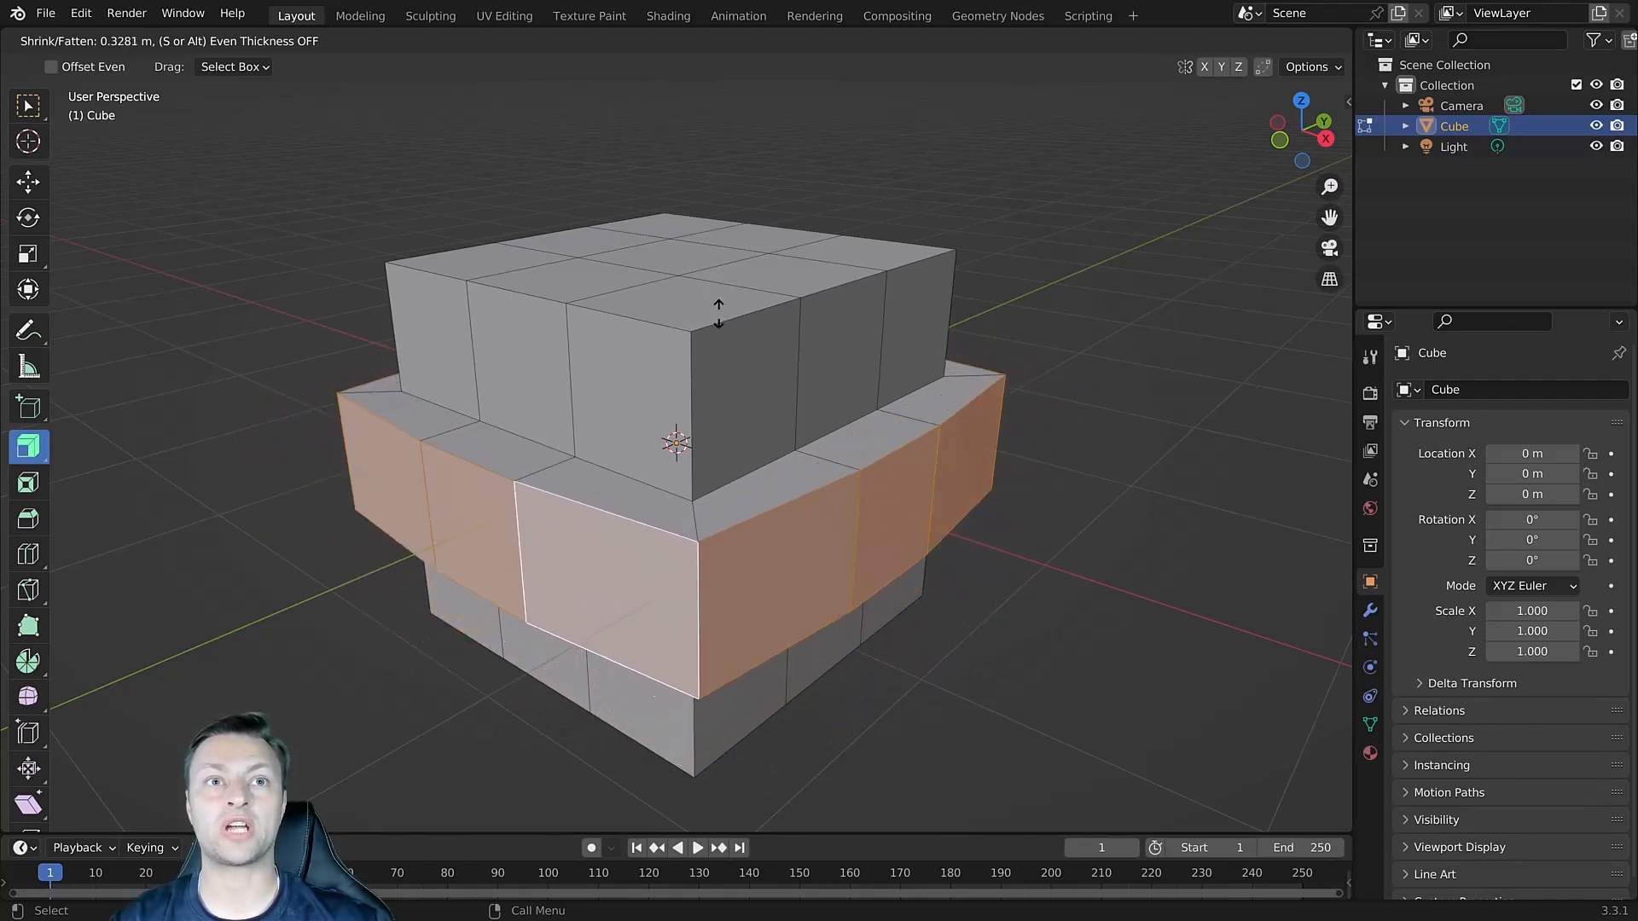
drag(718, 309, 732, 270)
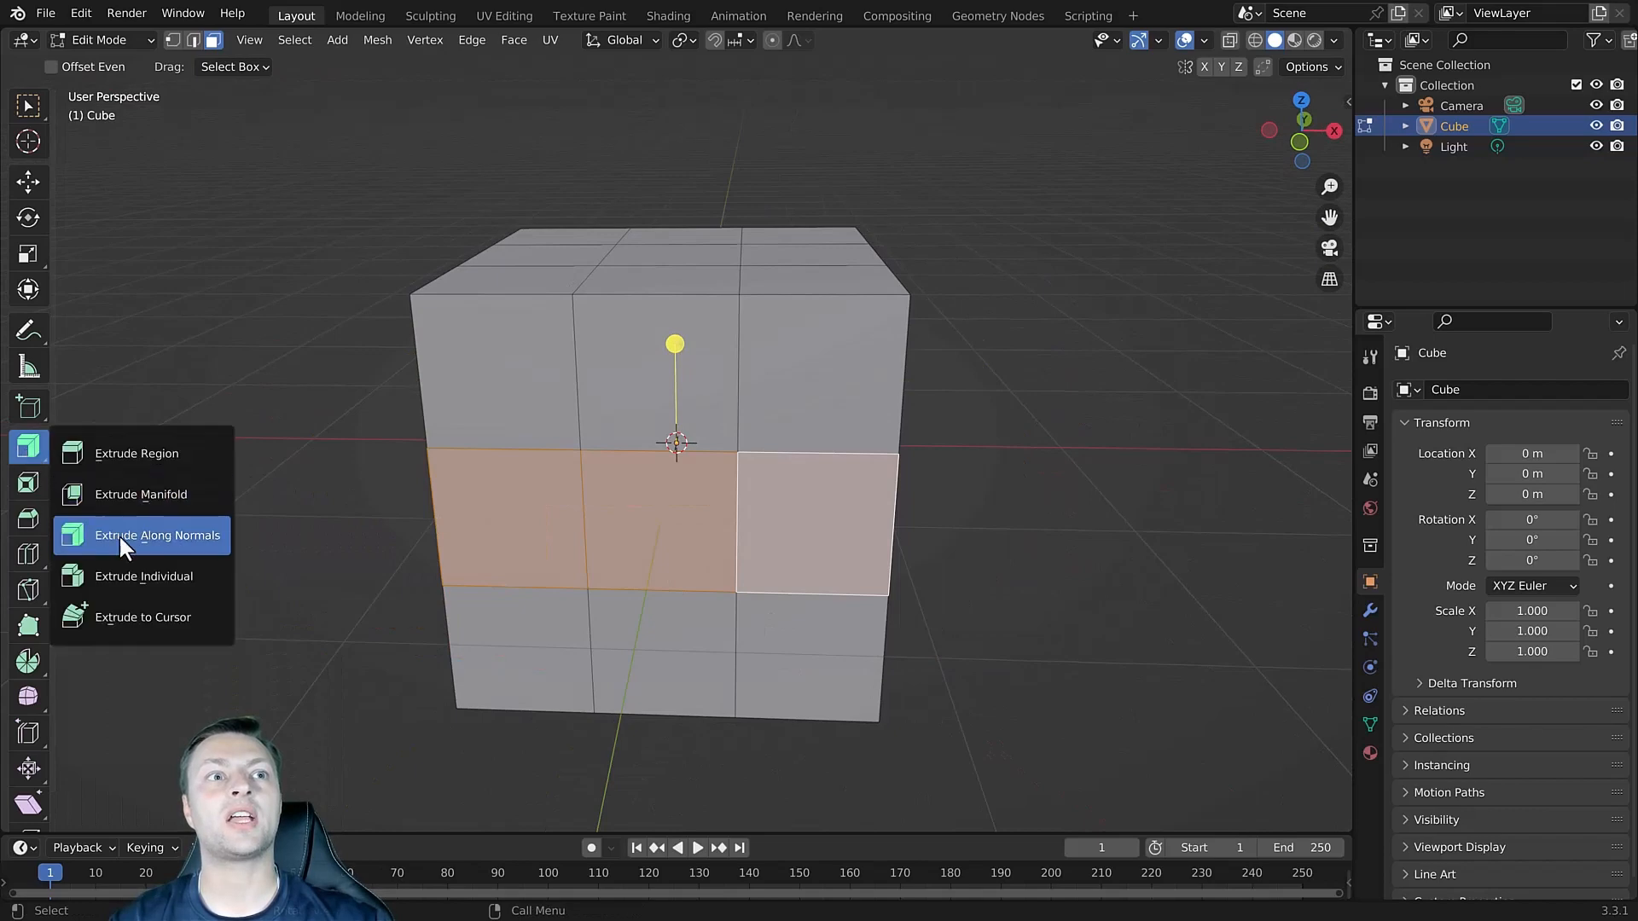
mouse_move(143, 575)
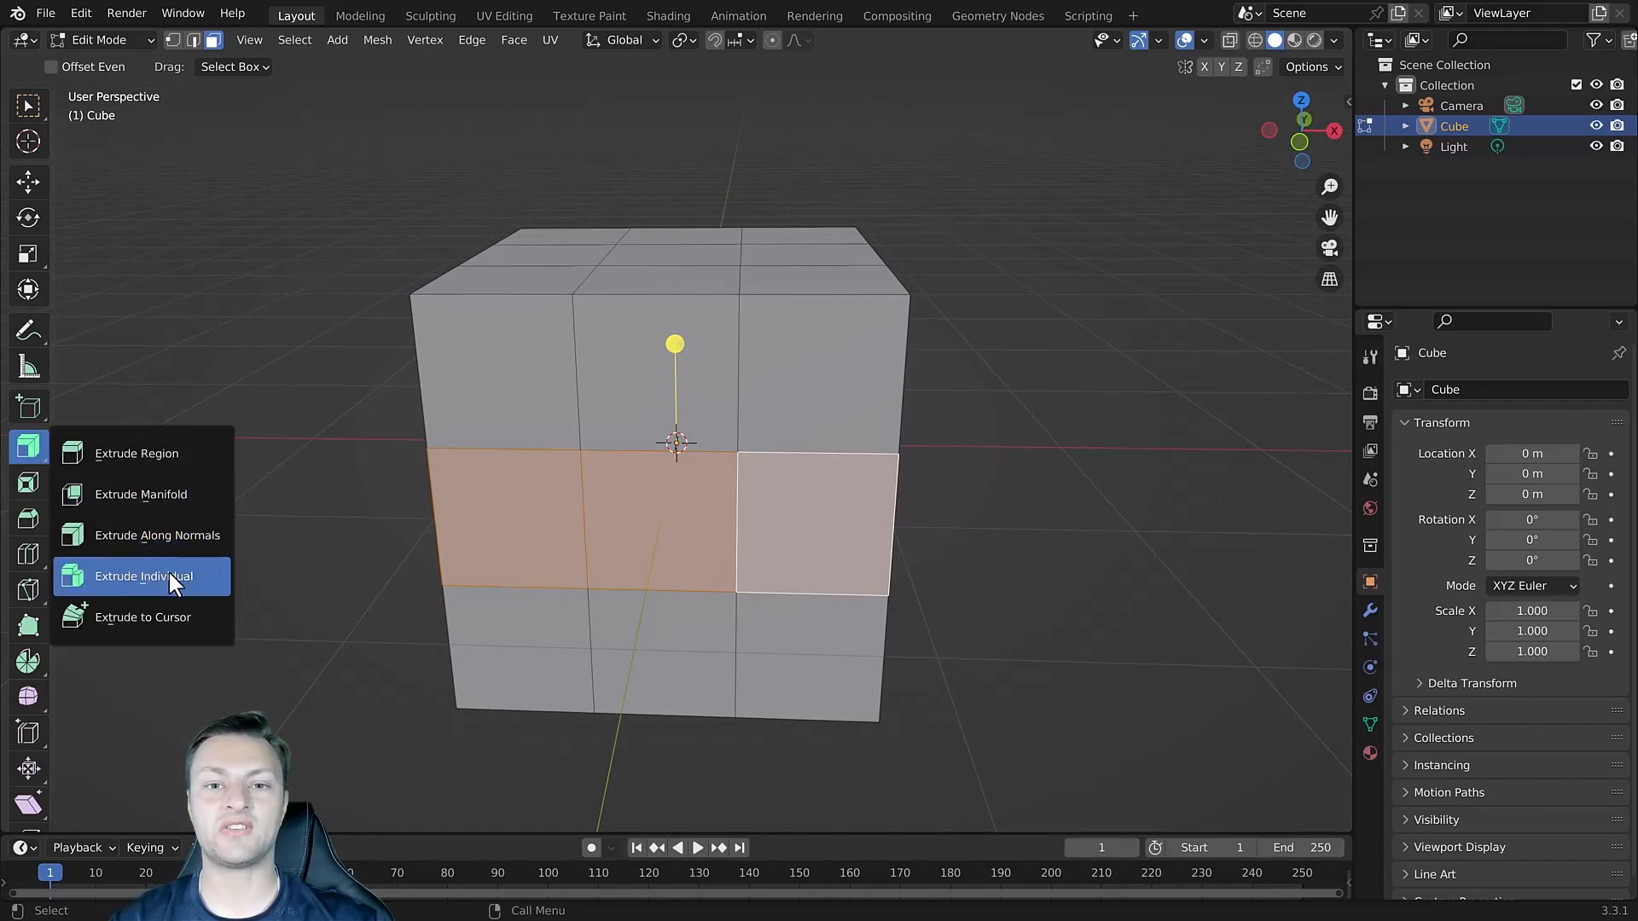
mouse_move(157, 534)
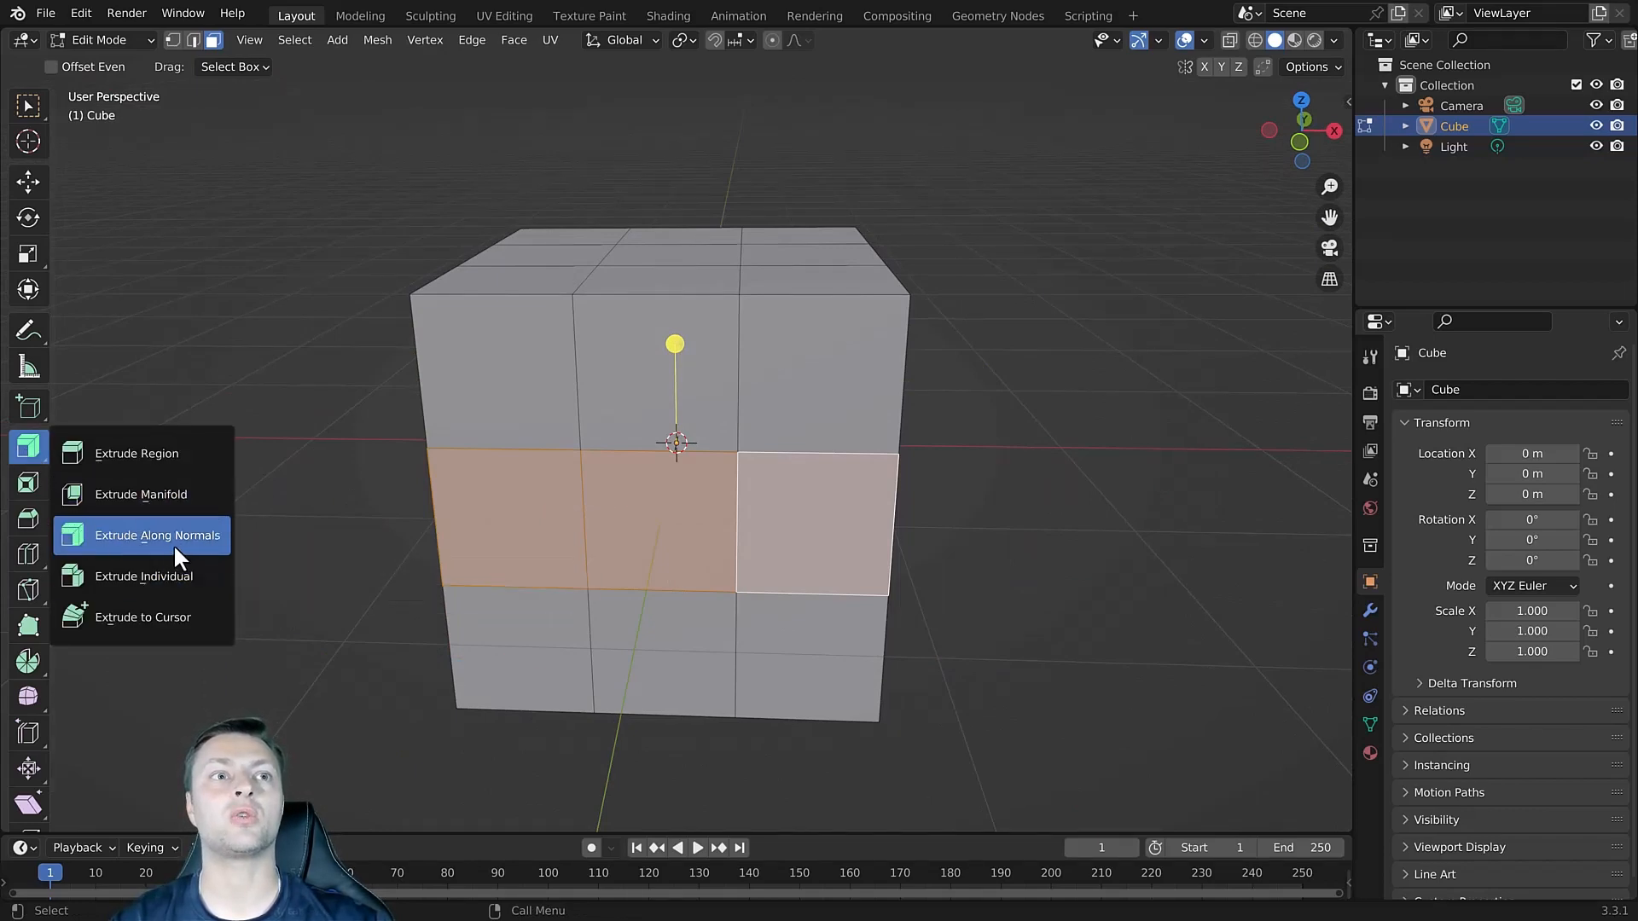
mouse_move(144, 575)
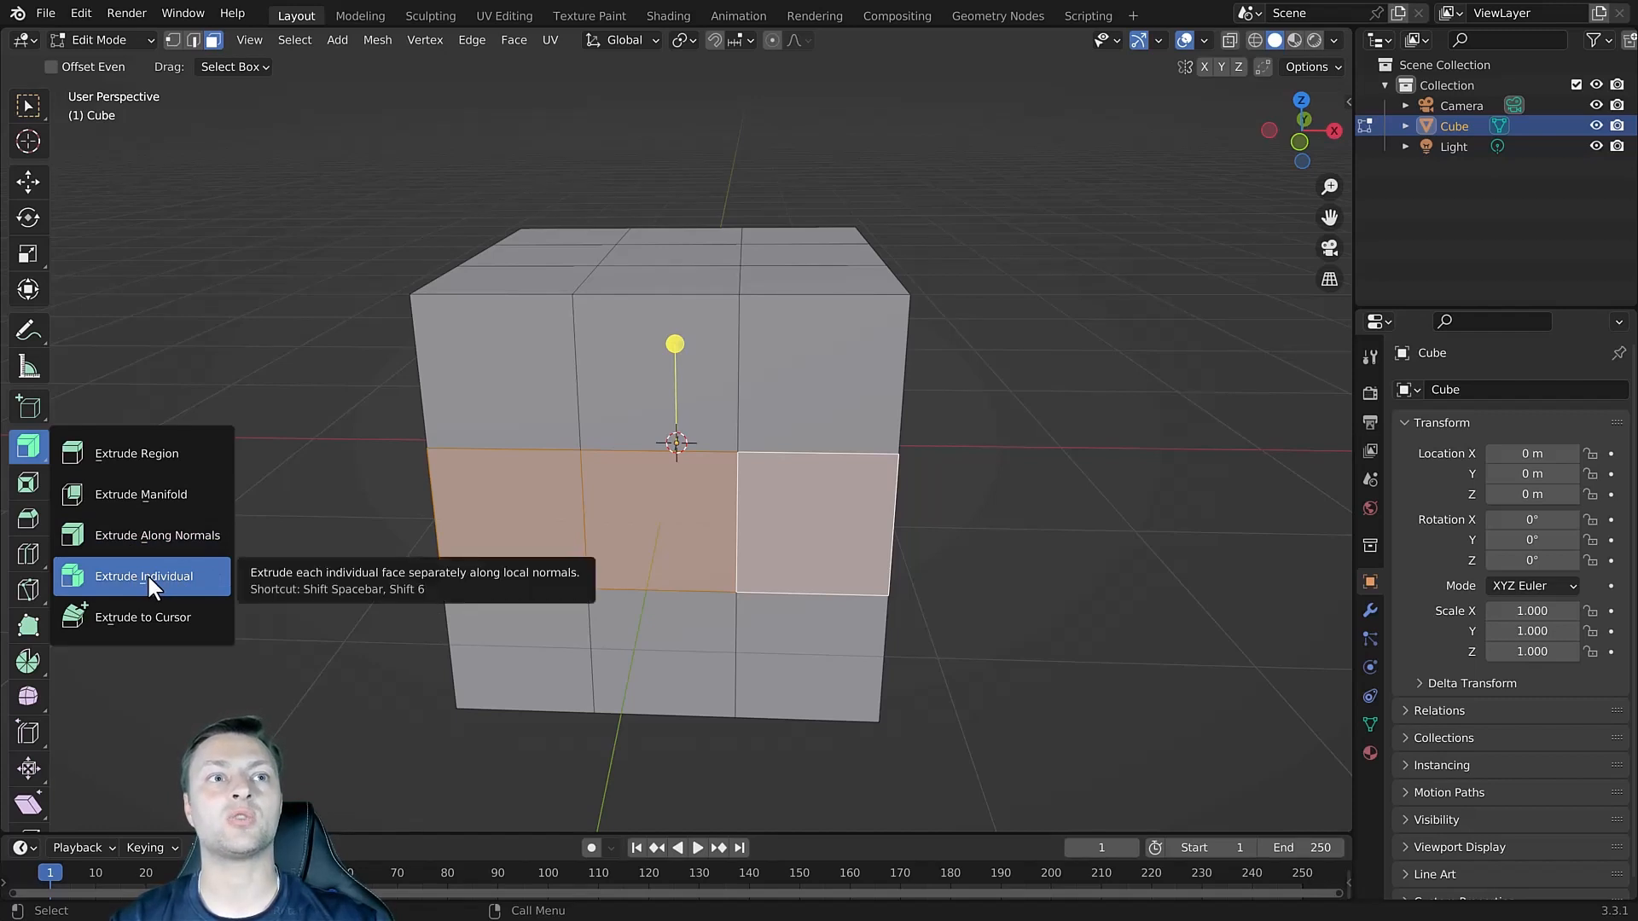
Extrude Individual the selected faces so each stands out as its own block.
click(143, 575)
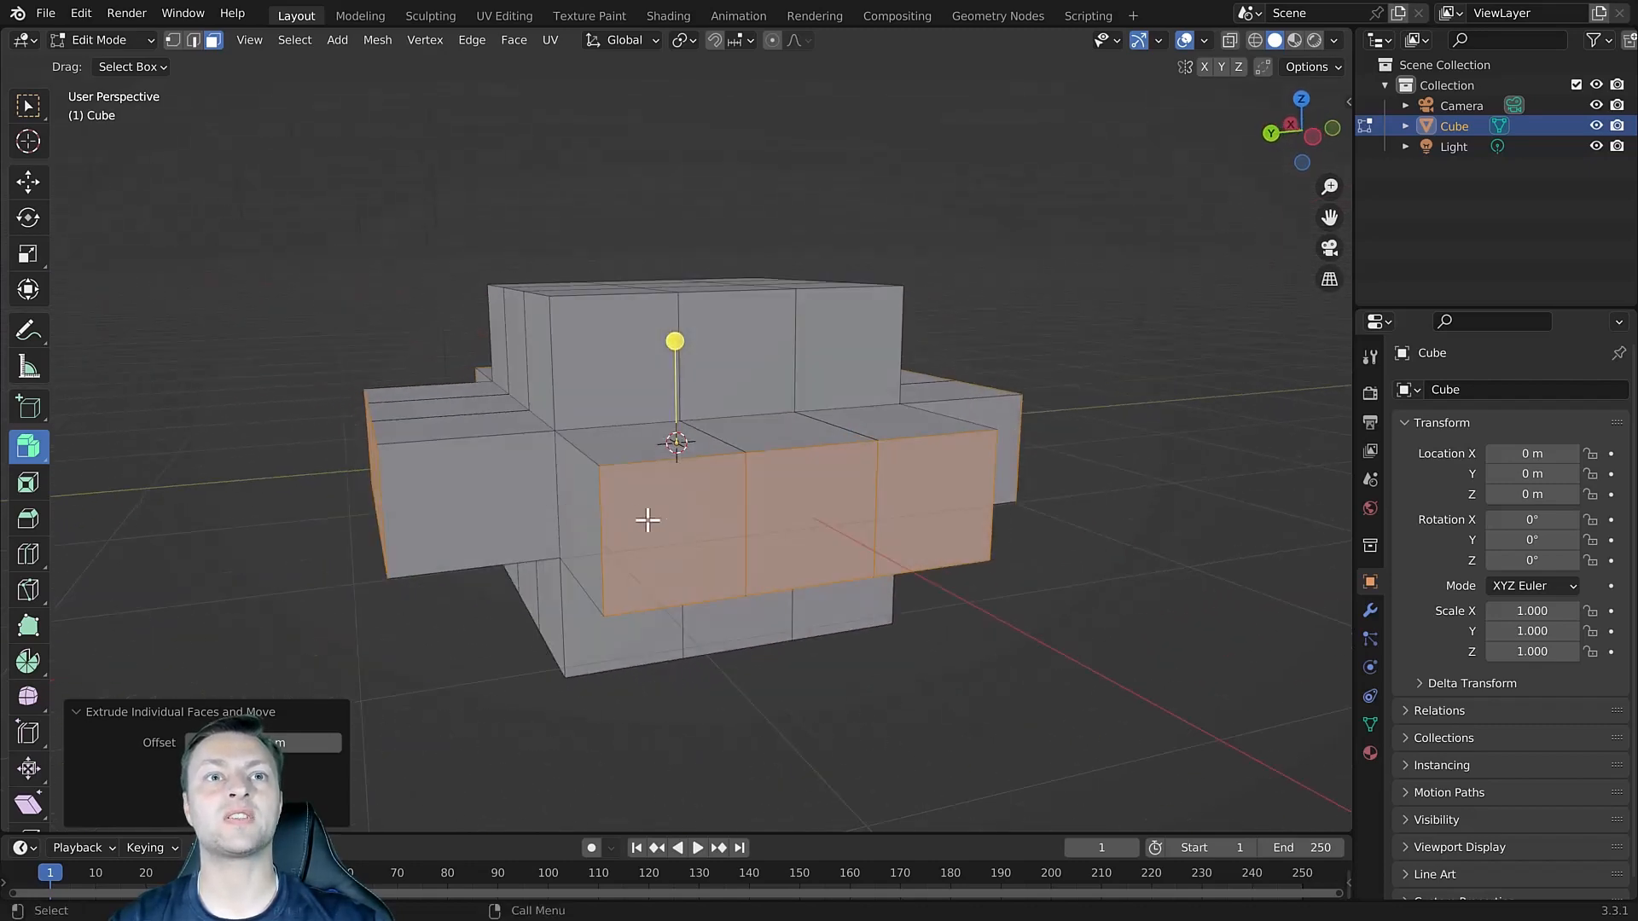
mouse_move(609, 528)
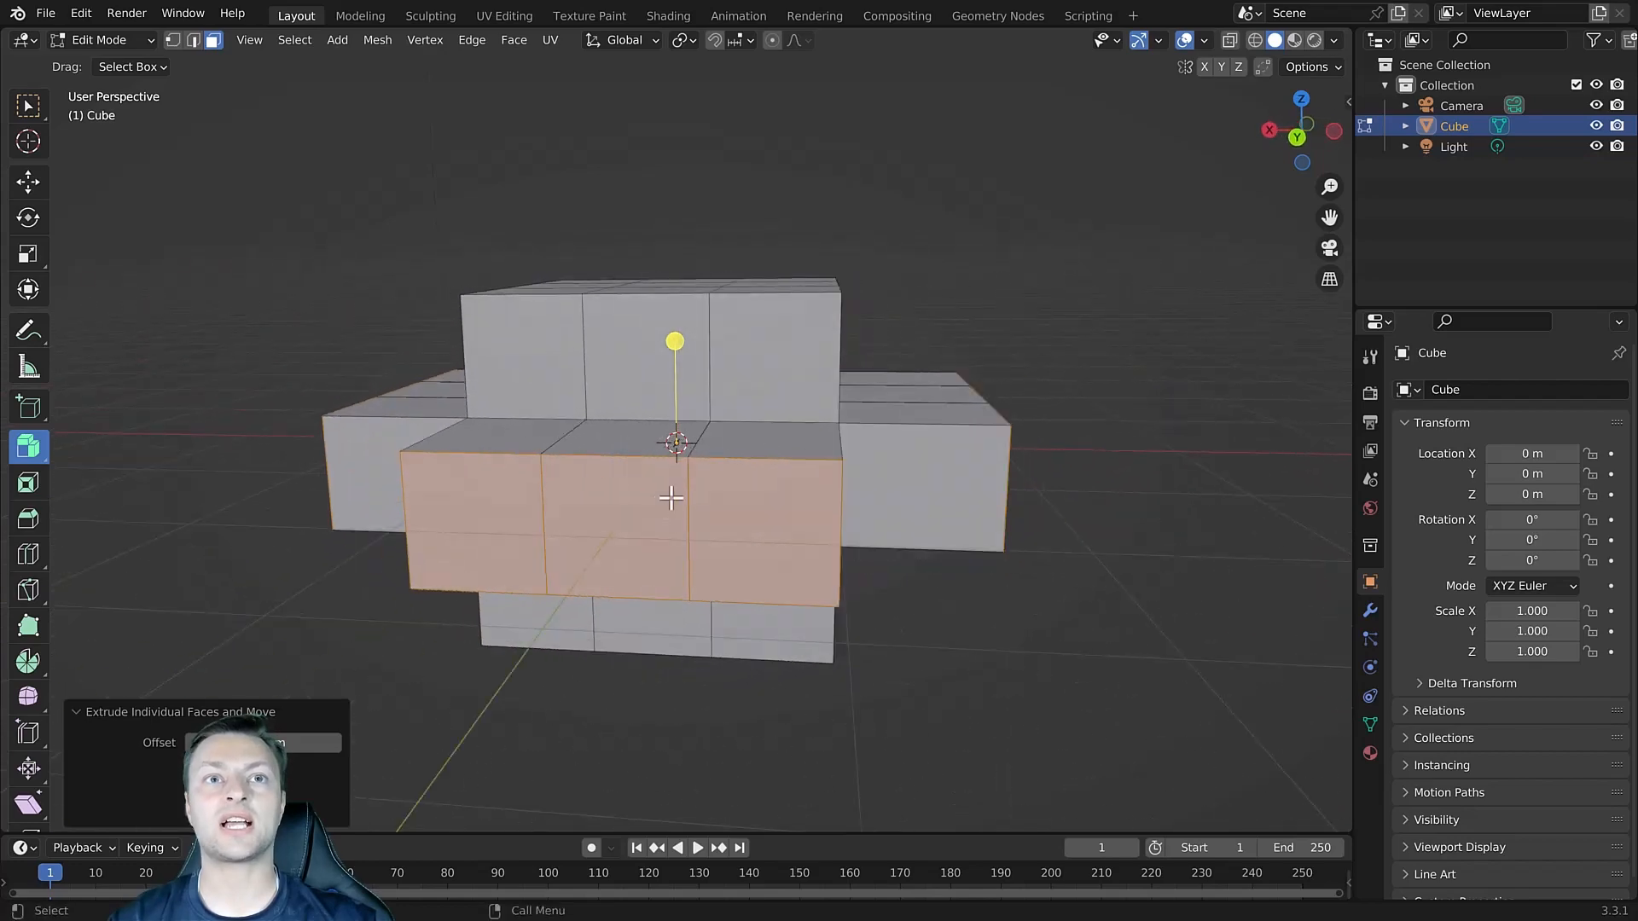
drag(679, 471, 710, 522)
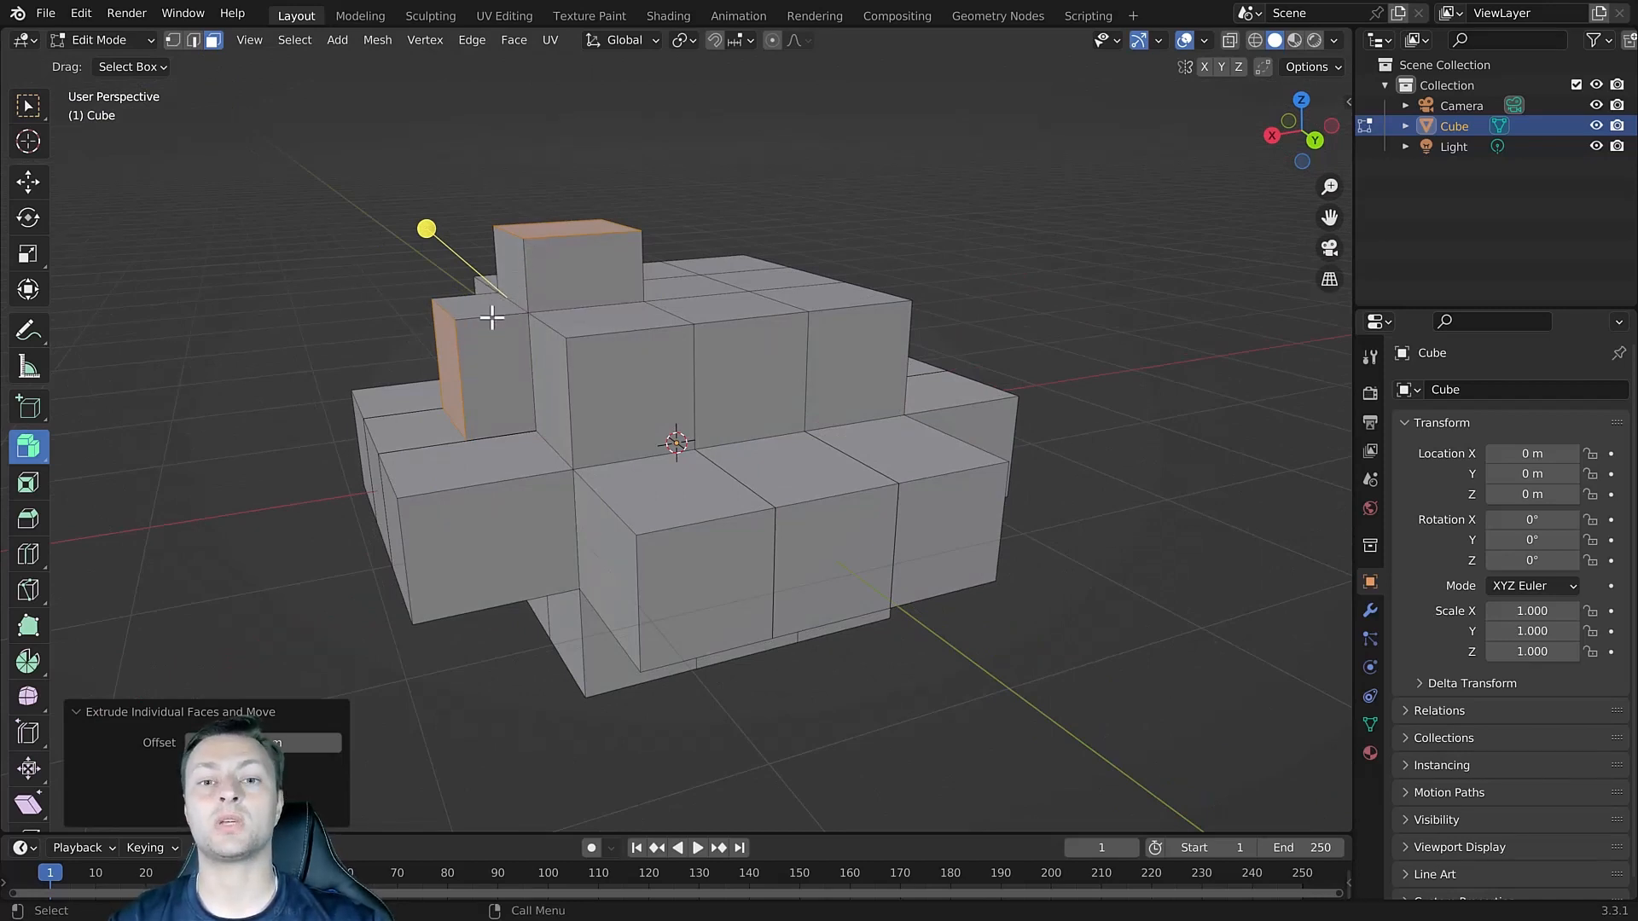
mouse_move(268, 396)
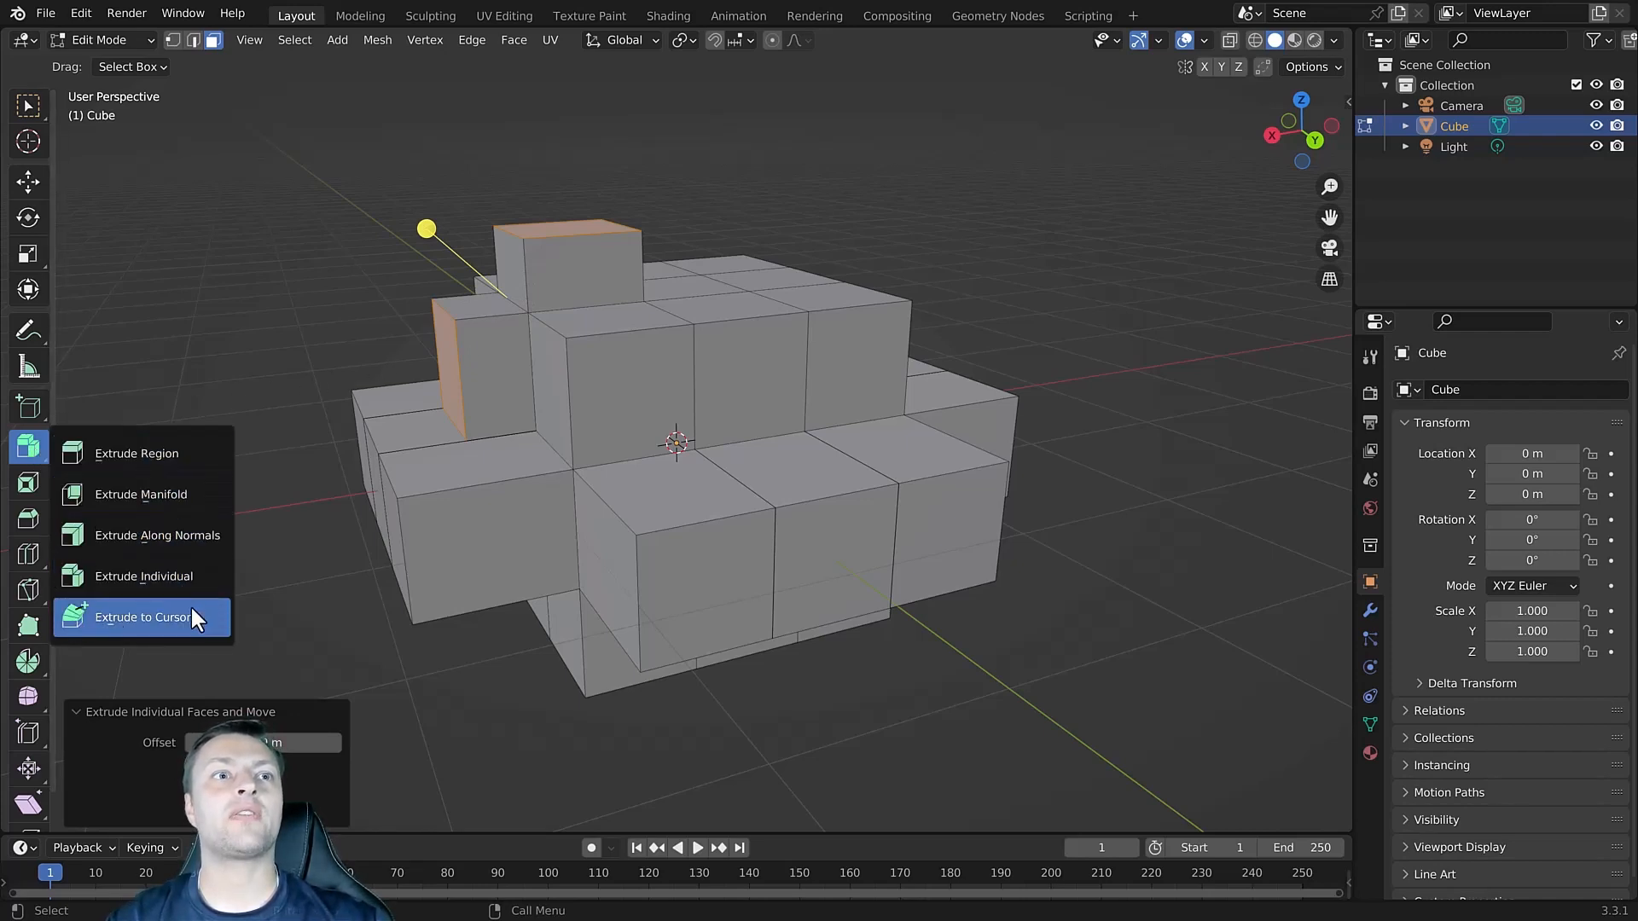
mouse_move(183, 512)
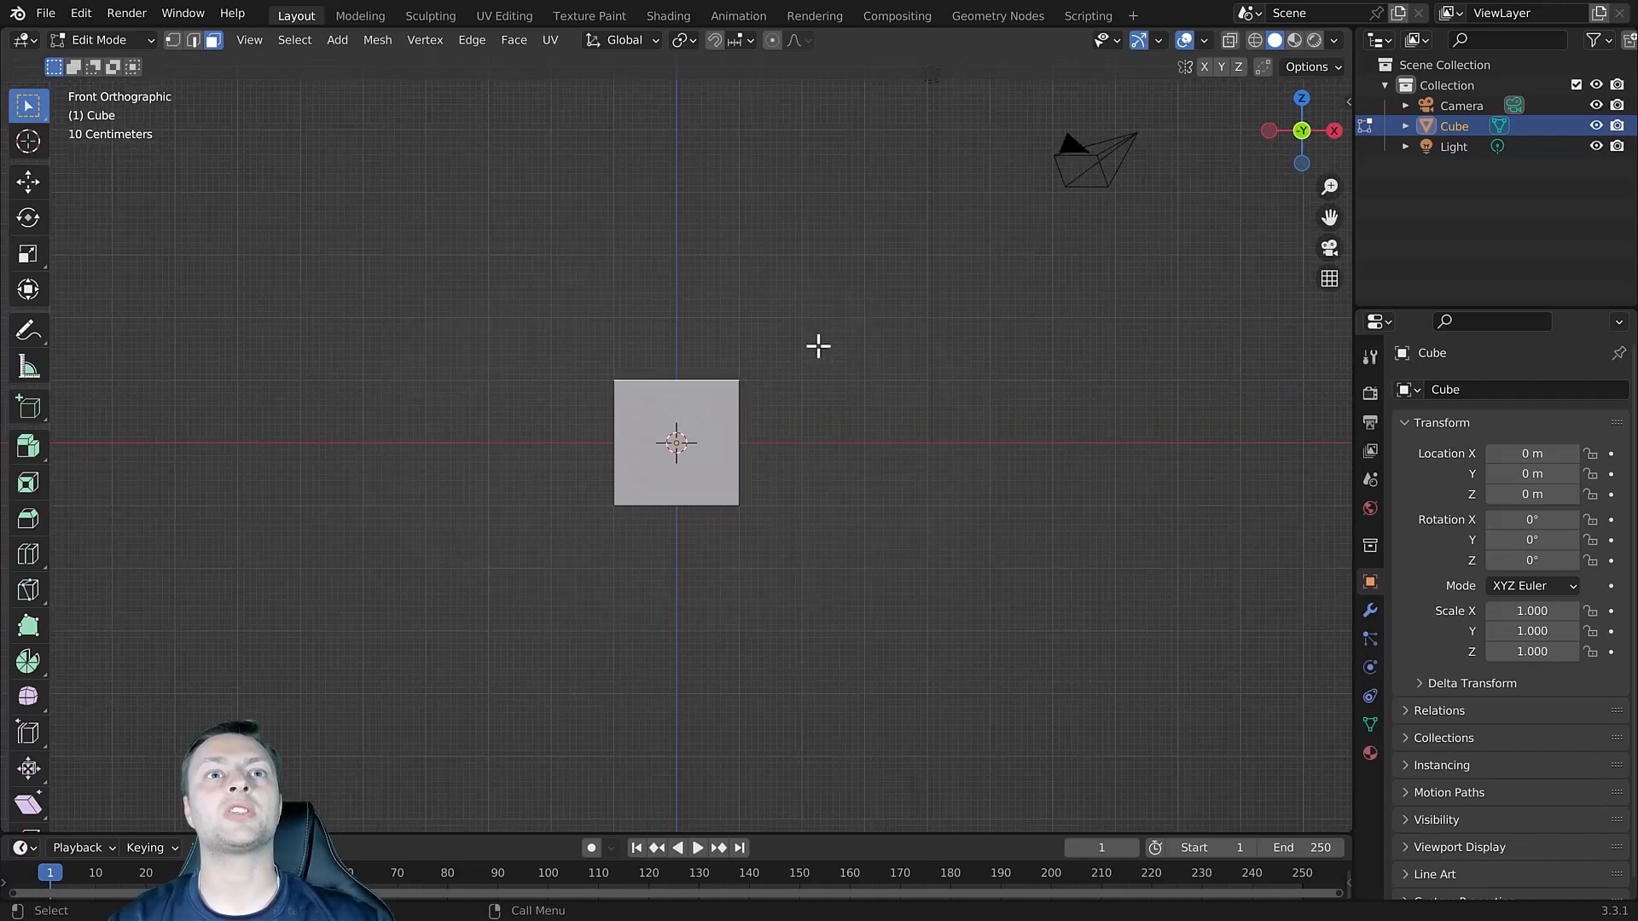
mouse_move(29, 445)
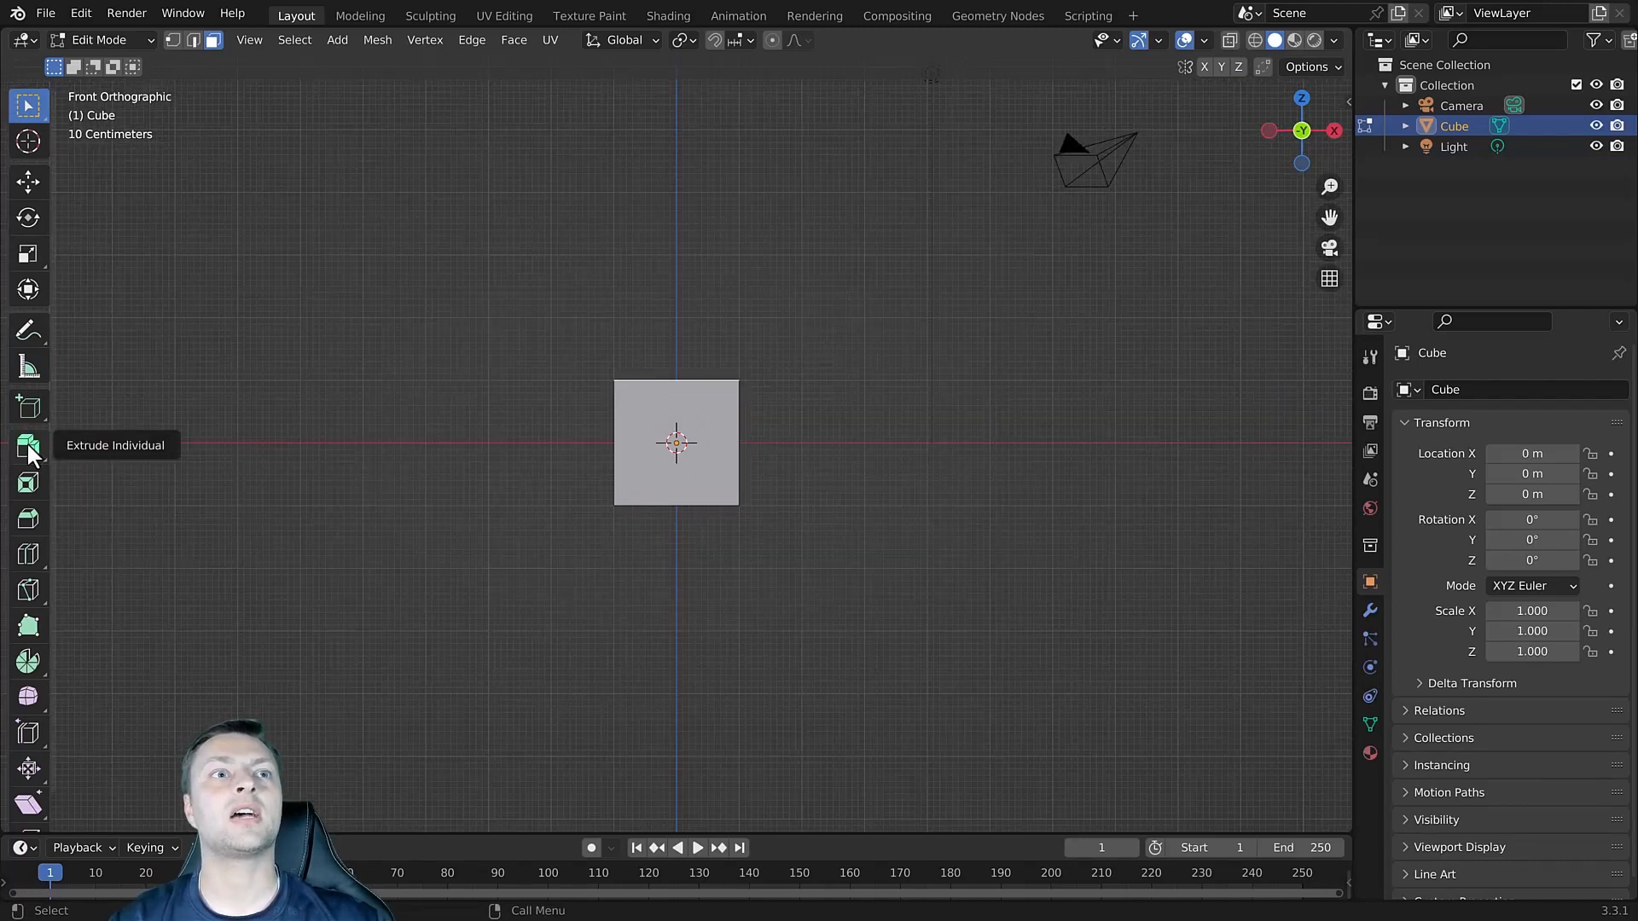
Extrude to Cursor the top face into an arch curving over and down into a second leg.
click(29, 446)
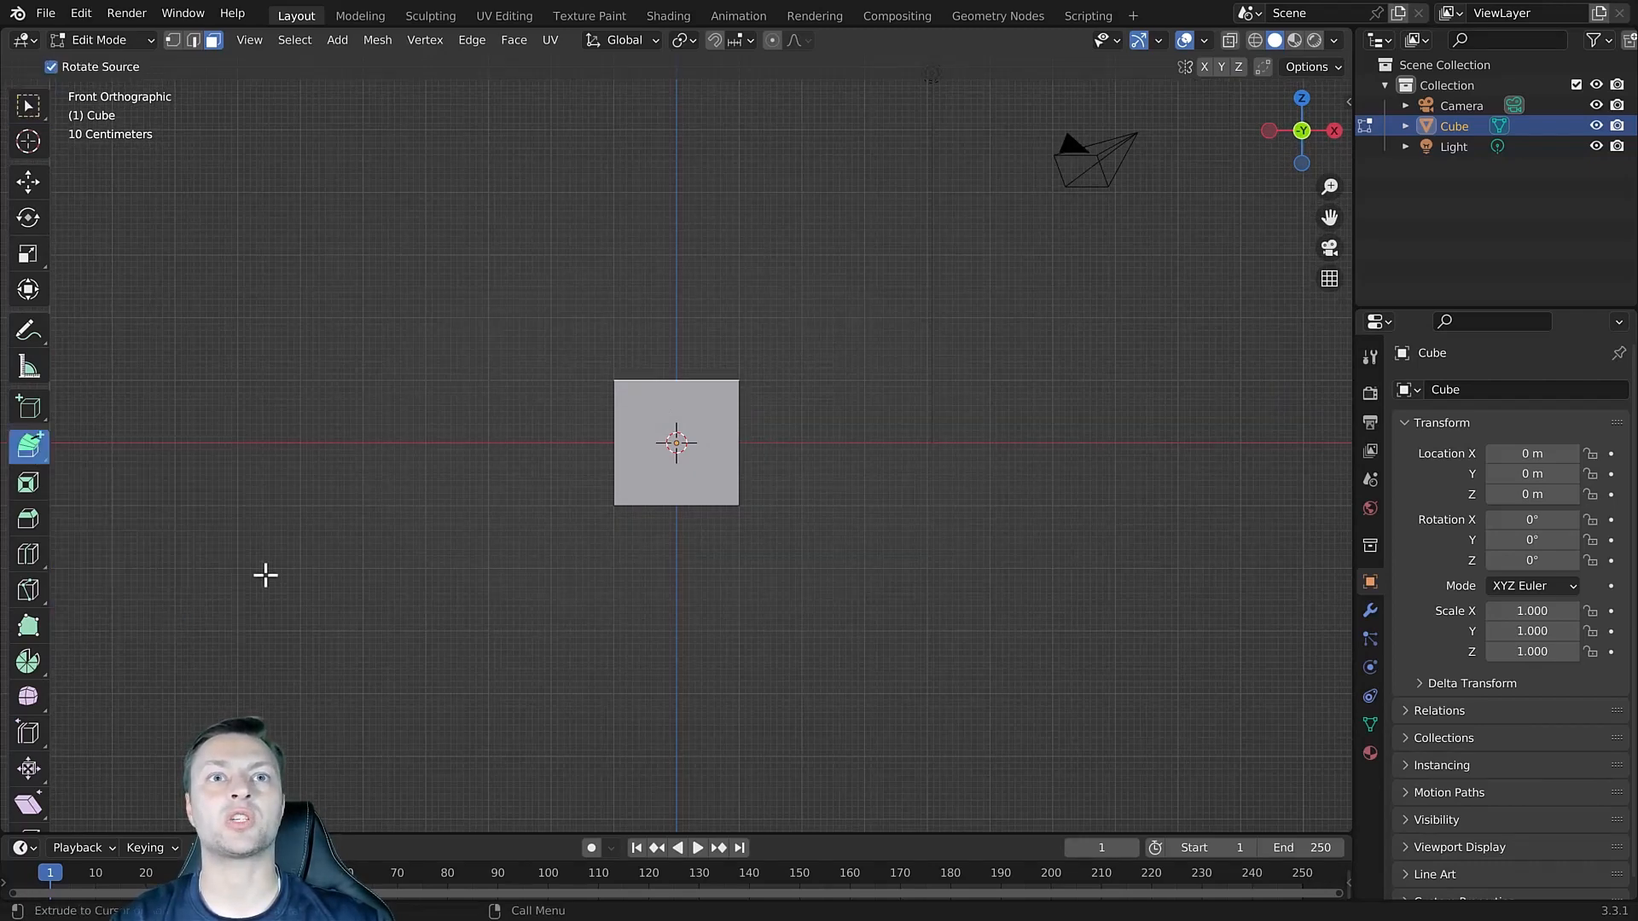
mouse_move(626, 400)
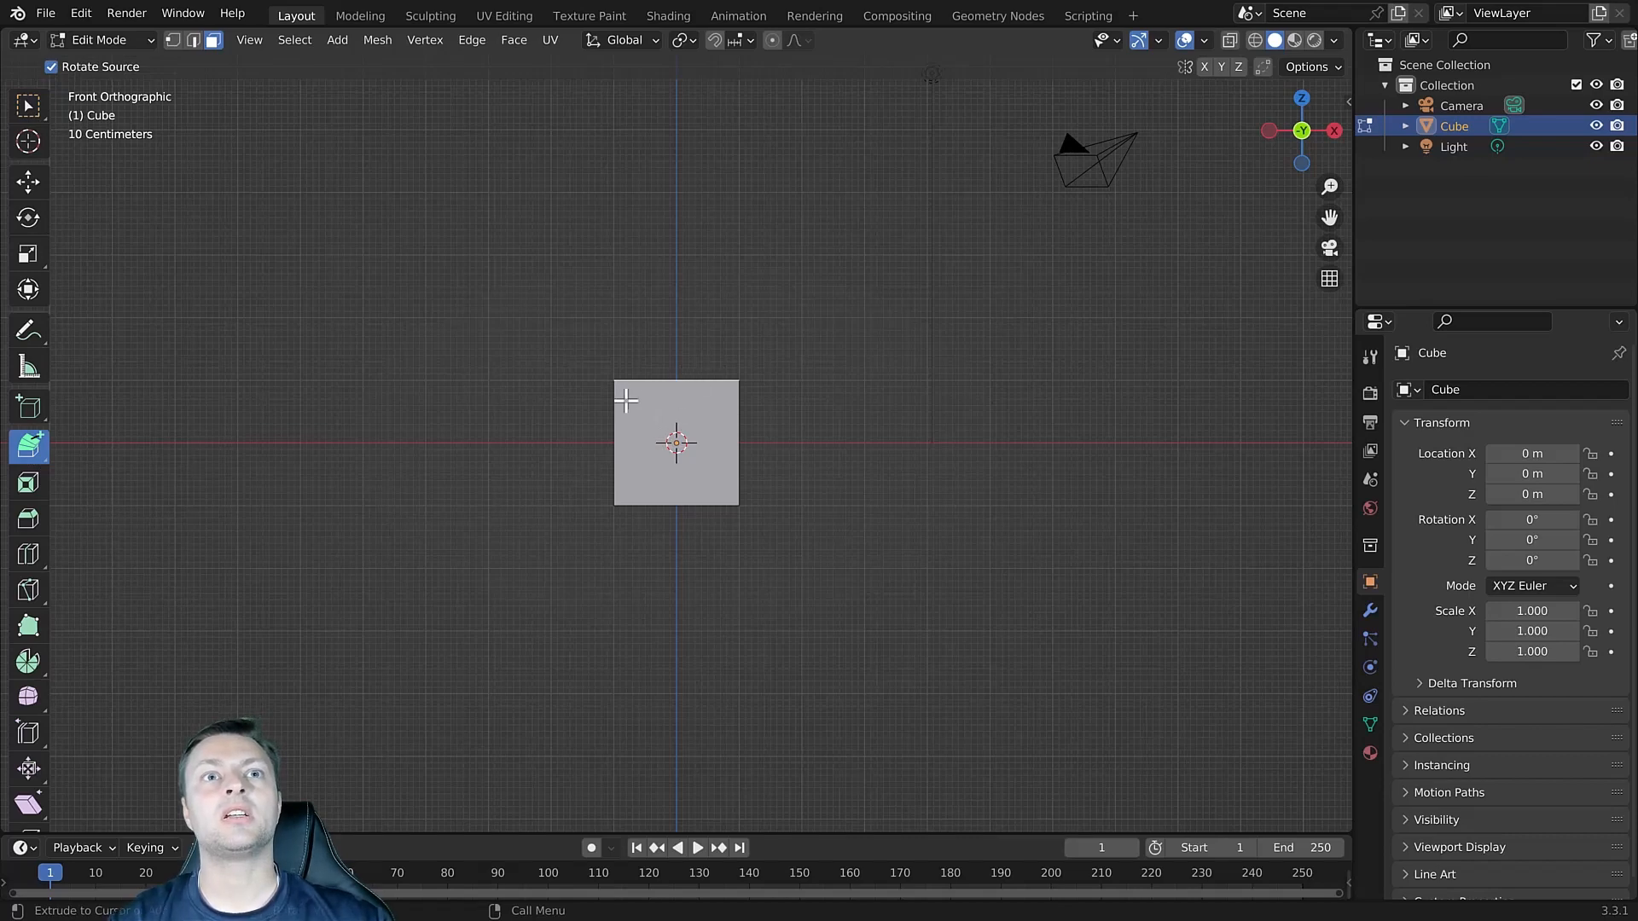
mouse_move(713, 394)
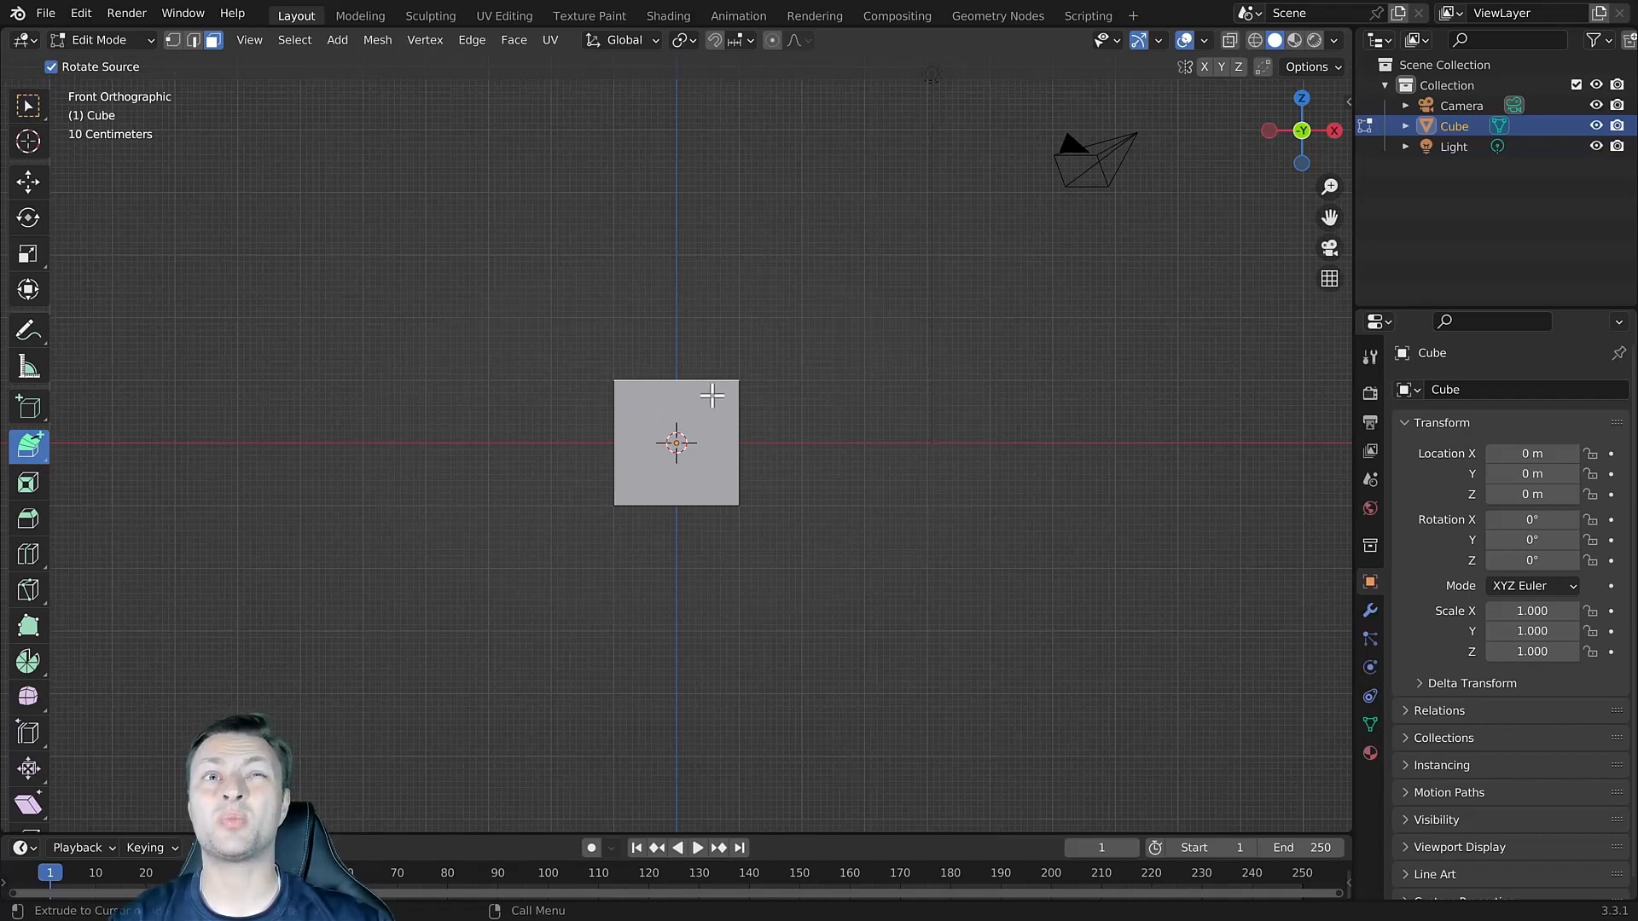
mouse_move(671, 257)
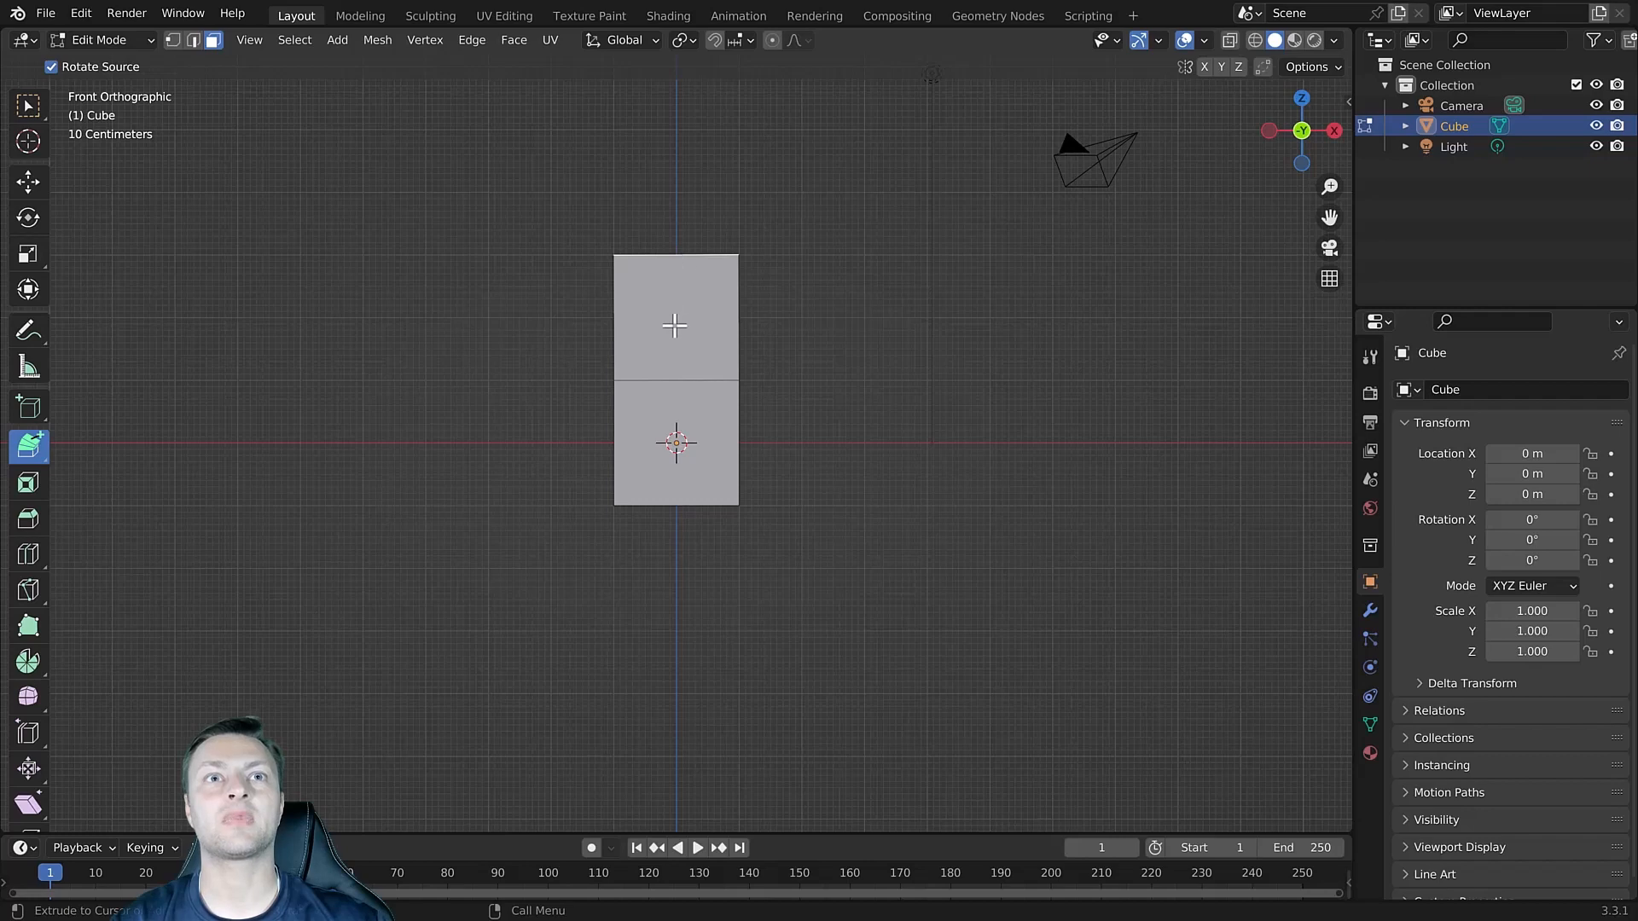
mouse_move(674, 259)
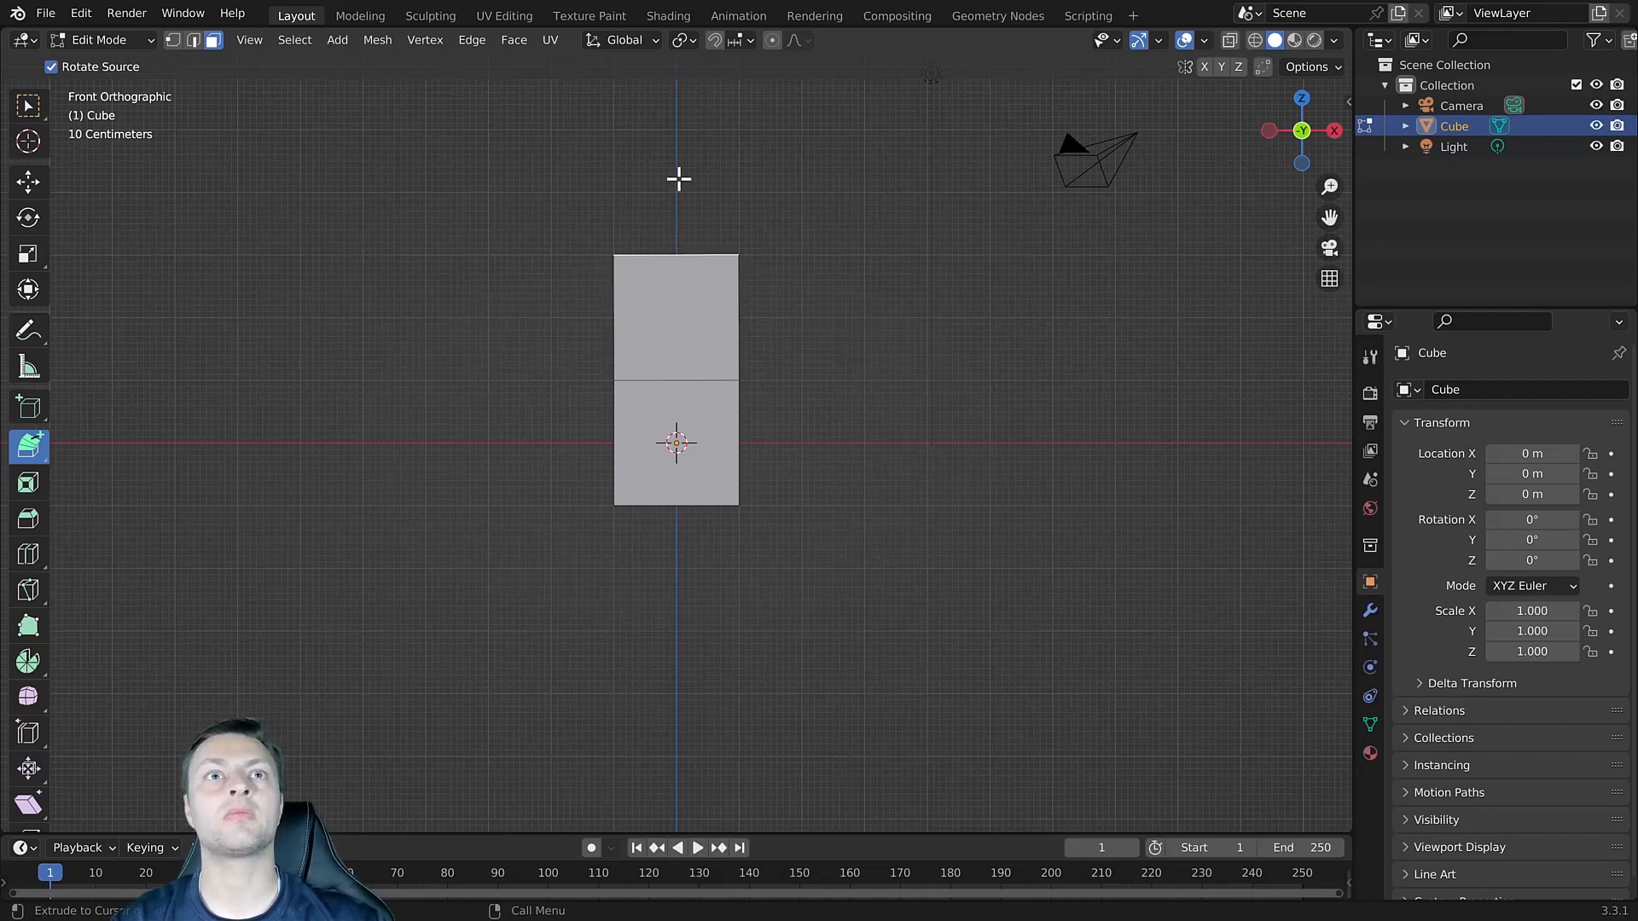
mouse_move(804, 128)
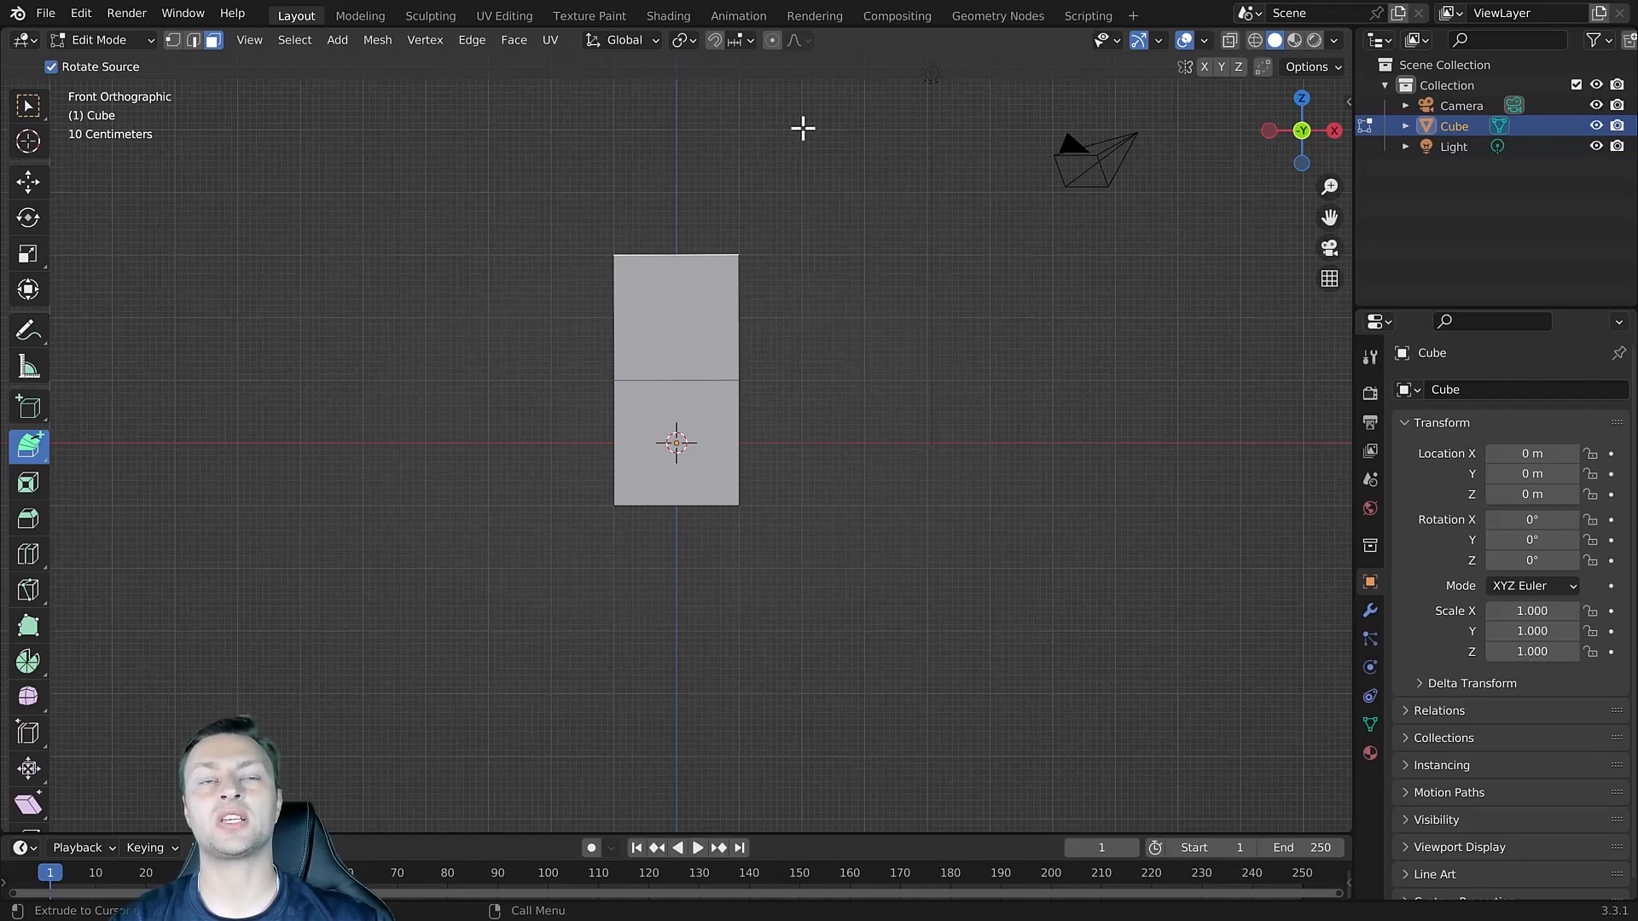
mouse_move(687, 206)
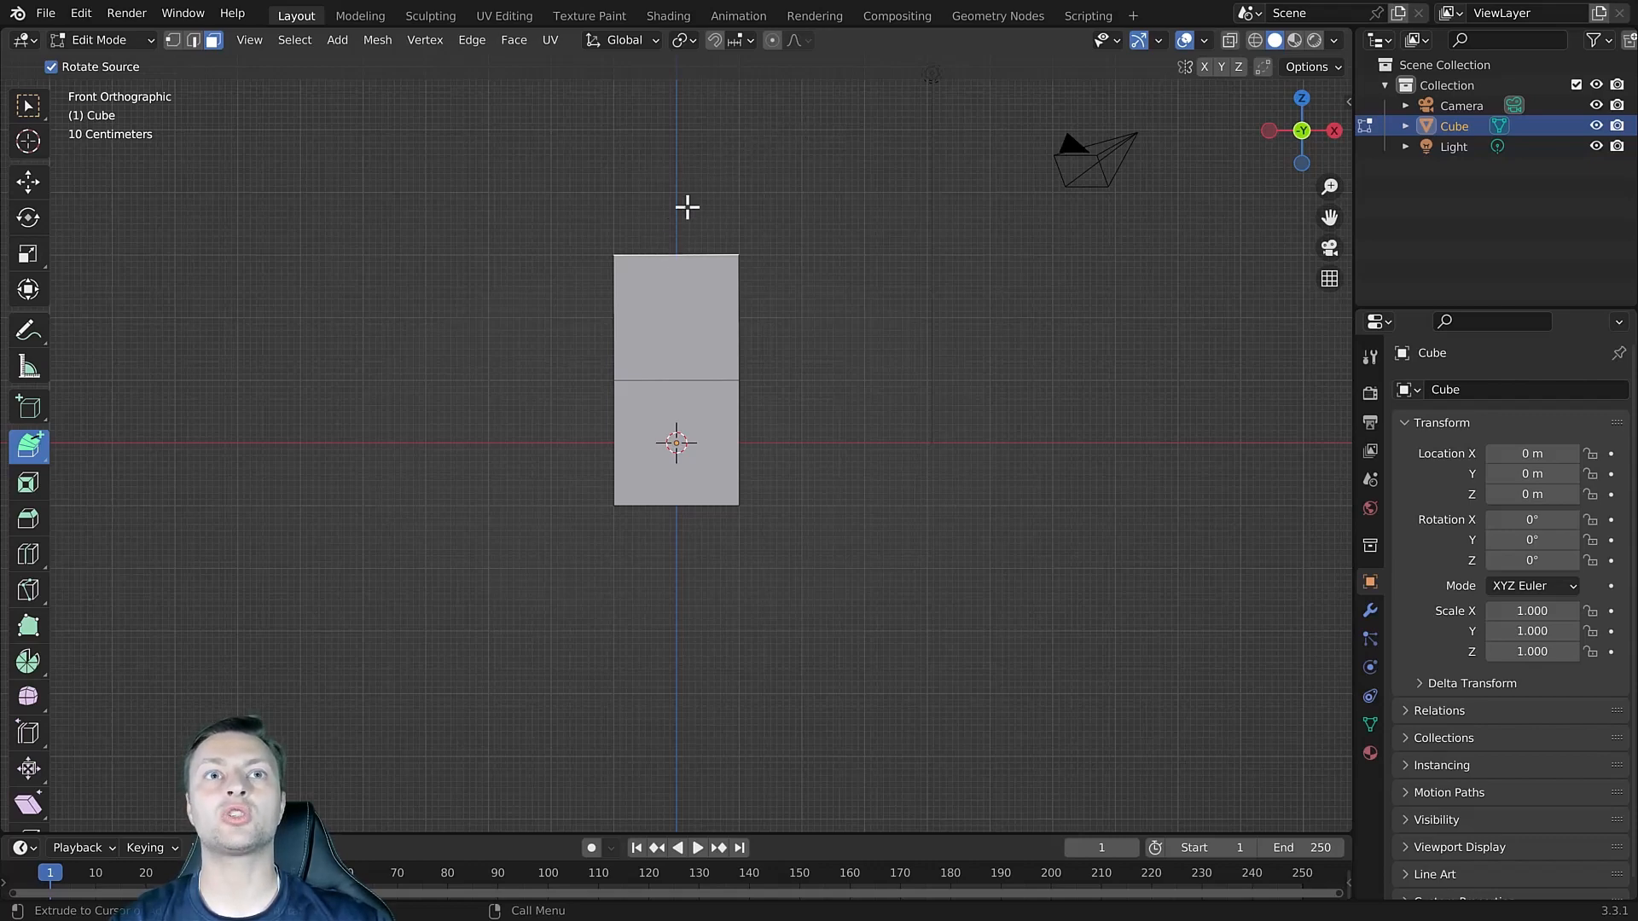
mouse_move(725, 195)
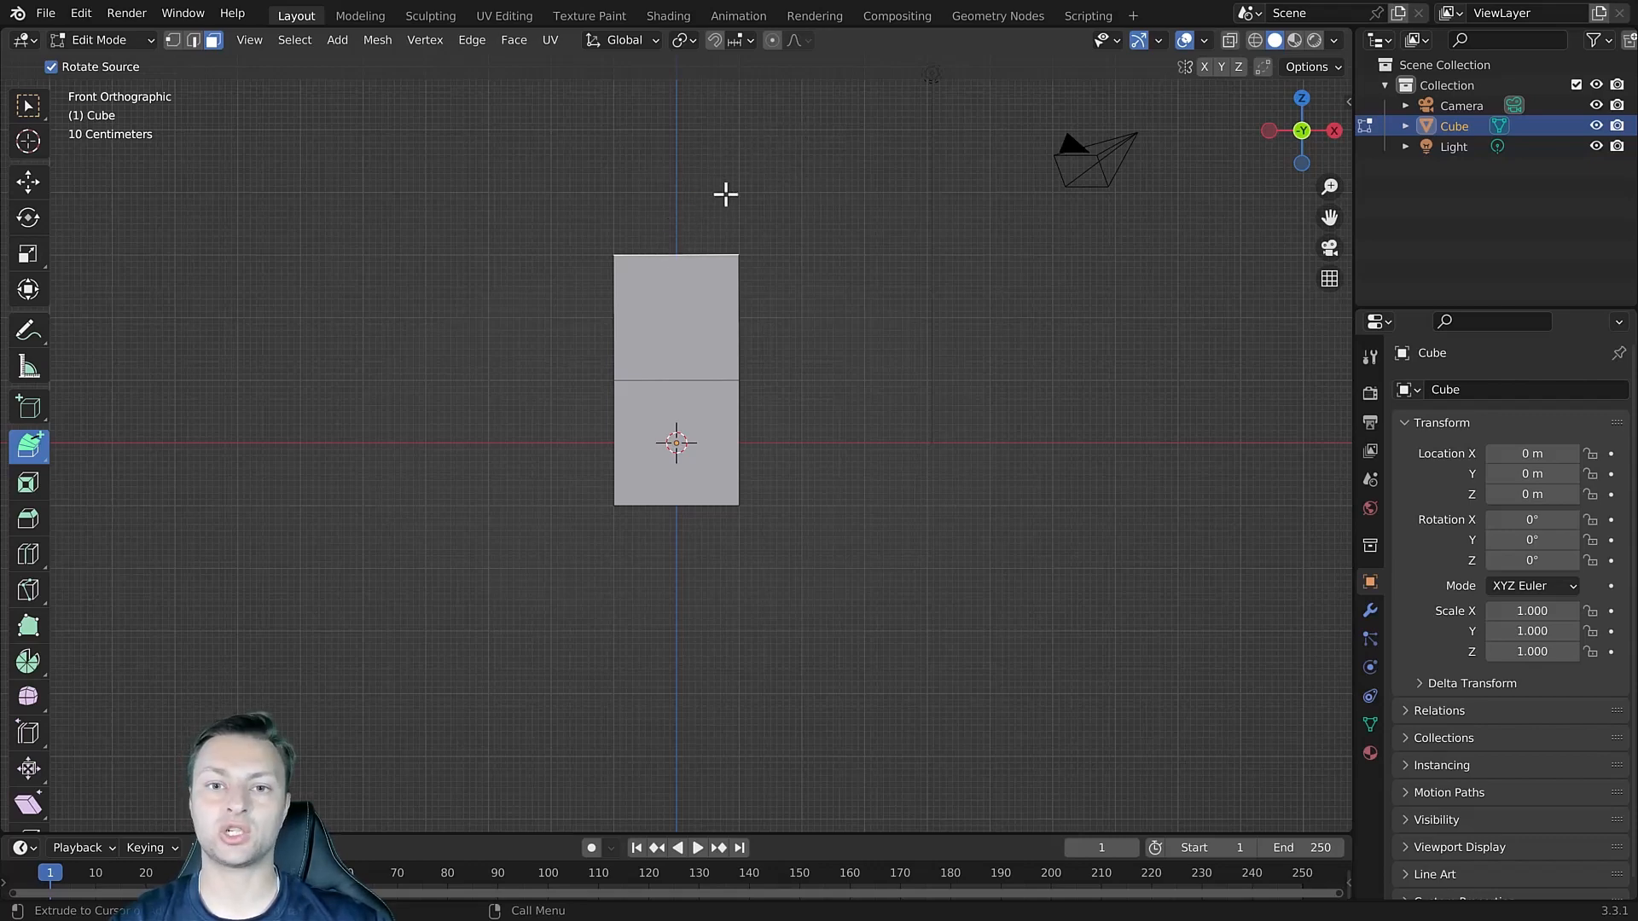
mouse_move(804, 149)
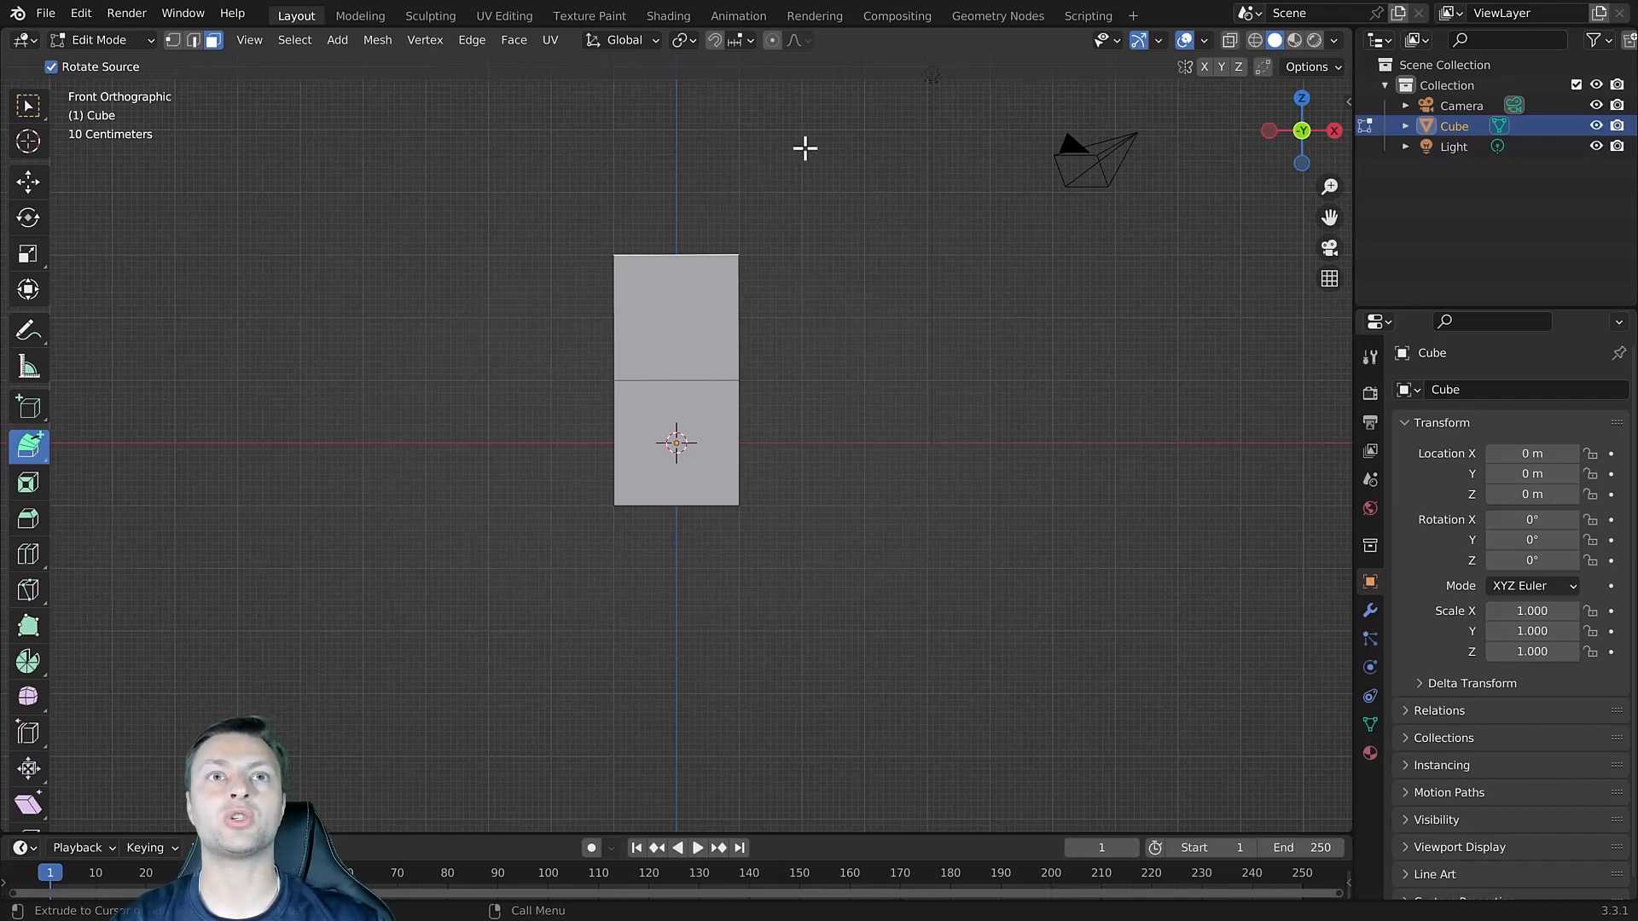
mouse_move(923, 129)
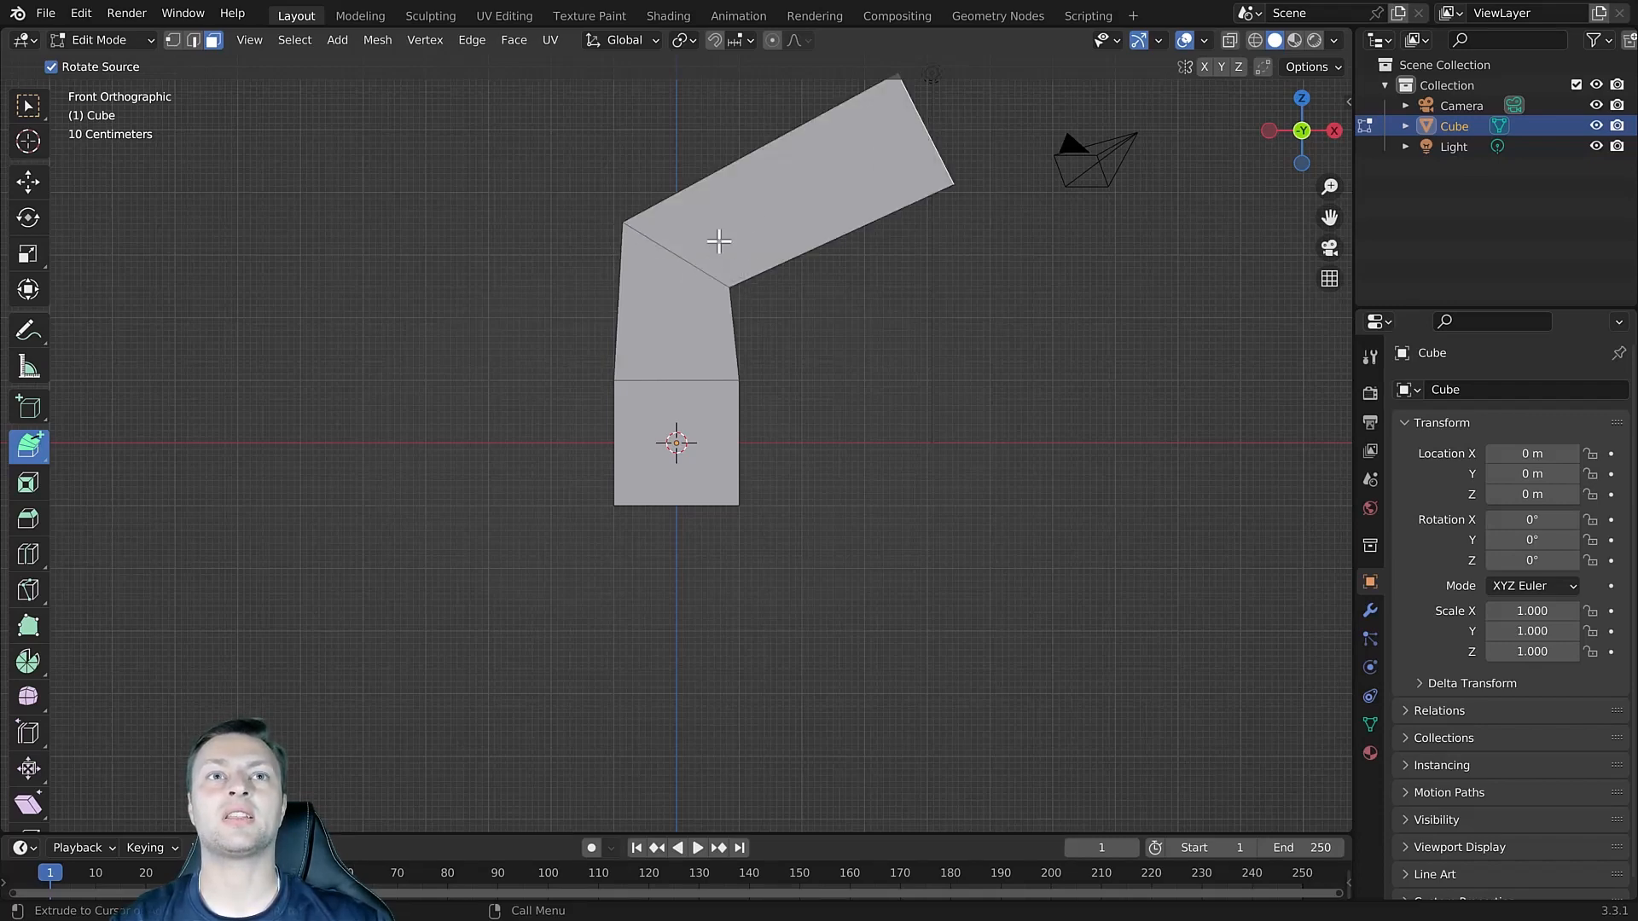
mouse_move(995, 210)
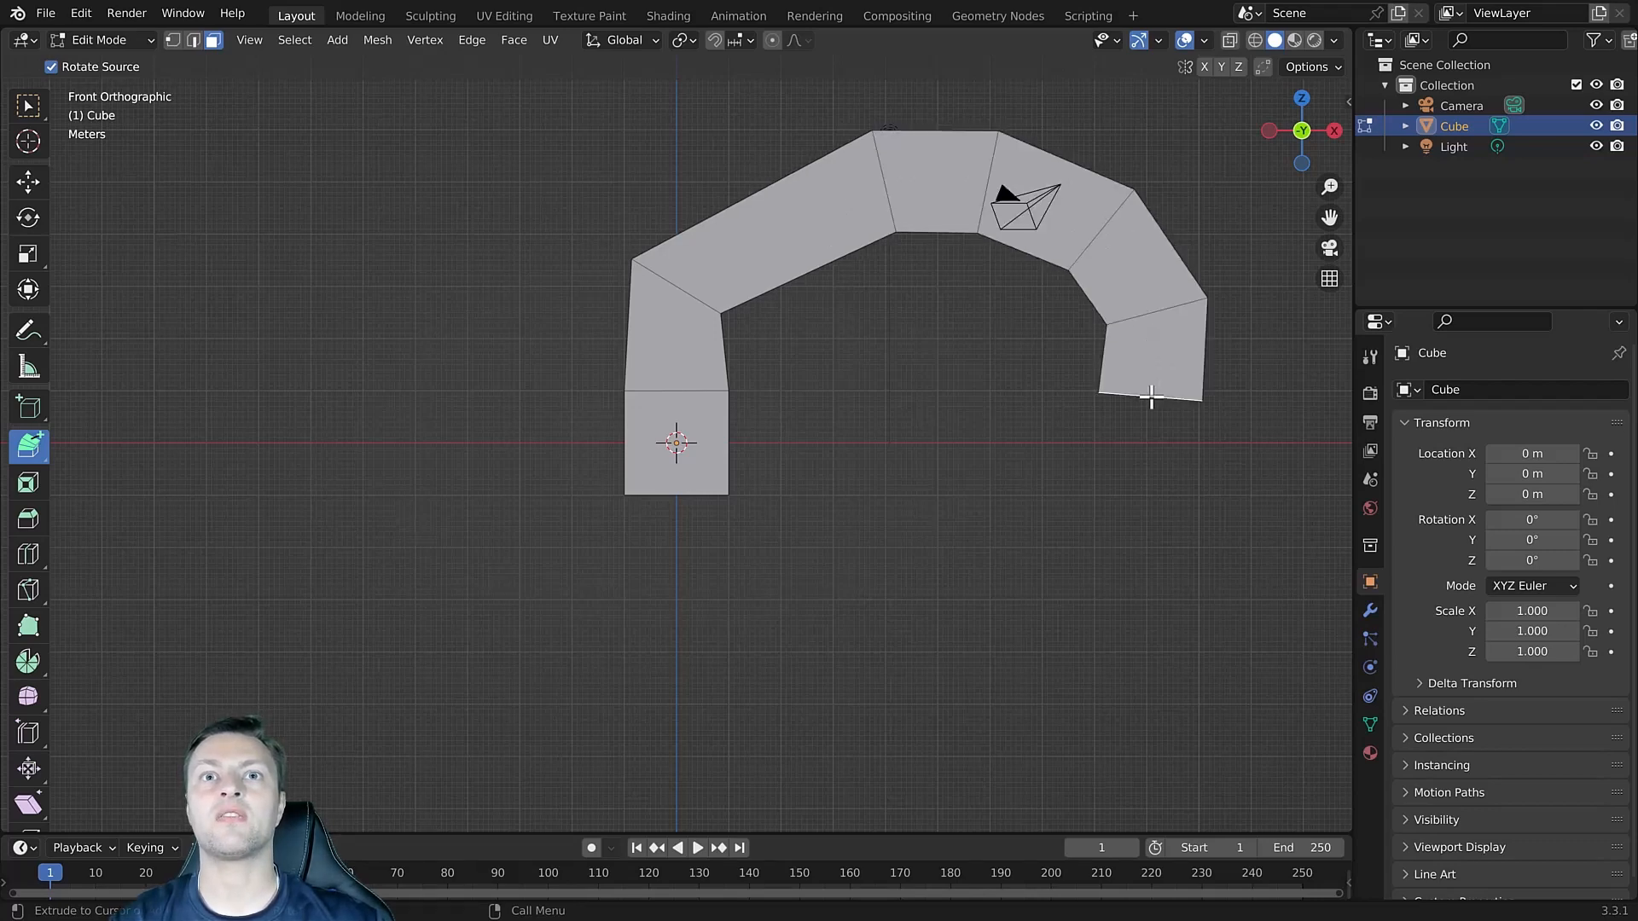
drag(1149, 394, 1149, 512)
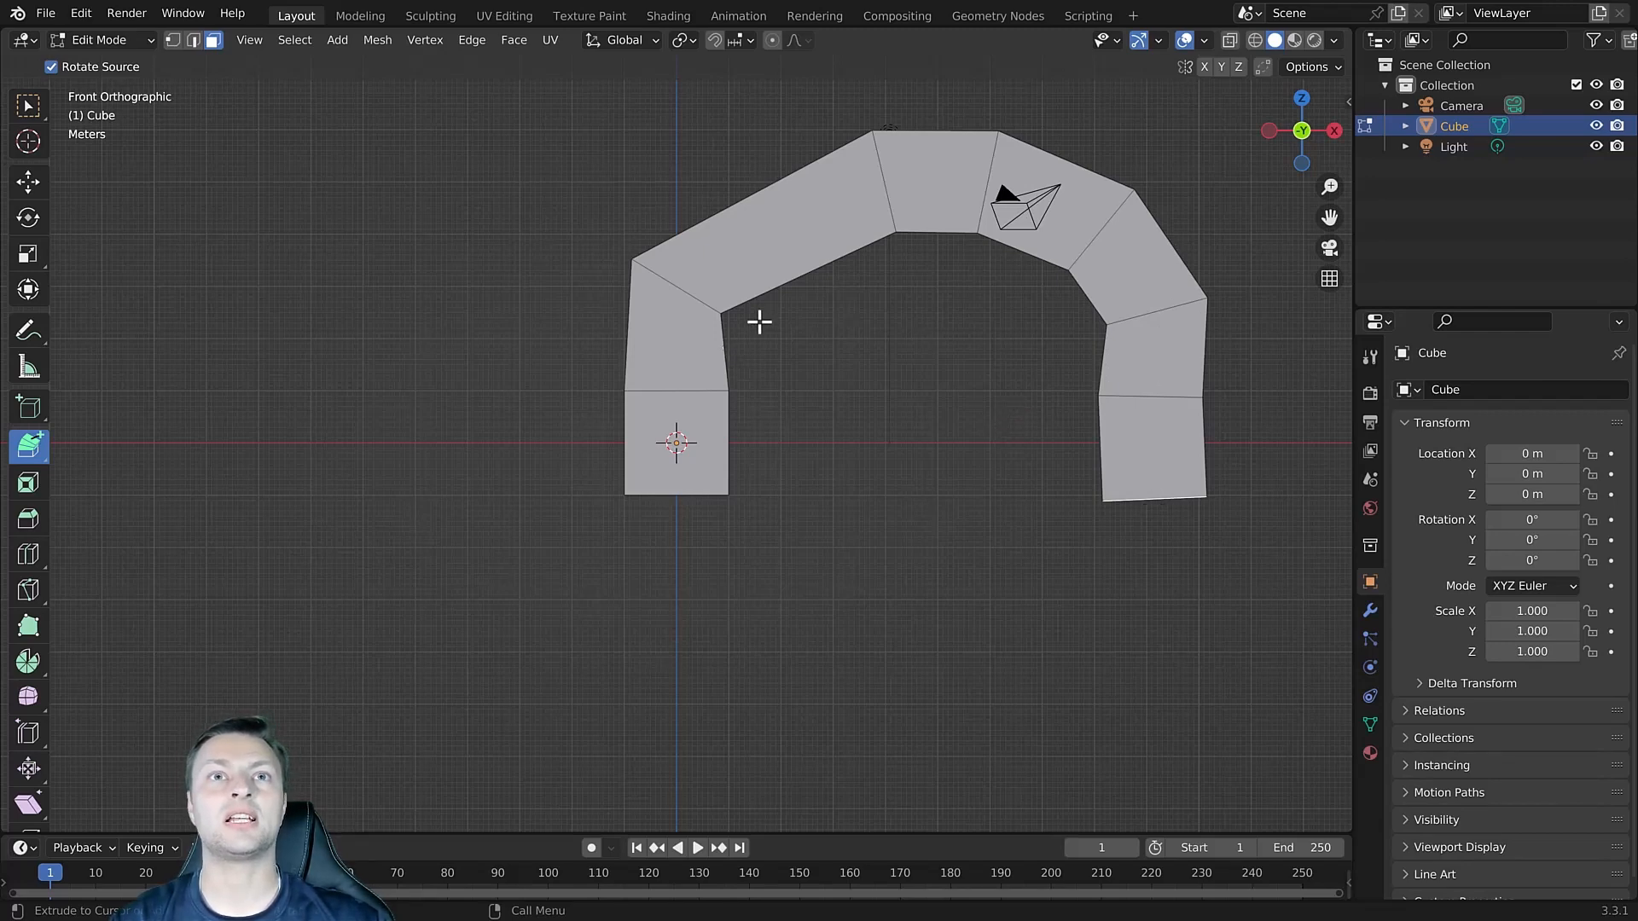
mouse_move(1068, 320)
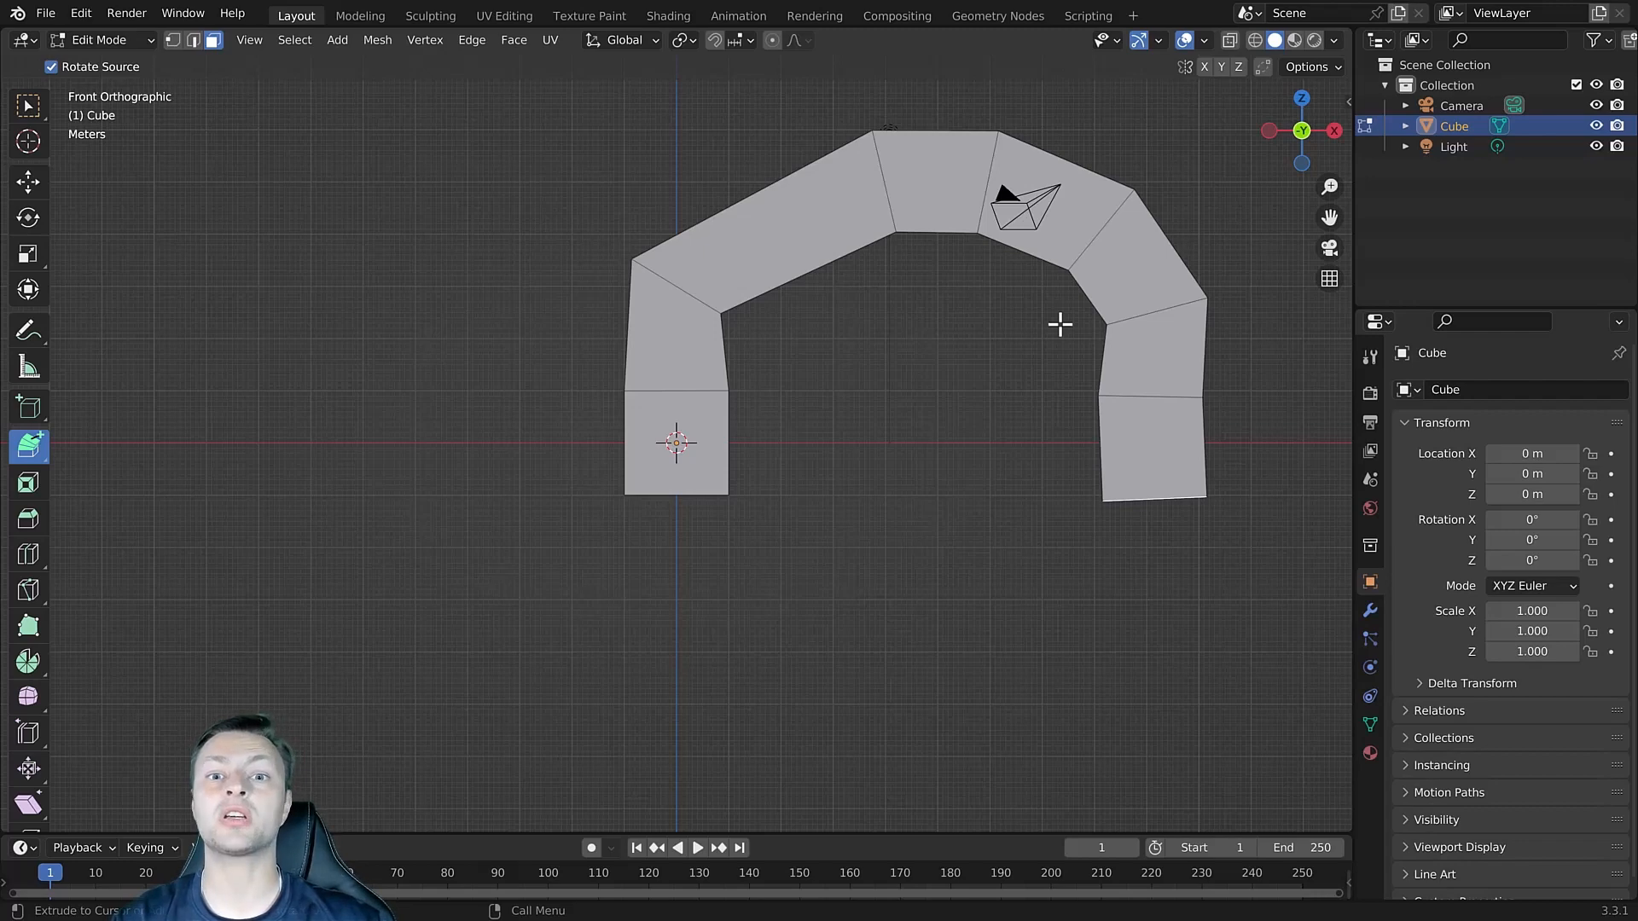
mouse_move(882, 350)
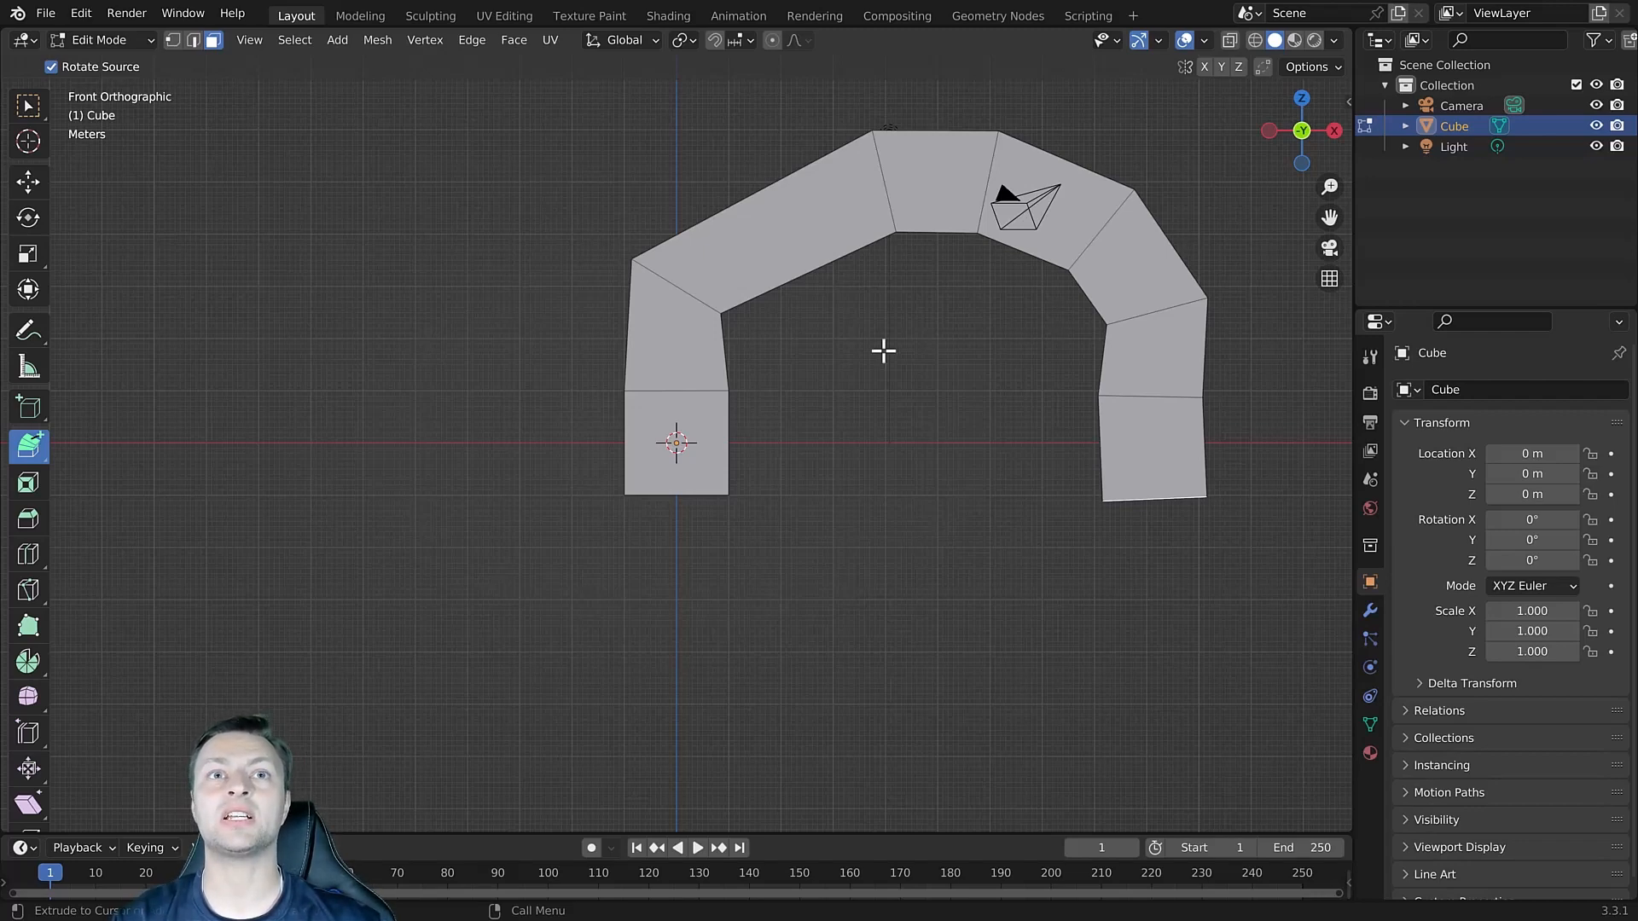
mouse_move(780, 254)
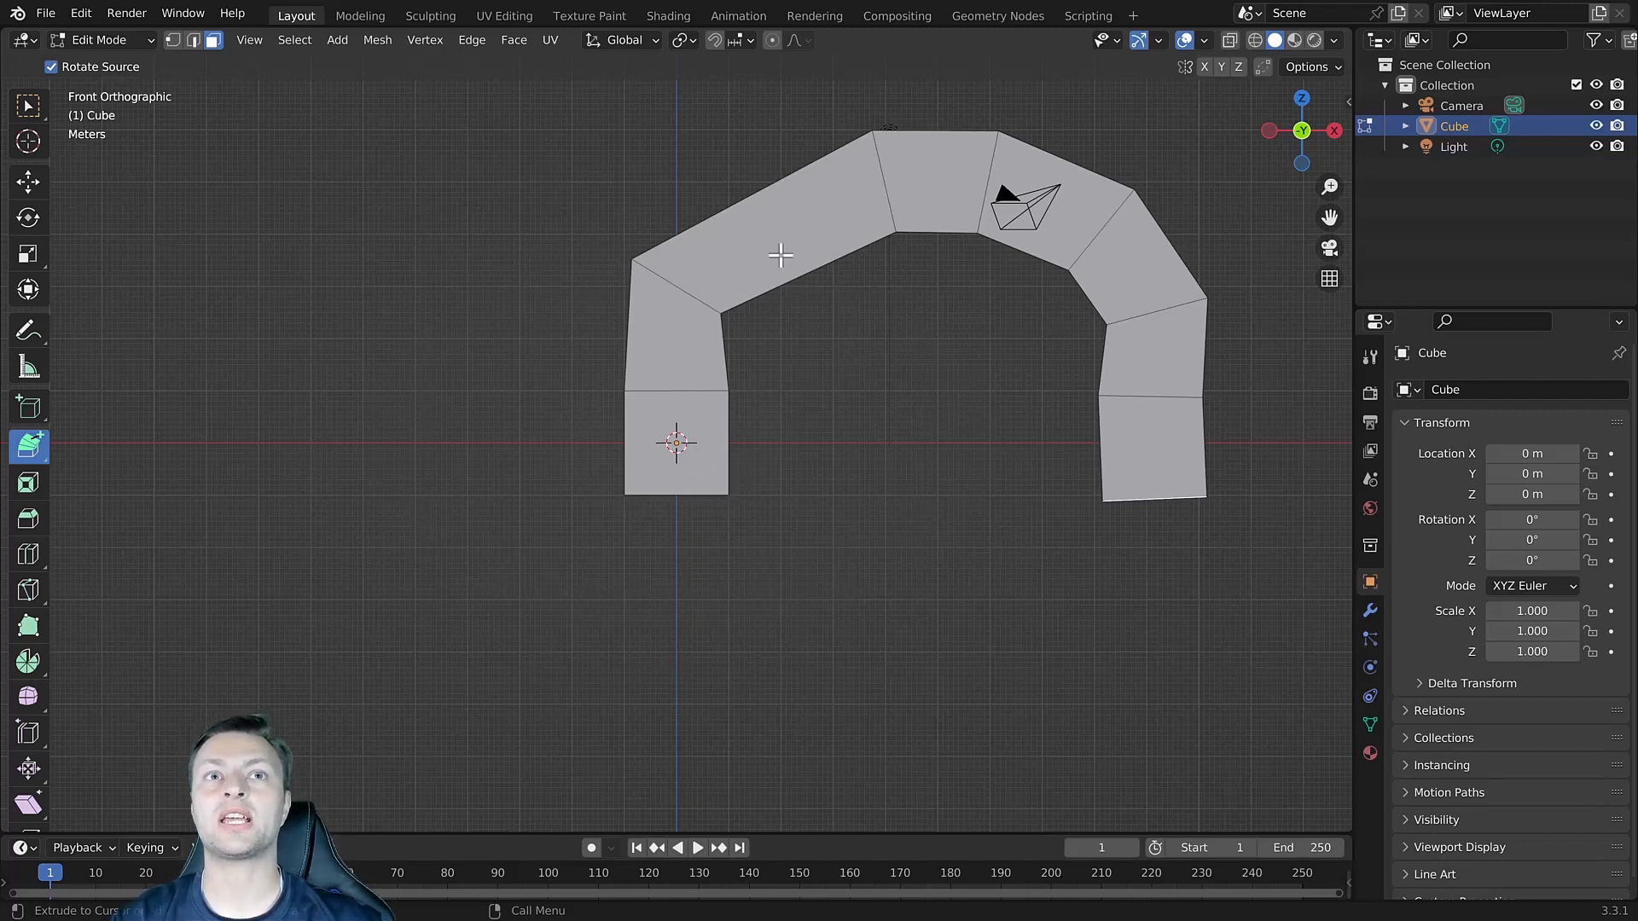
mouse_move(1049, 259)
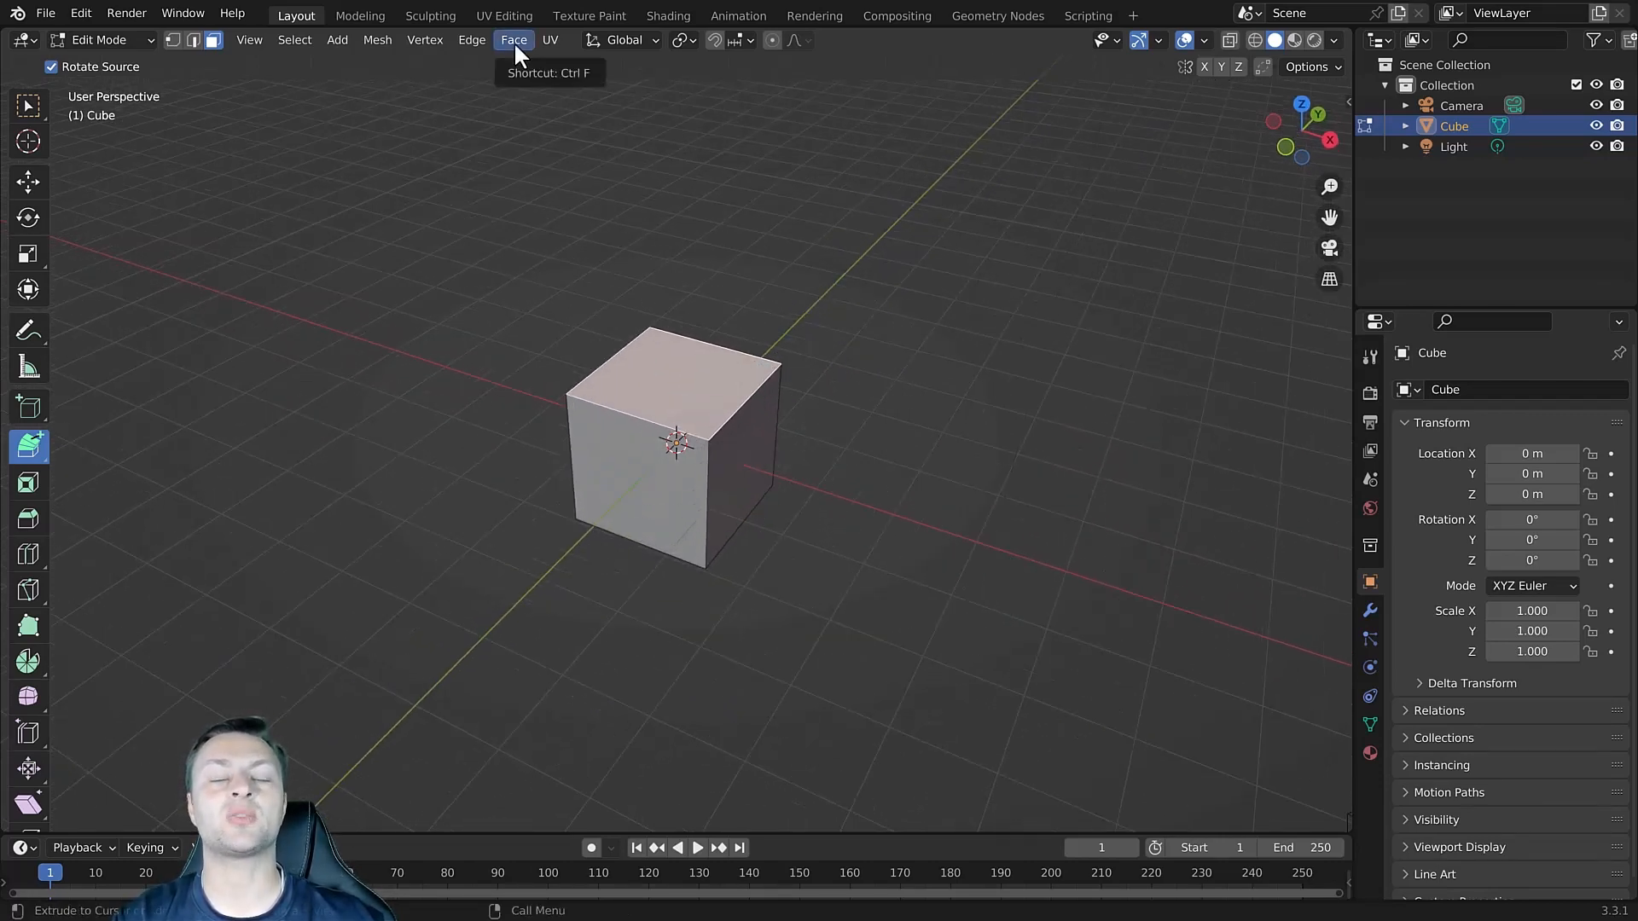
Browse the Face menu's extrude entries and list the Extrude tool variants.
click(513, 39)
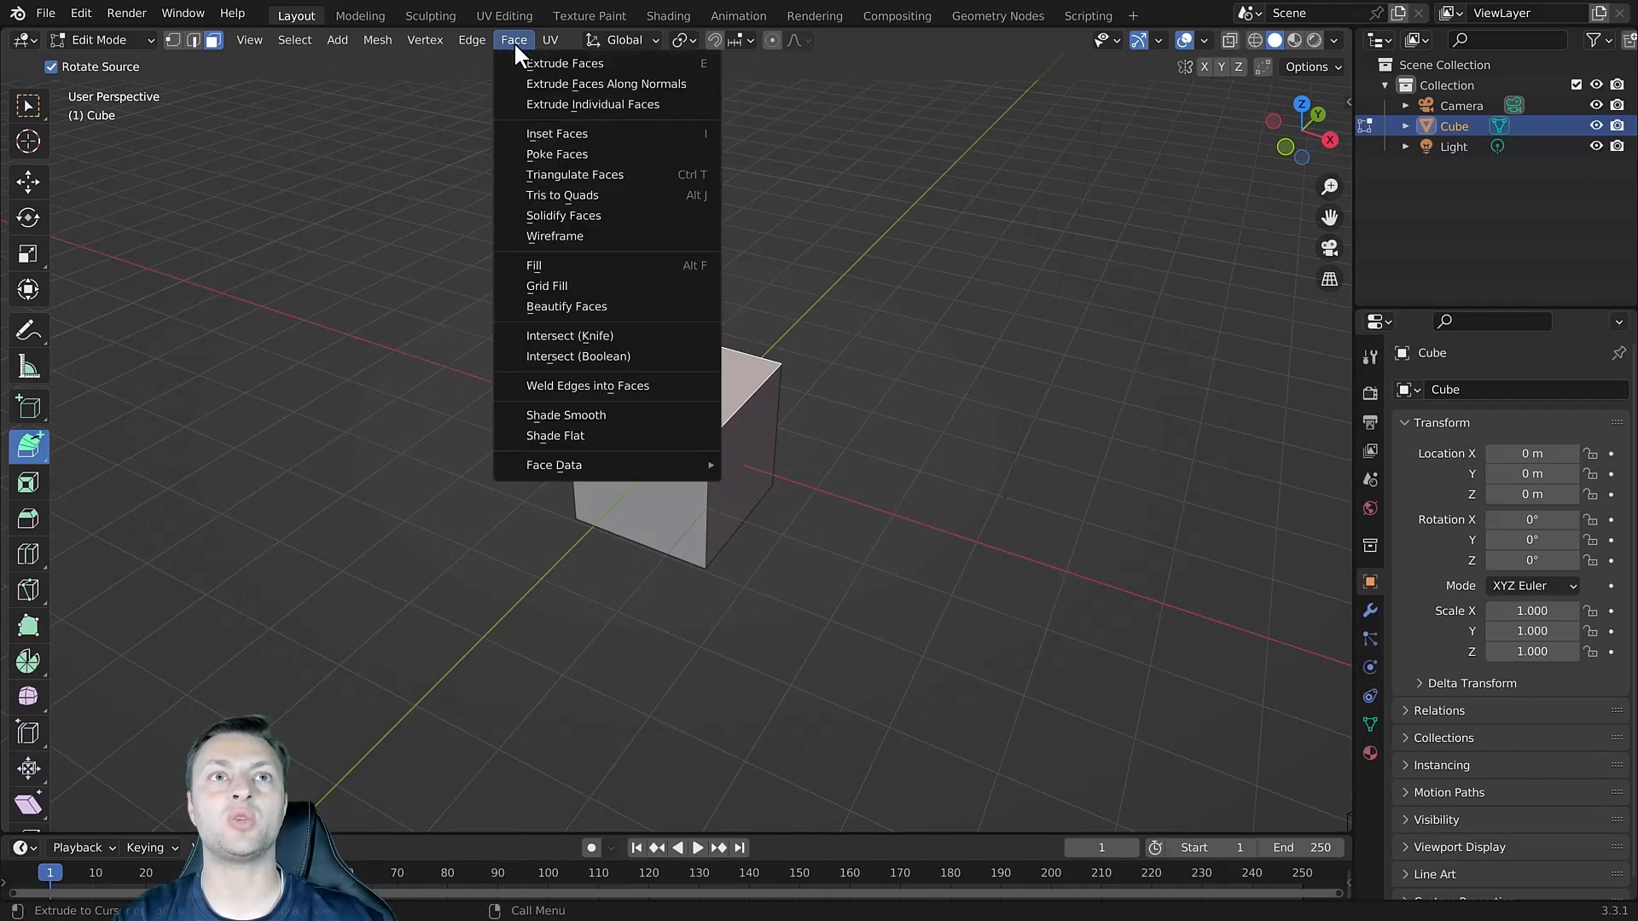
mouse_move(606, 84)
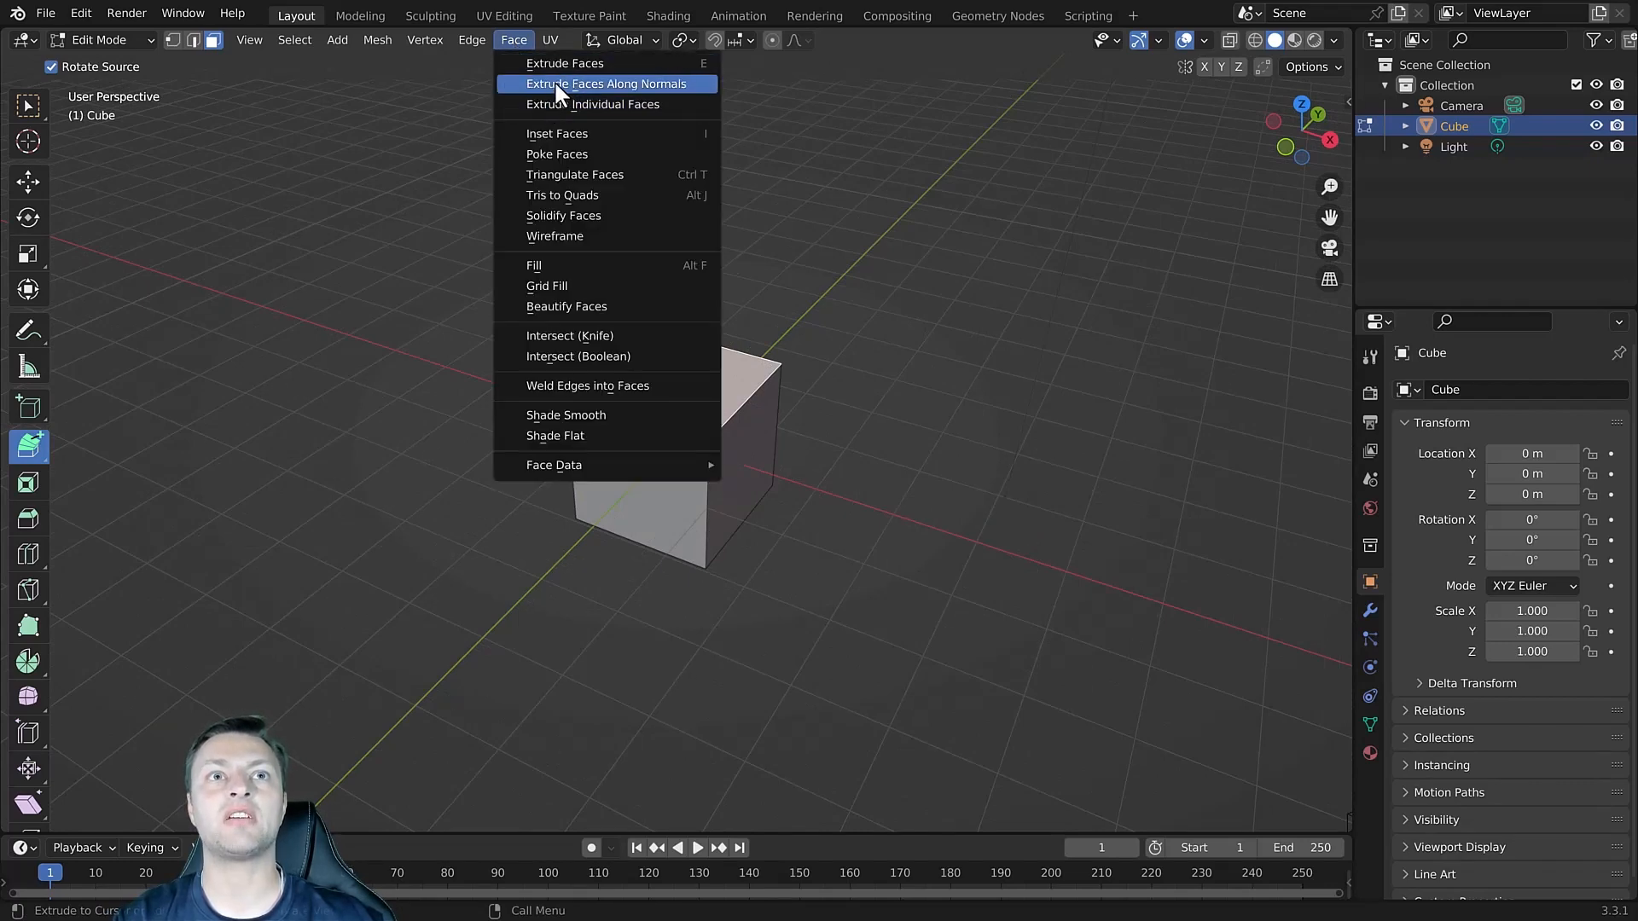
mouse_move(590, 104)
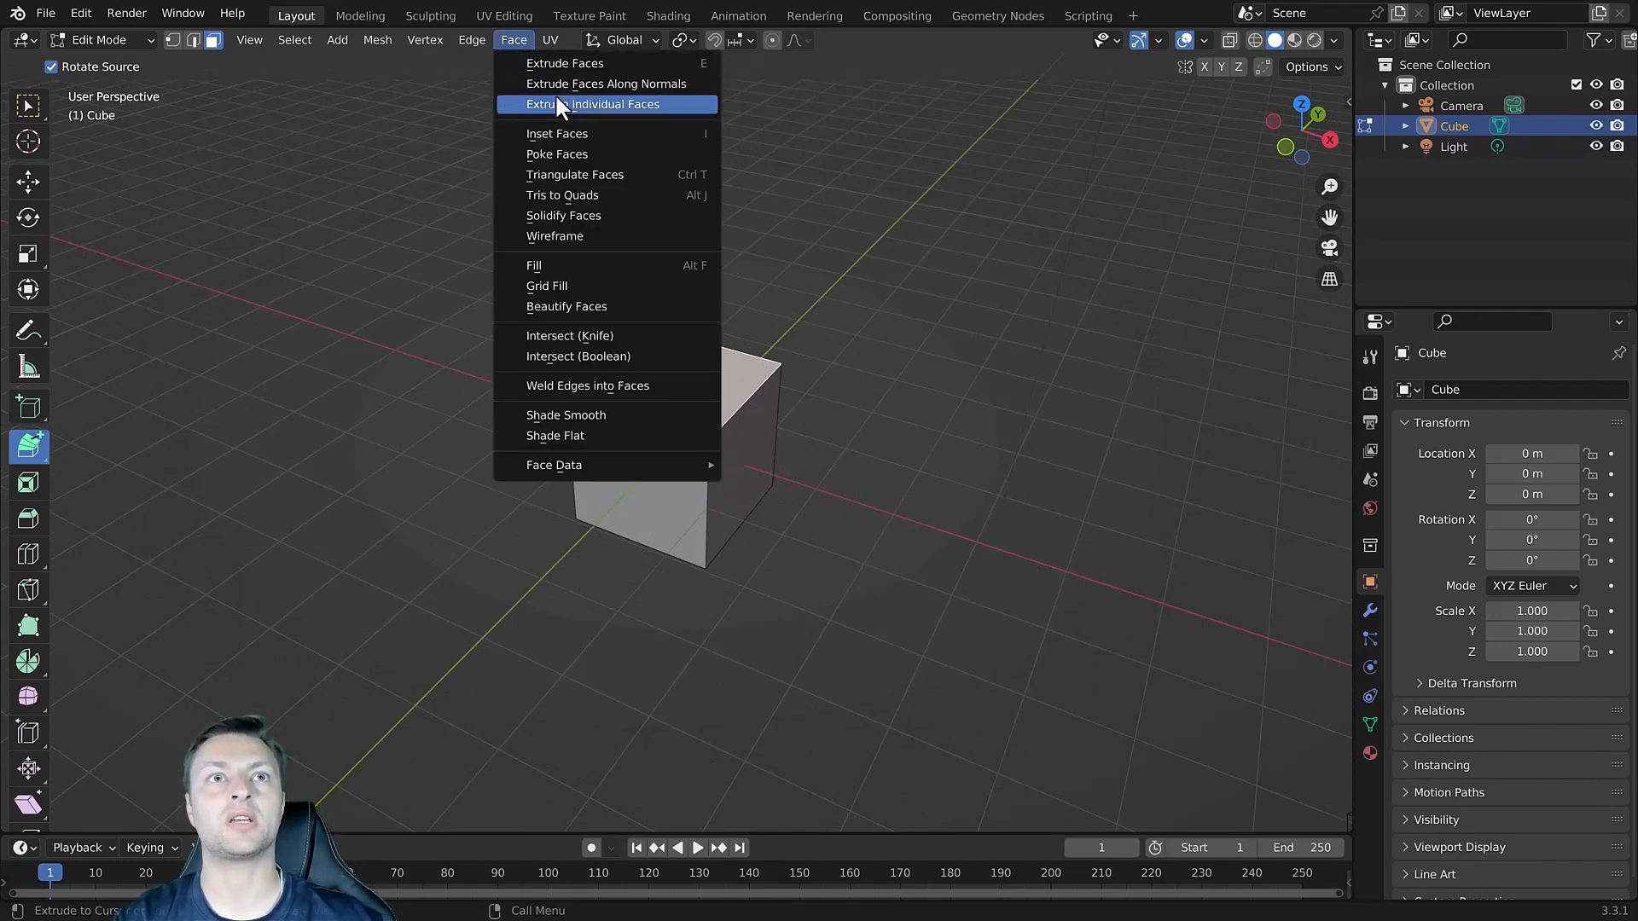
mouse_move(565, 63)
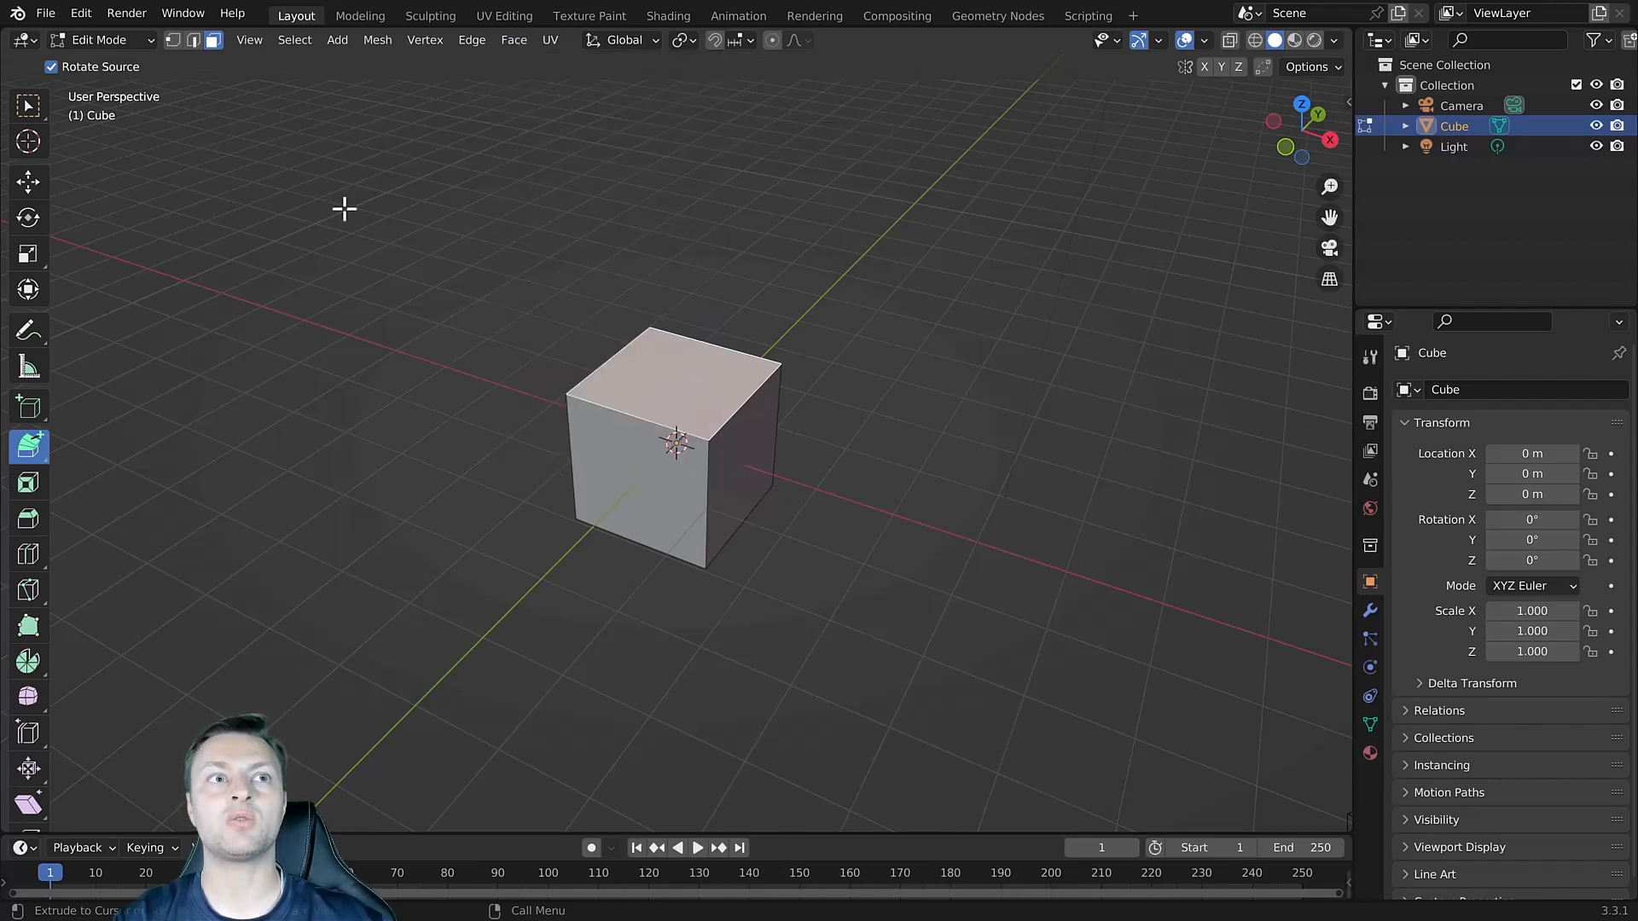
click(29, 446)
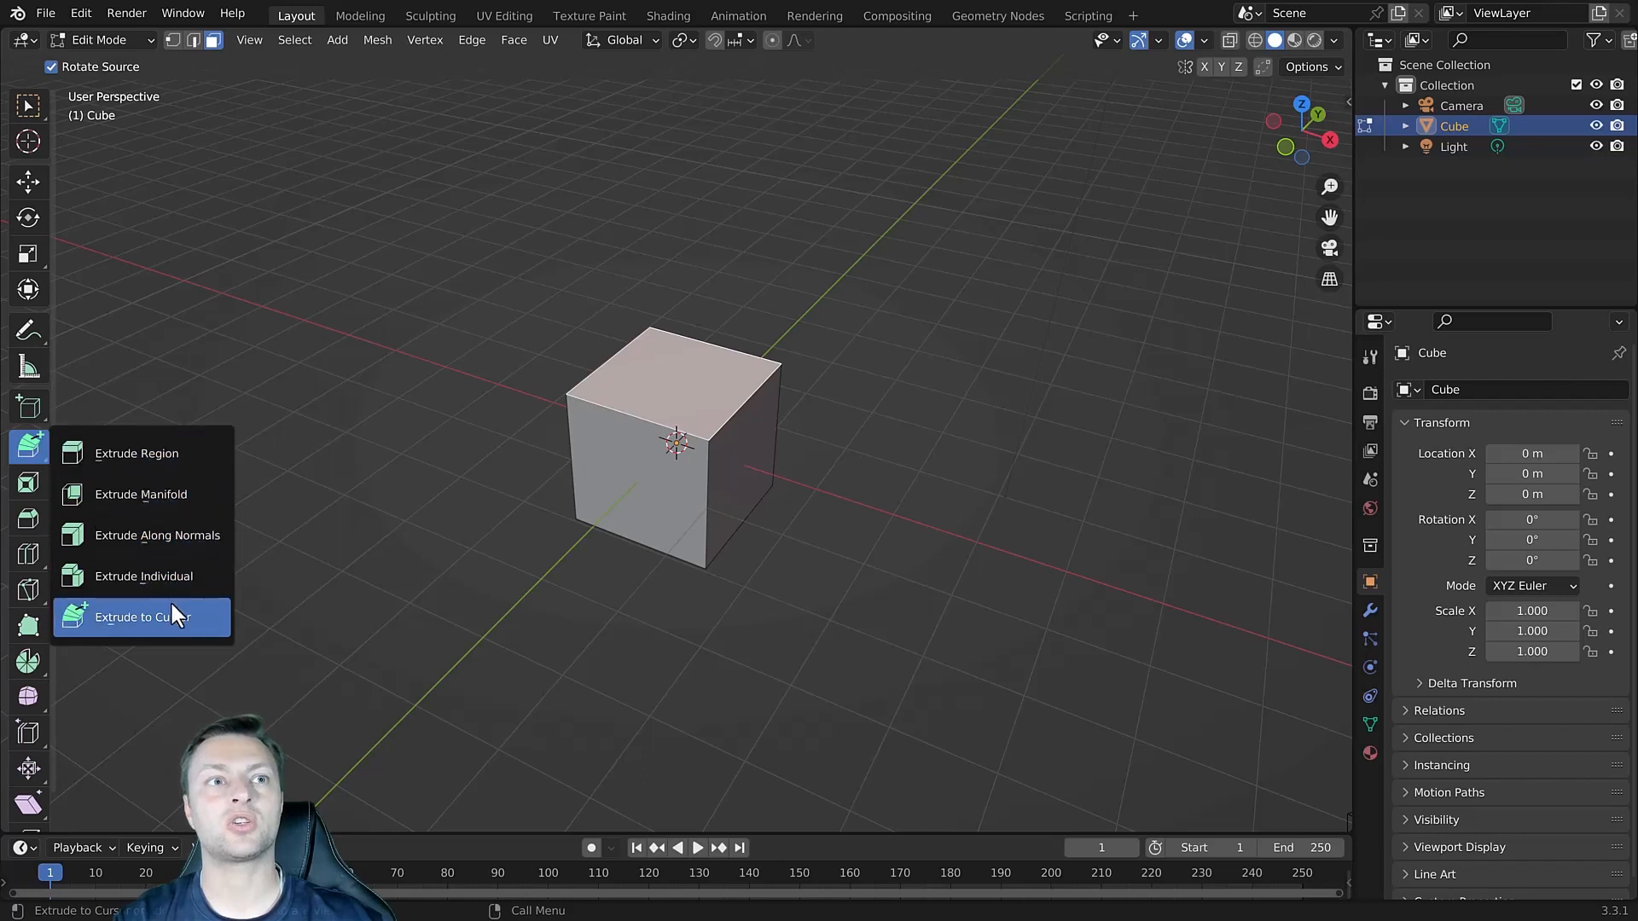
With Extrude Region active, extrude the top face upward and side faces outward using E.
click(141, 616)
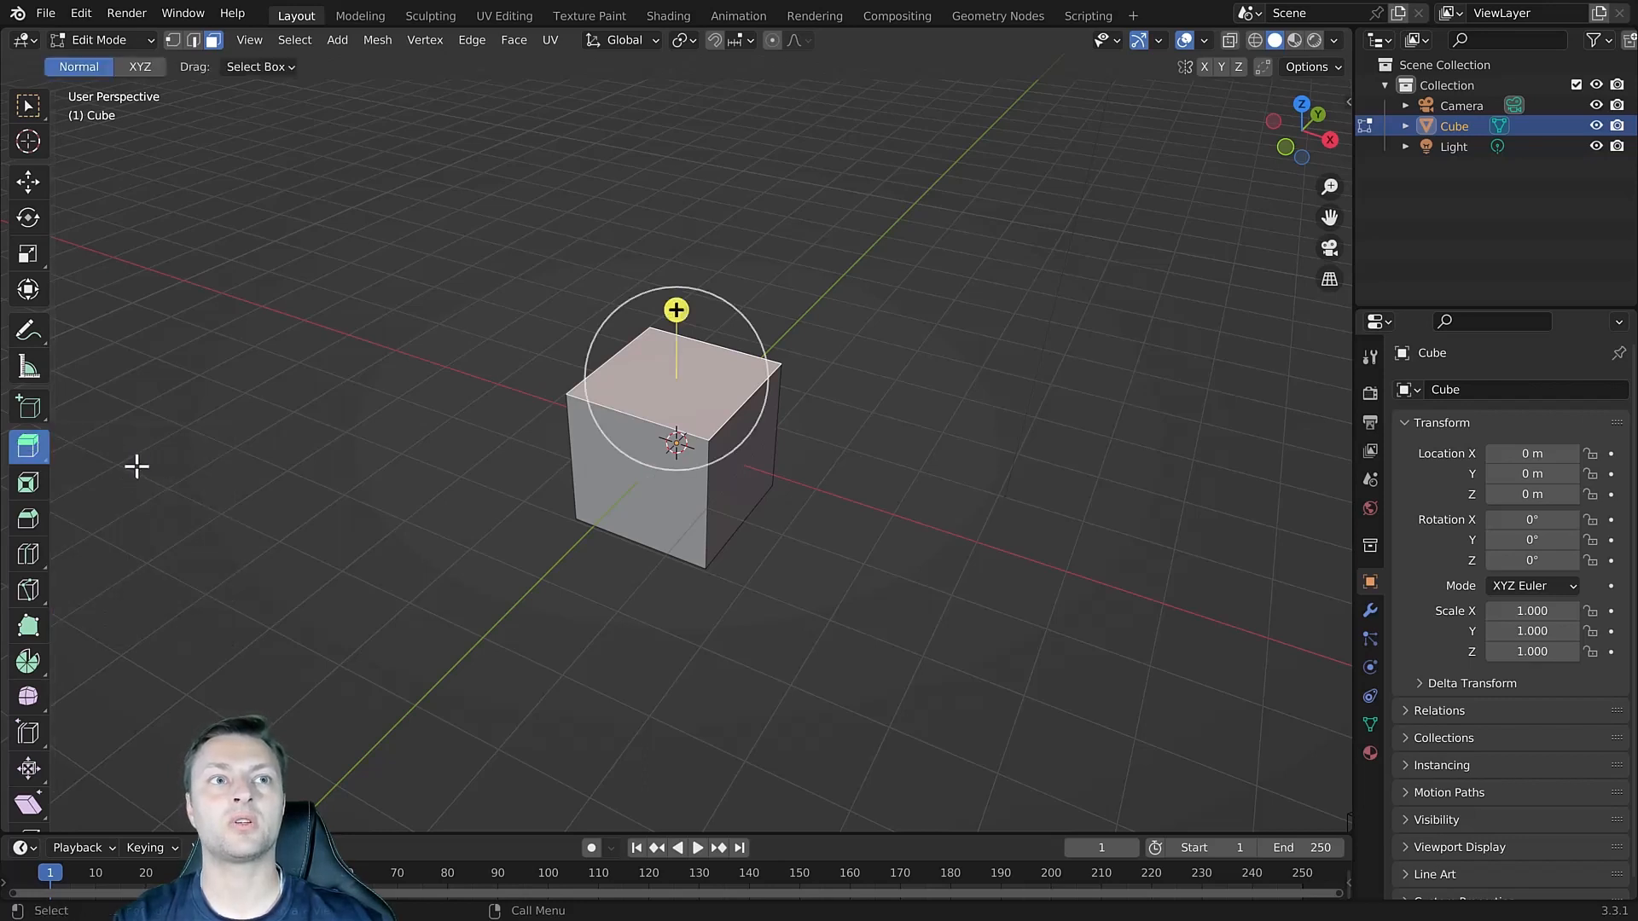
click(513, 39)
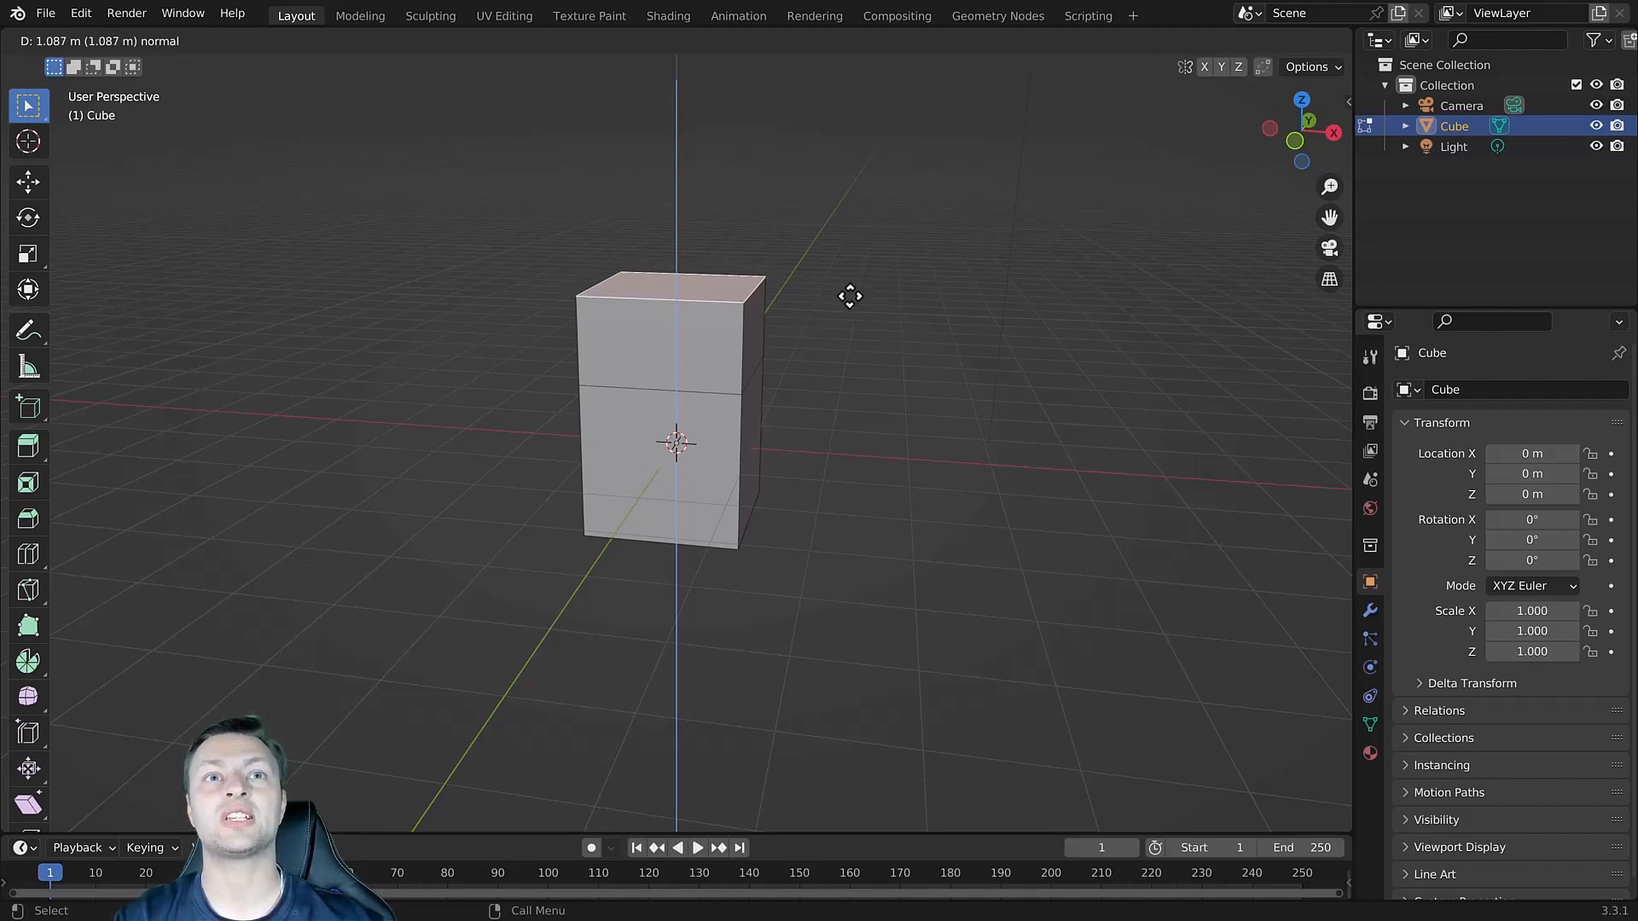
key(Tab)
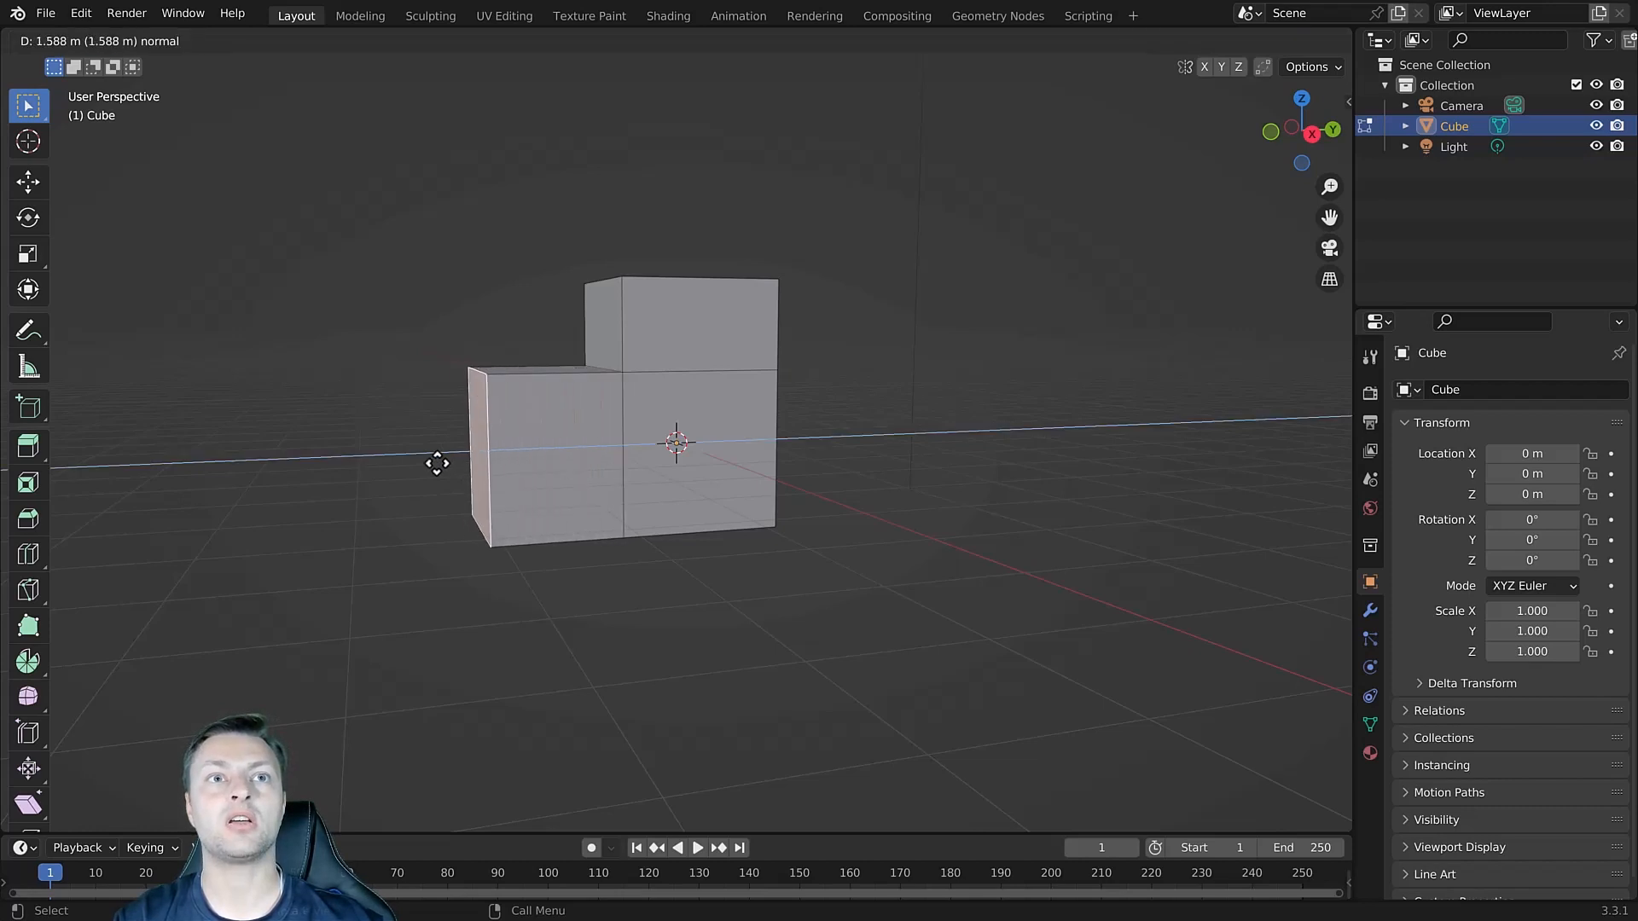
key(Tab)
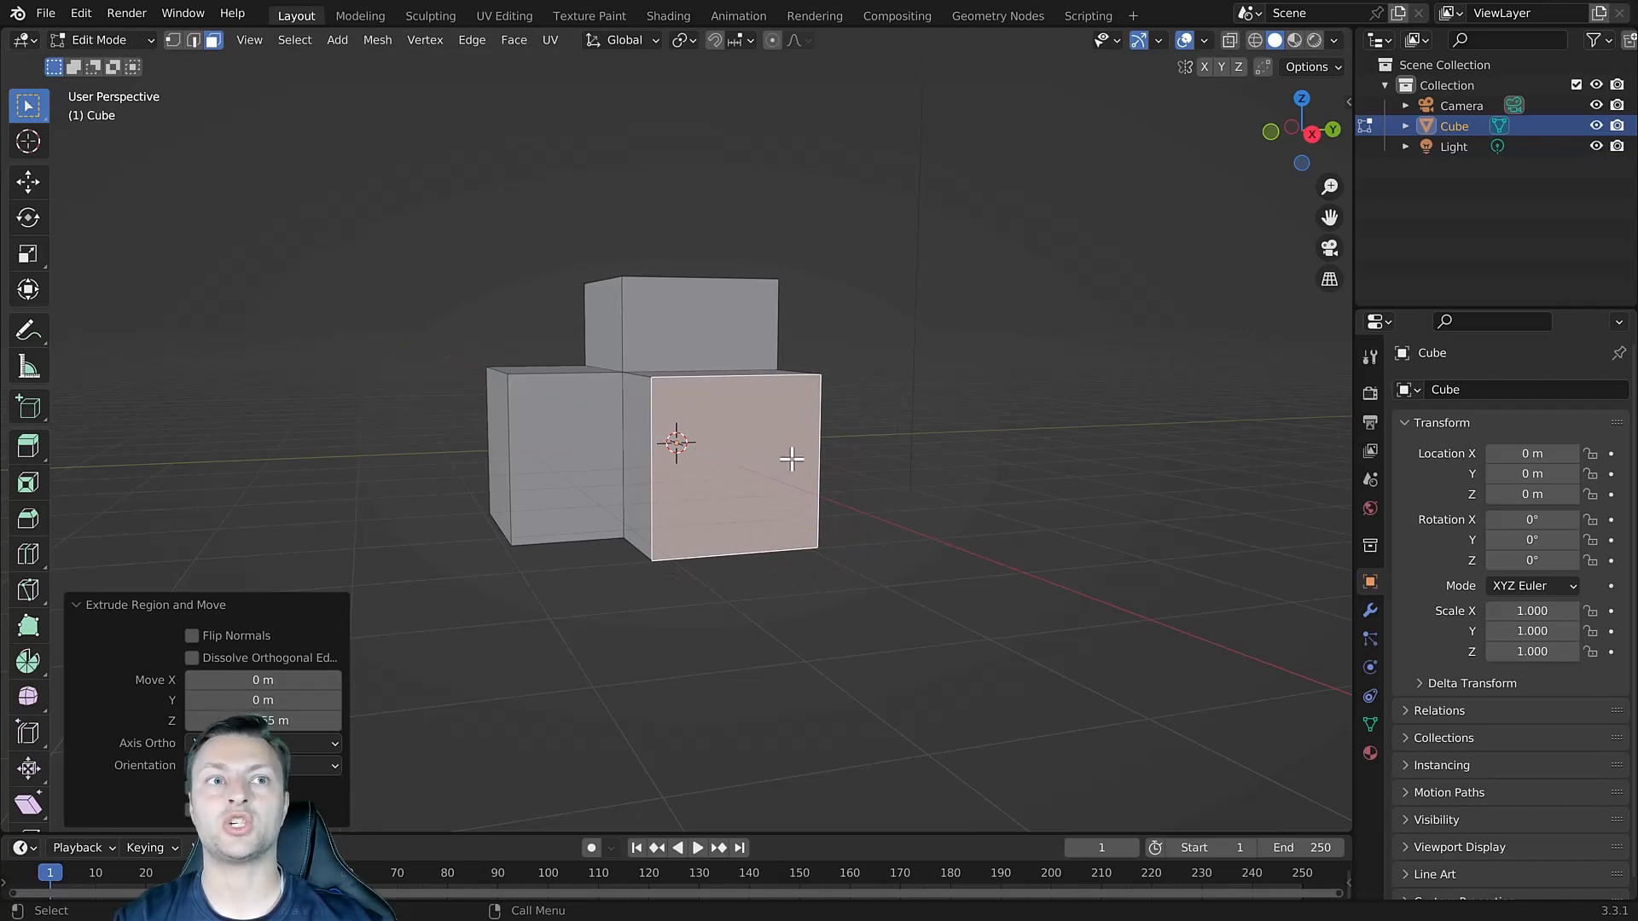
mouse_move(826, 337)
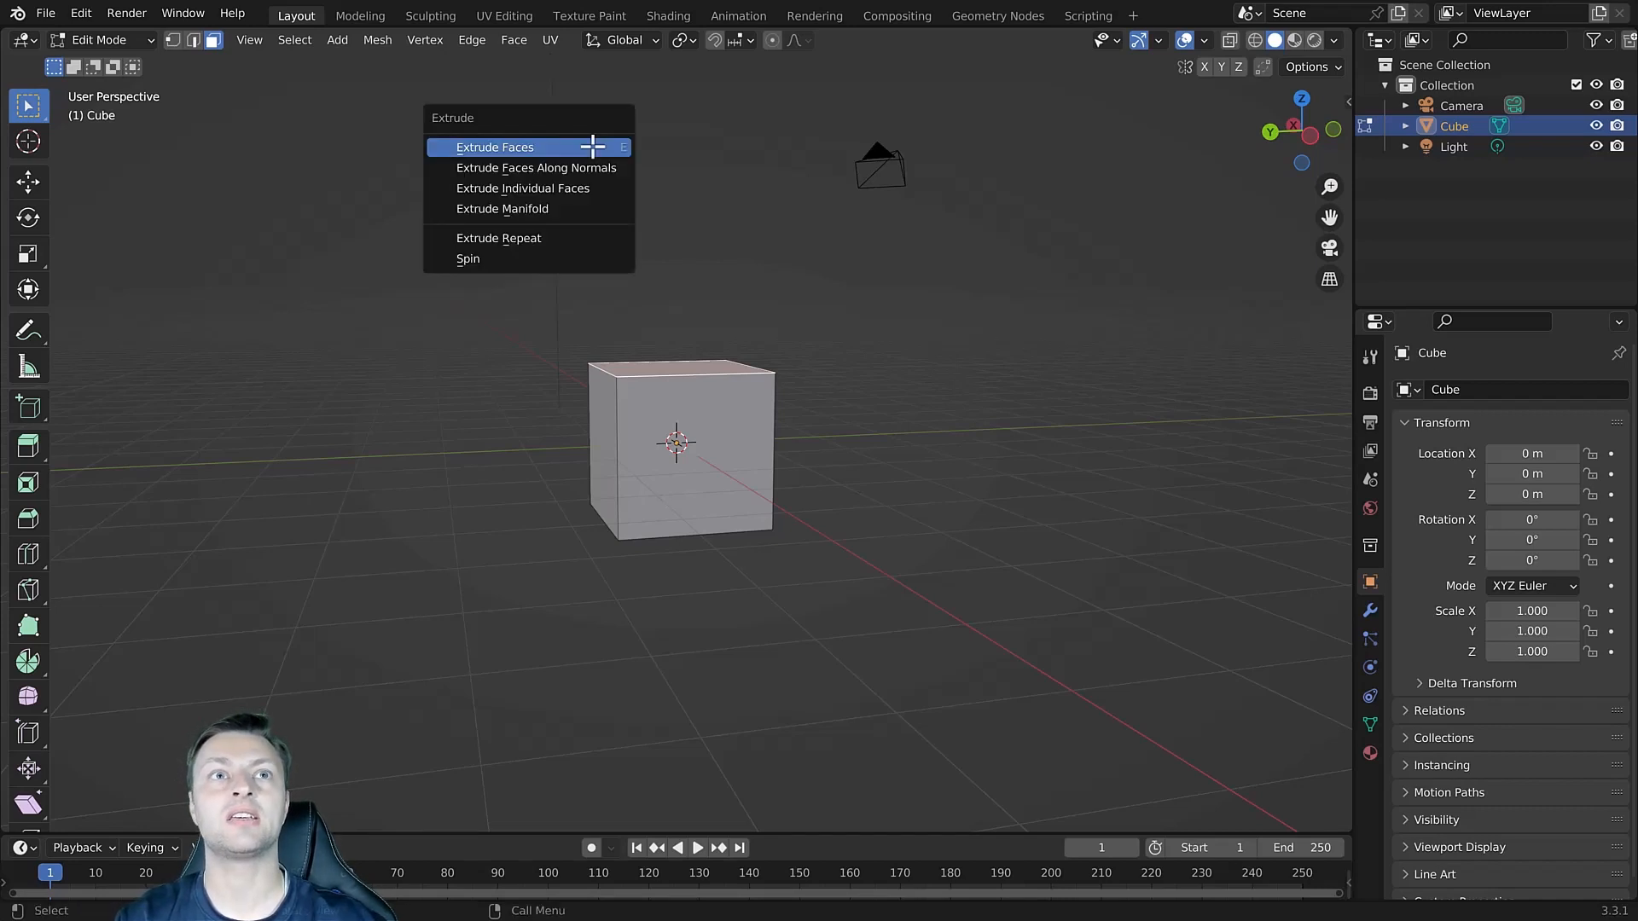
mouse_move(505, 167)
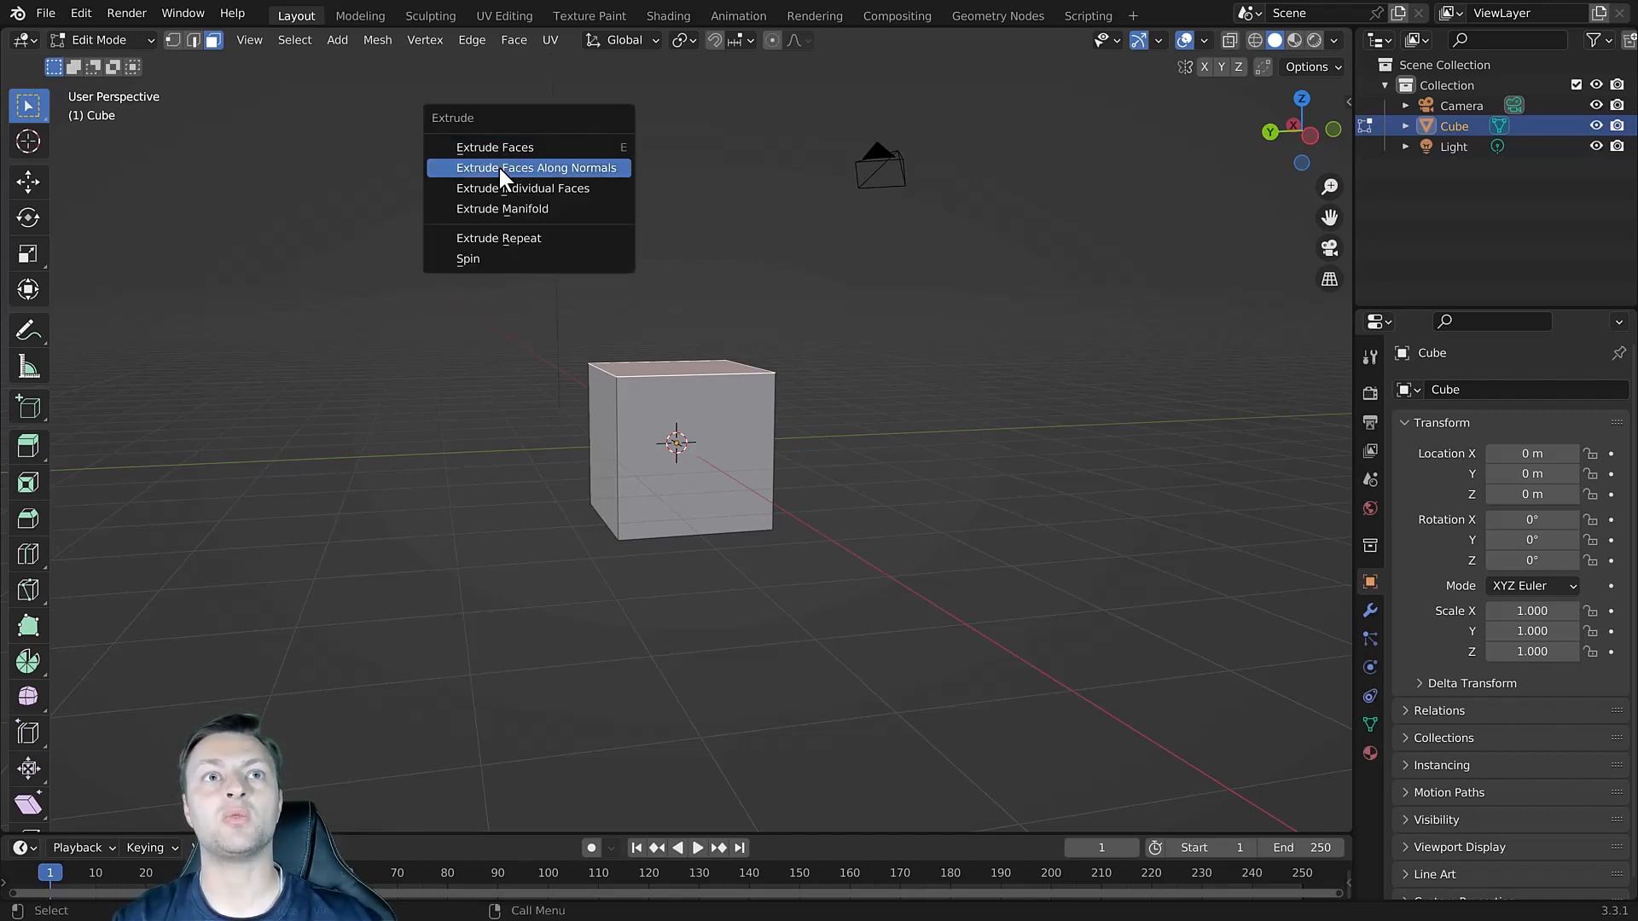
mouse_move(522, 187)
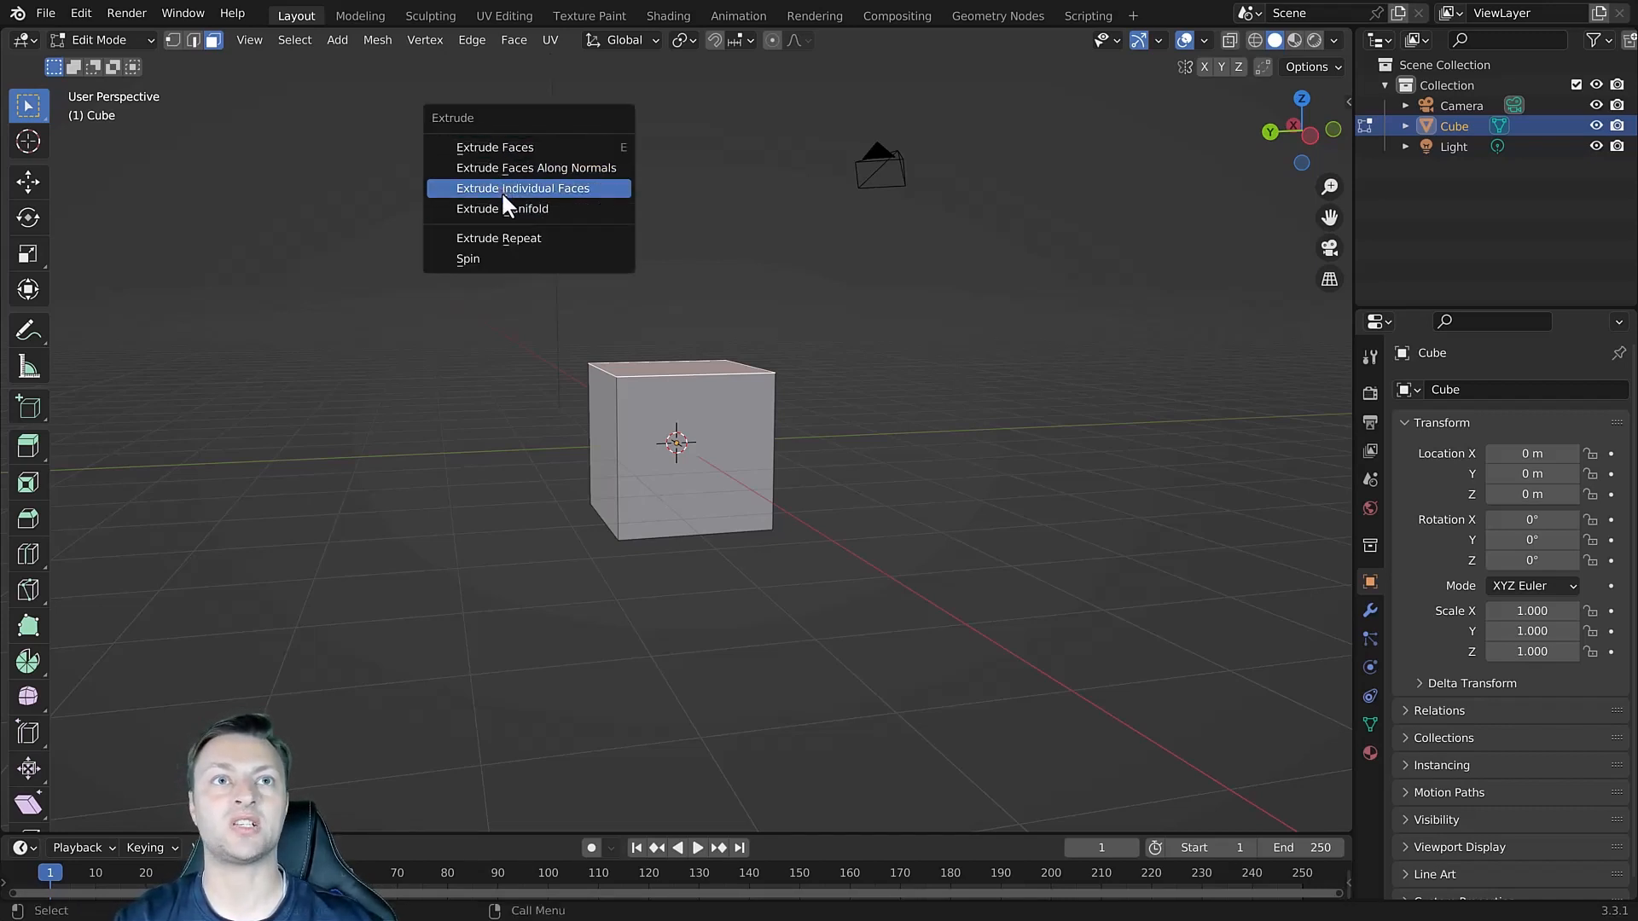
mouse_move(501, 208)
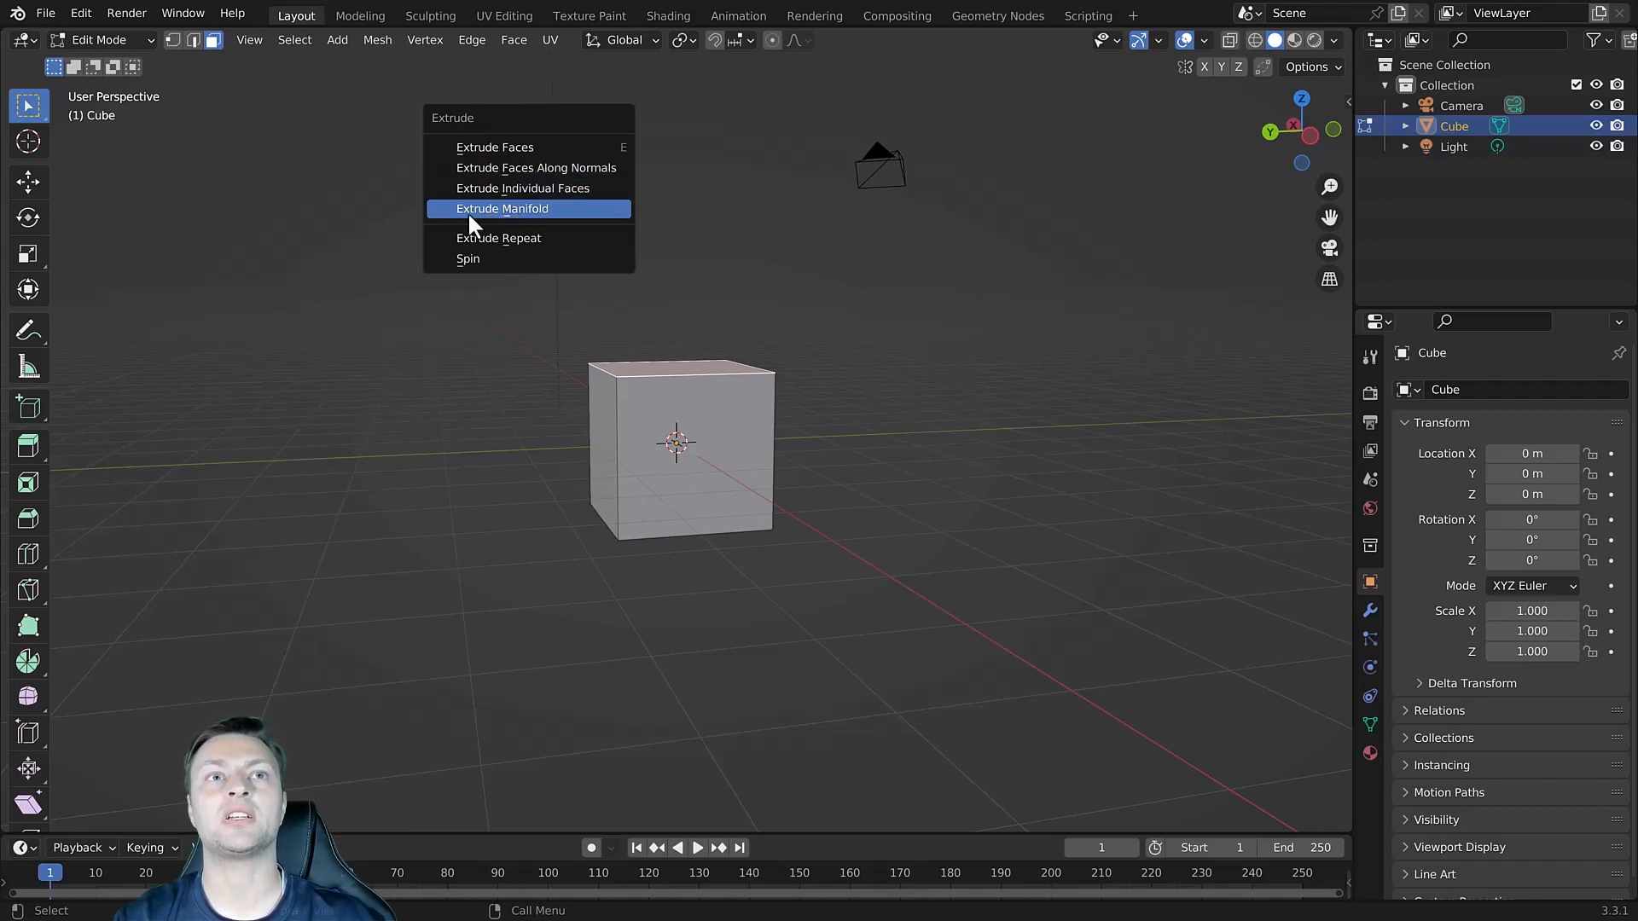
mouse_move(519, 220)
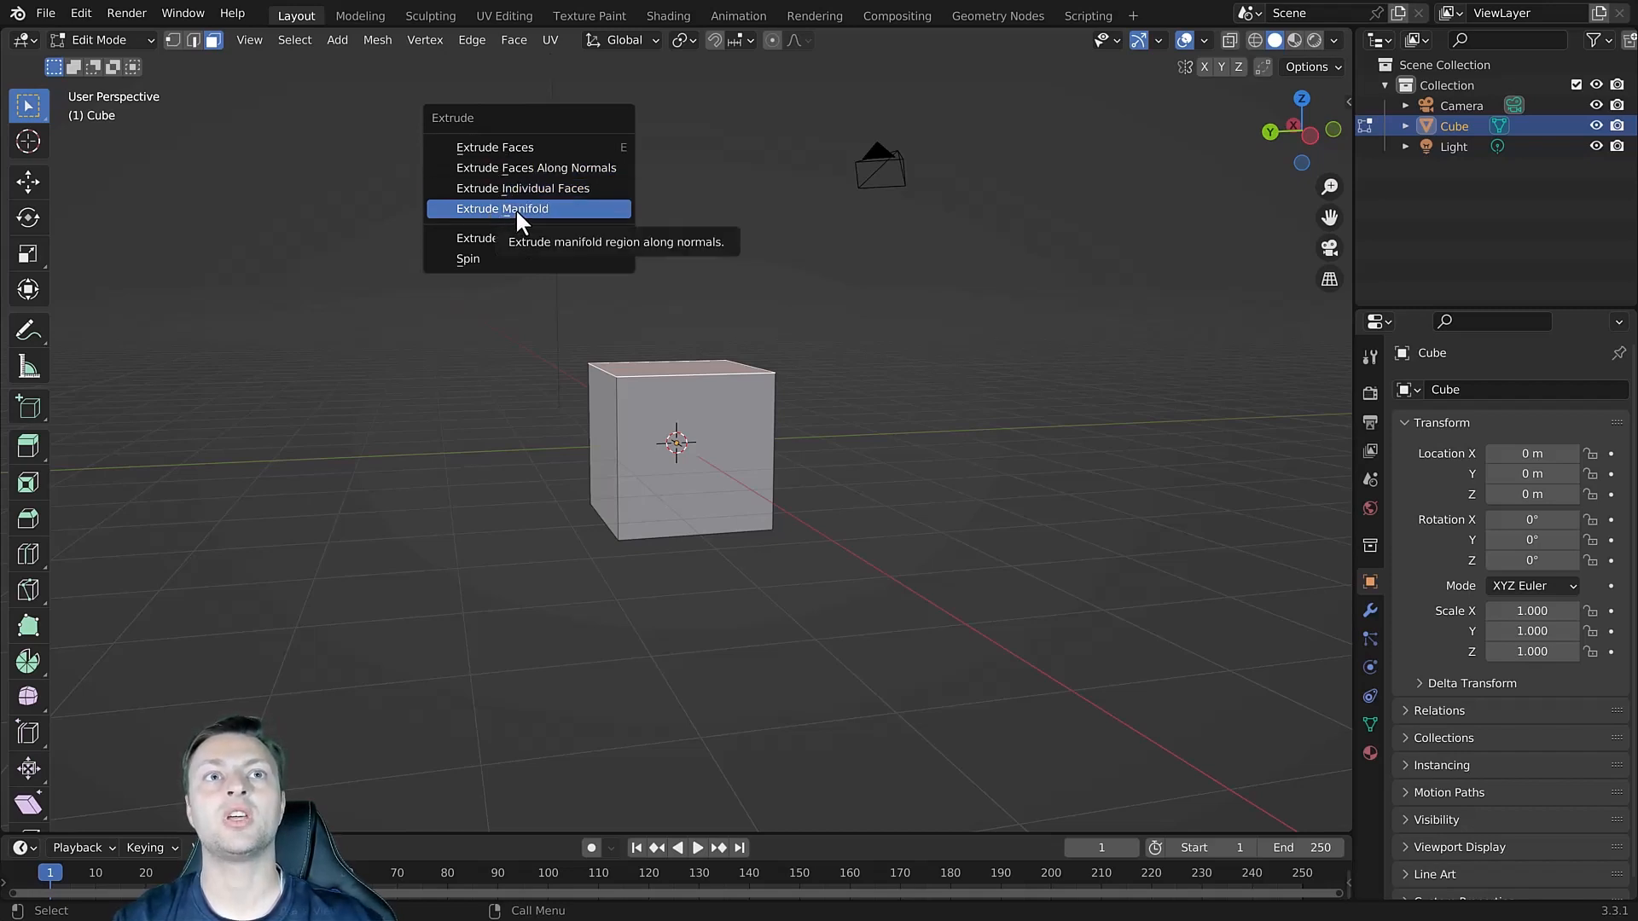
mouse_move(468, 258)
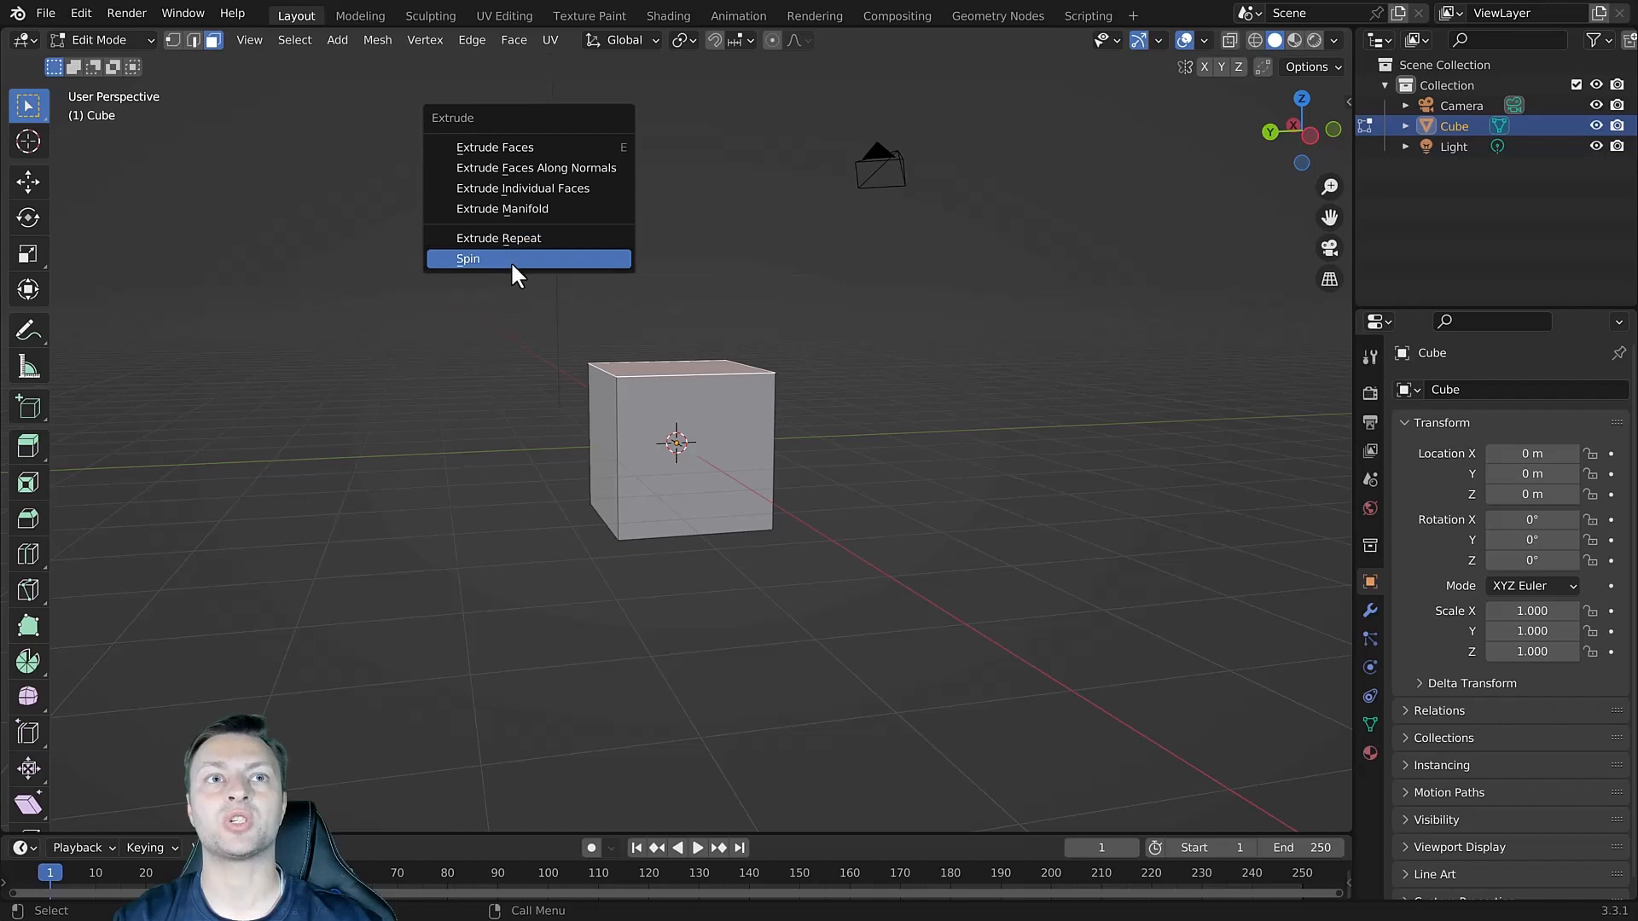
mouse_move(496, 271)
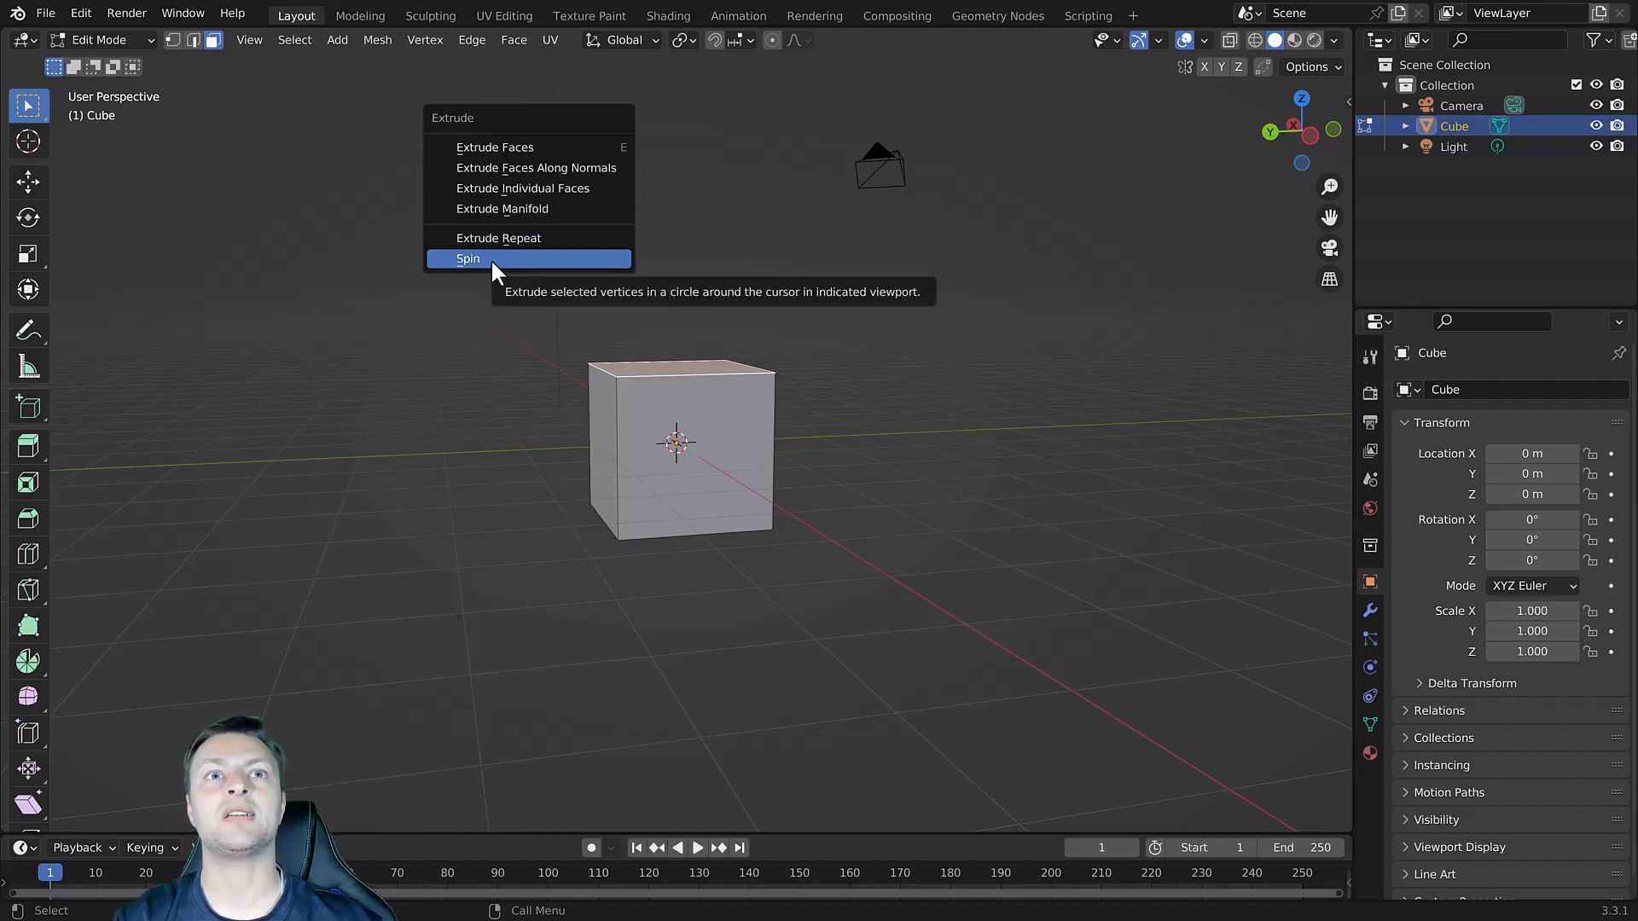
mouse_move(502, 237)
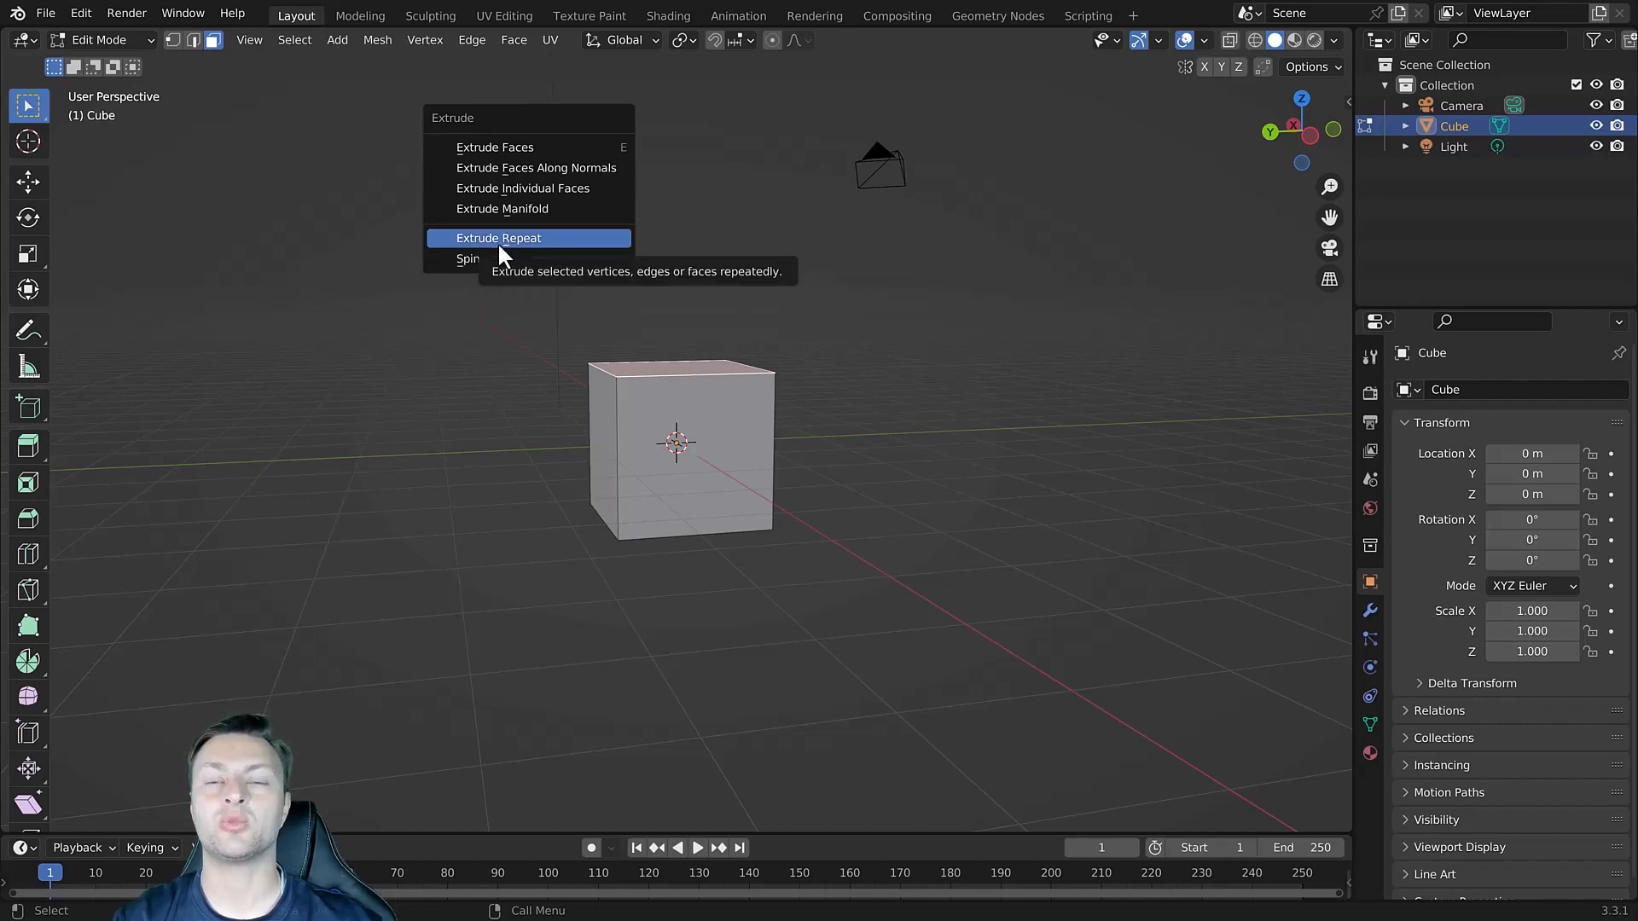
mouse_move(527, 249)
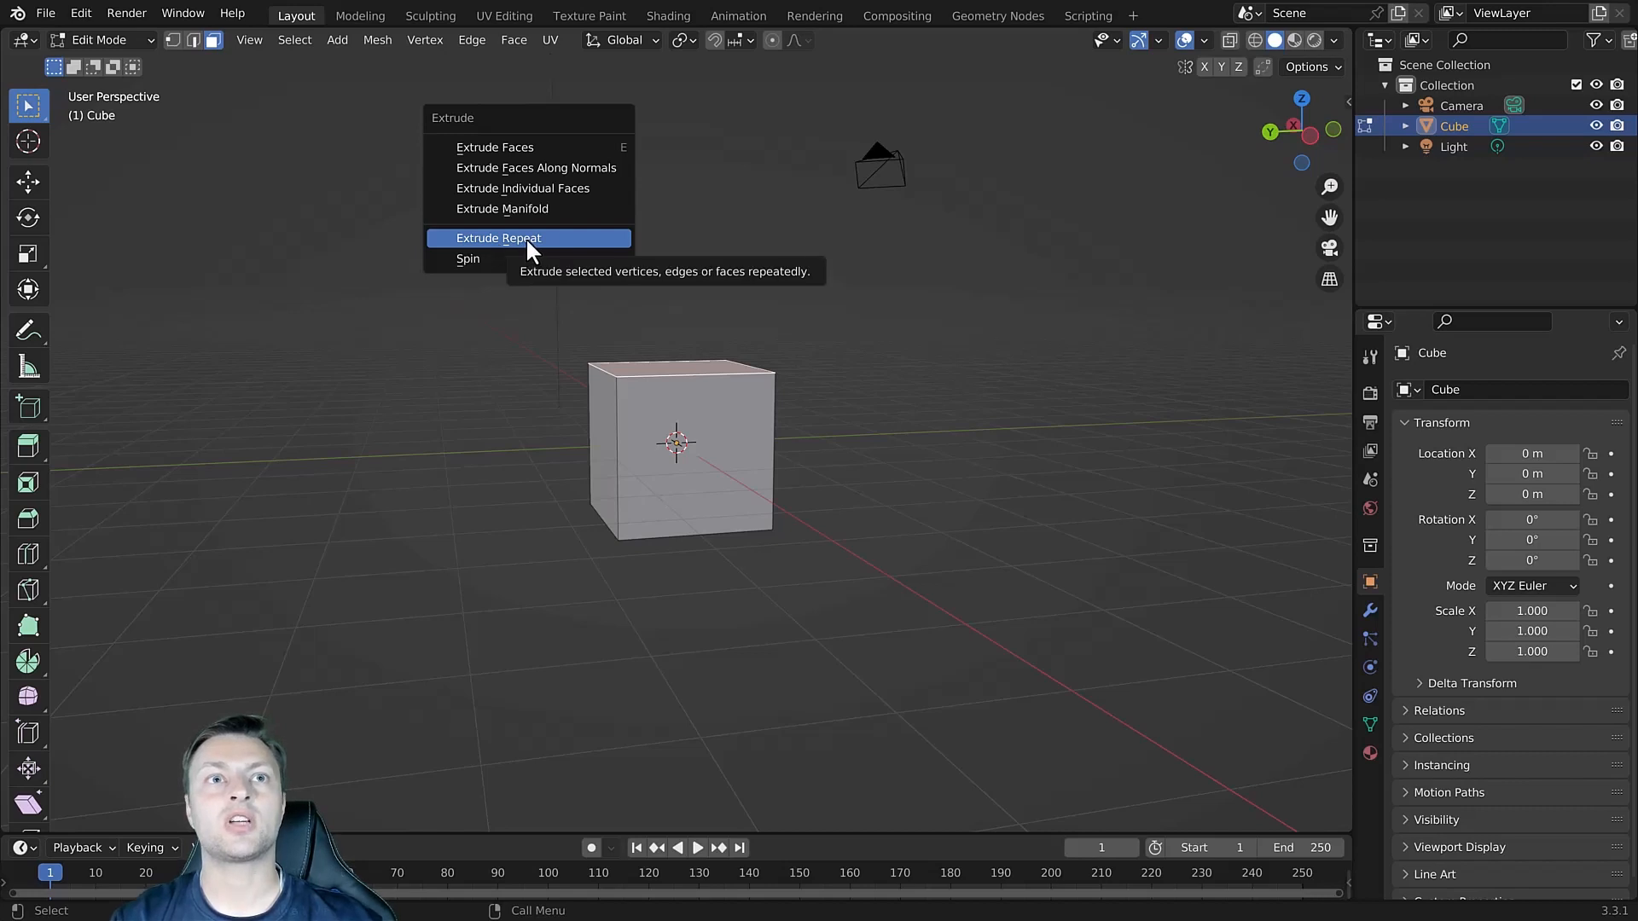
mouse_move(542, 249)
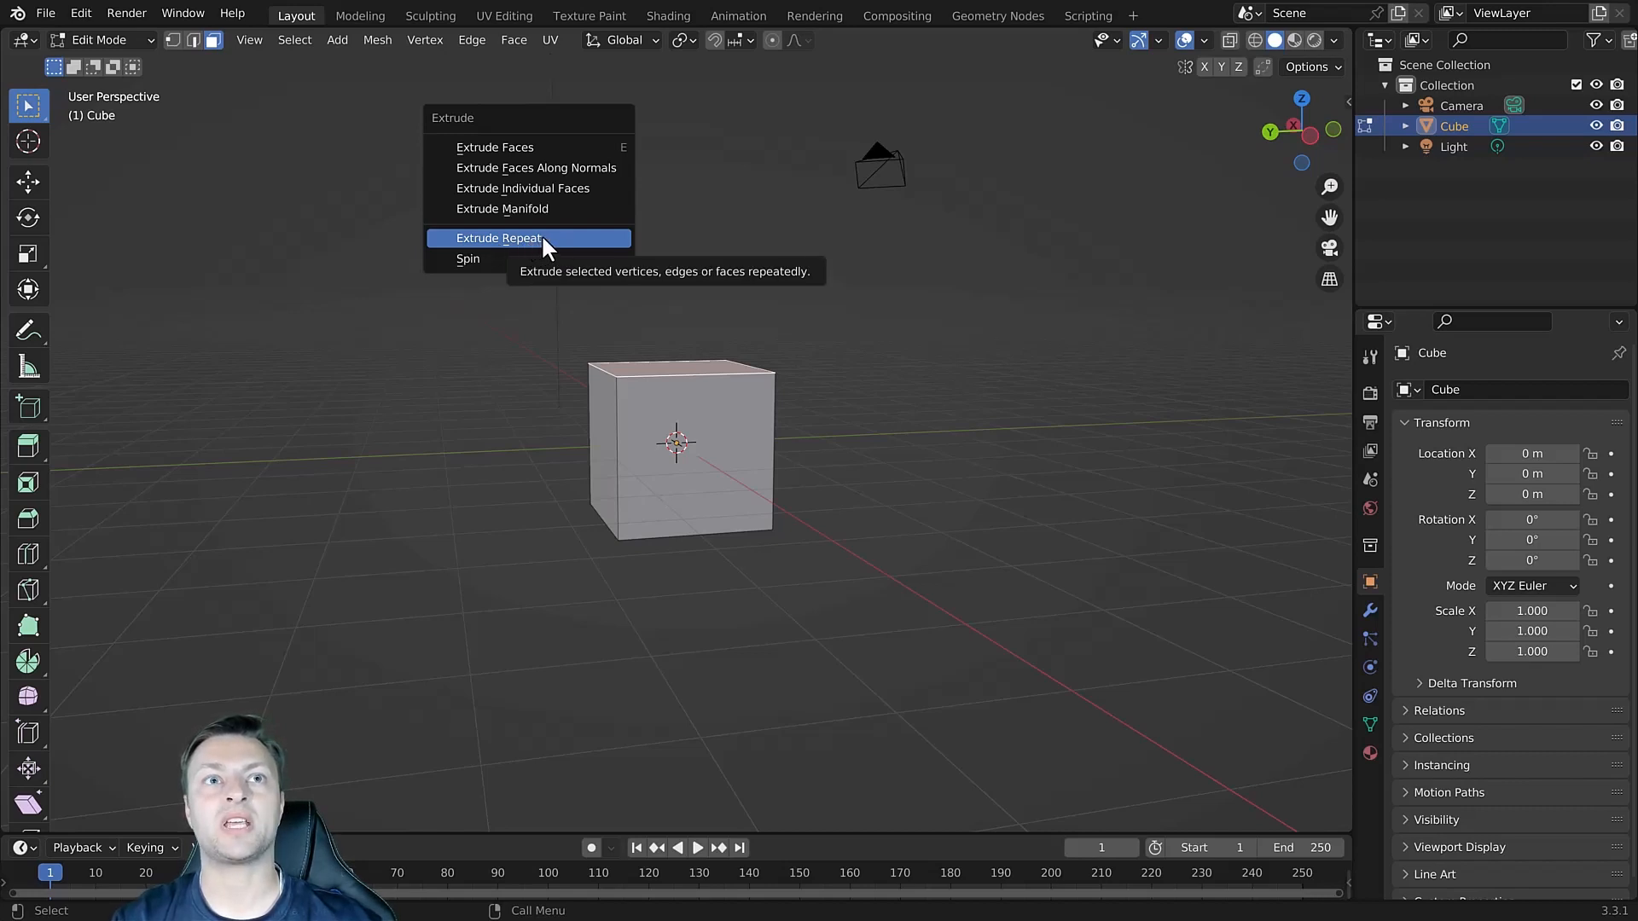
Dismiss the Alt+E extrude options list before extruding the top face upward.
click(497, 237)
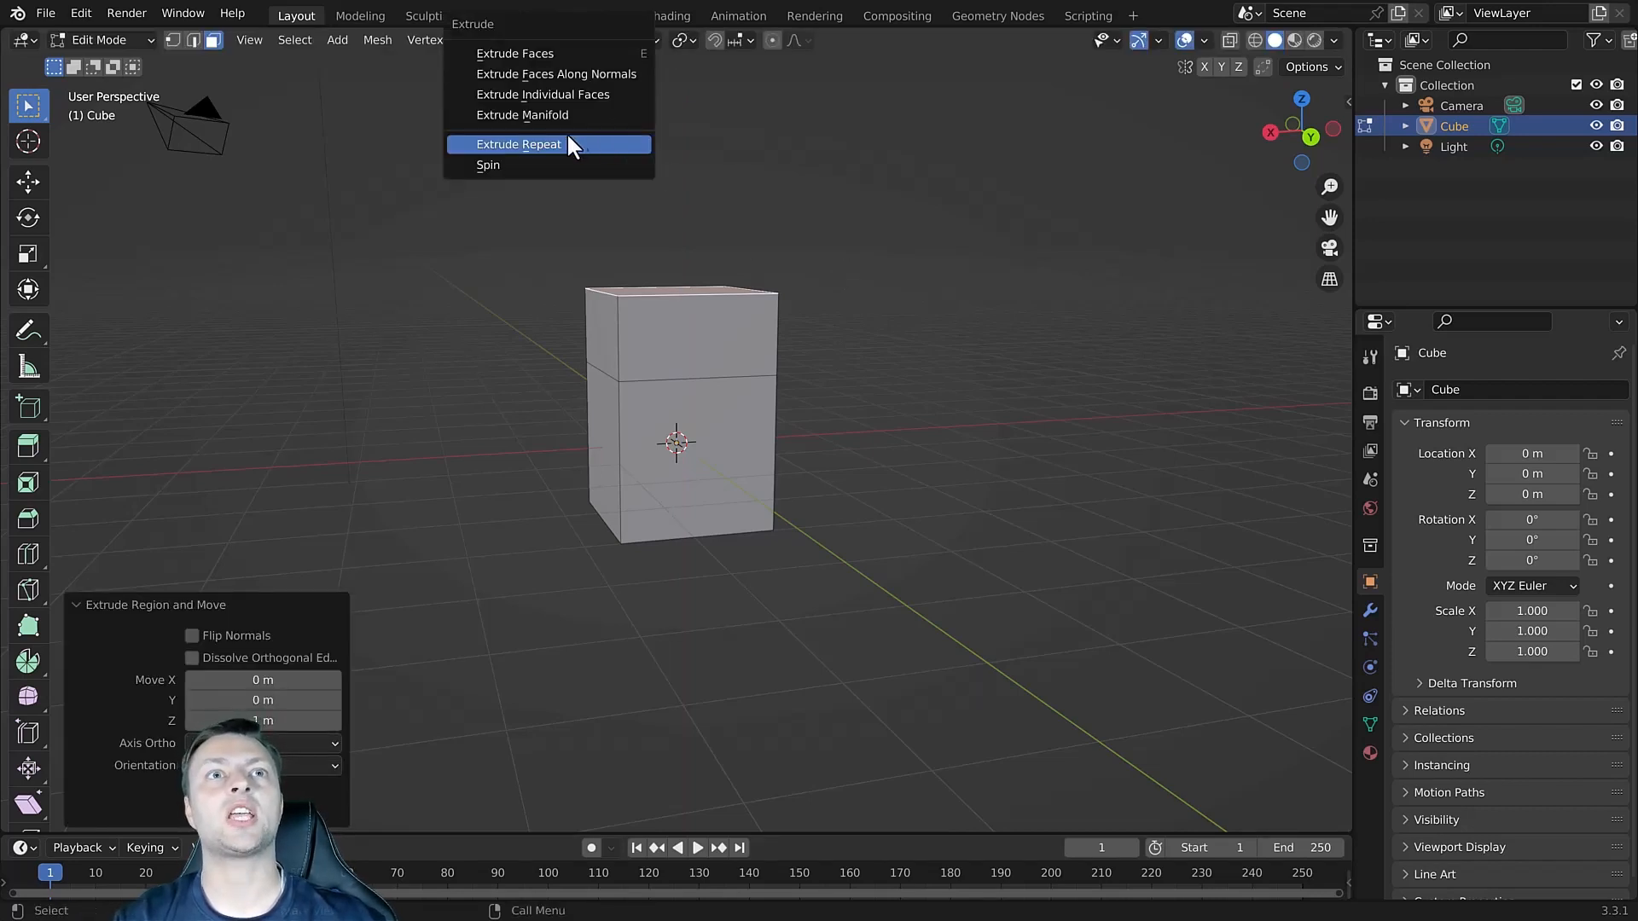
Apply Extrude Repeat from the Alt+E menu to the selected top face.
click(519, 143)
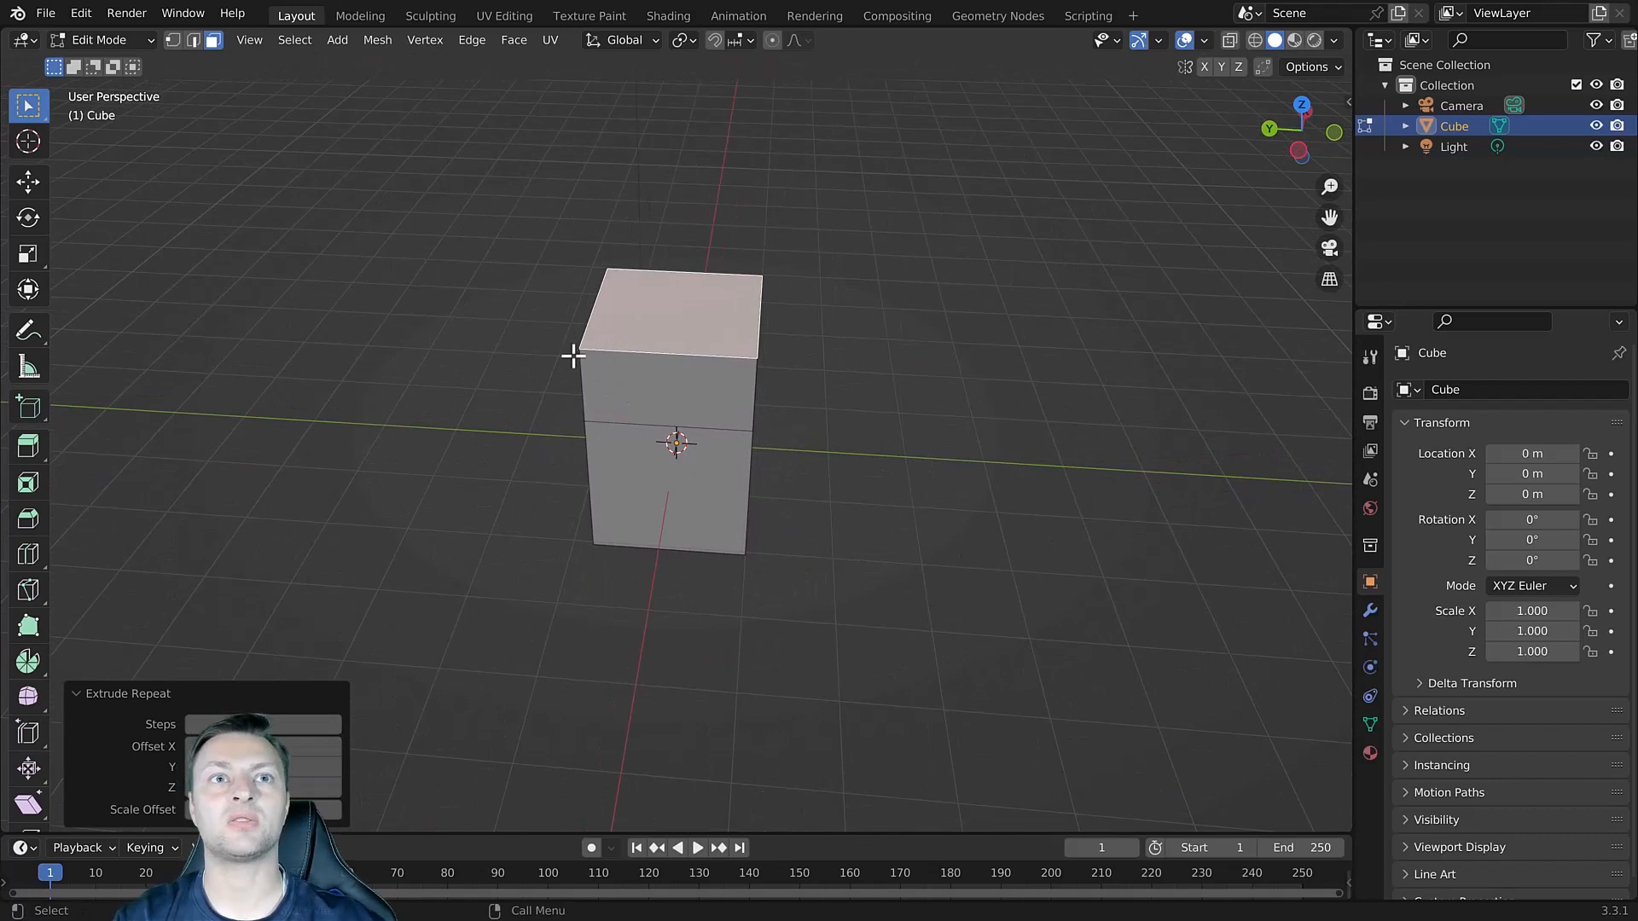
mouse_move(698, 260)
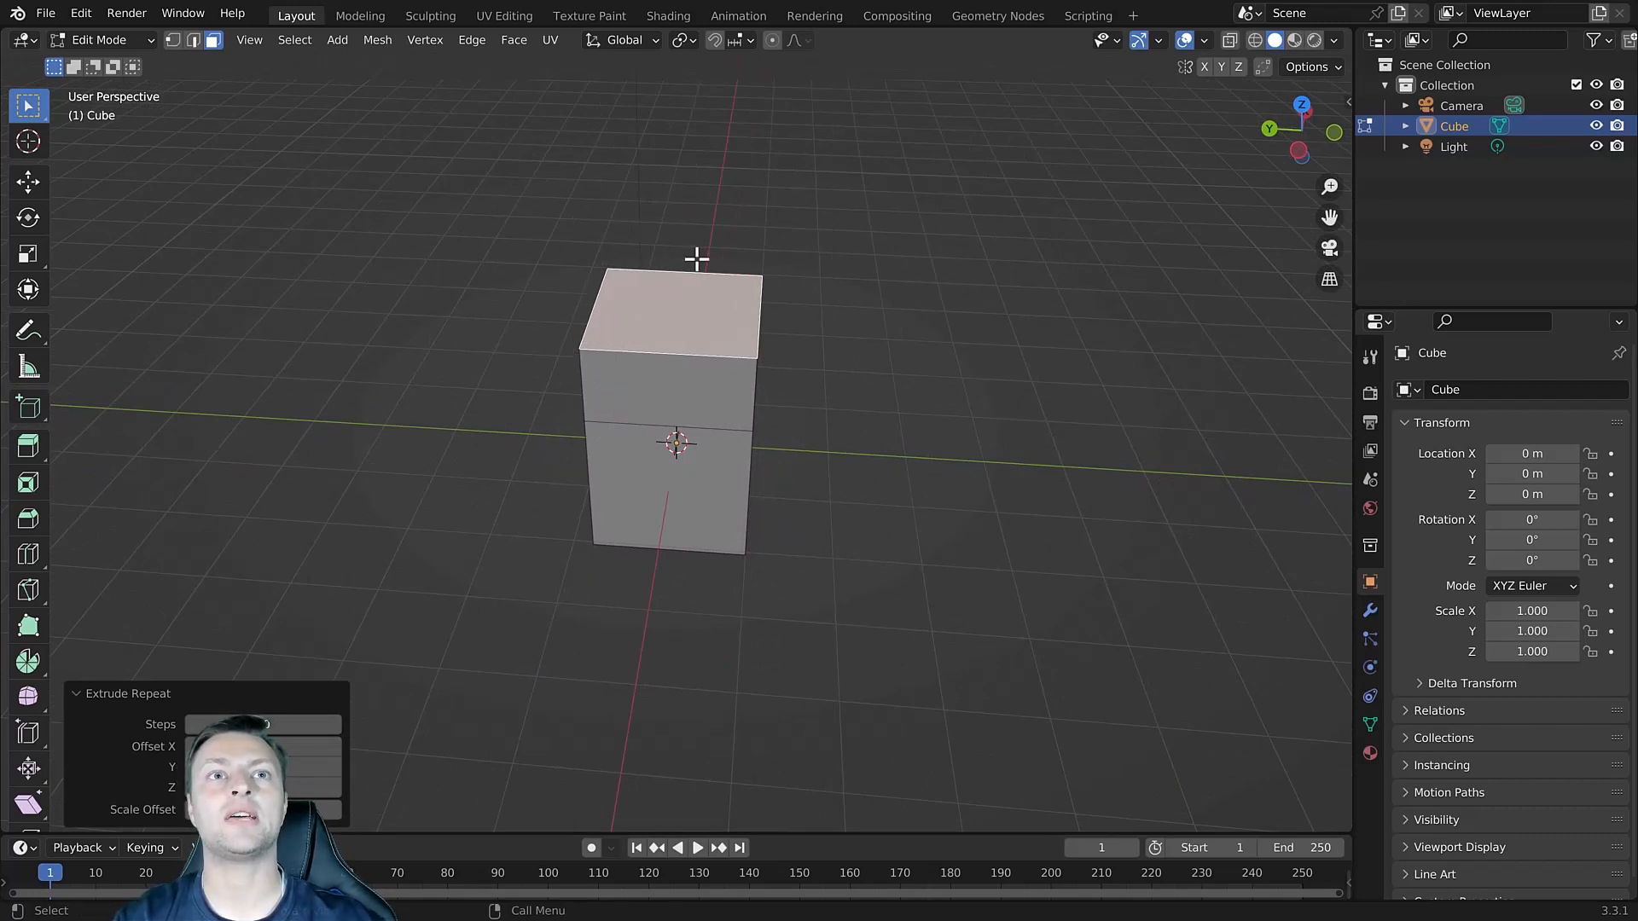
mouse_move(152, 719)
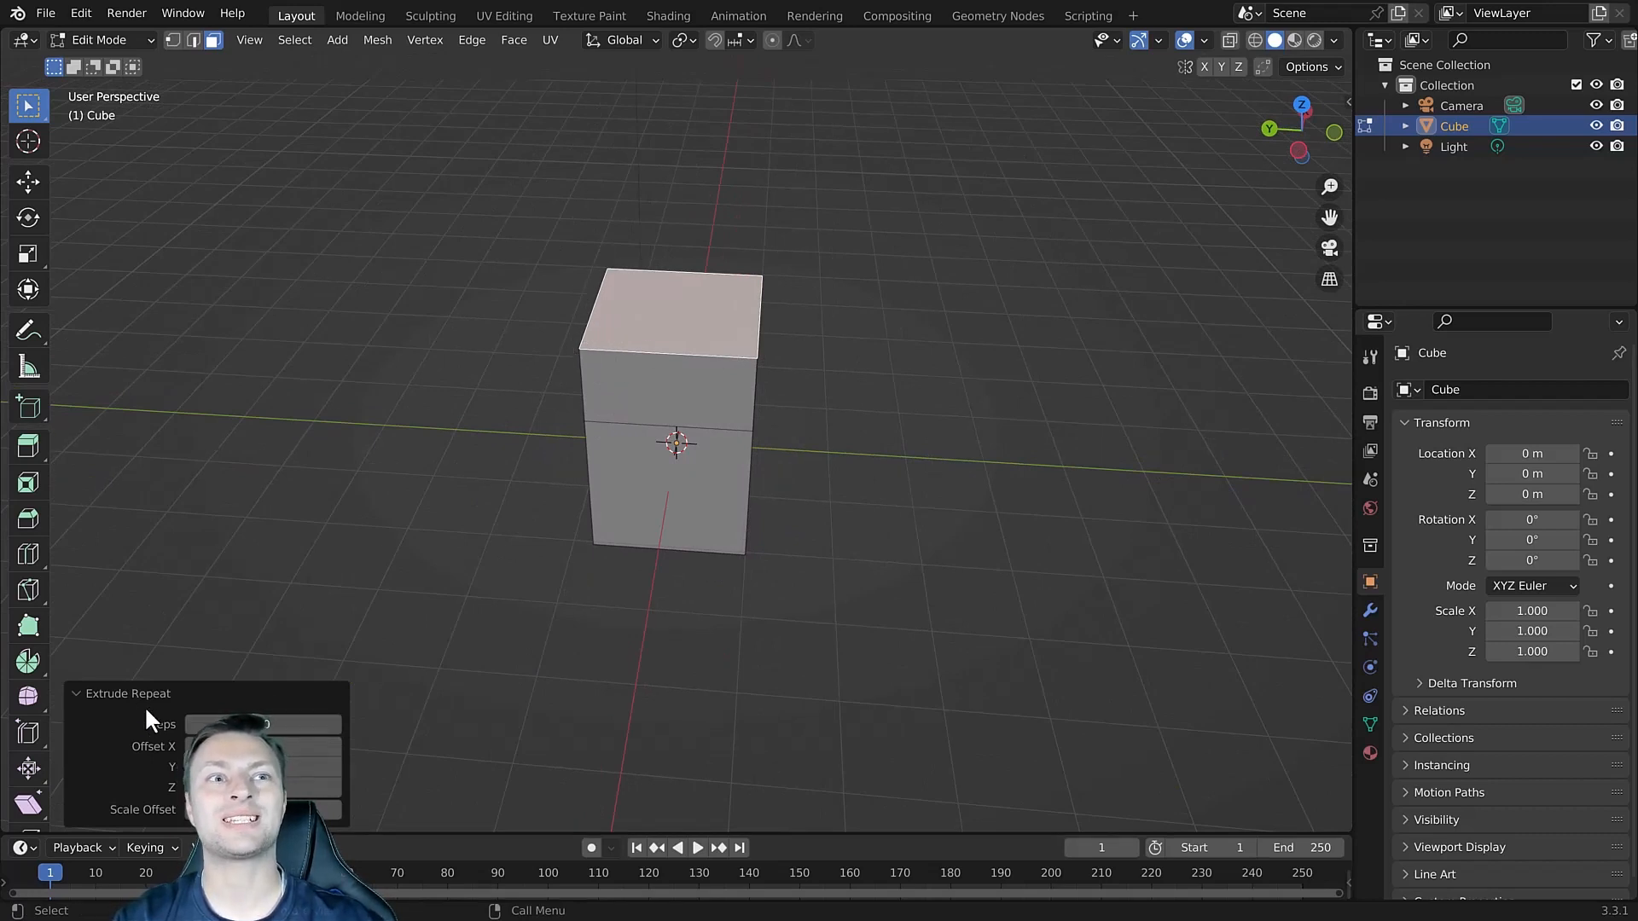